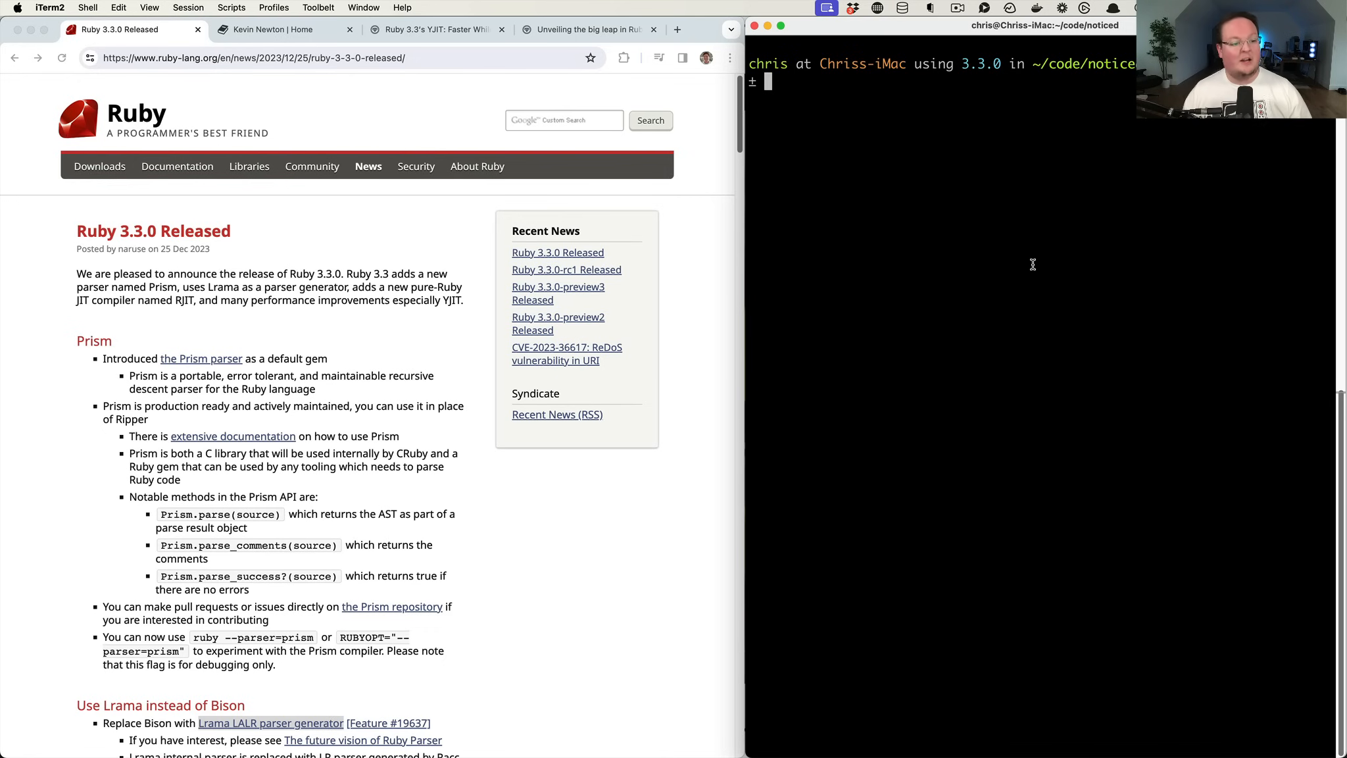
pyautogui.moveTo(295, 367)
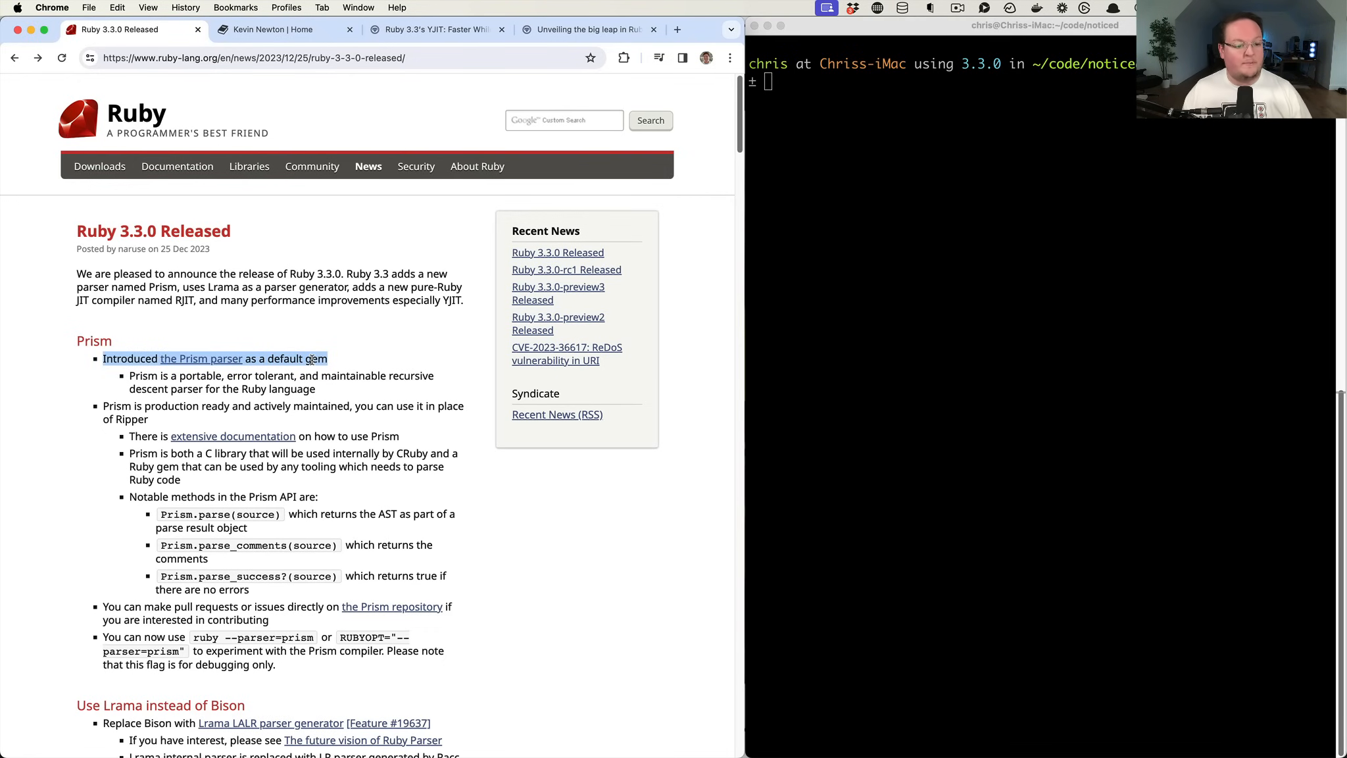
# Switch to Kevin Newton's blog tab and scroll through the Advent of Prism post listing
pyautogui.click(275, 28)
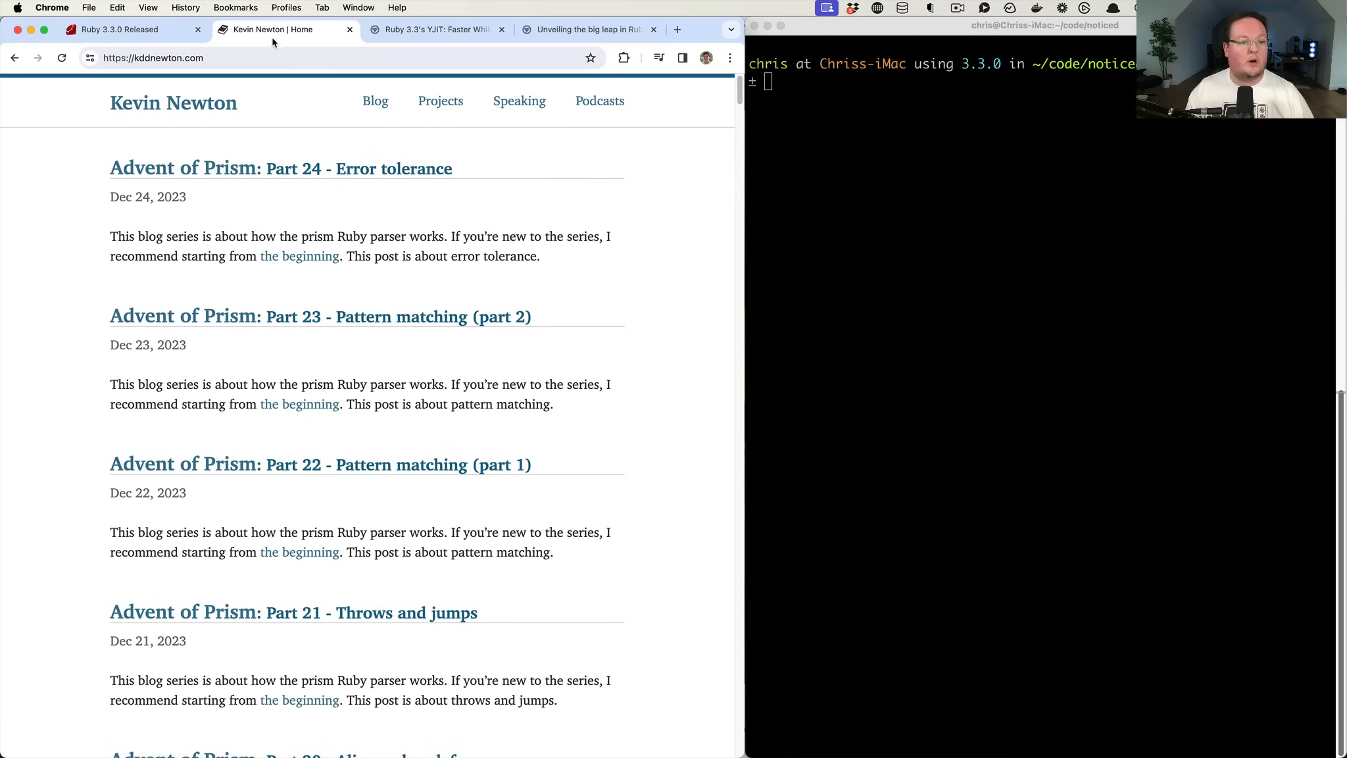
pyautogui.moveTo(259, 229)
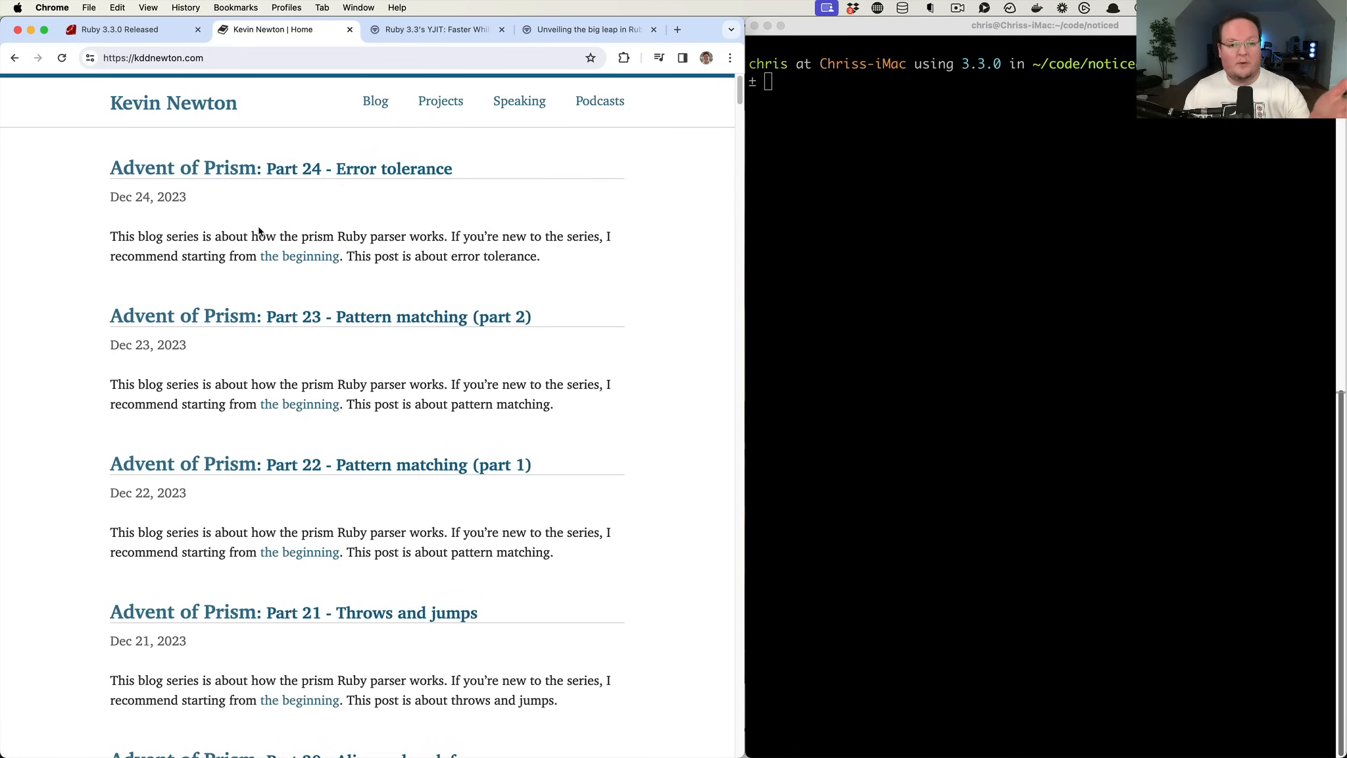
pyautogui.moveTo(265, 248)
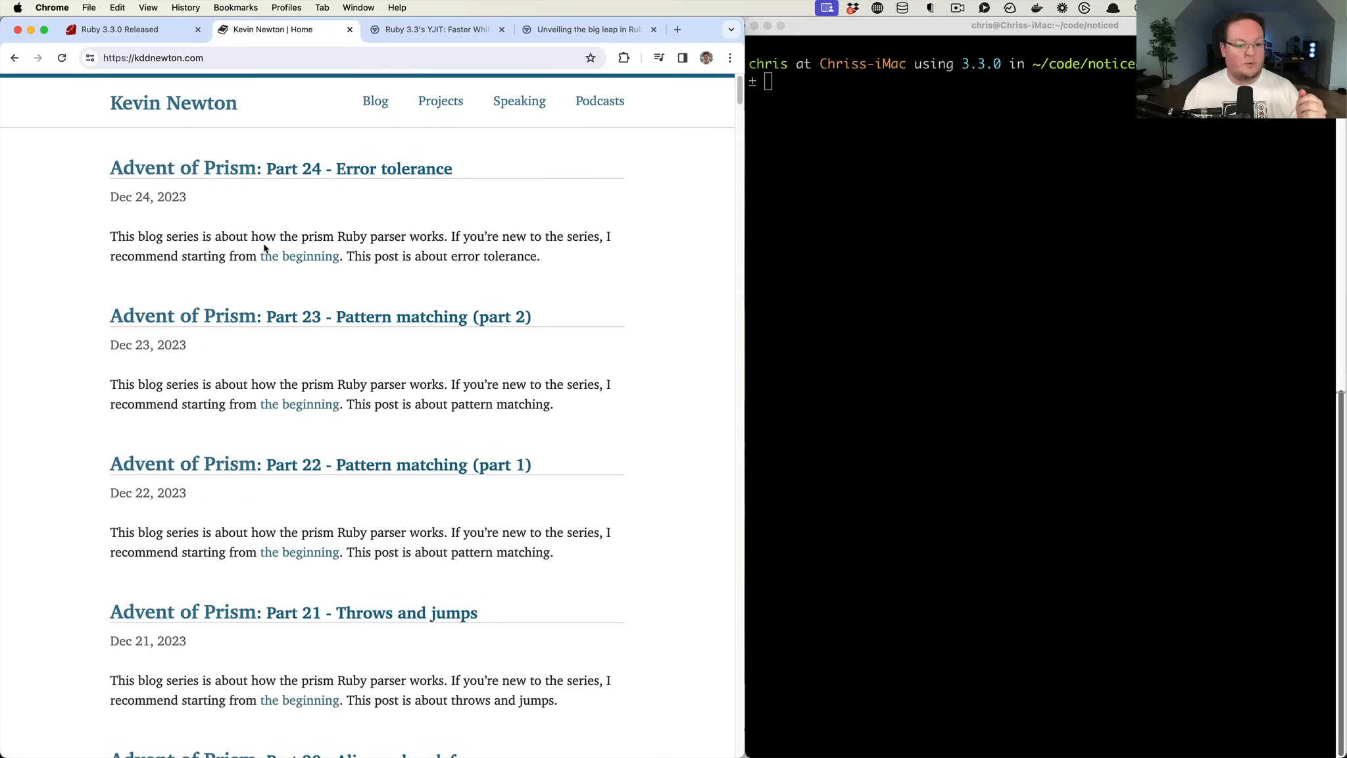
pyautogui.scroll(-3)
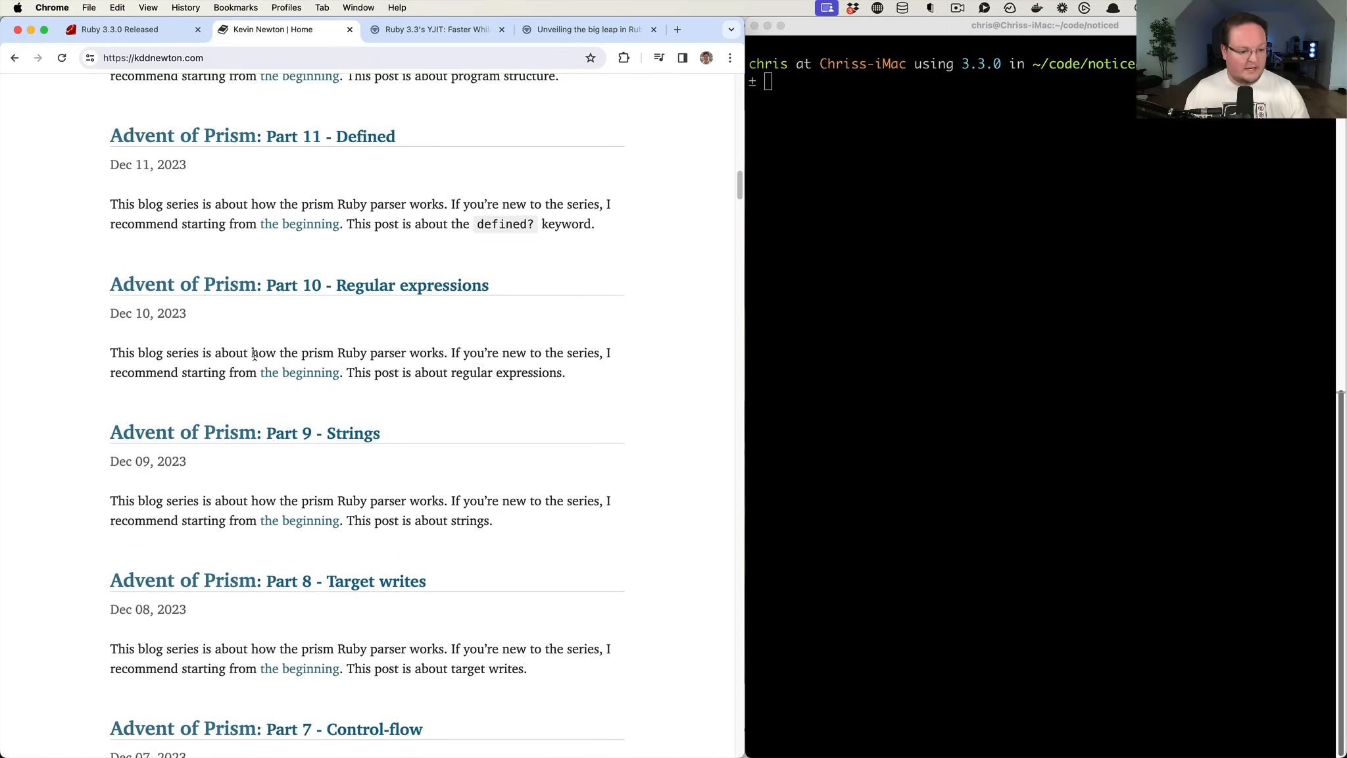
pyautogui.scroll(-3)
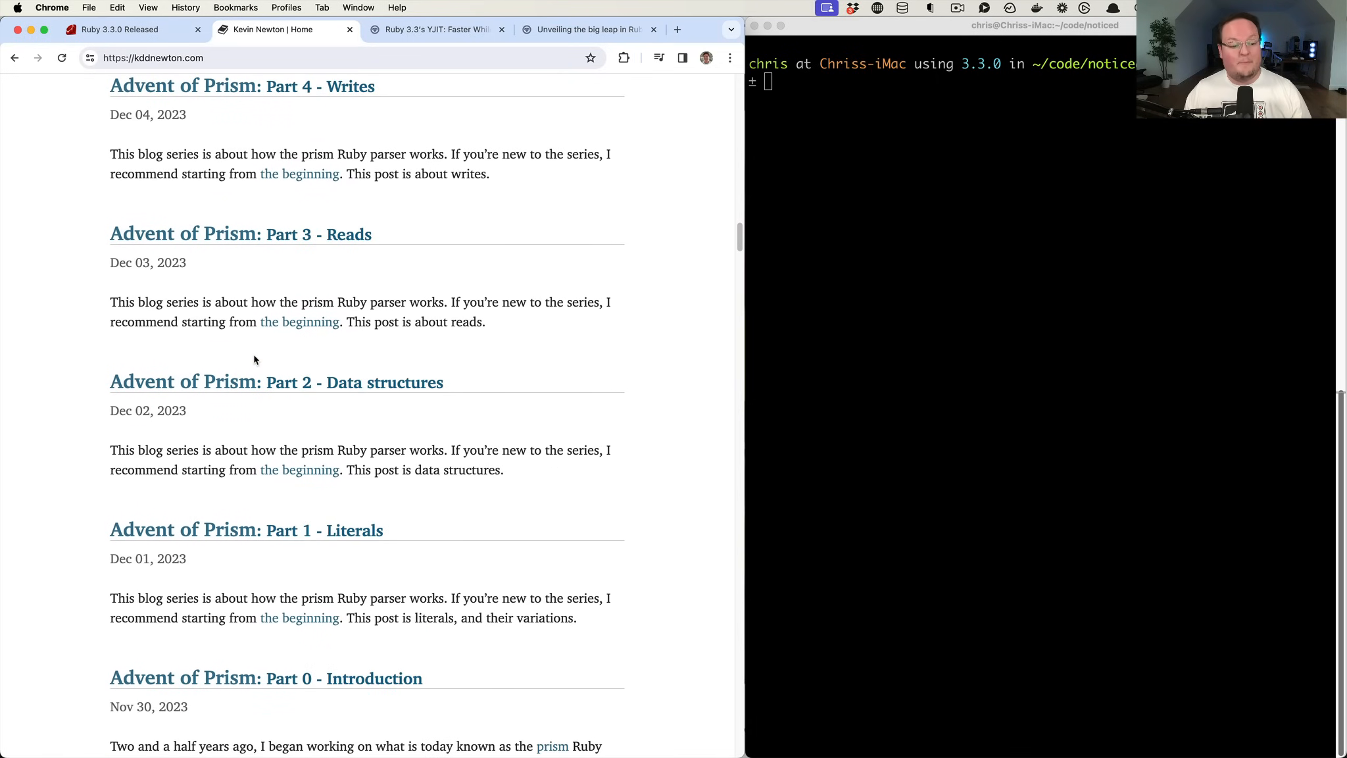
pyautogui.scroll(-3)
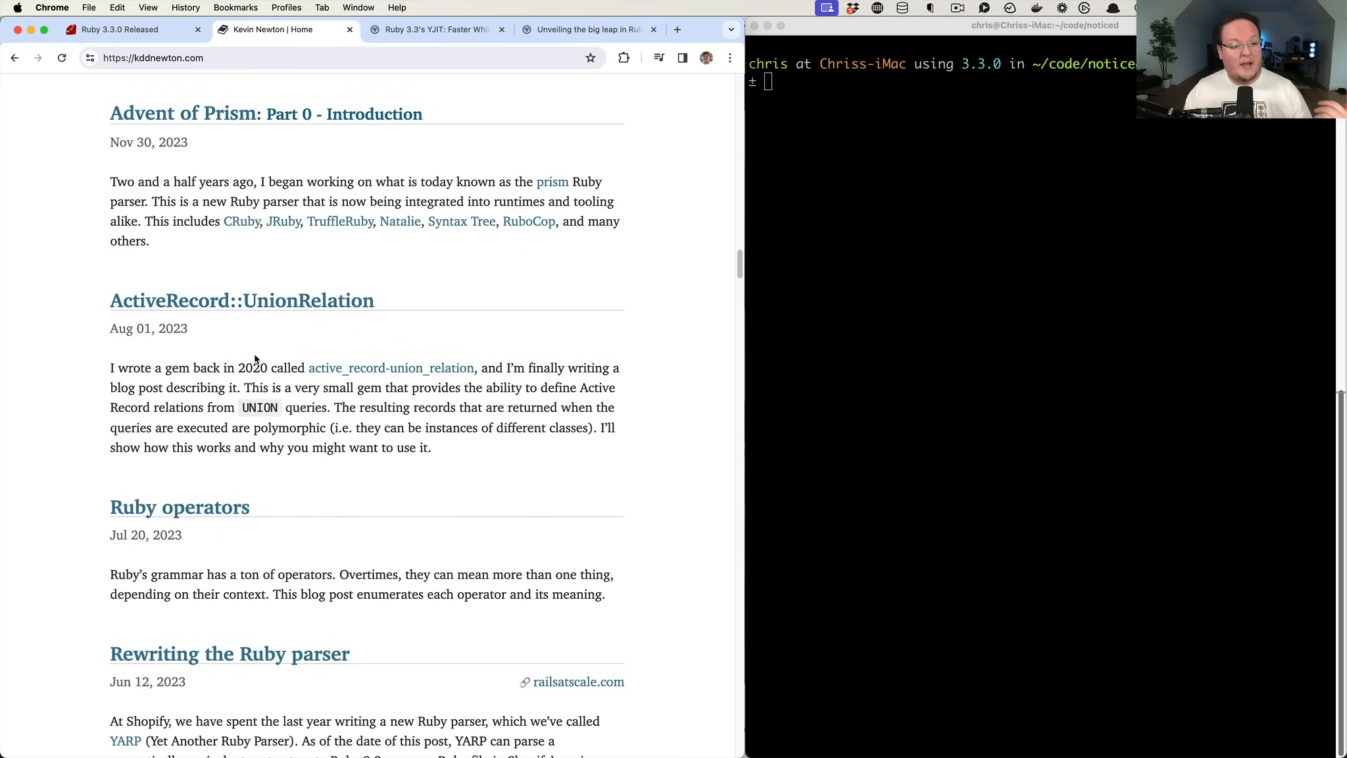
pyautogui.scroll(3)
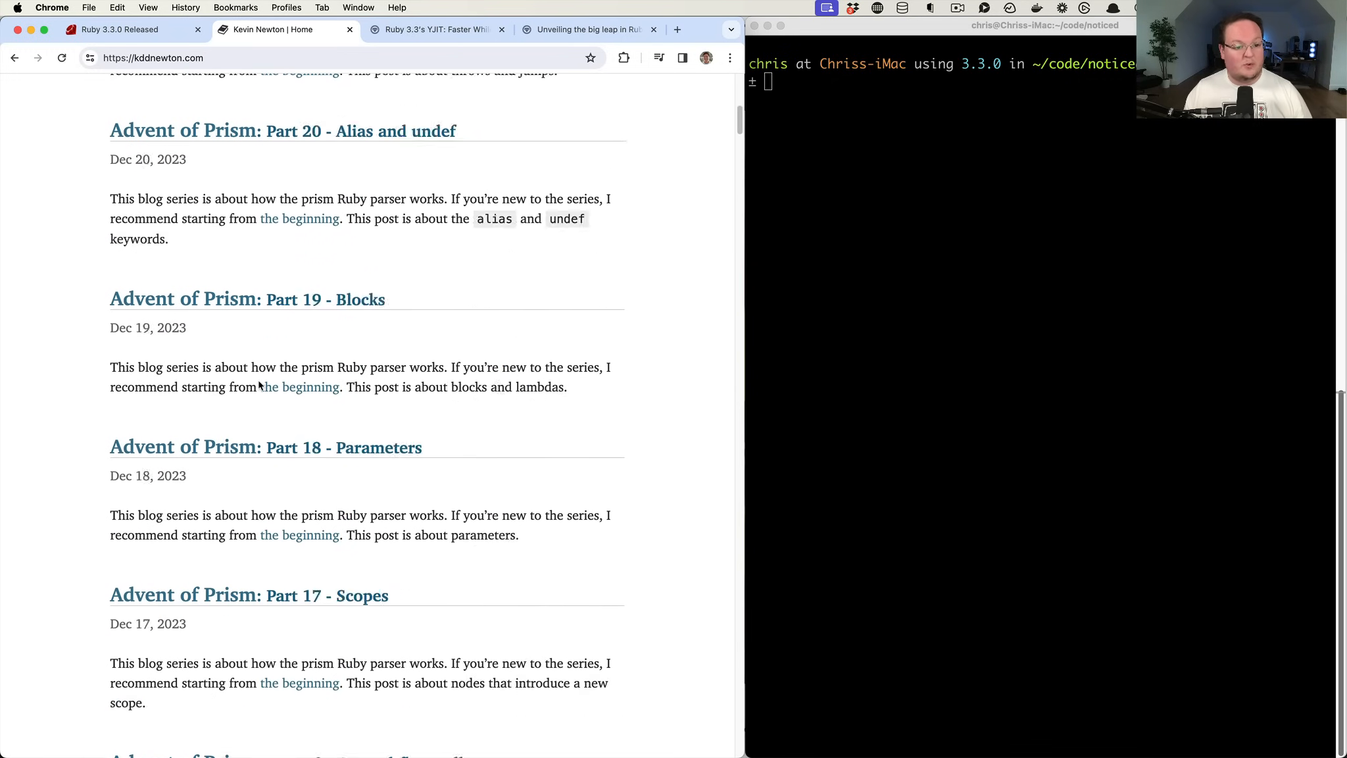
# Check the Ruby version in the terminal and require the prism library in IRB
pyautogui.click(124, 29)
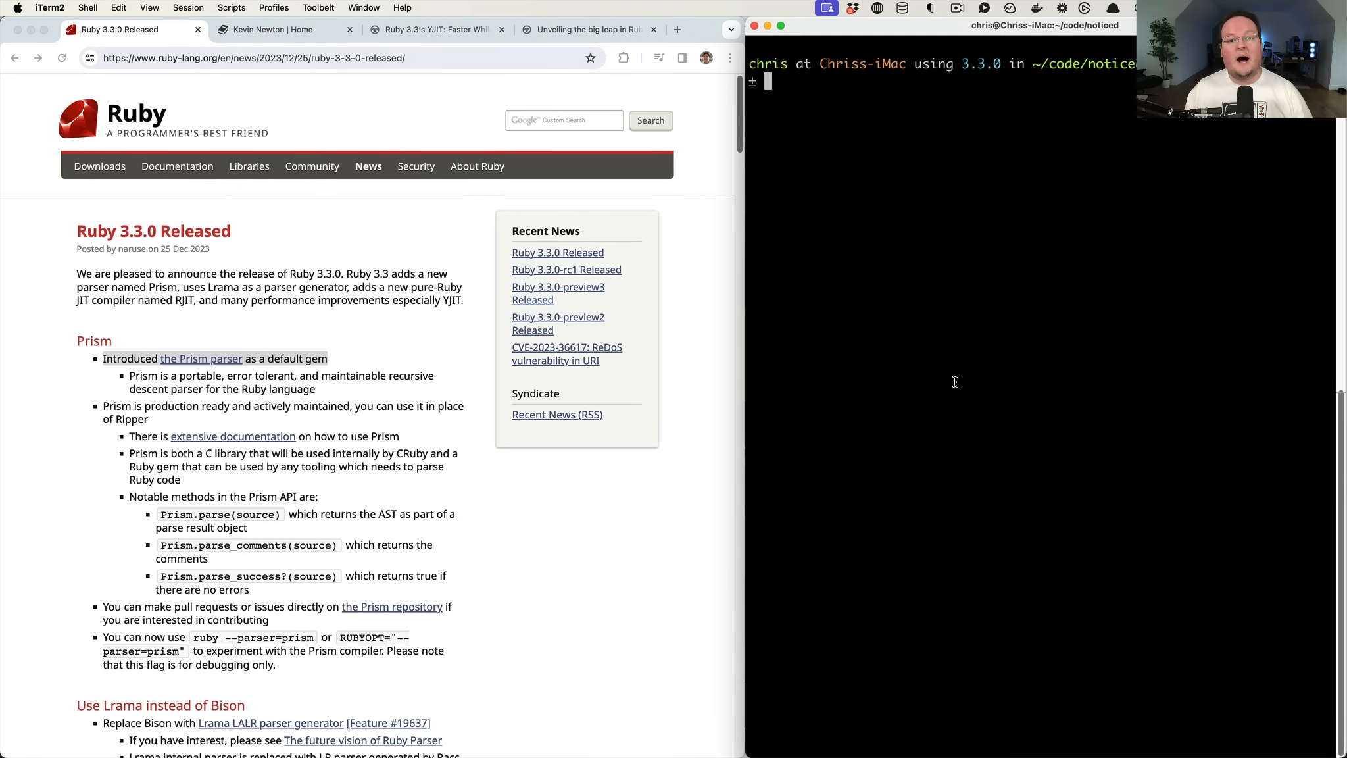
pyautogui.write('ruby -v')
pyautogui.write('irb')
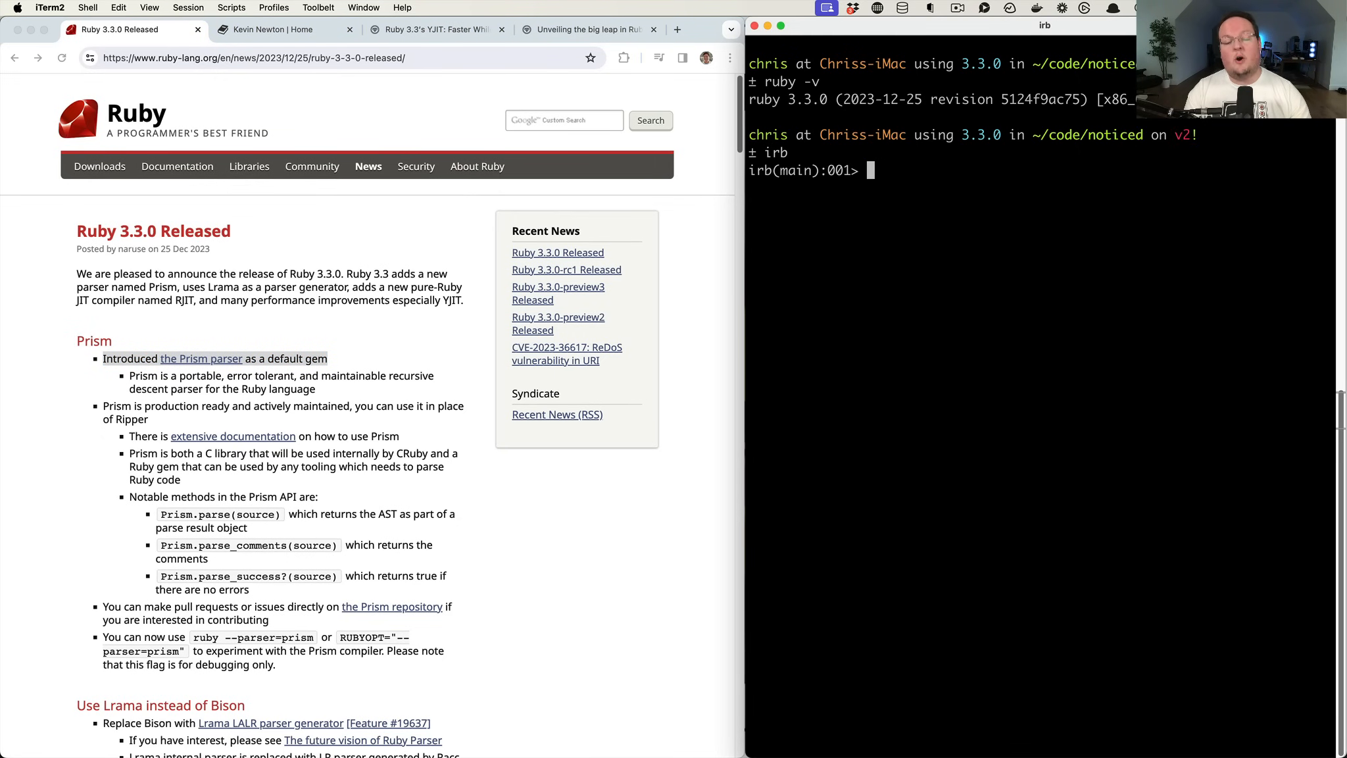
pyautogui.write('require "pri')
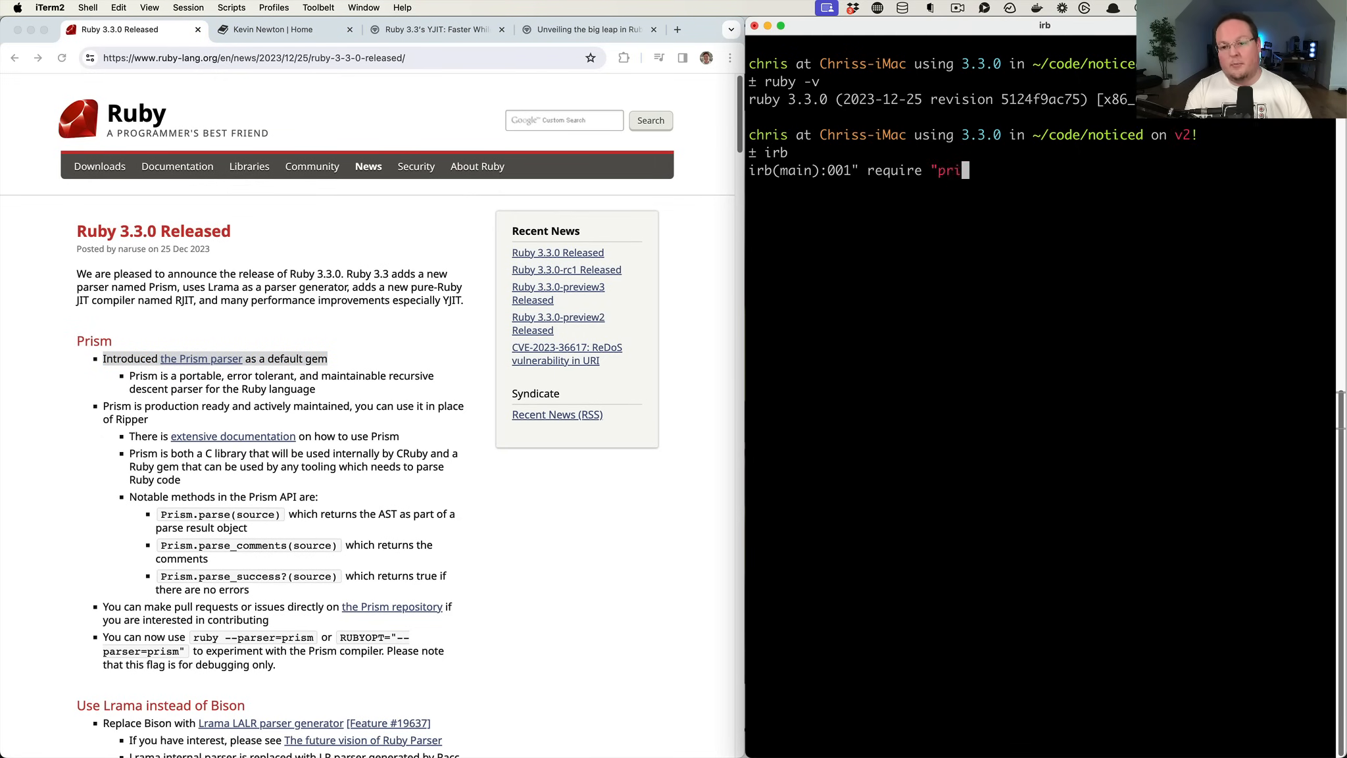
pyautogui.press('Return')
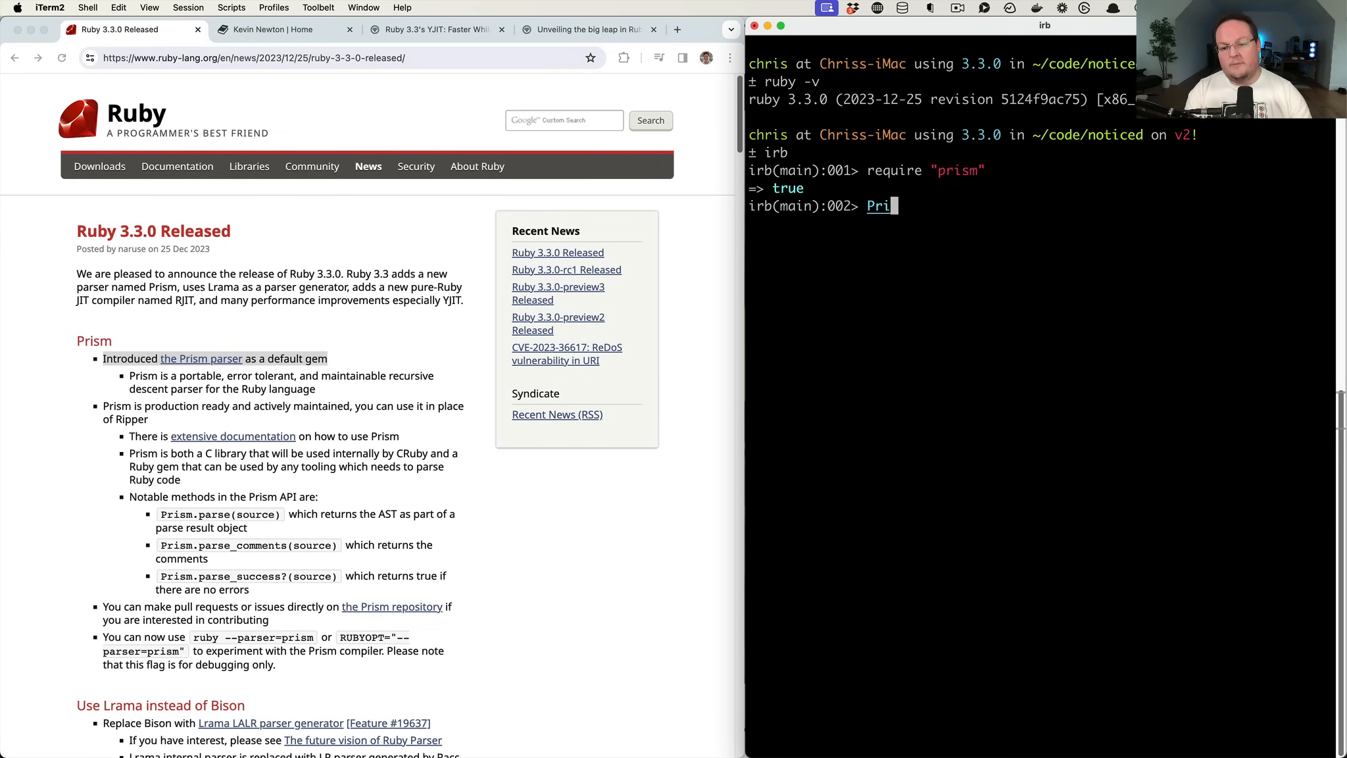
# Parse the unclosed string "puts 'Merry Christmas! 🎄" with Prism.parse, including the tree emoji
pyautogui.write('sm.parse(')
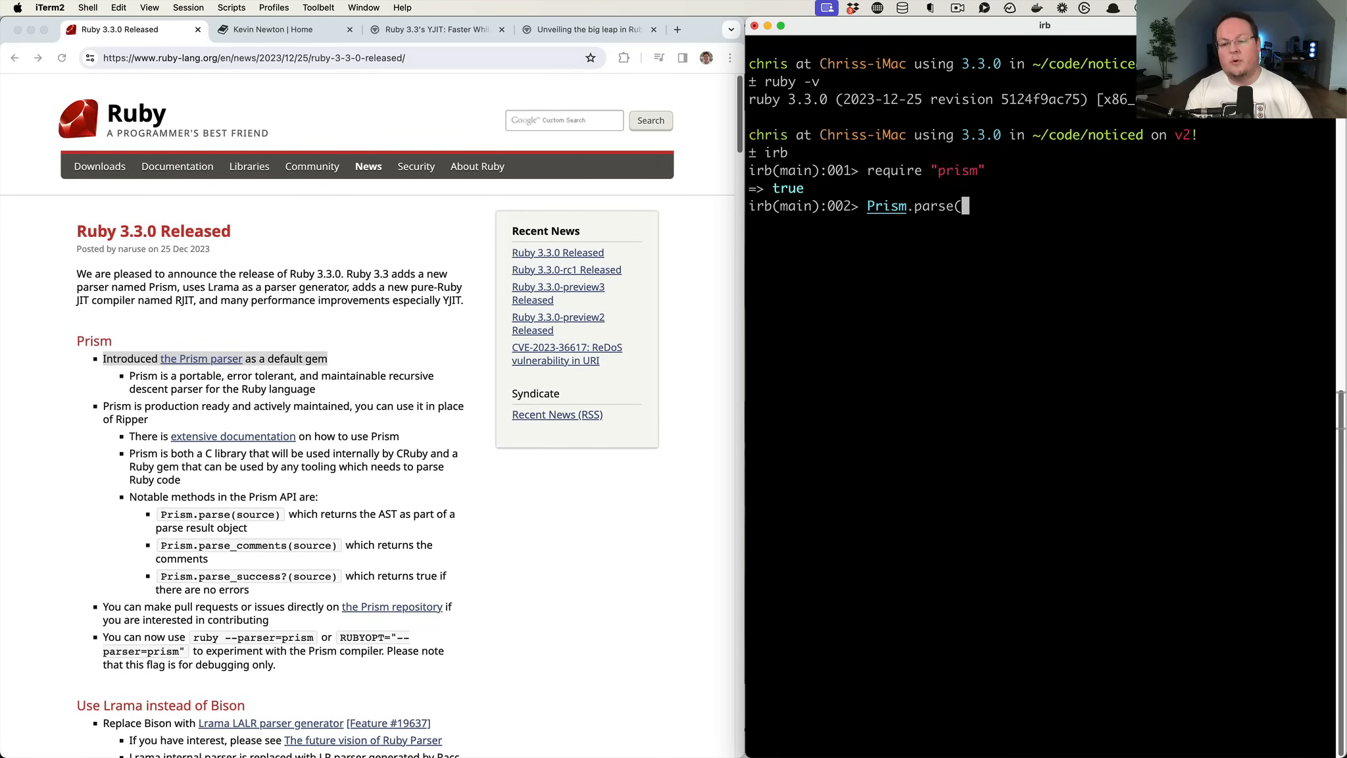
pyautogui.write('"')
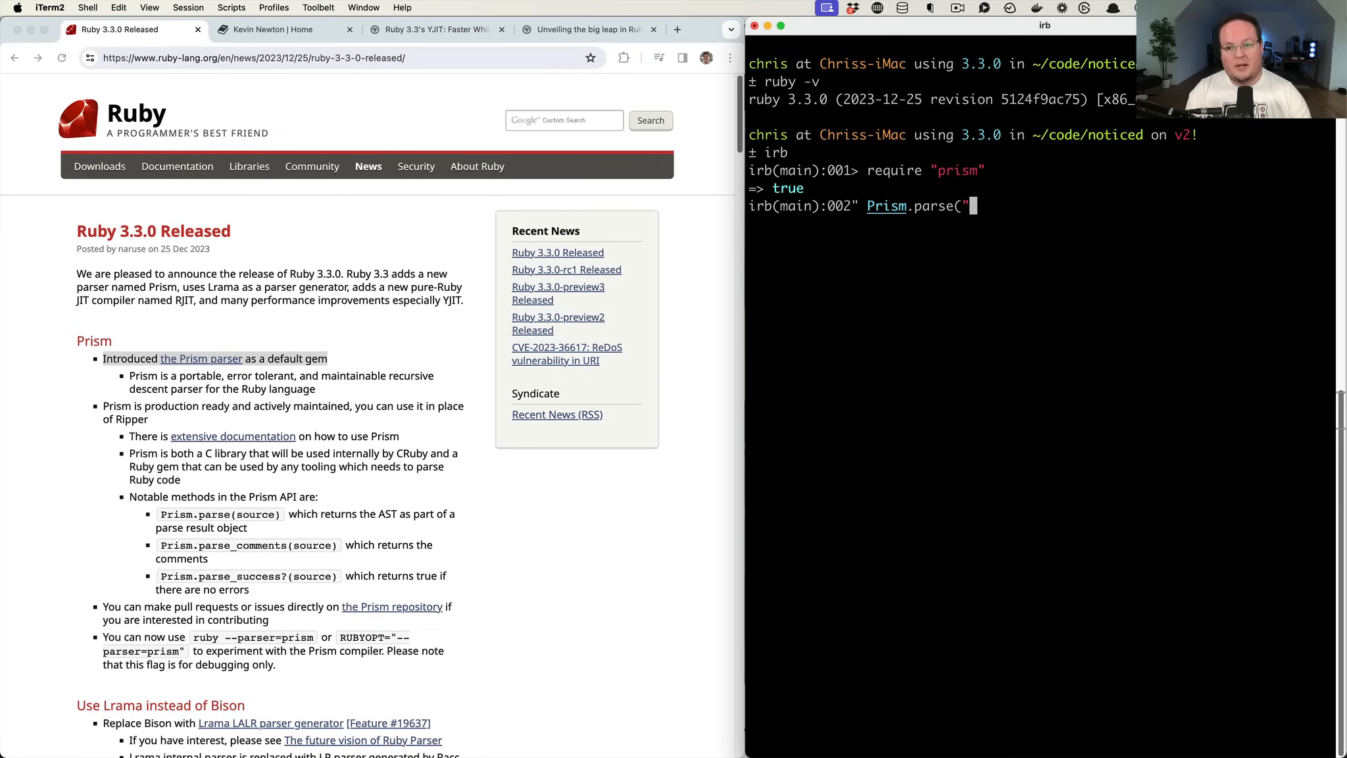
pyautogui.write('puts')
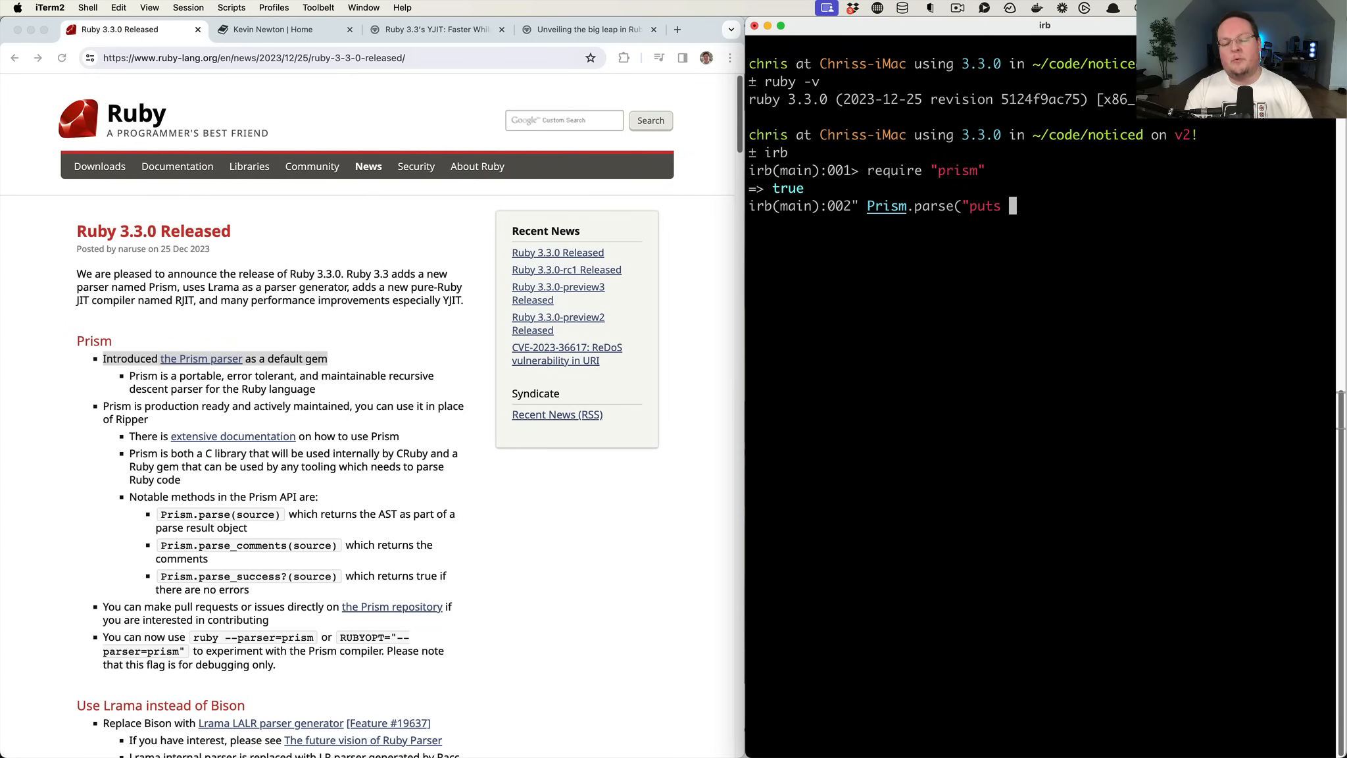
pyautogui.write("'Merry Chris")
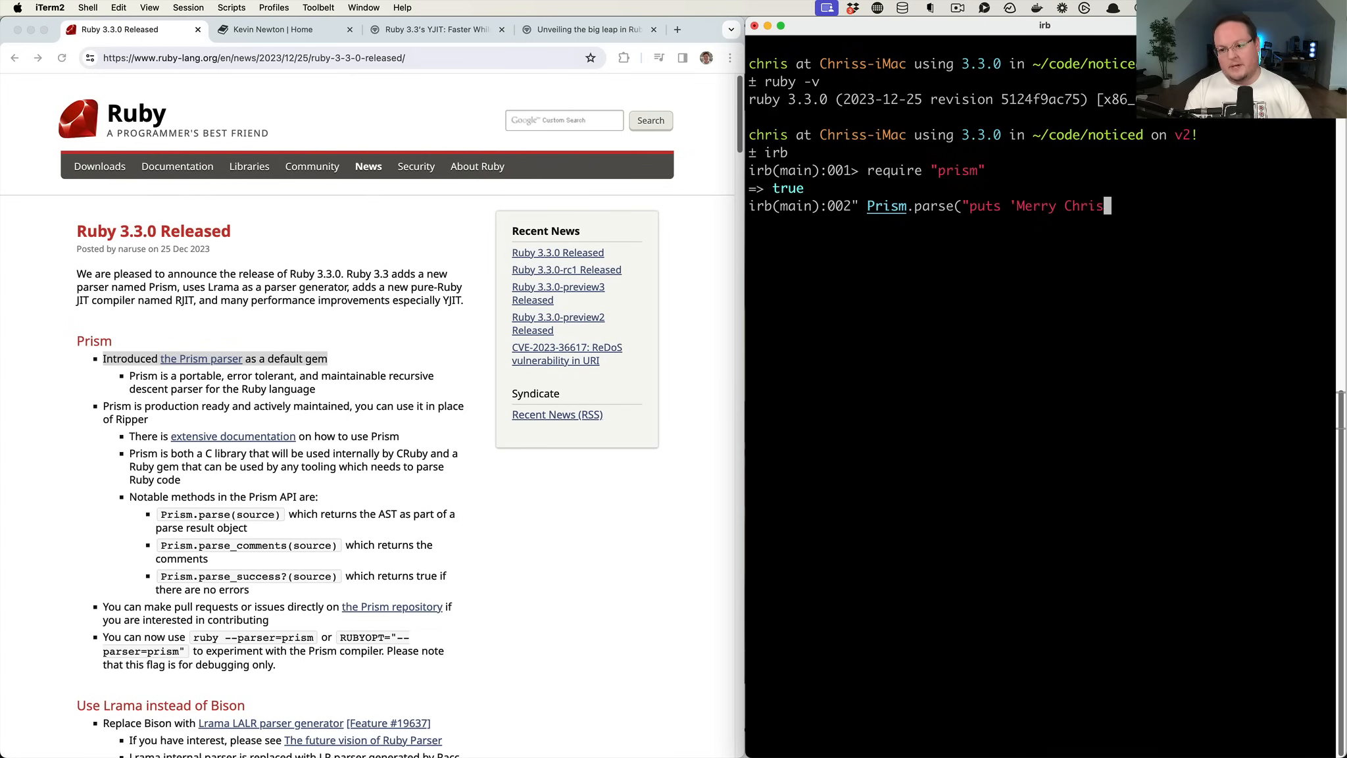
pyautogui.write('tmas!')
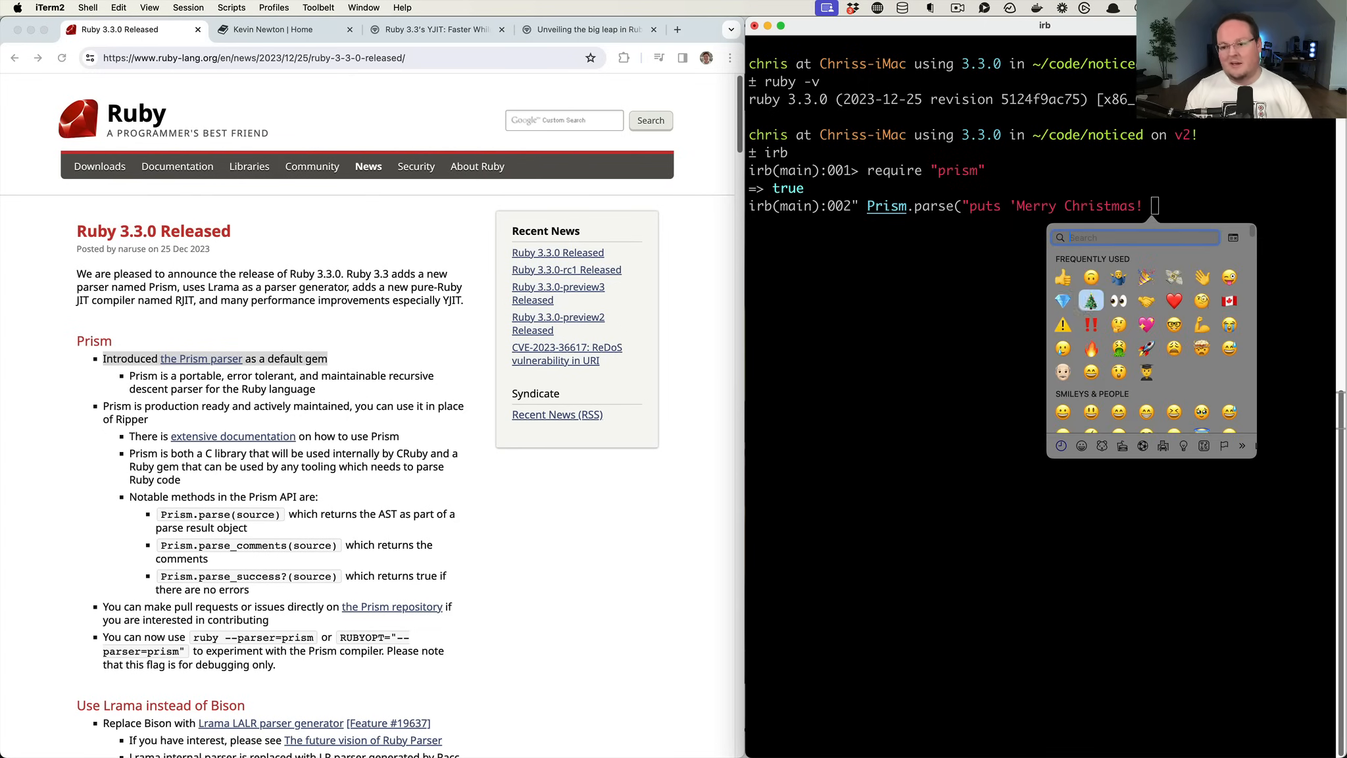
pyautogui.click(1092, 300)
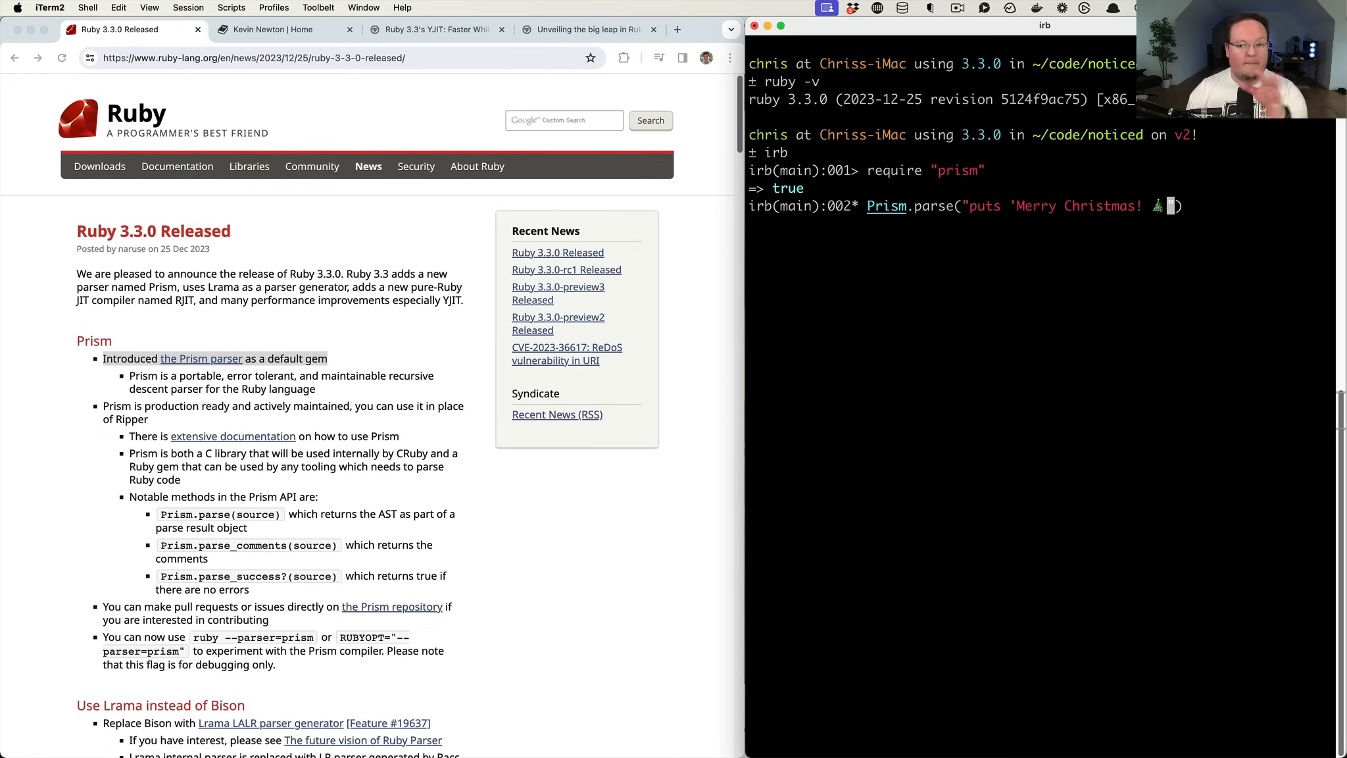
pyautogui.press('Return')
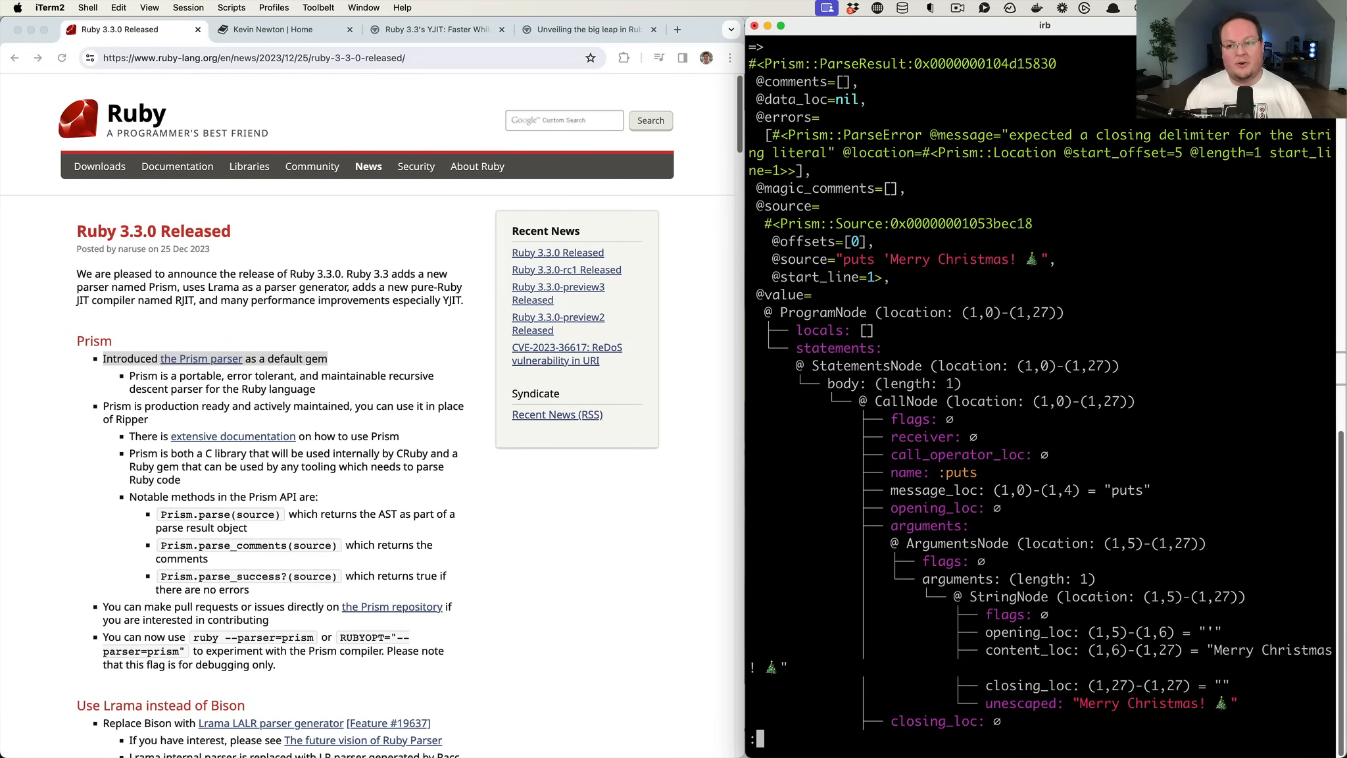
pyautogui.doubleClick(1039, 135)
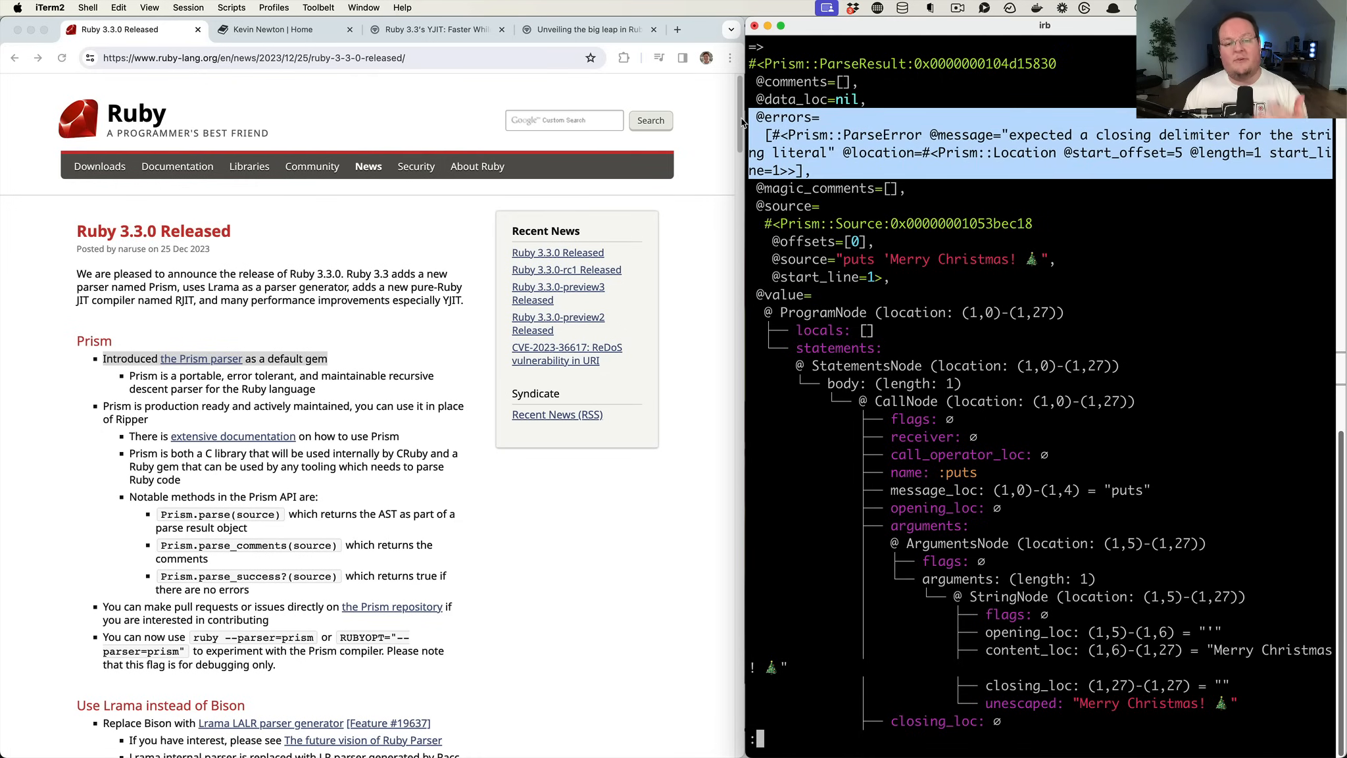
pyautogui.moveTo(655, 250)
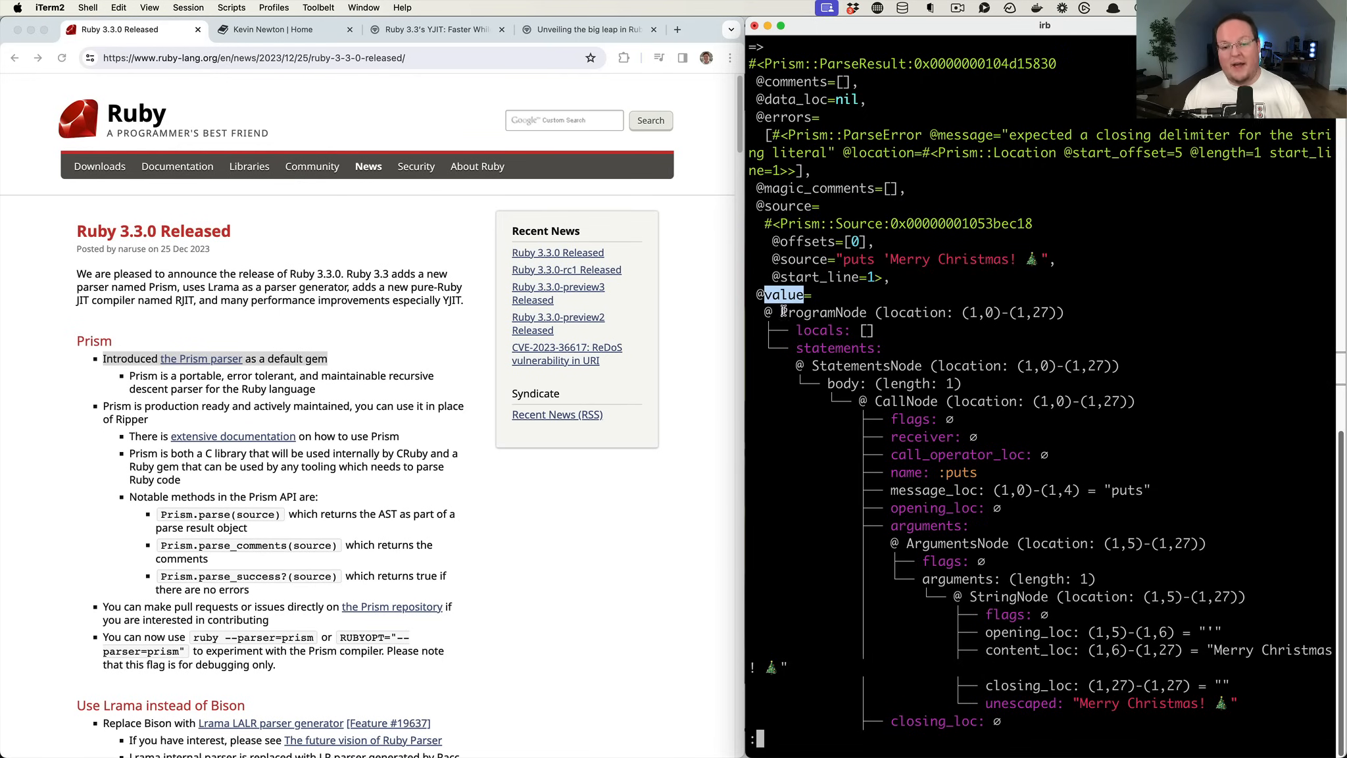
pyautogui.doubleClick(828, 312)
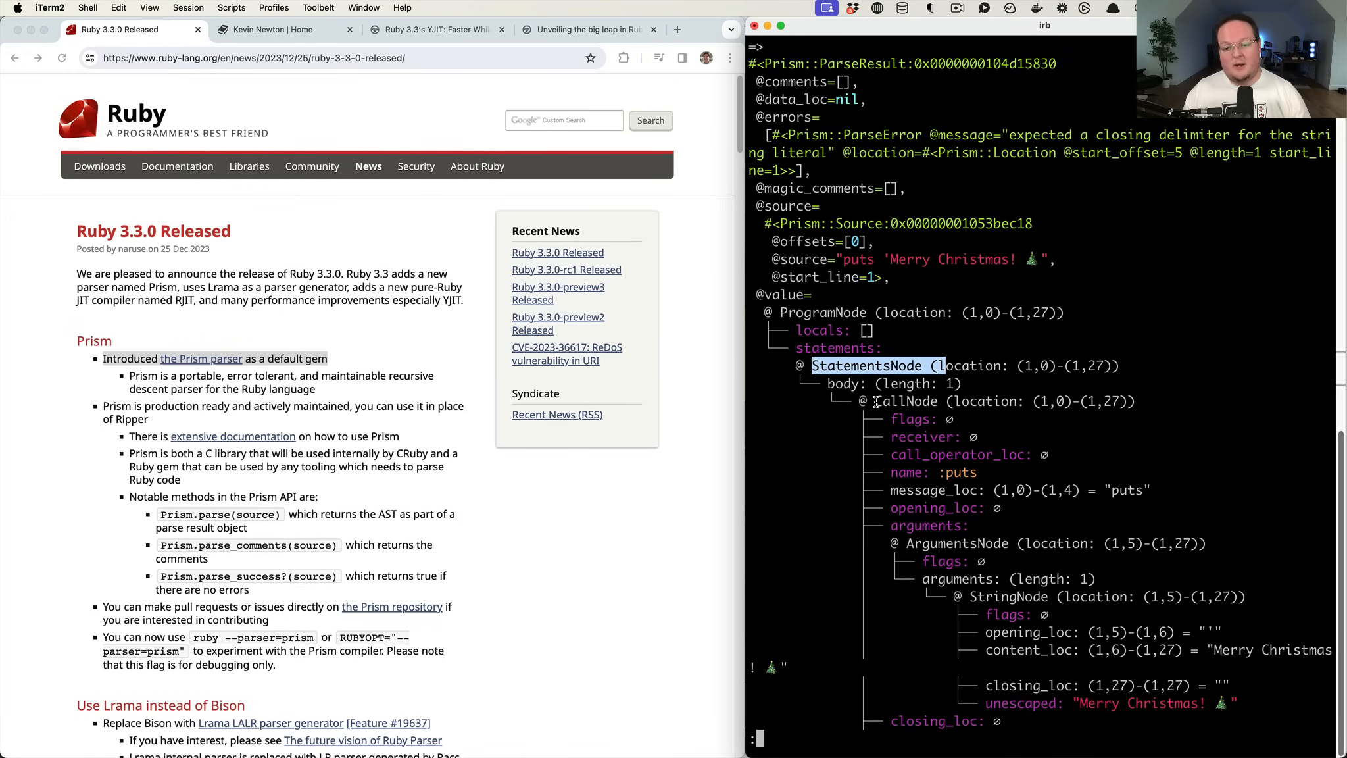
pyautogui.doubleClick(902, 401)
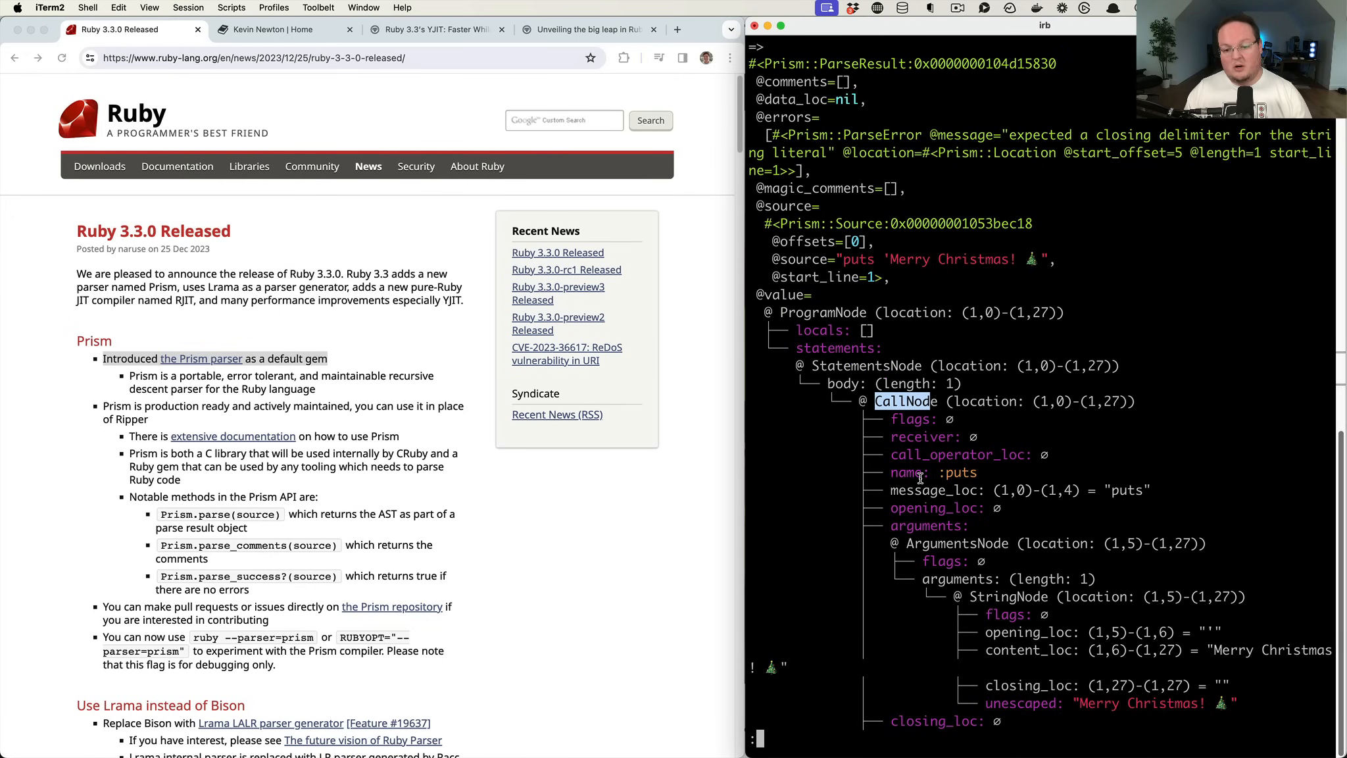
pyautogui.doubleClick(933, 471)
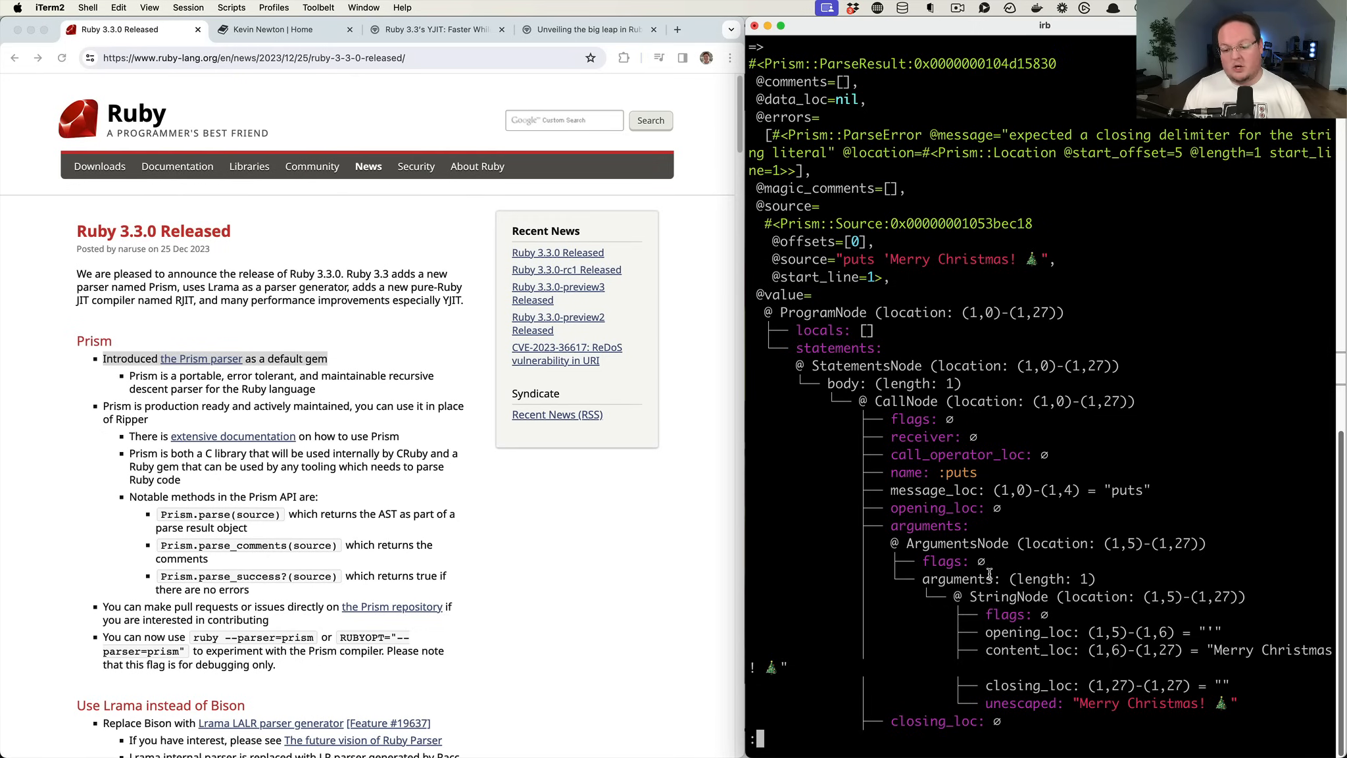
pyautogui.doubleClick(1008, 596)
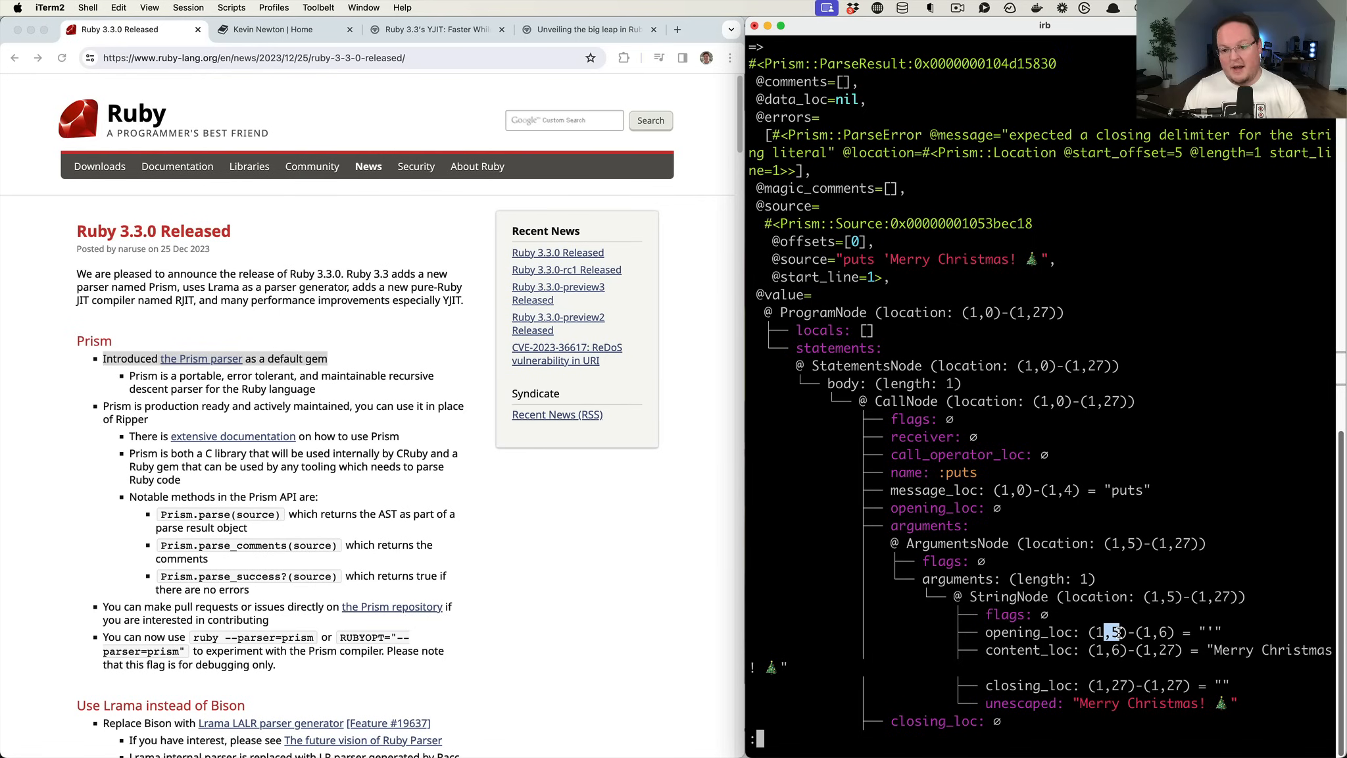
pyautogui.doubleClick(858, 259)
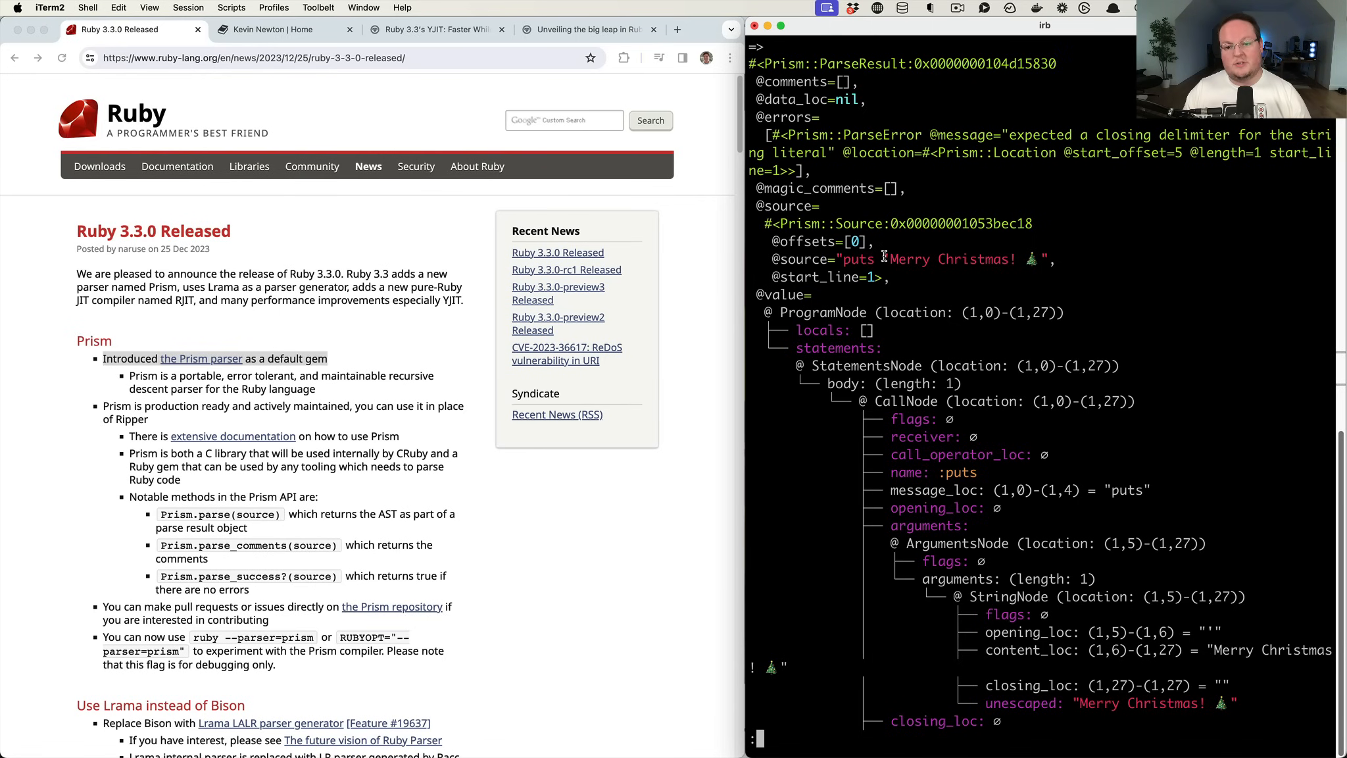
pyautogui.doubleClick(949, 258)
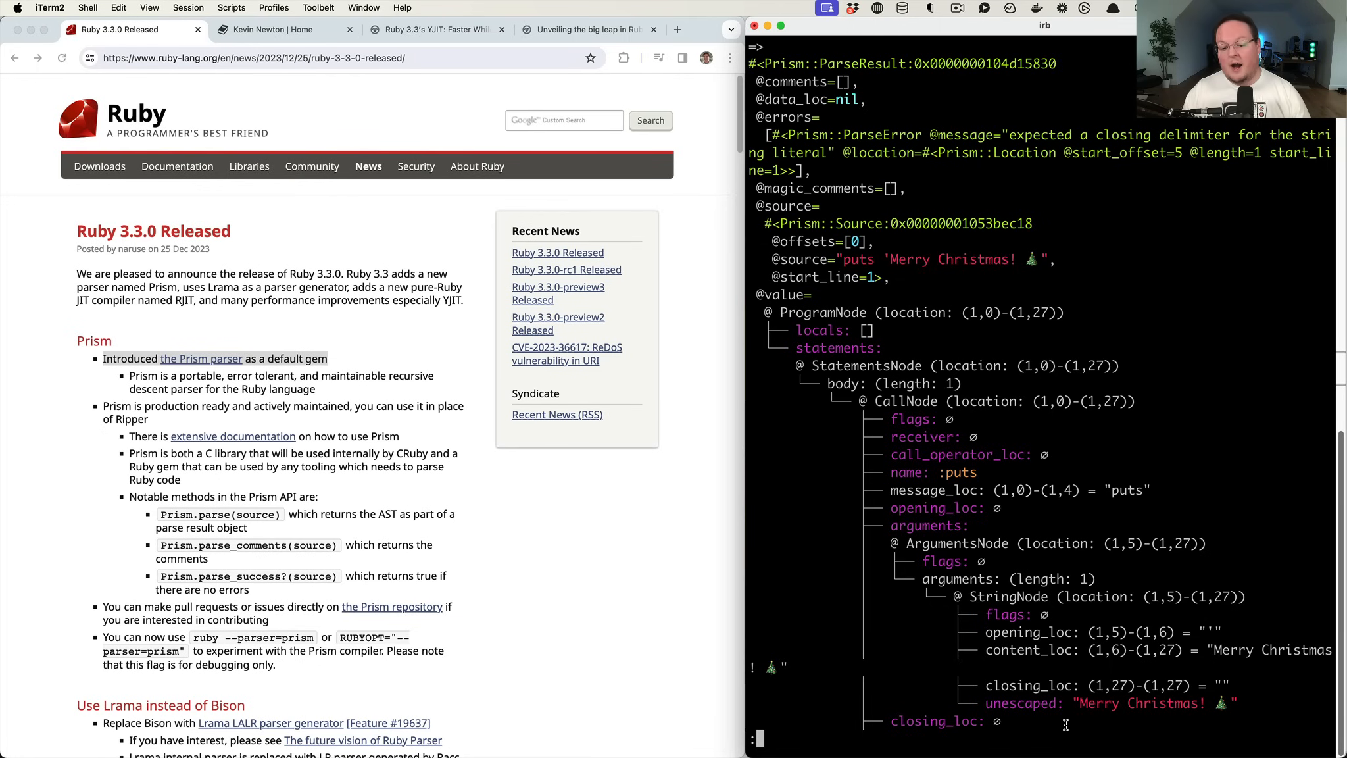
# Parse the properly closed "puts 'Merry Christmas! 🎄'" string, then quit the pager with q
pyautogui.write('Prism.parse("puts \'Merry Christmas! 🎄")')
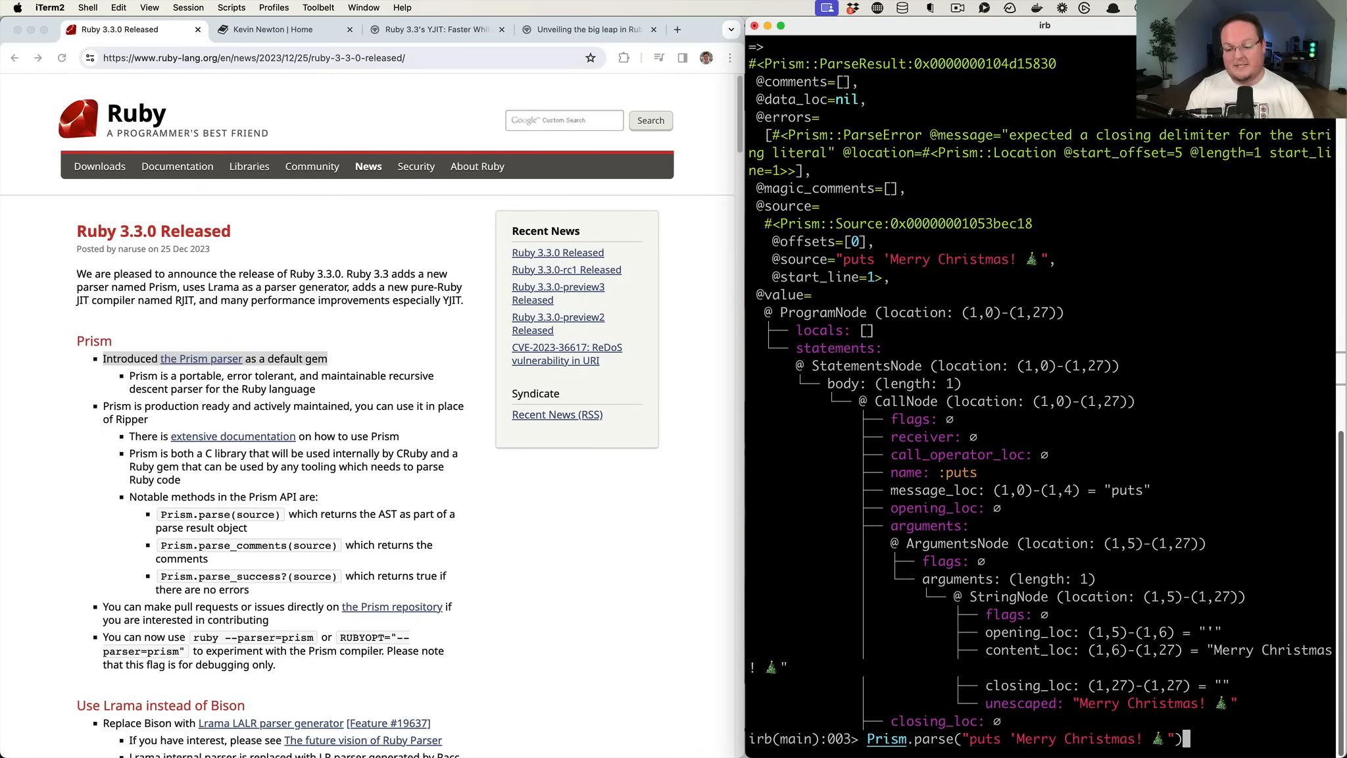
pyautogui.press('Return')
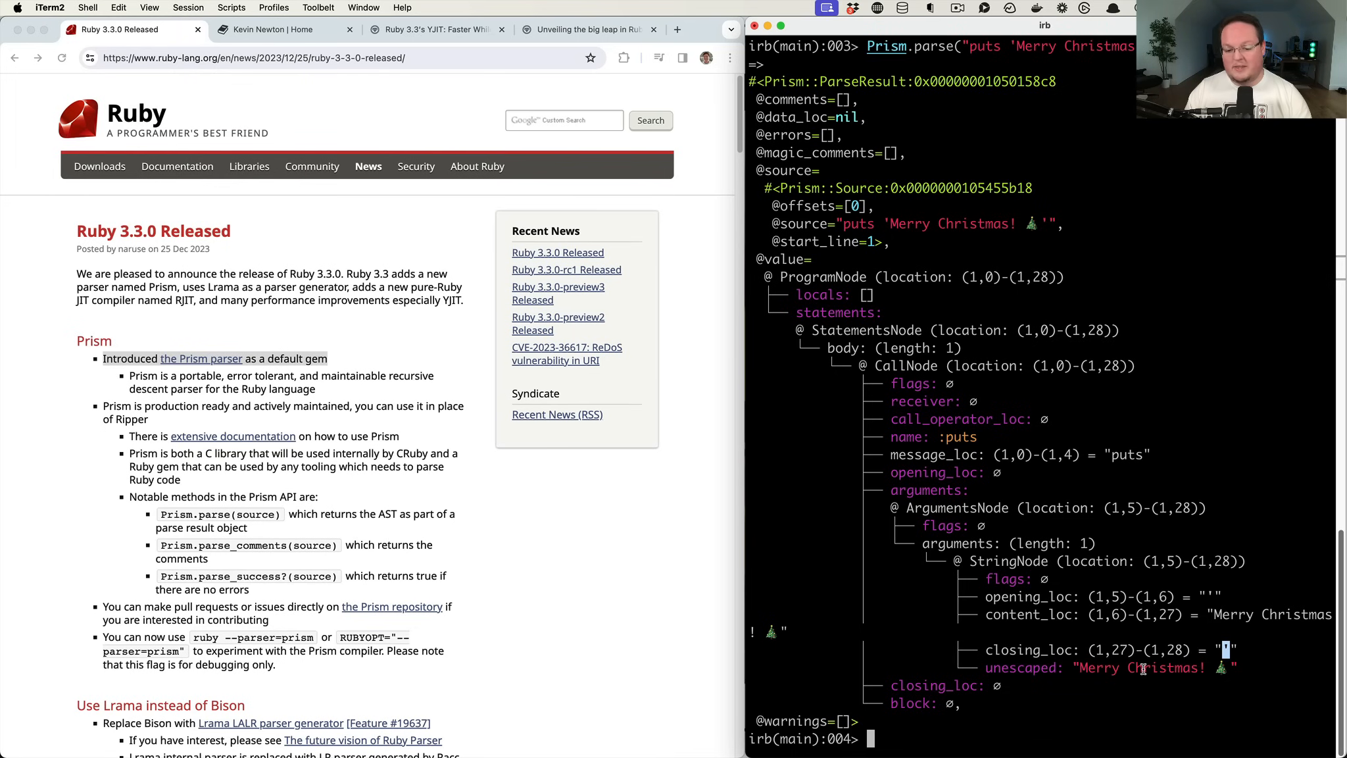
pyautogui.write('q')
pyautogui.write('exit')
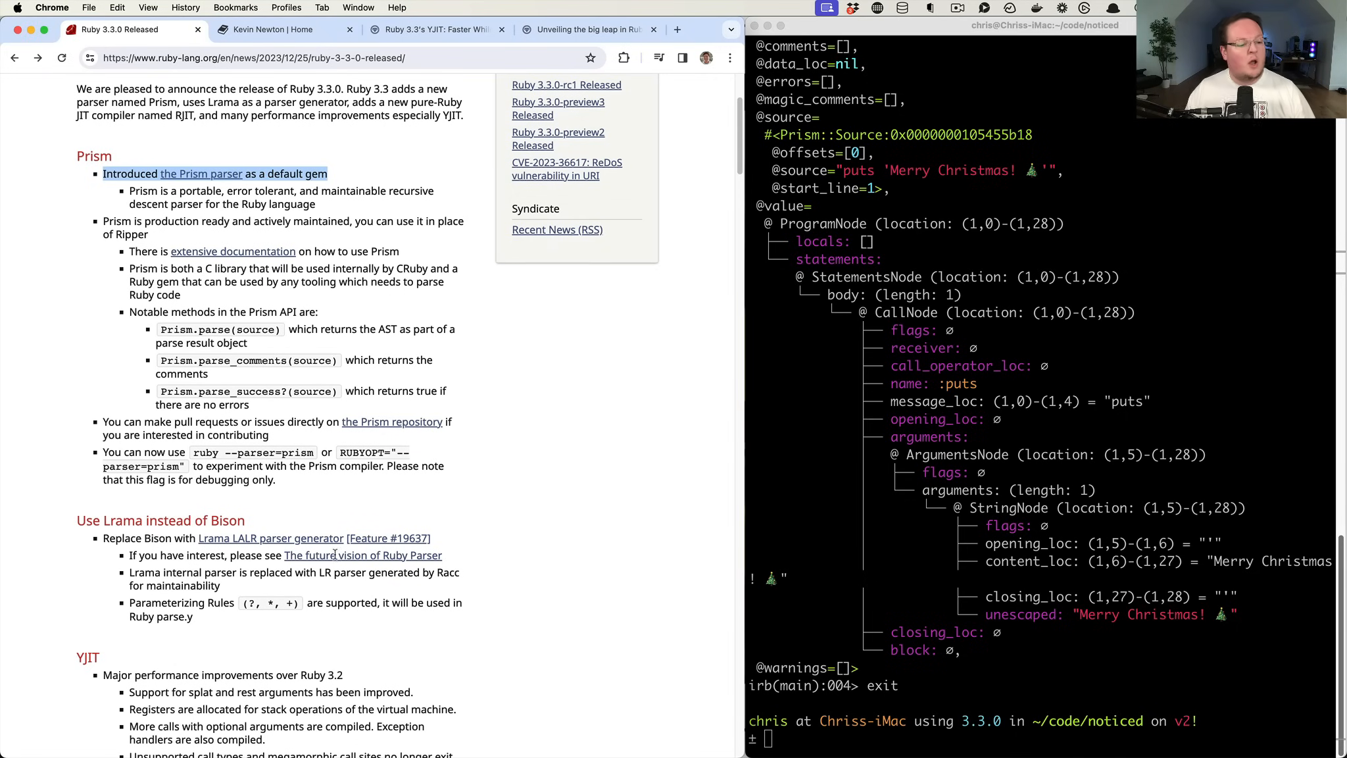
pyautogui.scroll(-3)
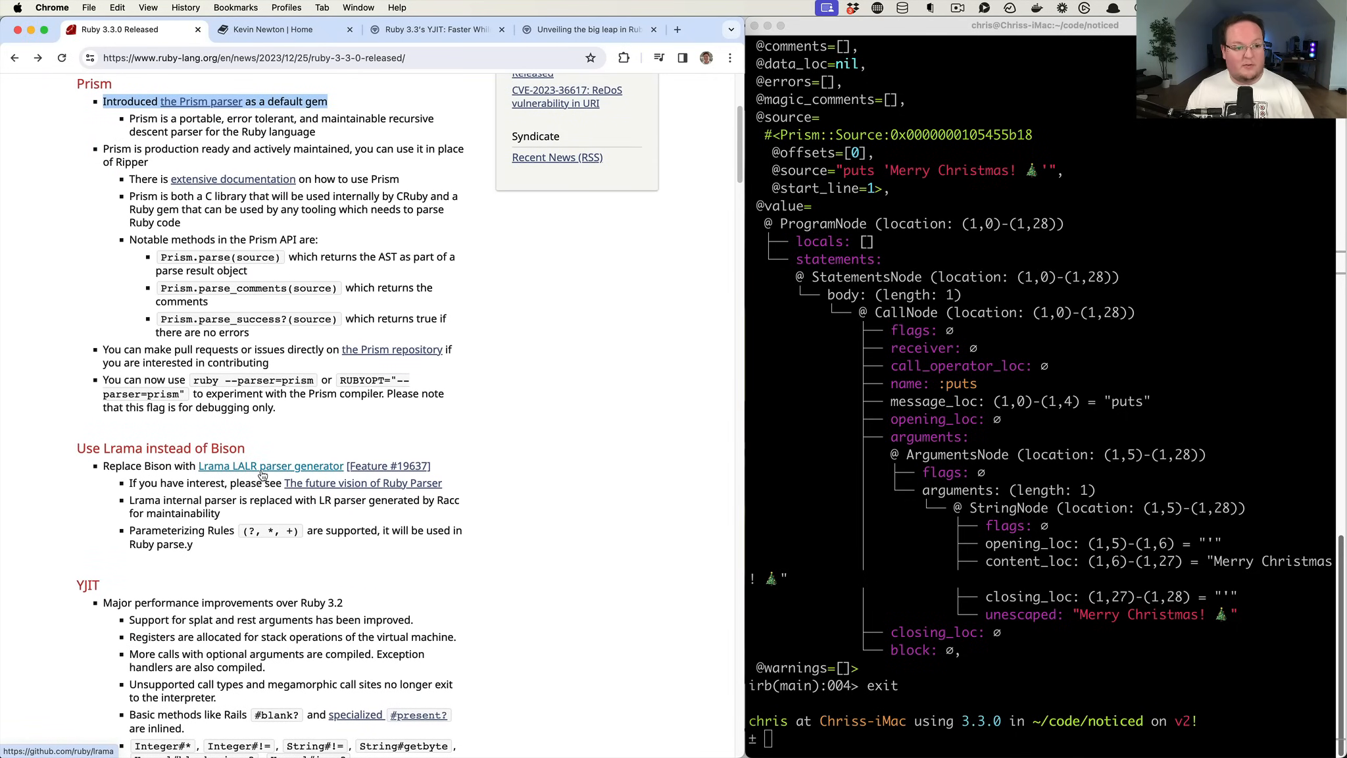
pyautogui.moveTo(242, 169)
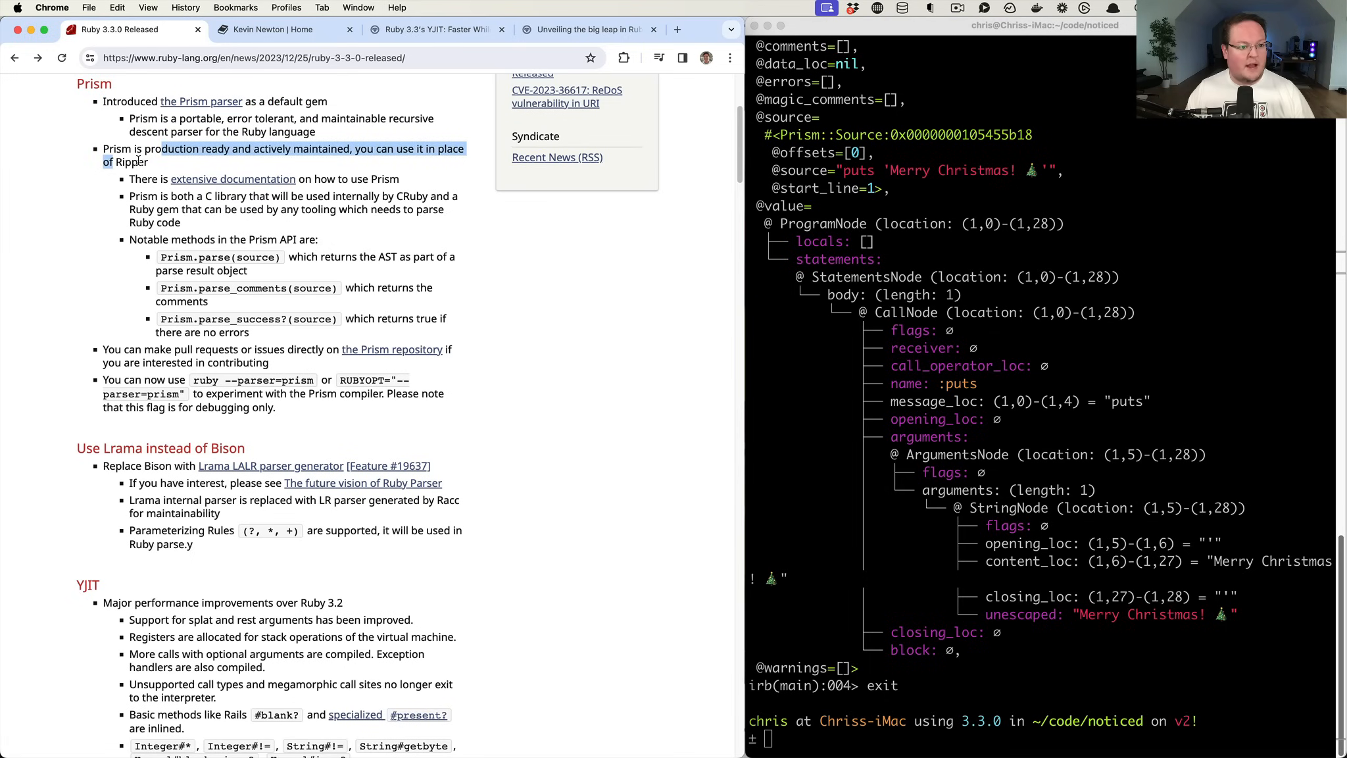
pyautogui.click(273, 165)
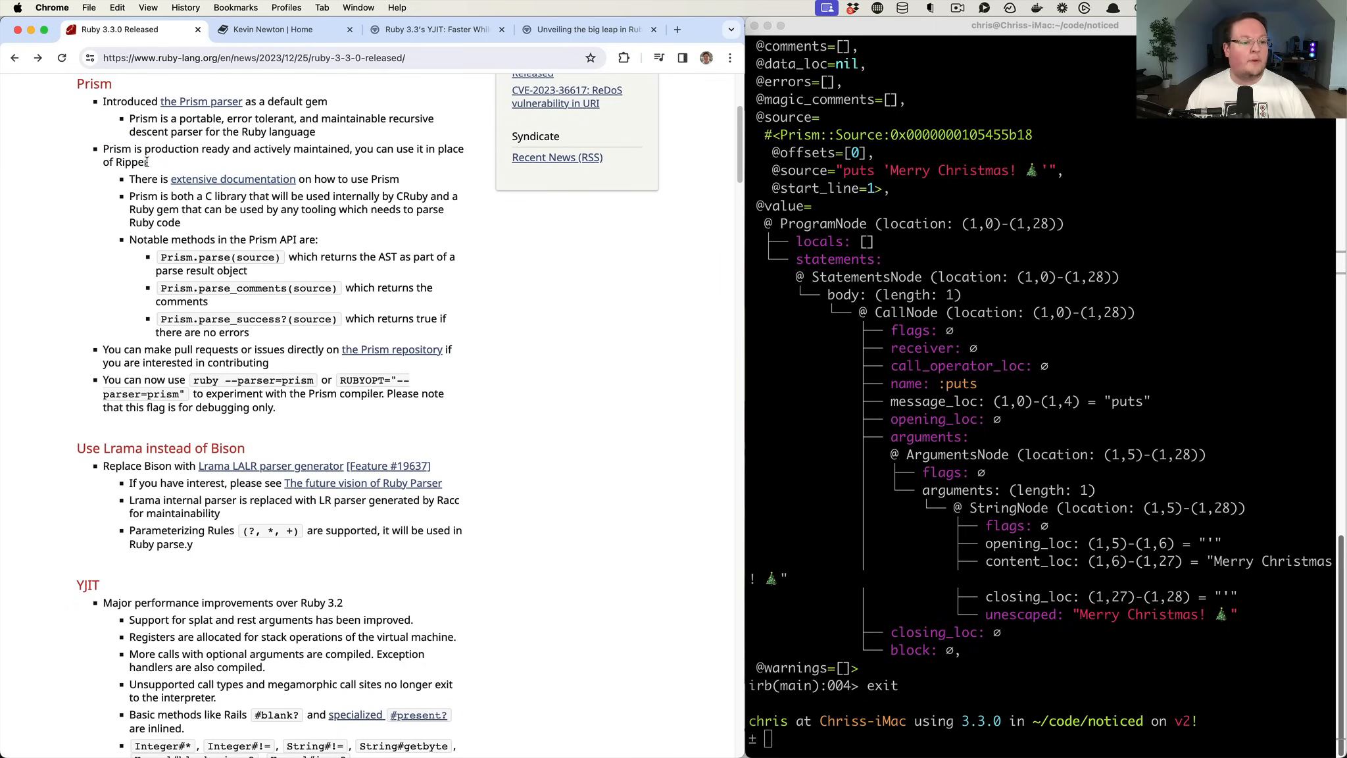
pyautogui.moveTo(176, 256)
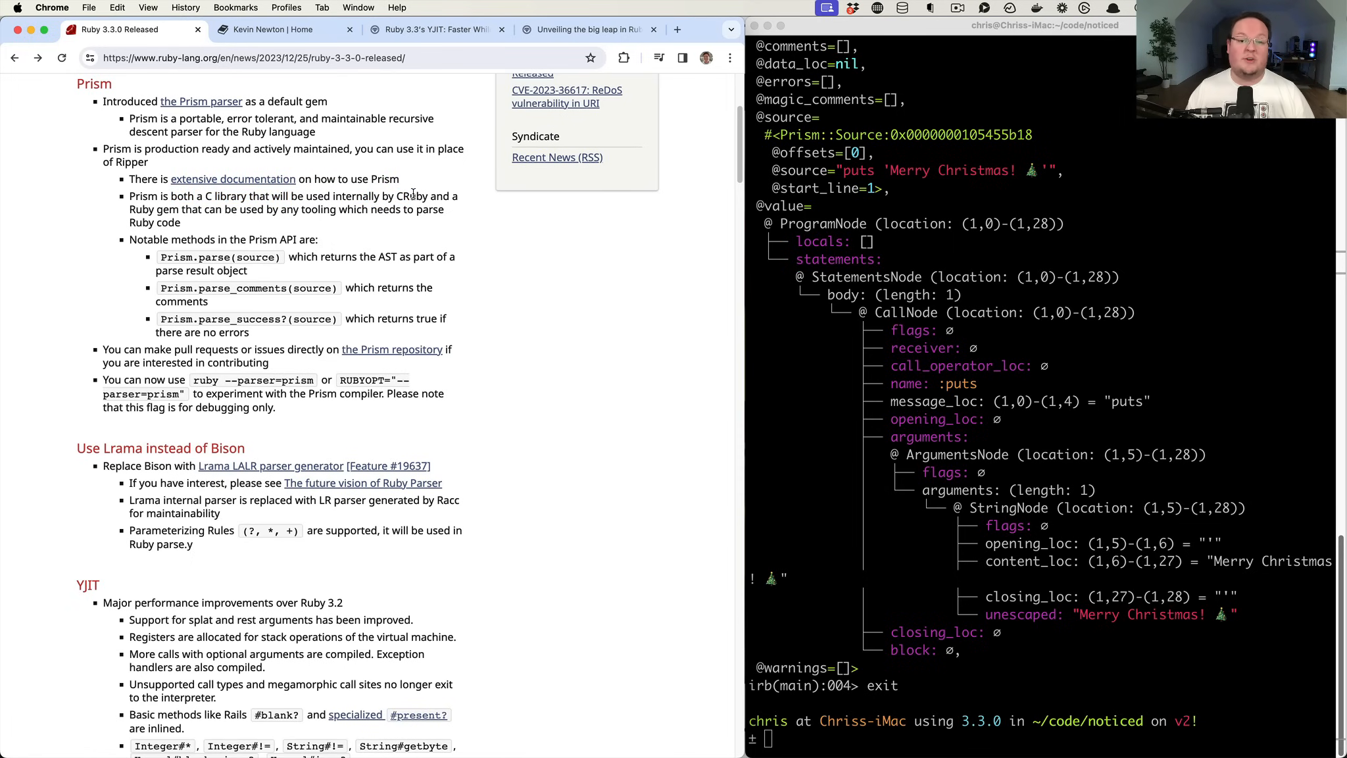
pyautogui.doubleClick(412, 197)
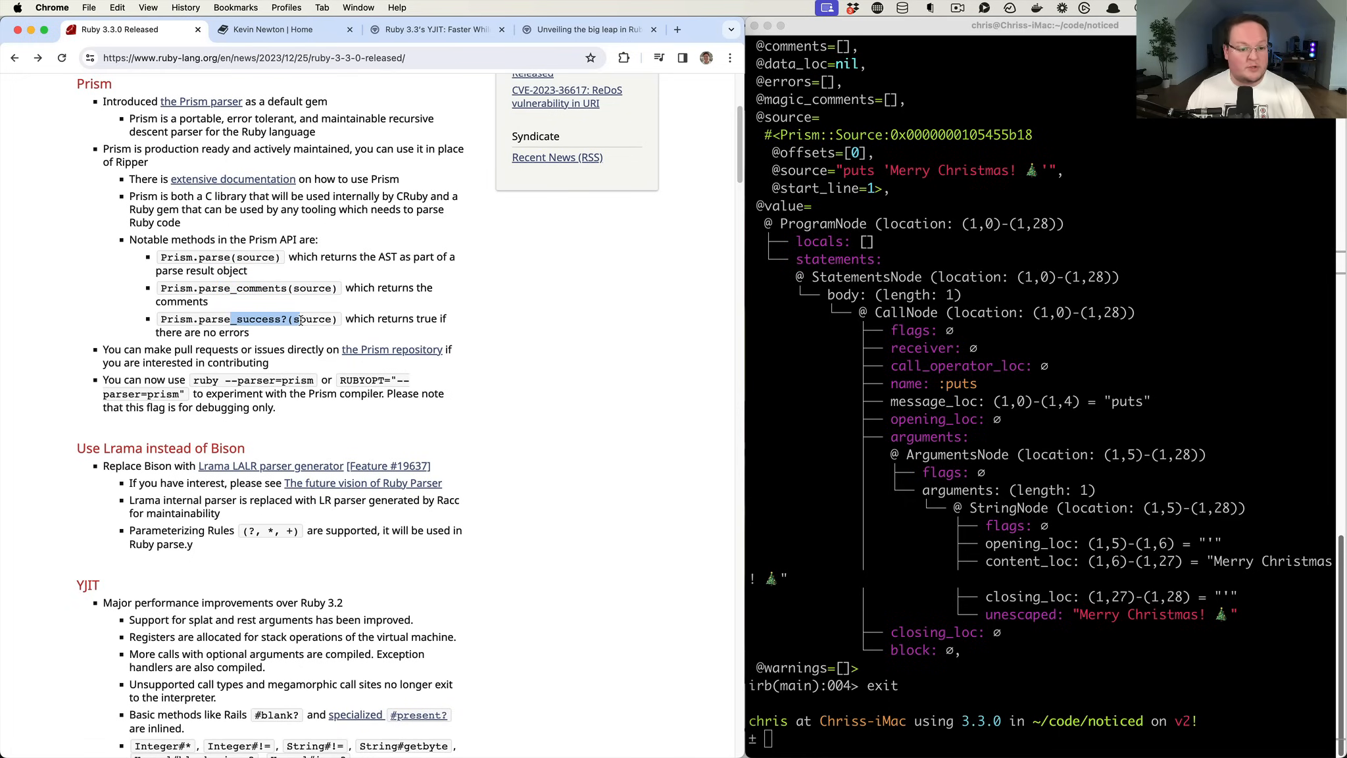
pyautogui.moveTo(283, 346)
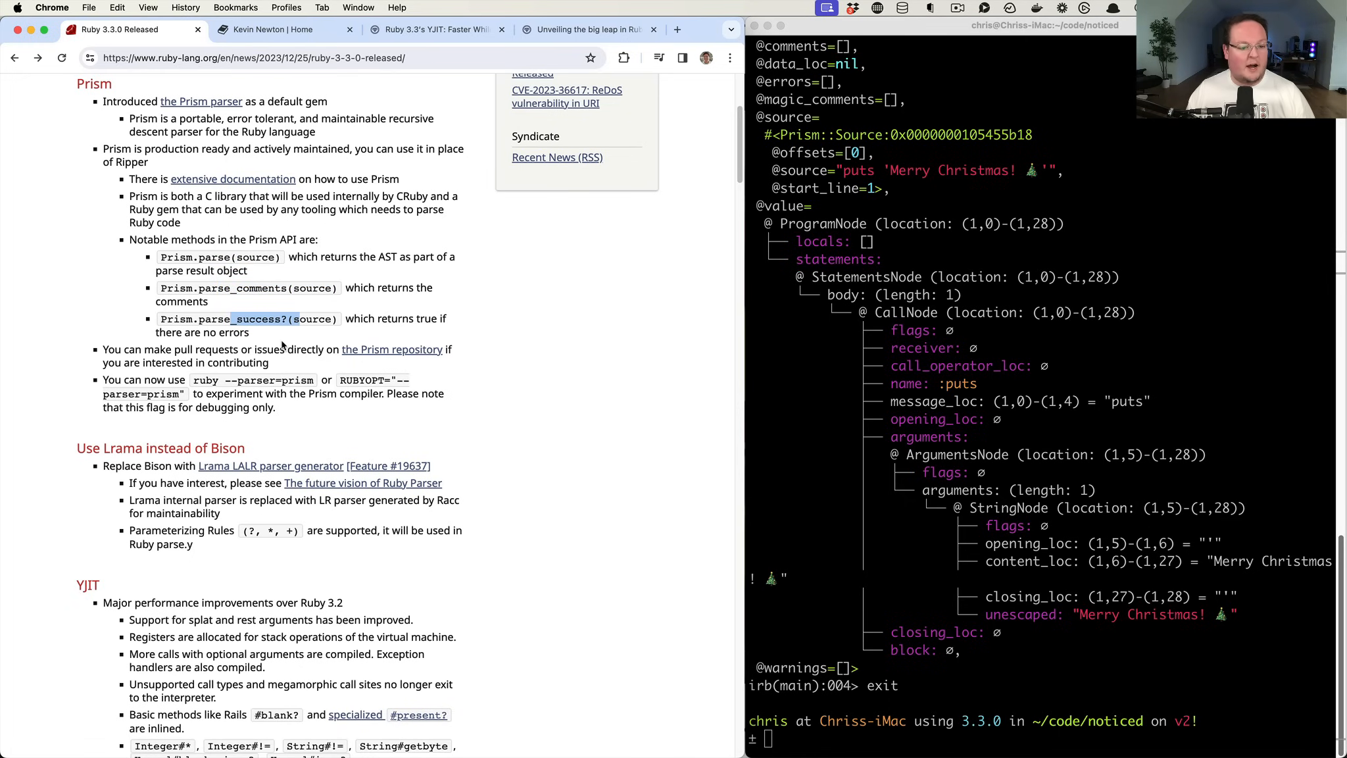
pyautogui.moveTo(209, 385)
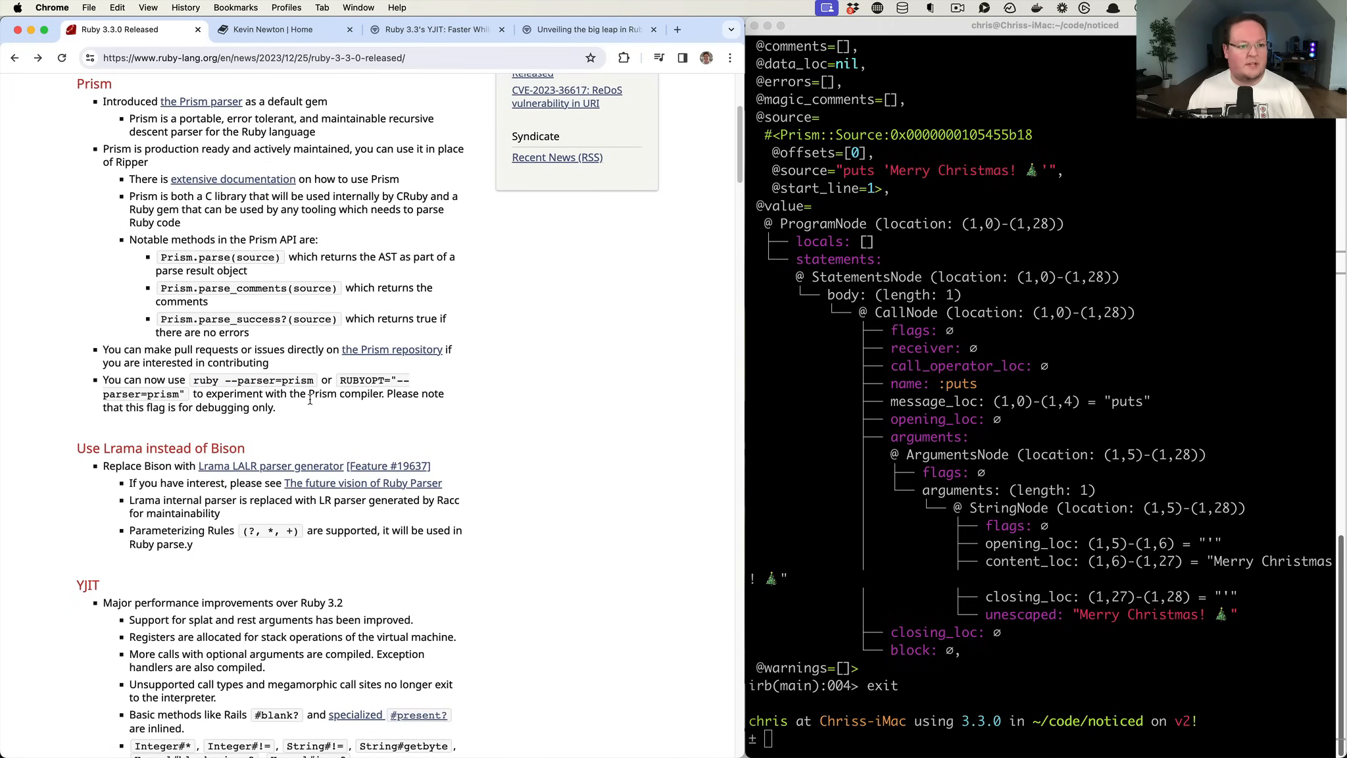
pyautogui.moveTo(302, 407)
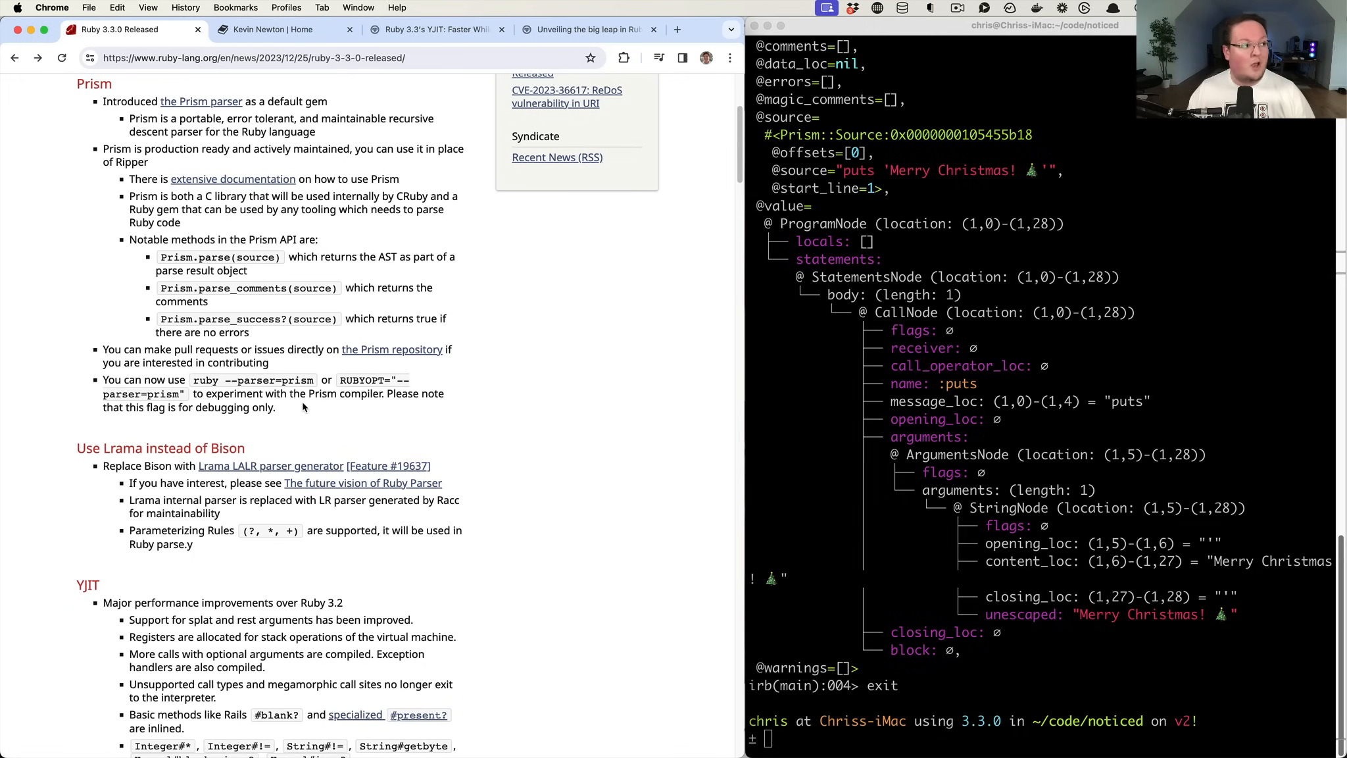
pyautogui.scroll(-3)
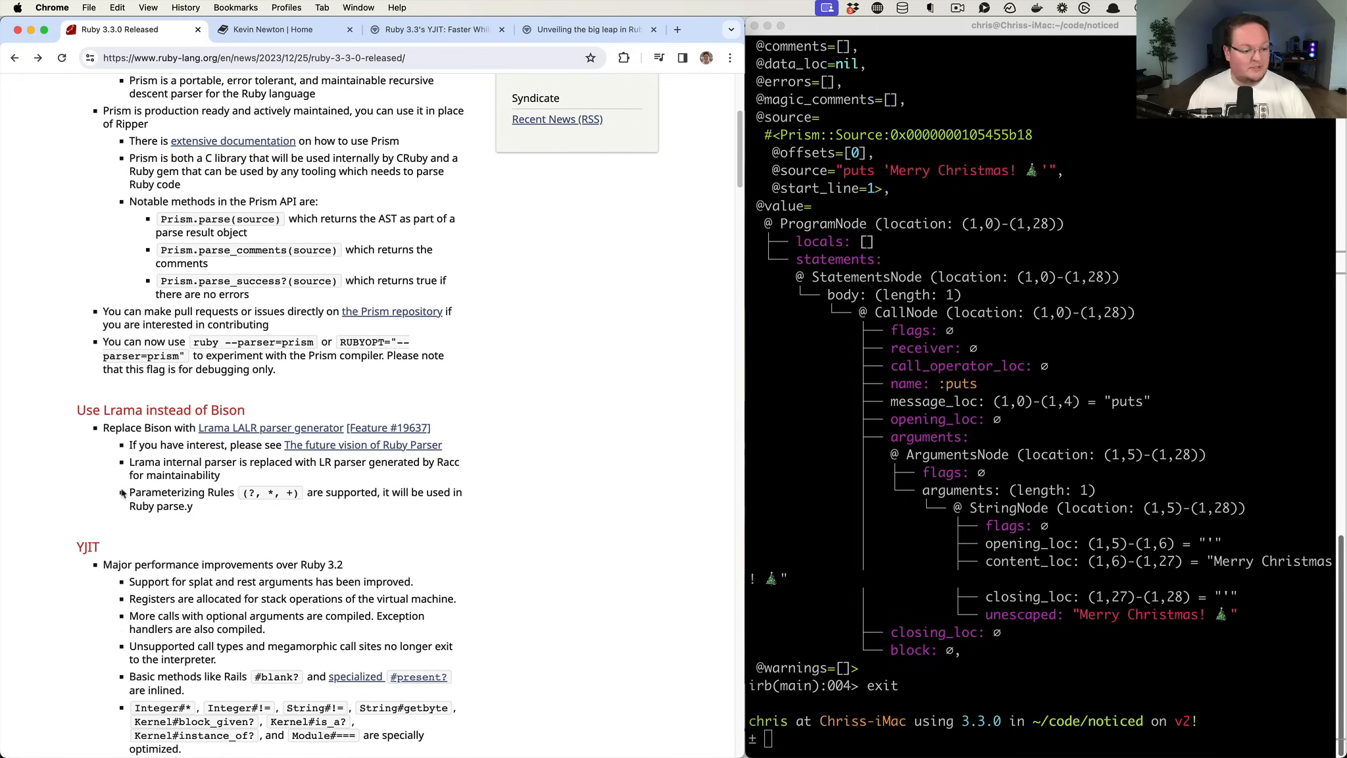
pyautogui.moveTo(77, 414)
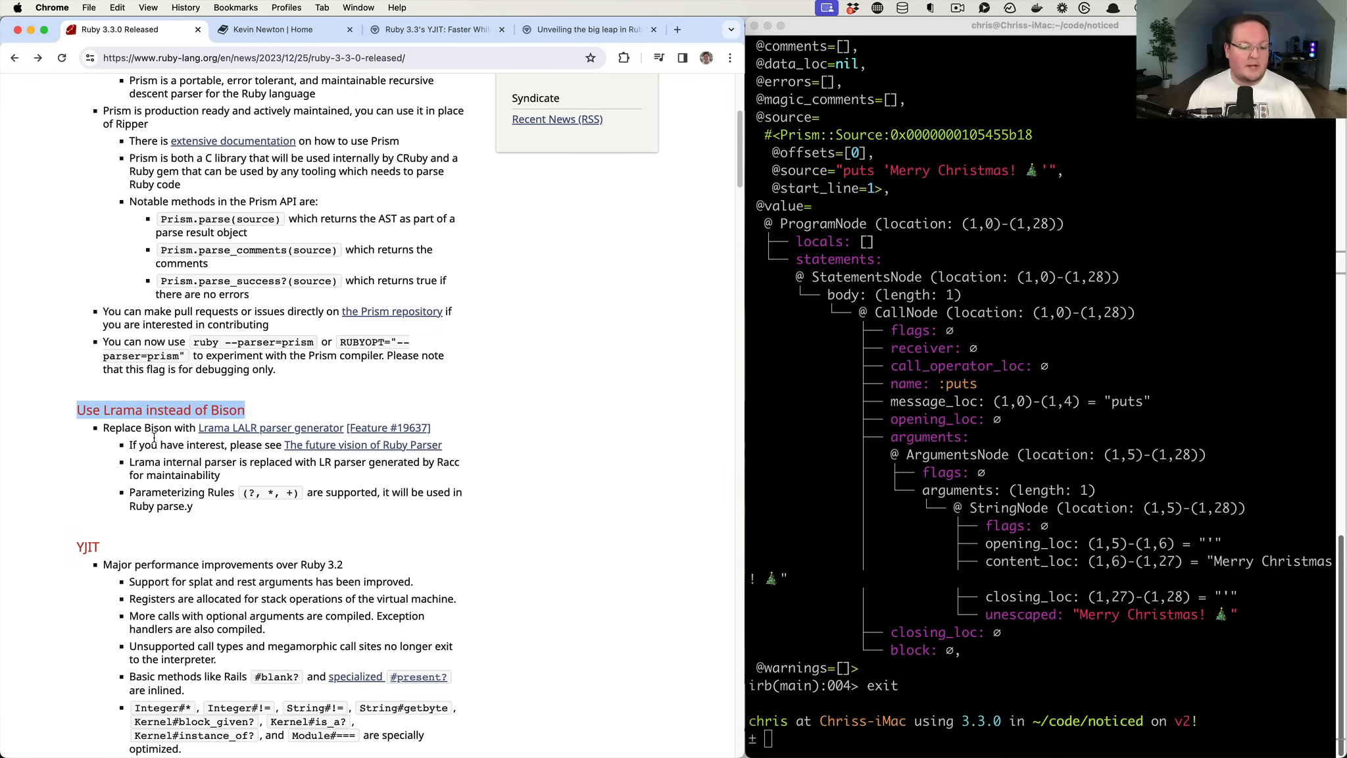
pyautogui.scroll(-3)
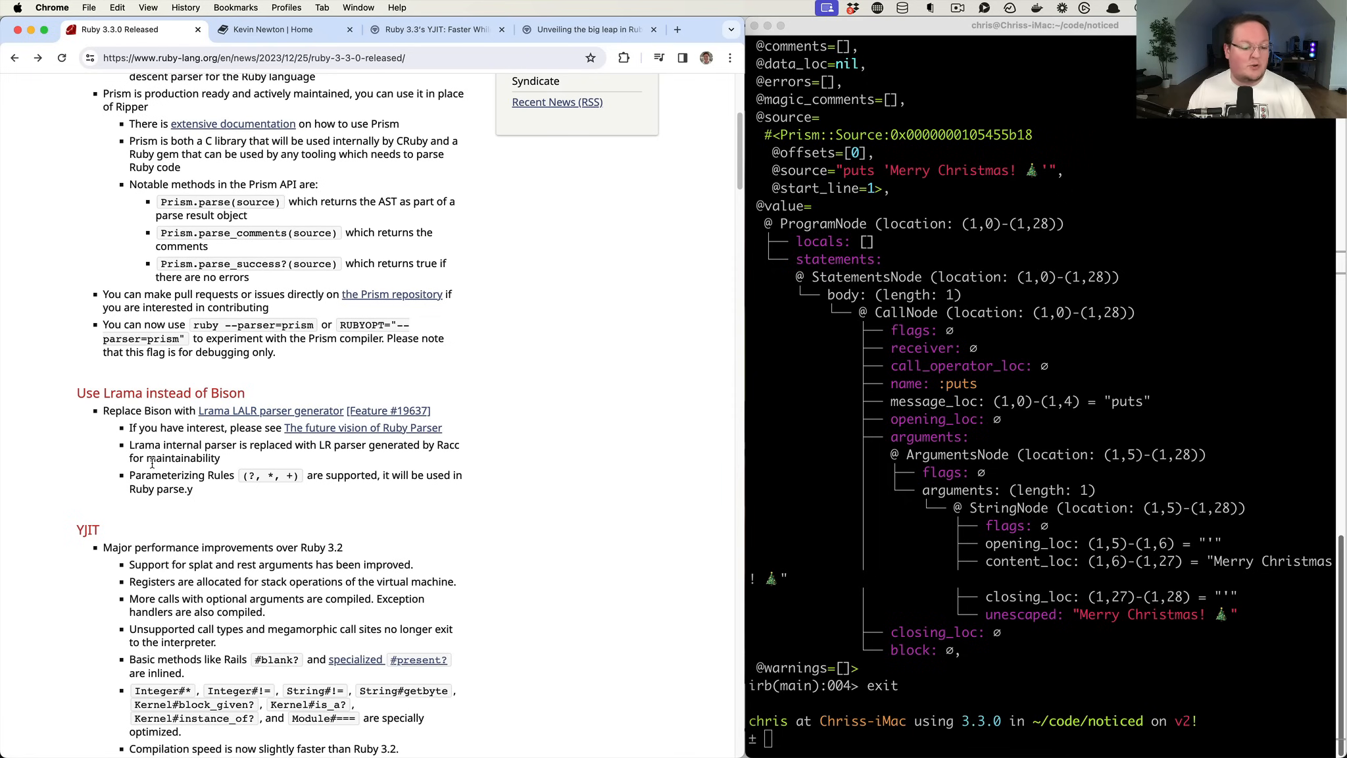
pyautogui.scroll(-3)
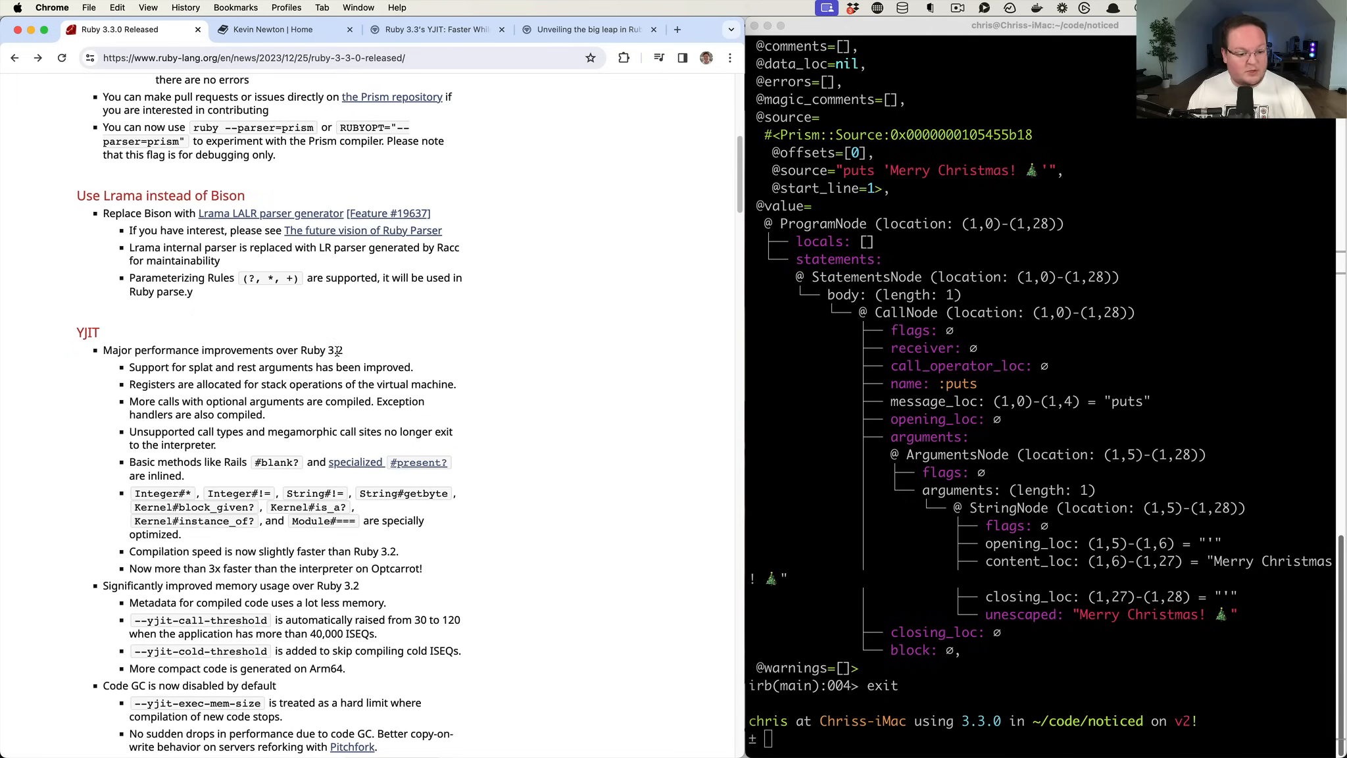
pyautogui.moveTo(373, 350)
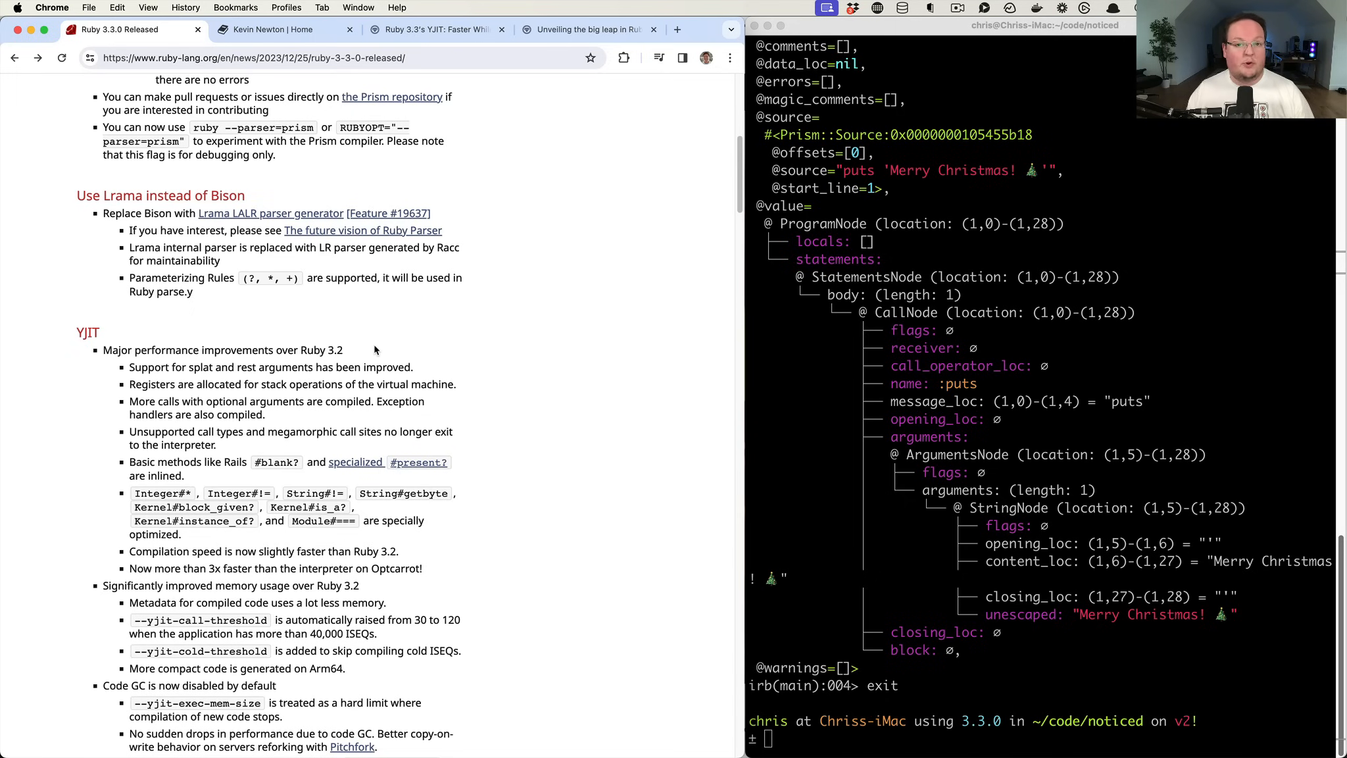
pyautogui.moveTo(374, 357)
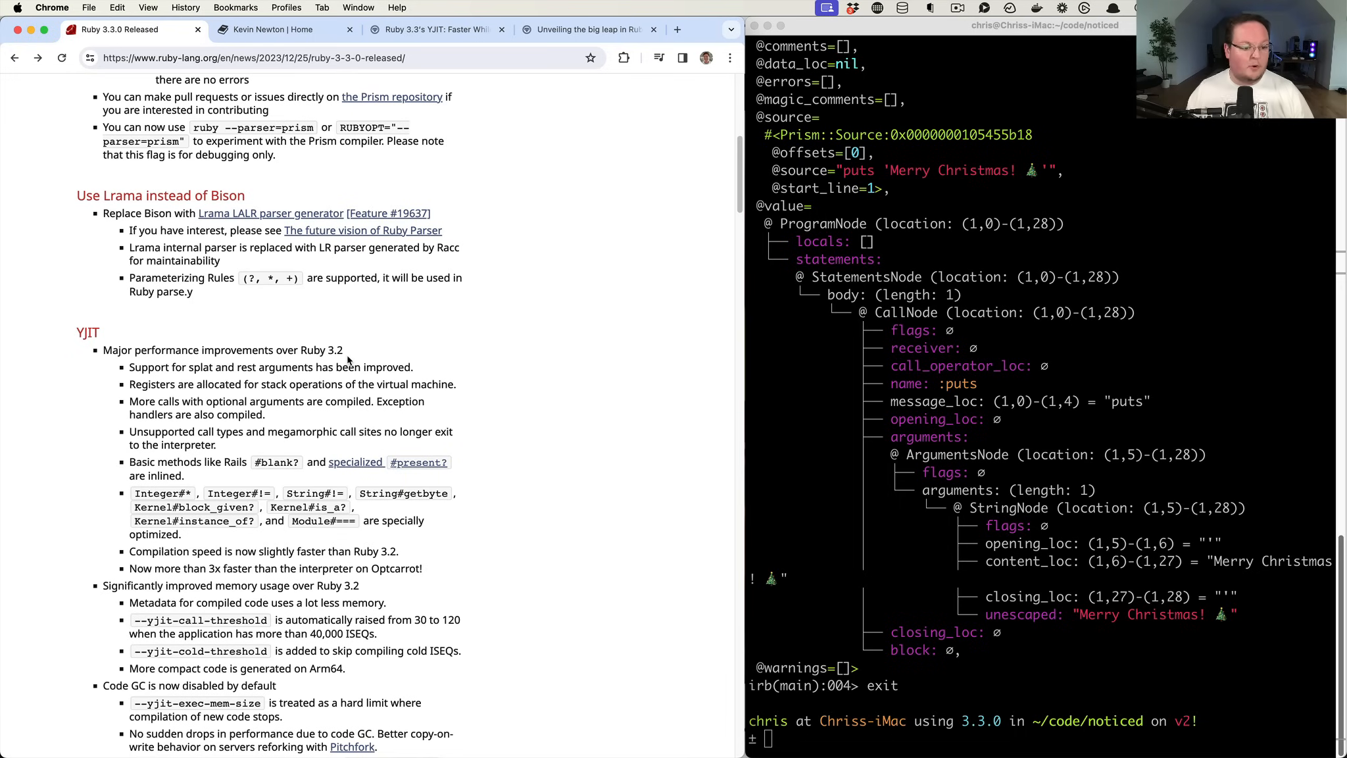
pyautogui.moveTo(205, 379)
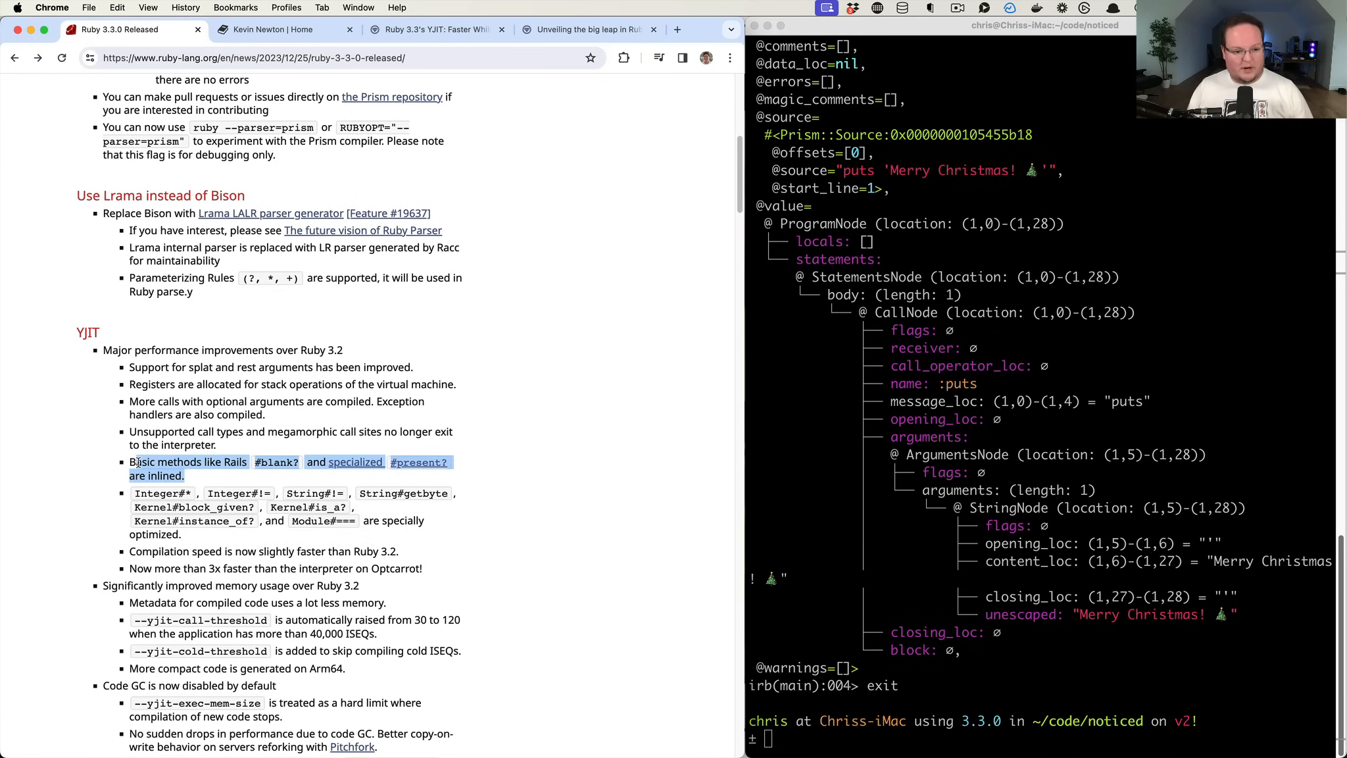
pyautogui.moveTo(118, 432)
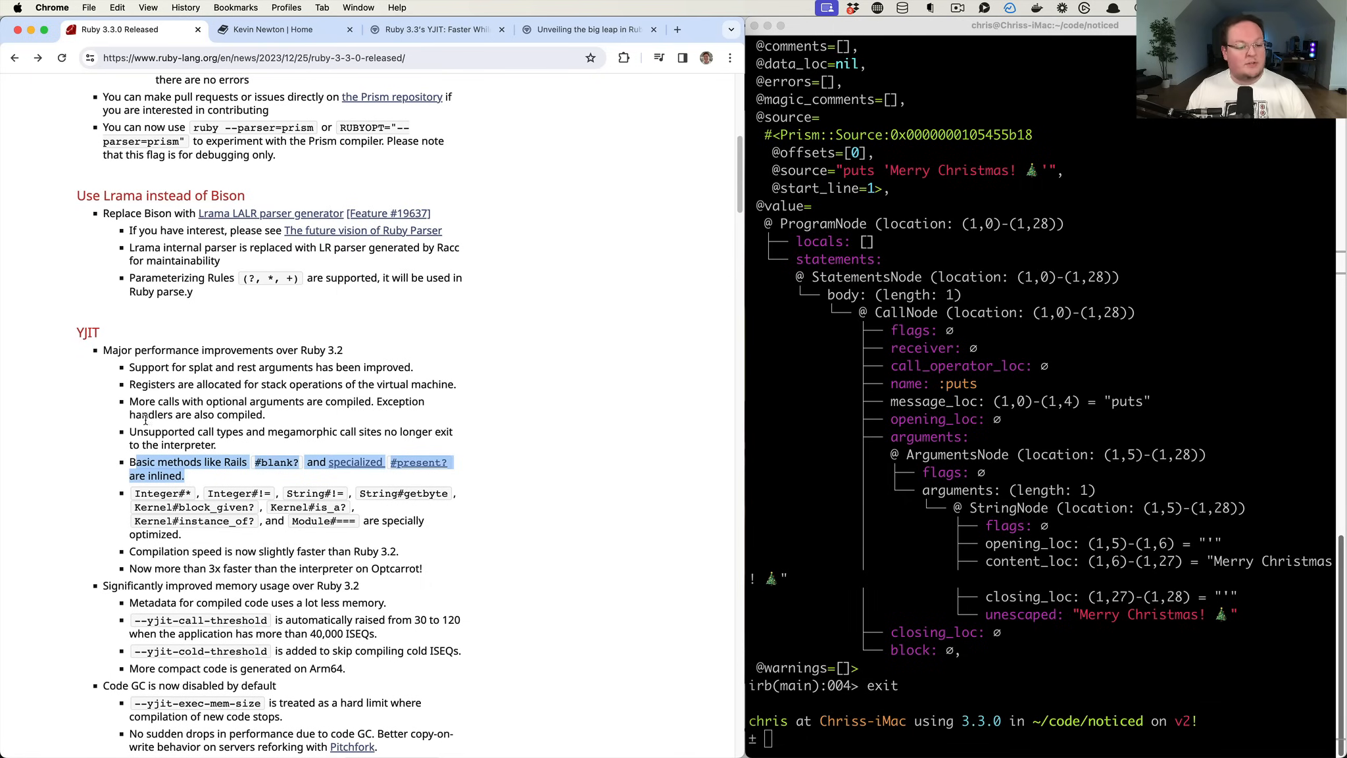
pyautogui.scroll(-3)
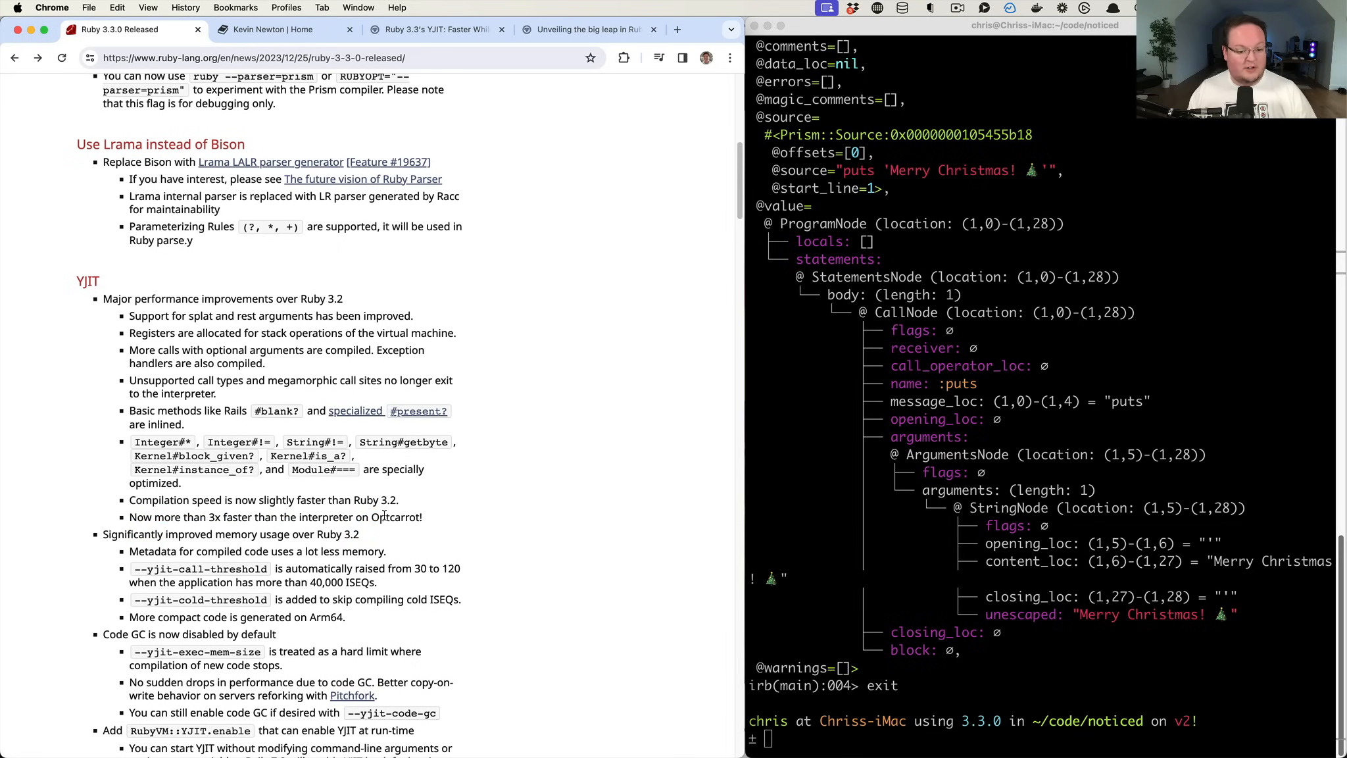
# Search for Optcarrot in a new tab and browse the mame/optcarrot GitHub README benchmarks
pyautogui.click(677, 29)
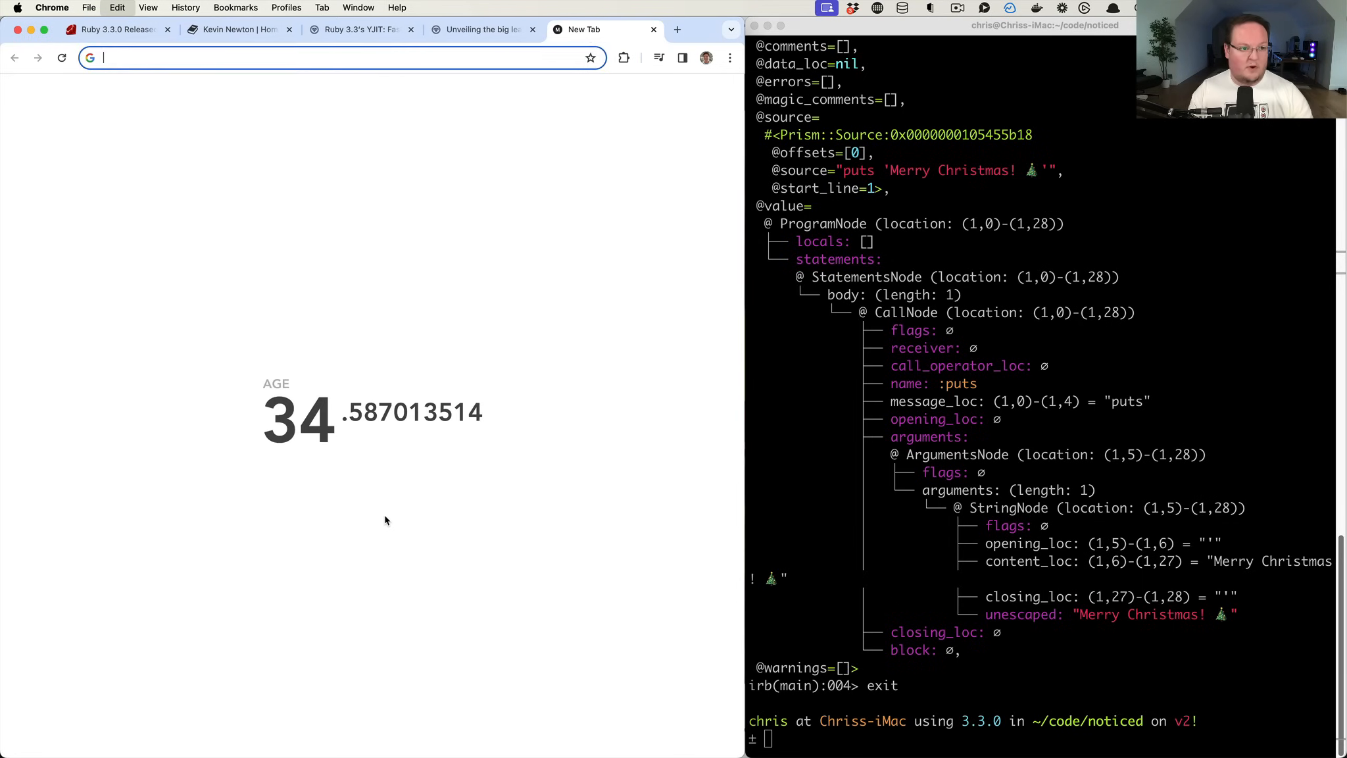
pyautogui.write('Optcarrot&rlz=1C5CHFA_enUS925US925&oq=Optcarrot&gs_lcrp=...')
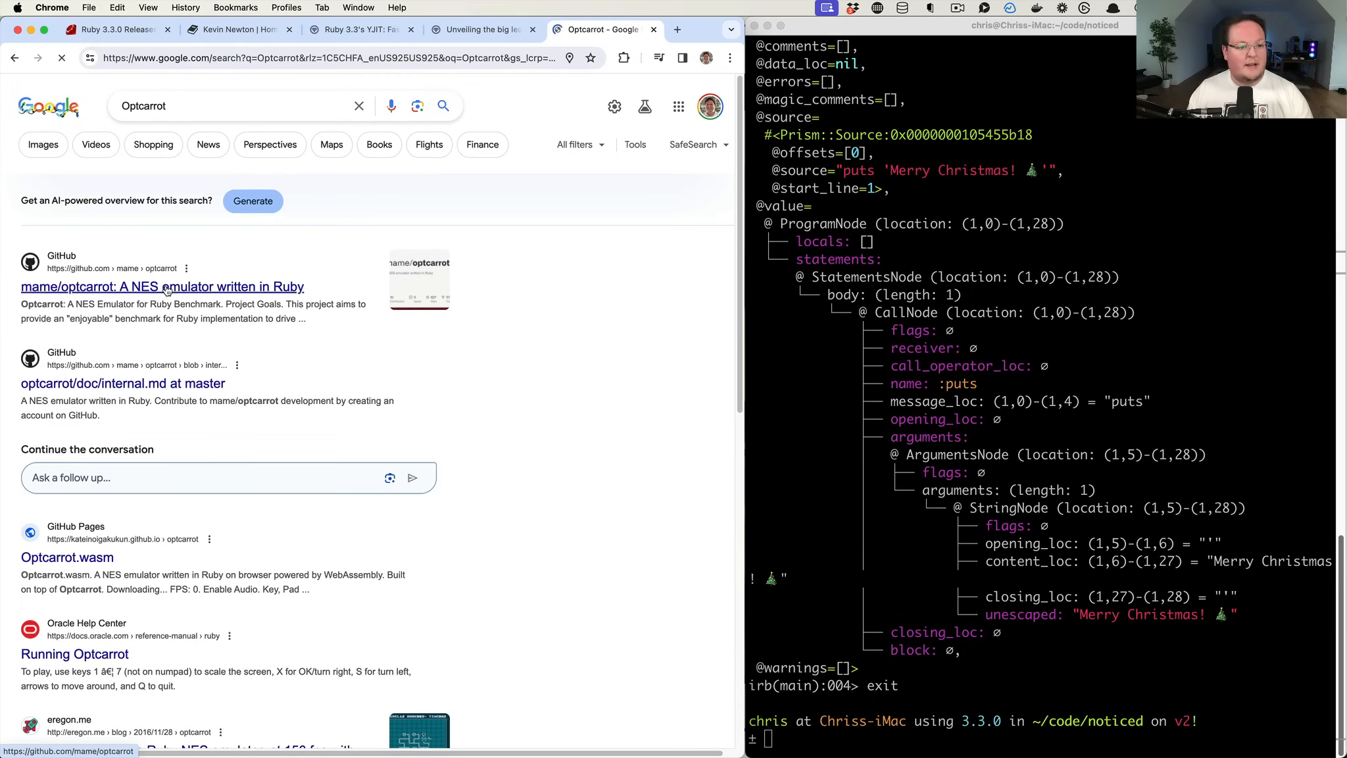
pyautogui.click(162, 287)
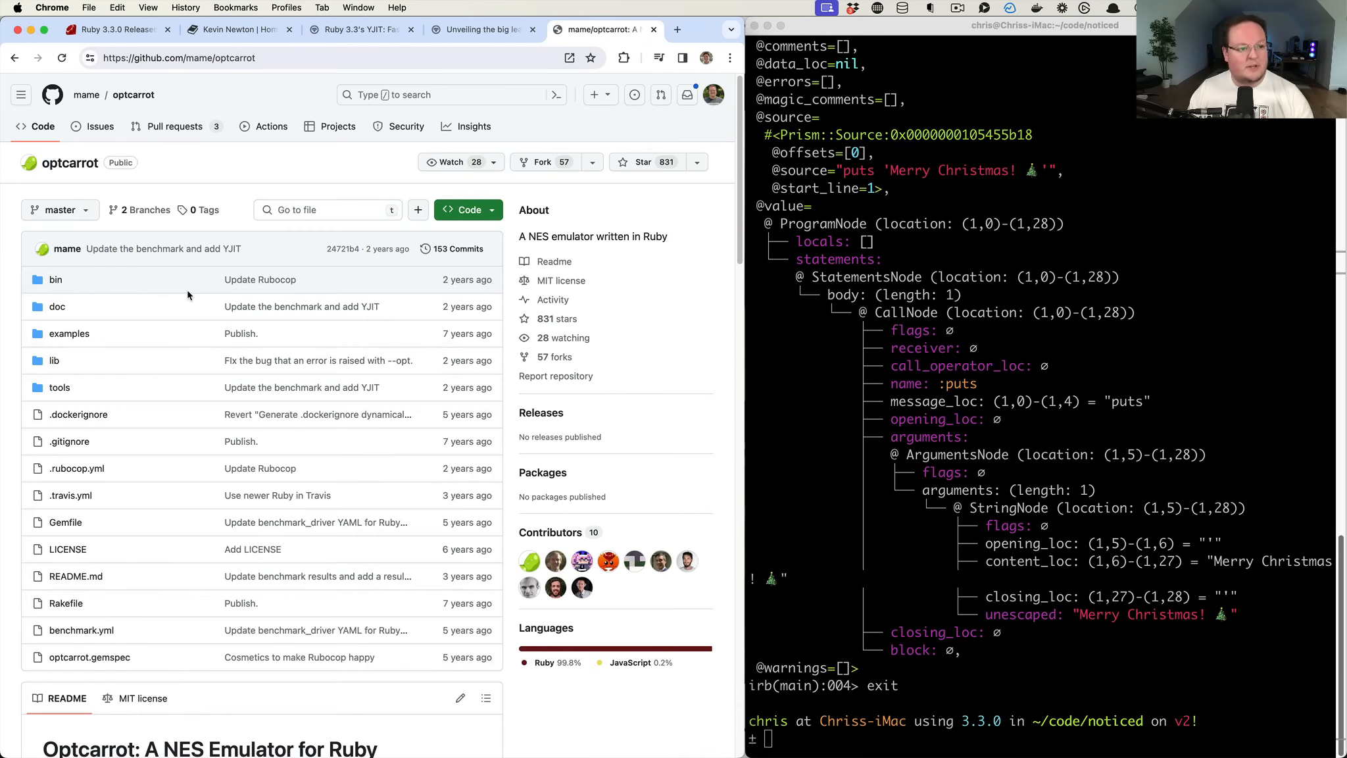
pyautogui.scroll(-3)
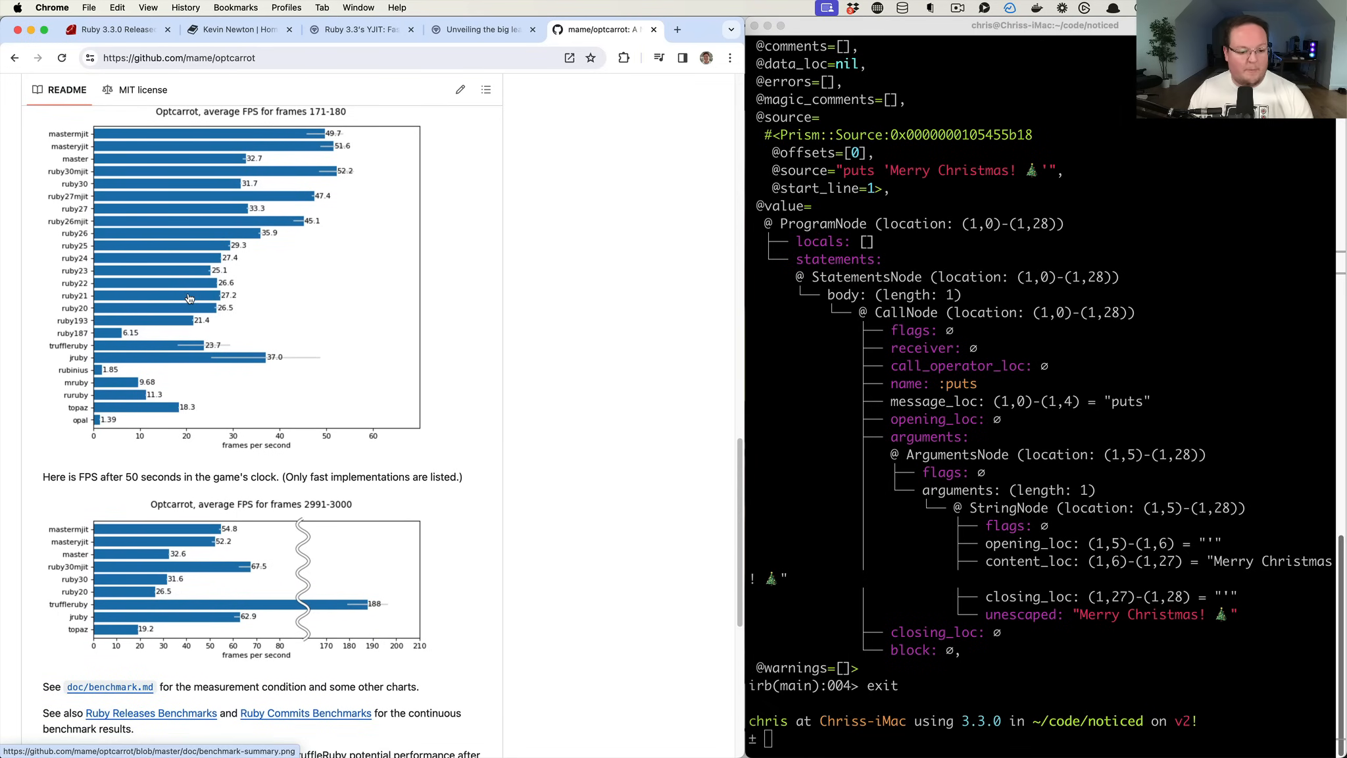
pyautogui.scroll(3)
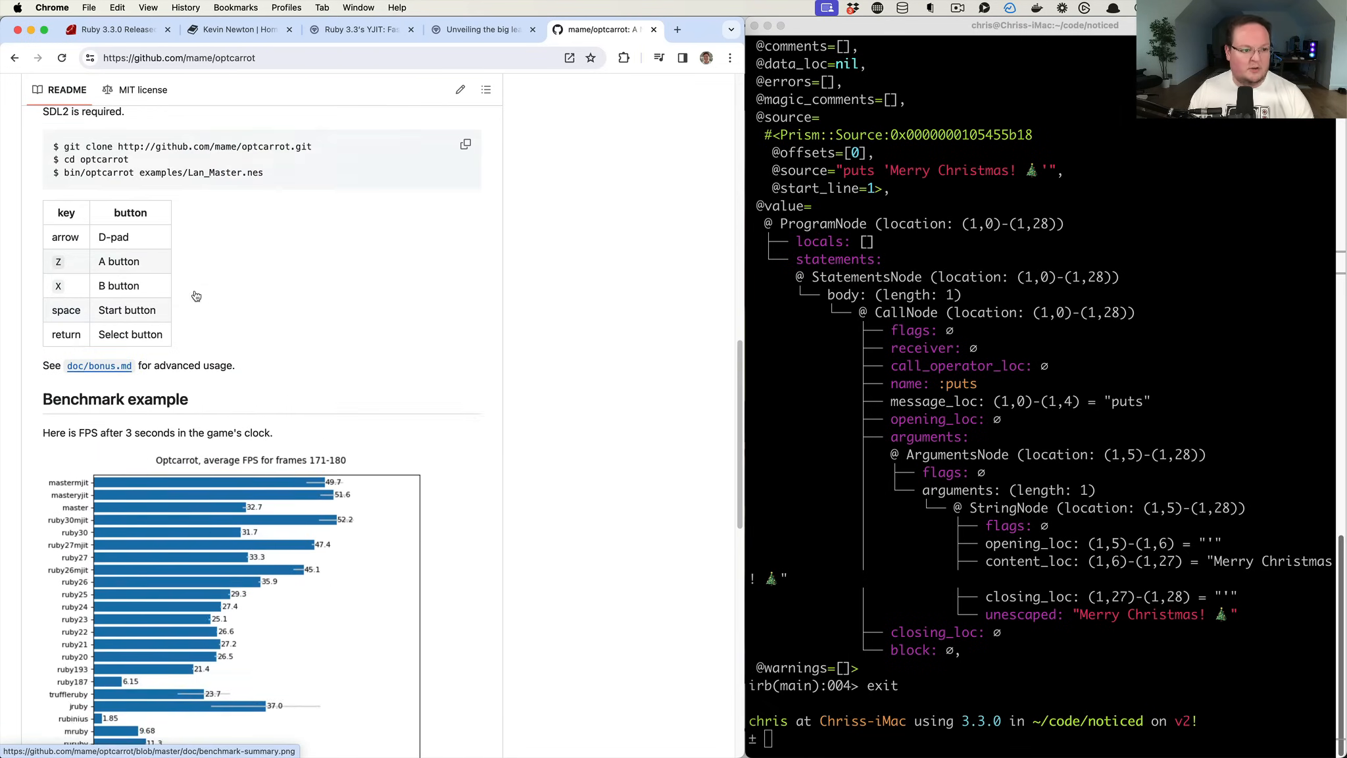
pyautogui.scroll(3)
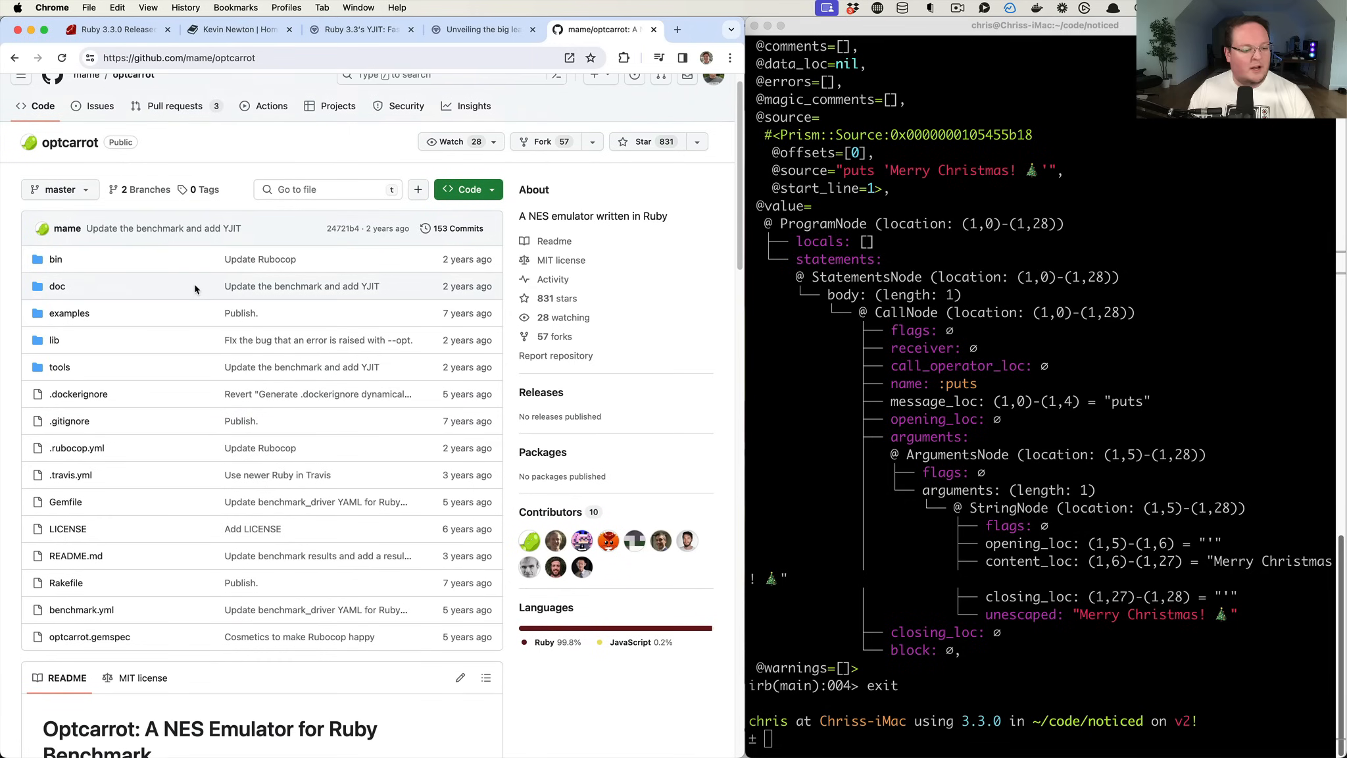
# Return to the Ruby 3.3.0 release notes and read YJIT's memory improvements through code GC
pyautogui.click(112, 28)
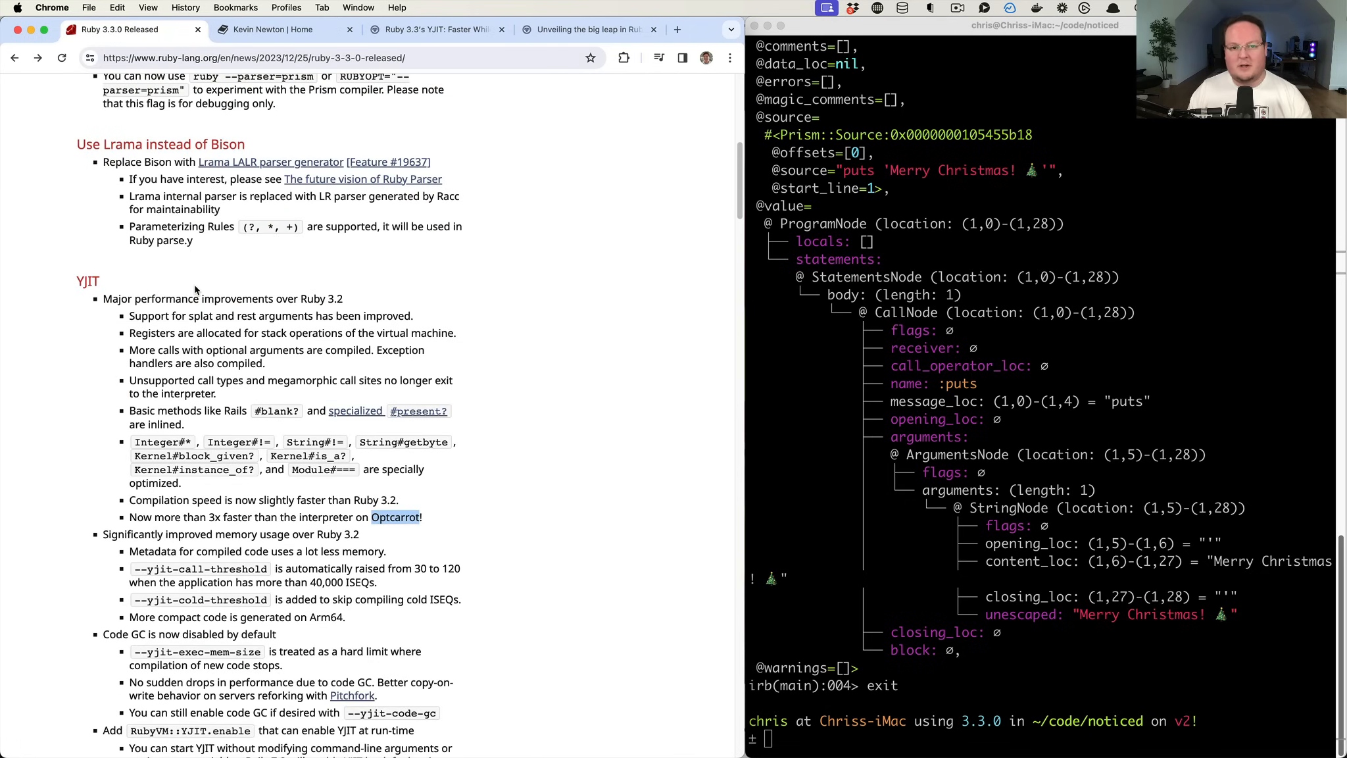
pyautogui.moveTo(191, 277)
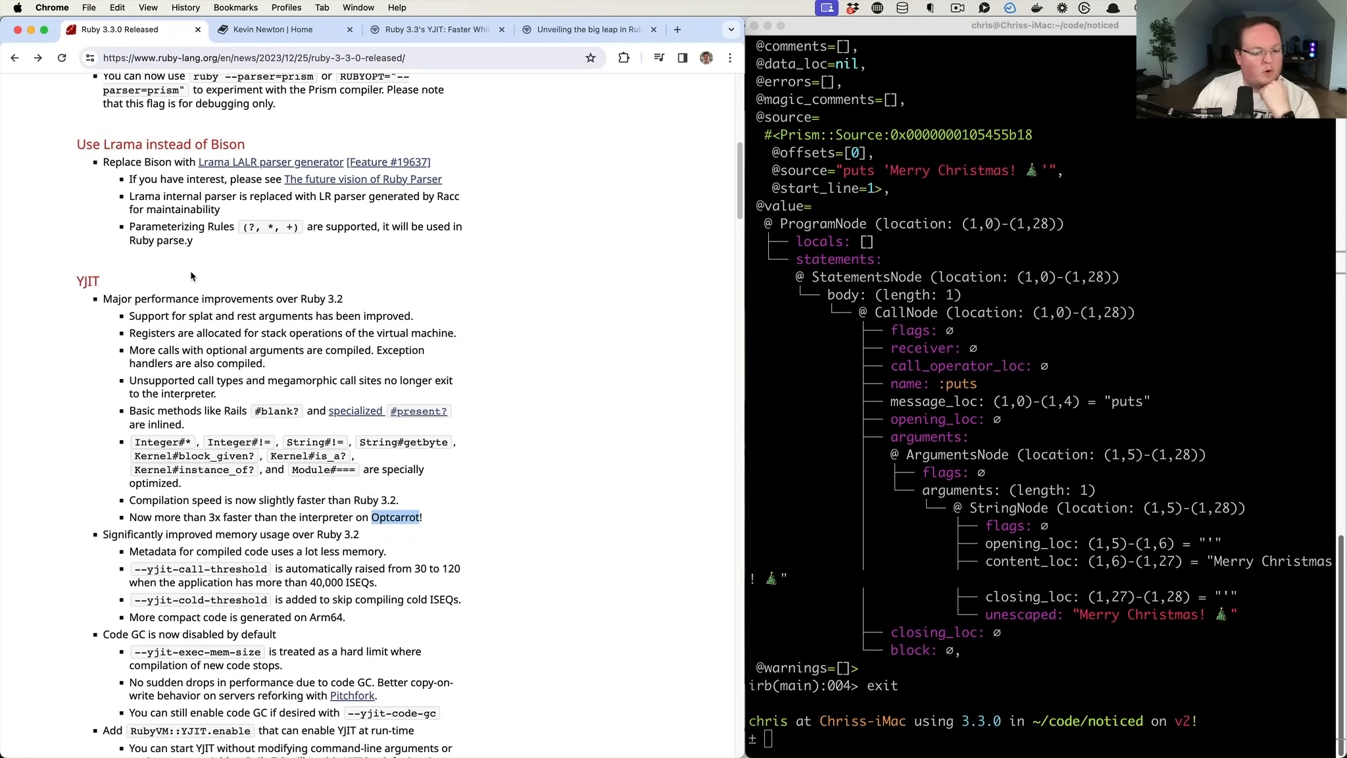
pyautogui.moveTo(51, 495)
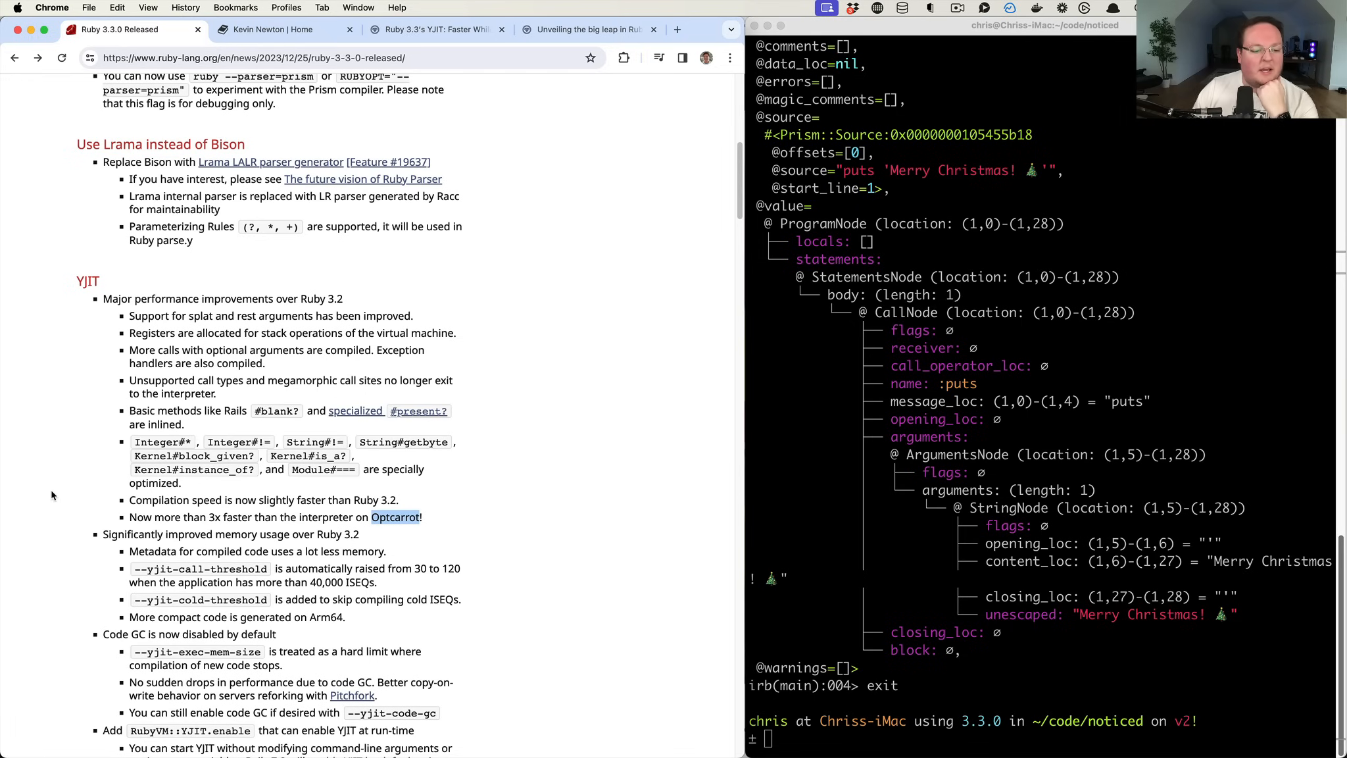
pyautogui.moveTo(45, 512)
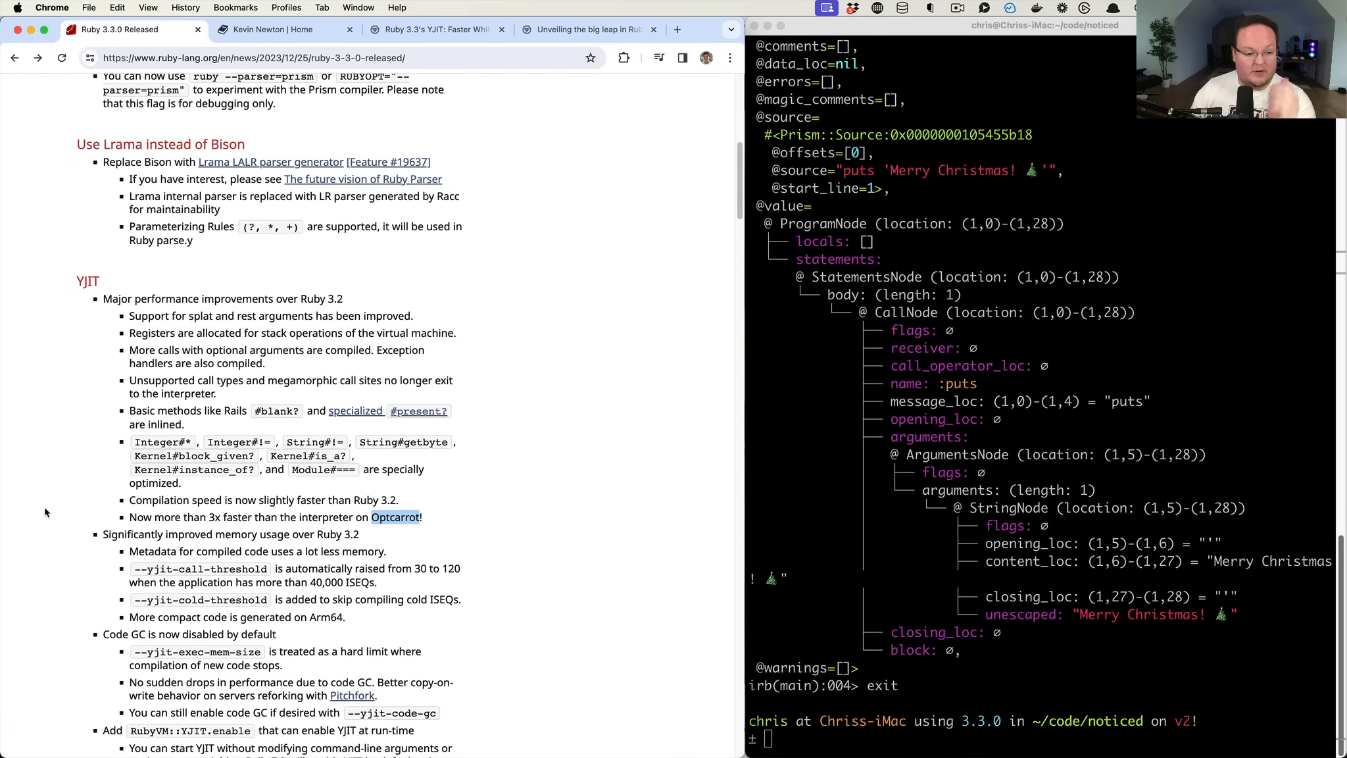
pyautogui.scroll(-3)
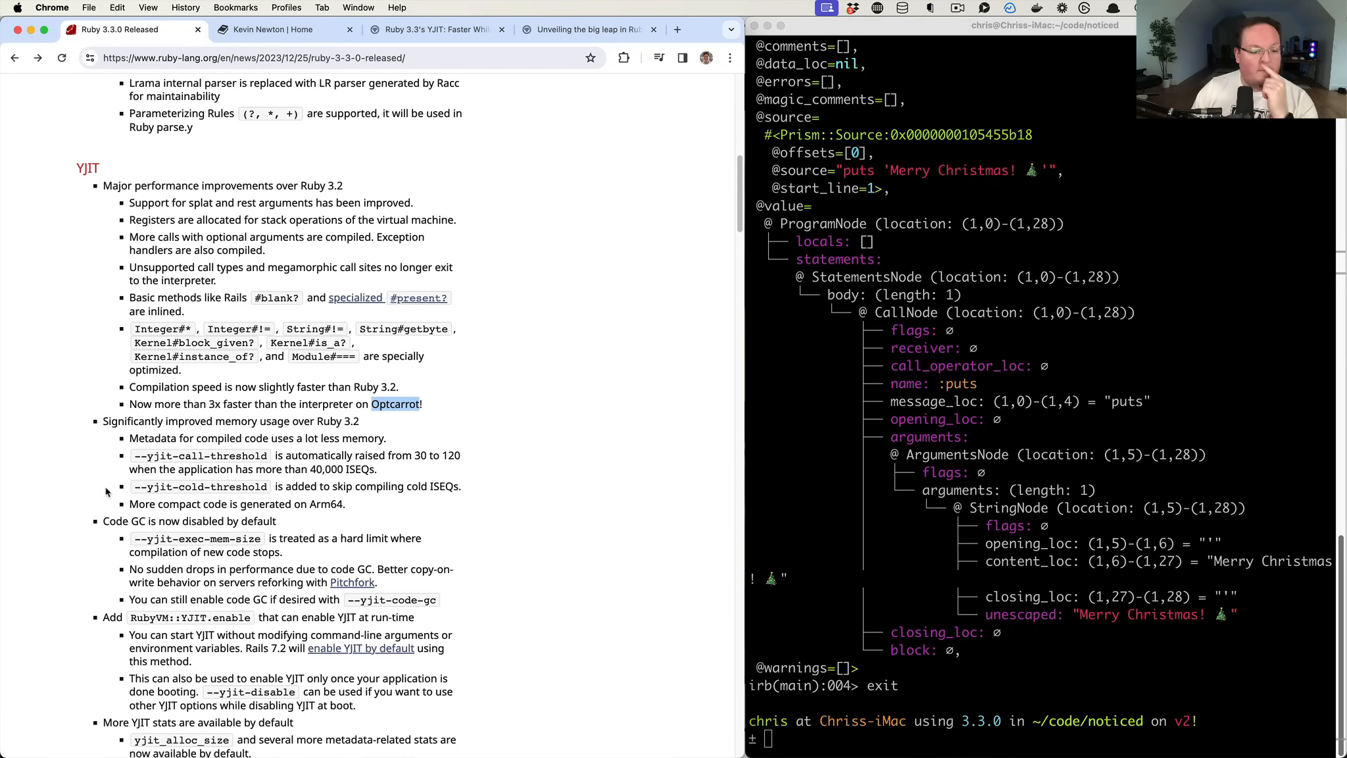
pyautogui.moveTo(298, 421)
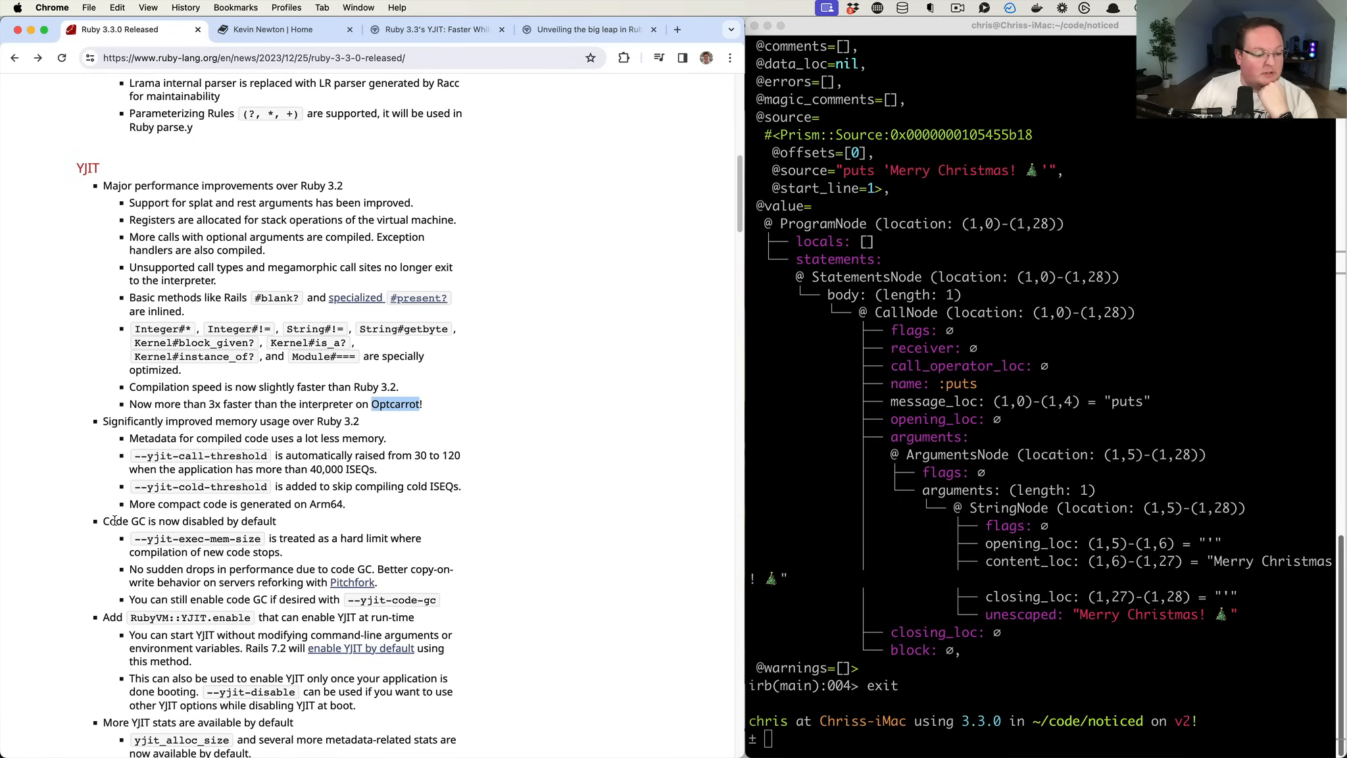
pyautogui.scroll(-3)
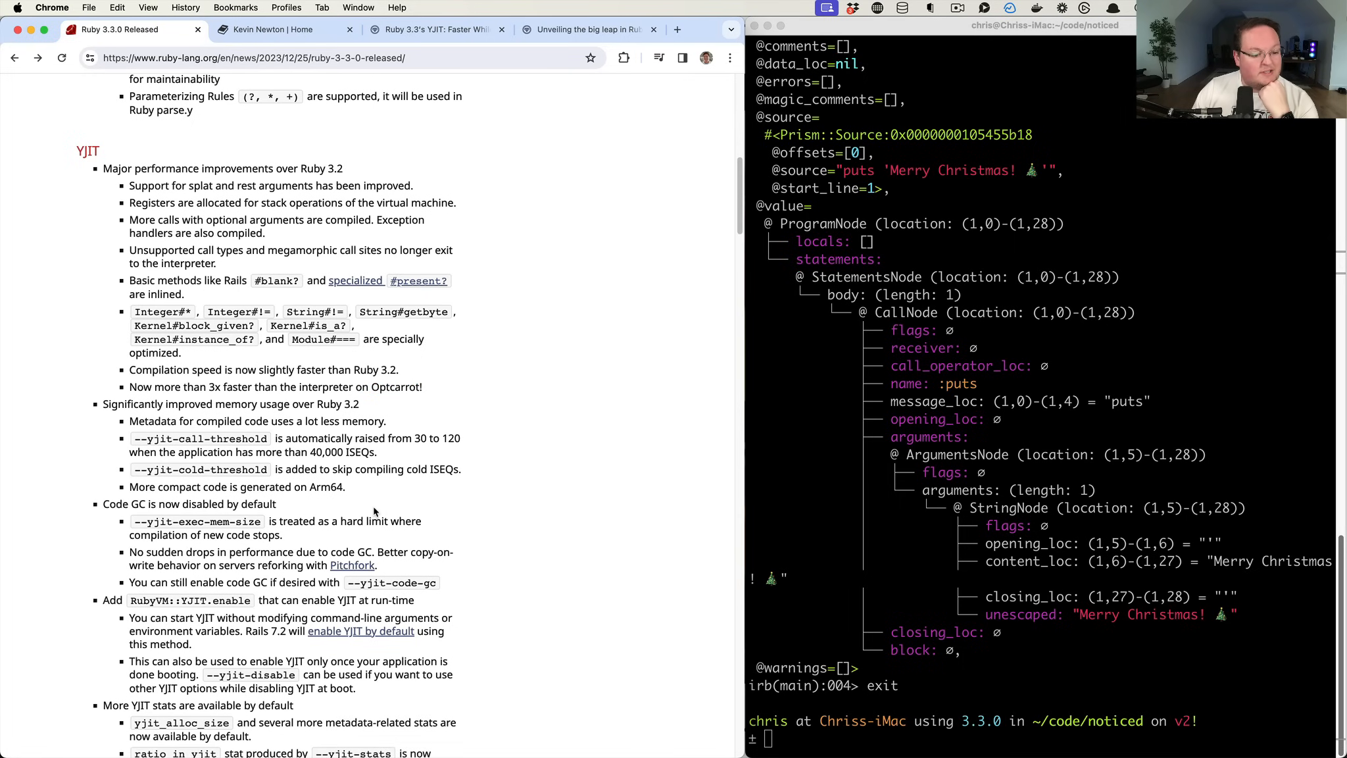
pyautogui.scroll(3)
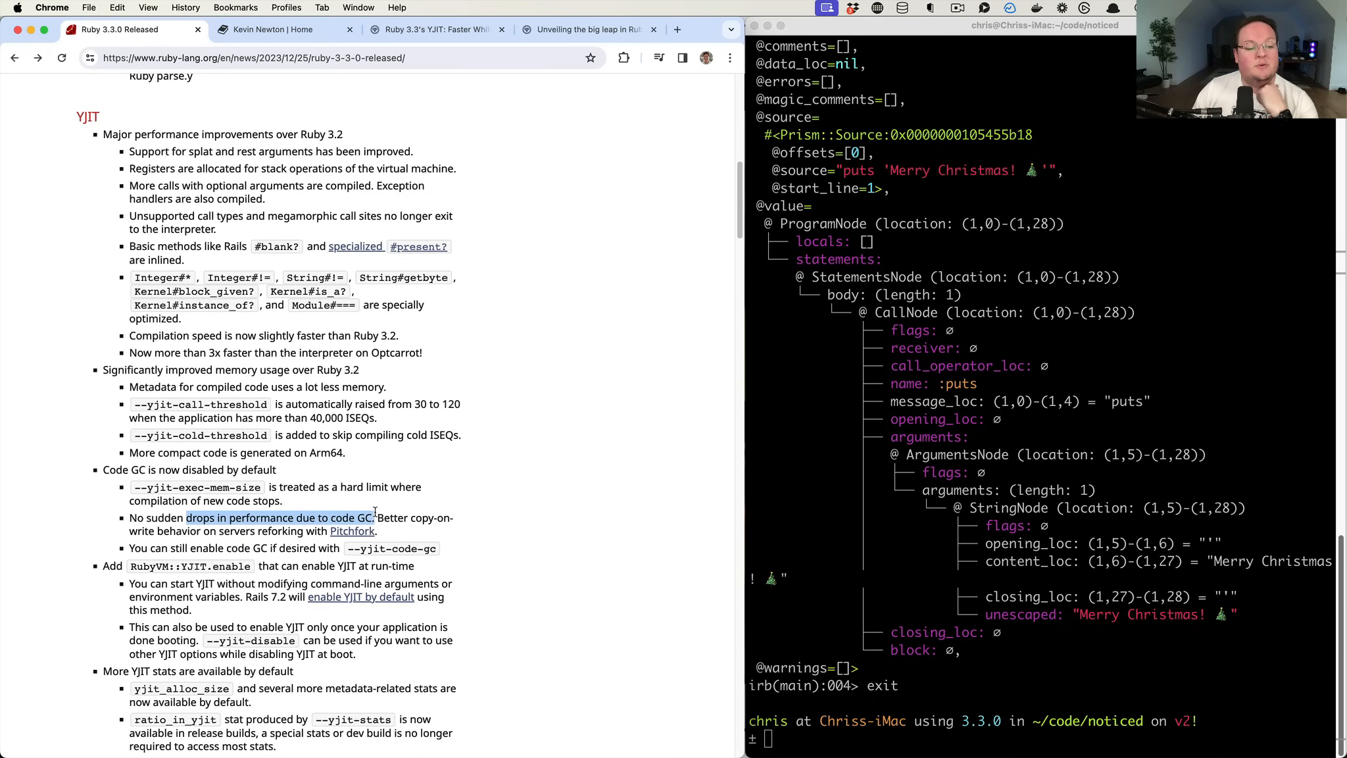
pyautogui.click(370, 518)
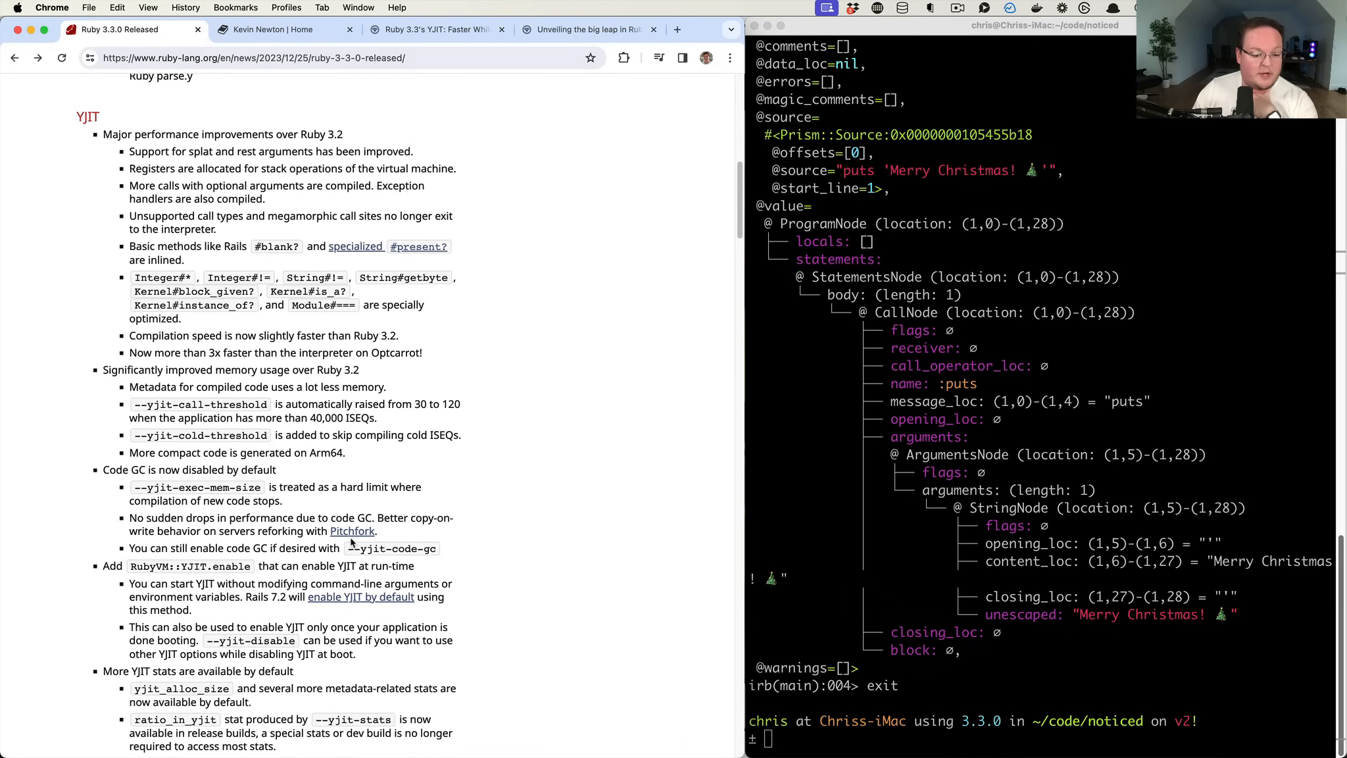
pyautogui.rightClick(351, 531)
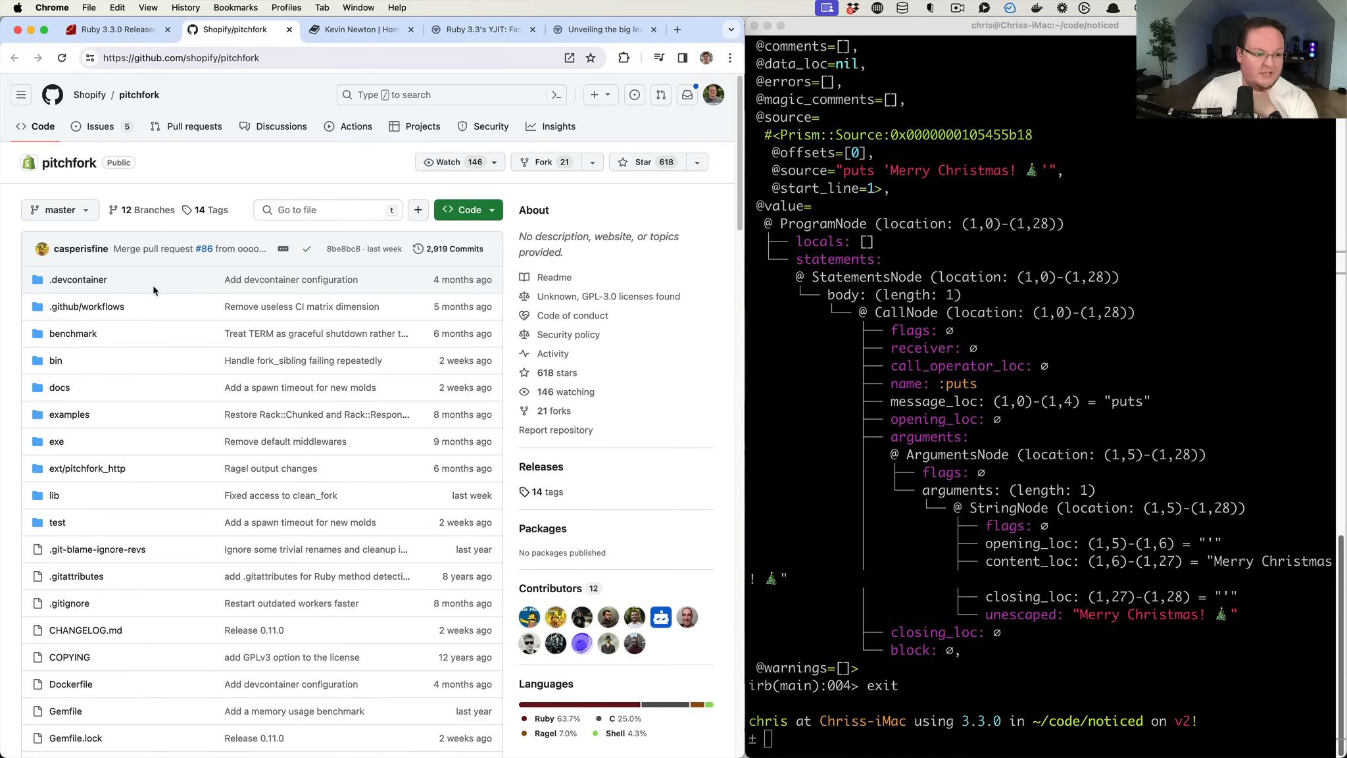
pyautogui.scroll(-3)
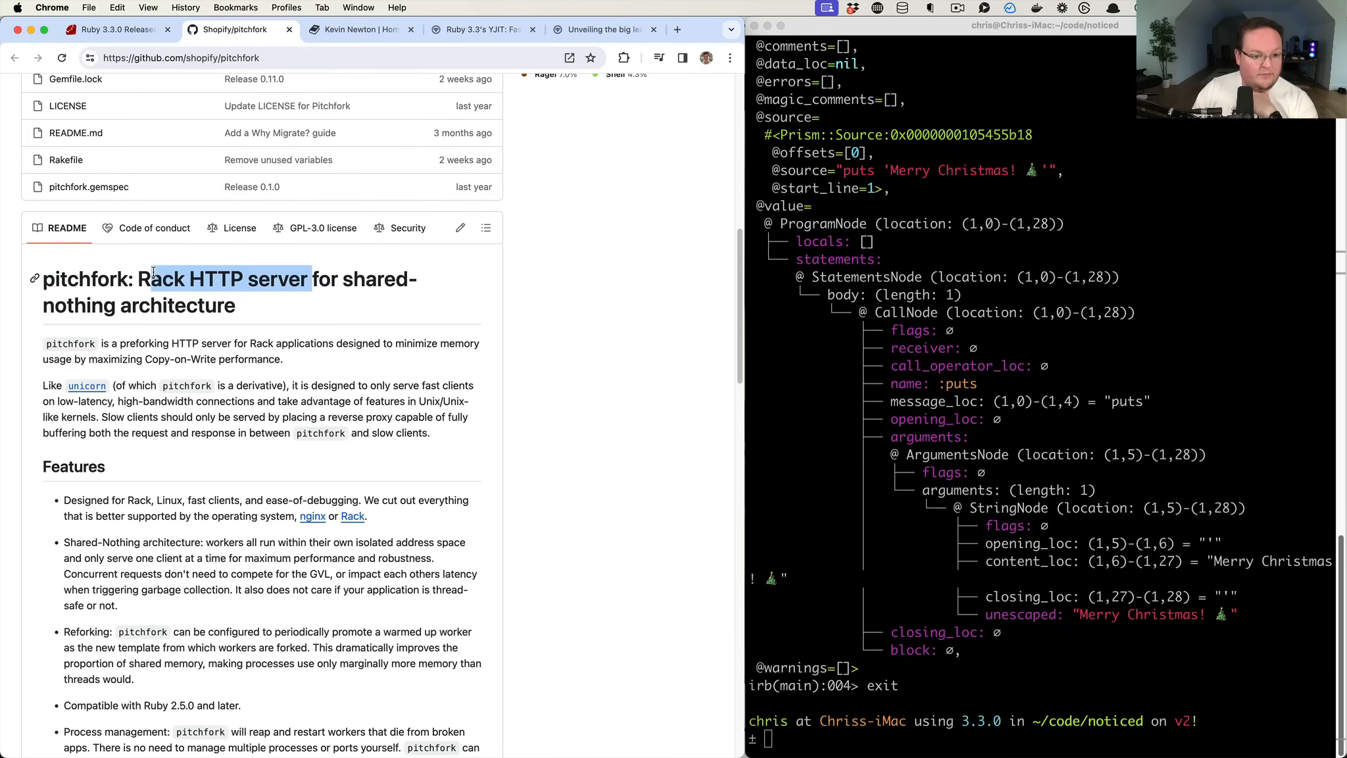
pyautogui.click(239, 279)
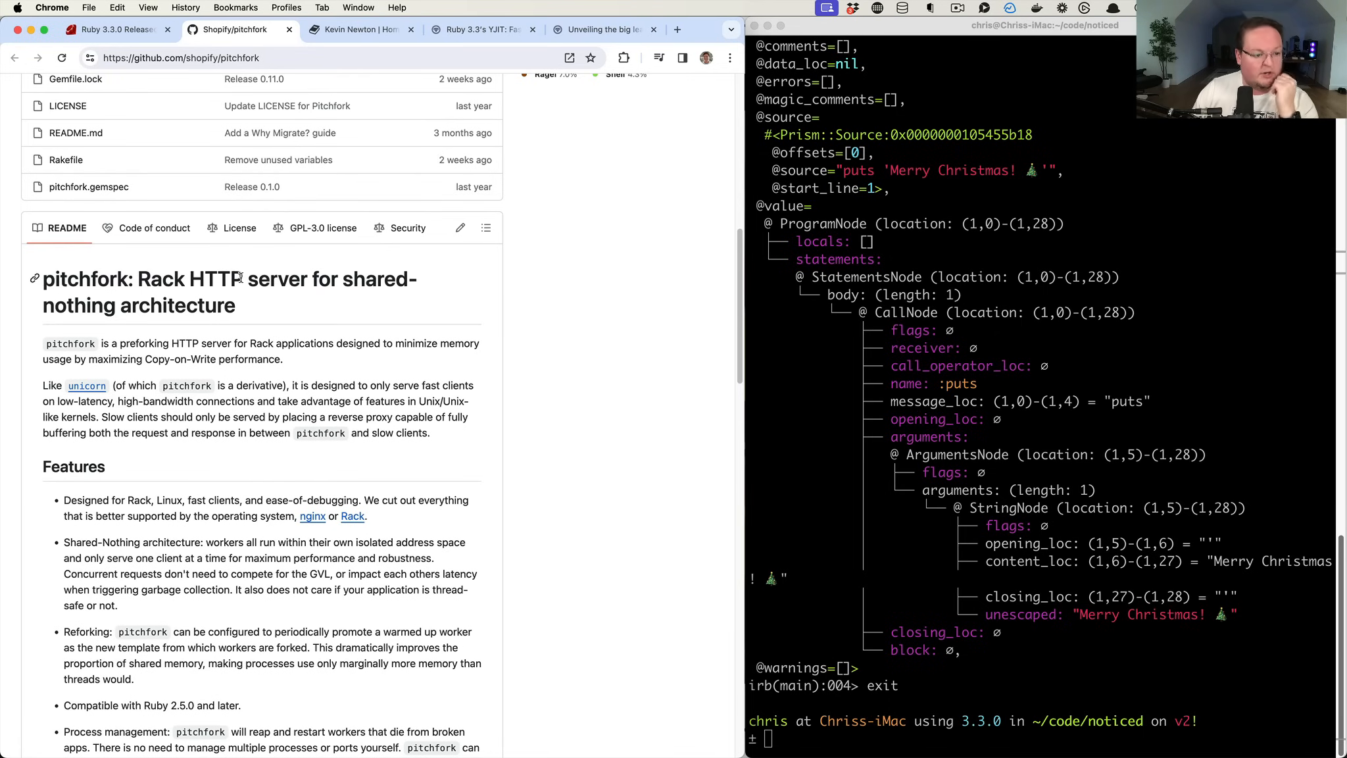
pyautogui.moveTo(87, 385)
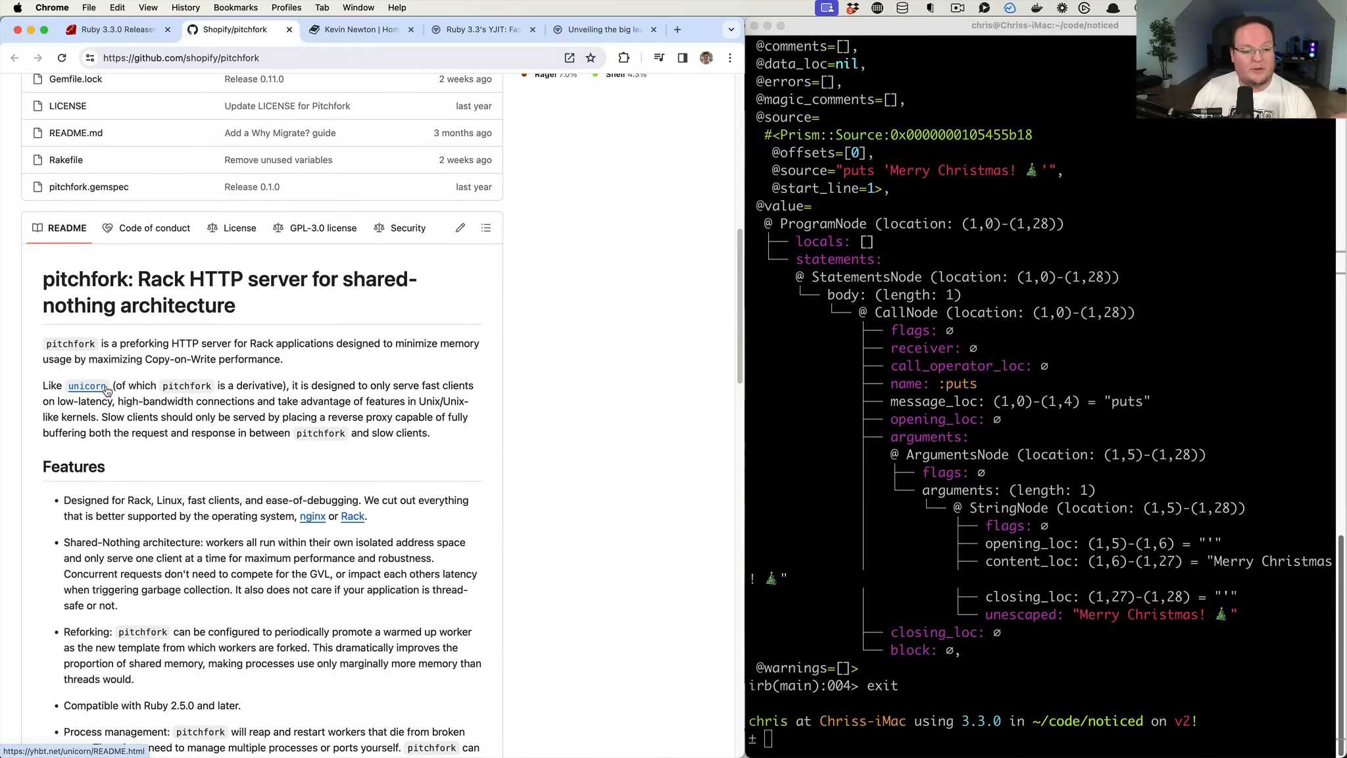
pyautogui.moveTo(107, 388)
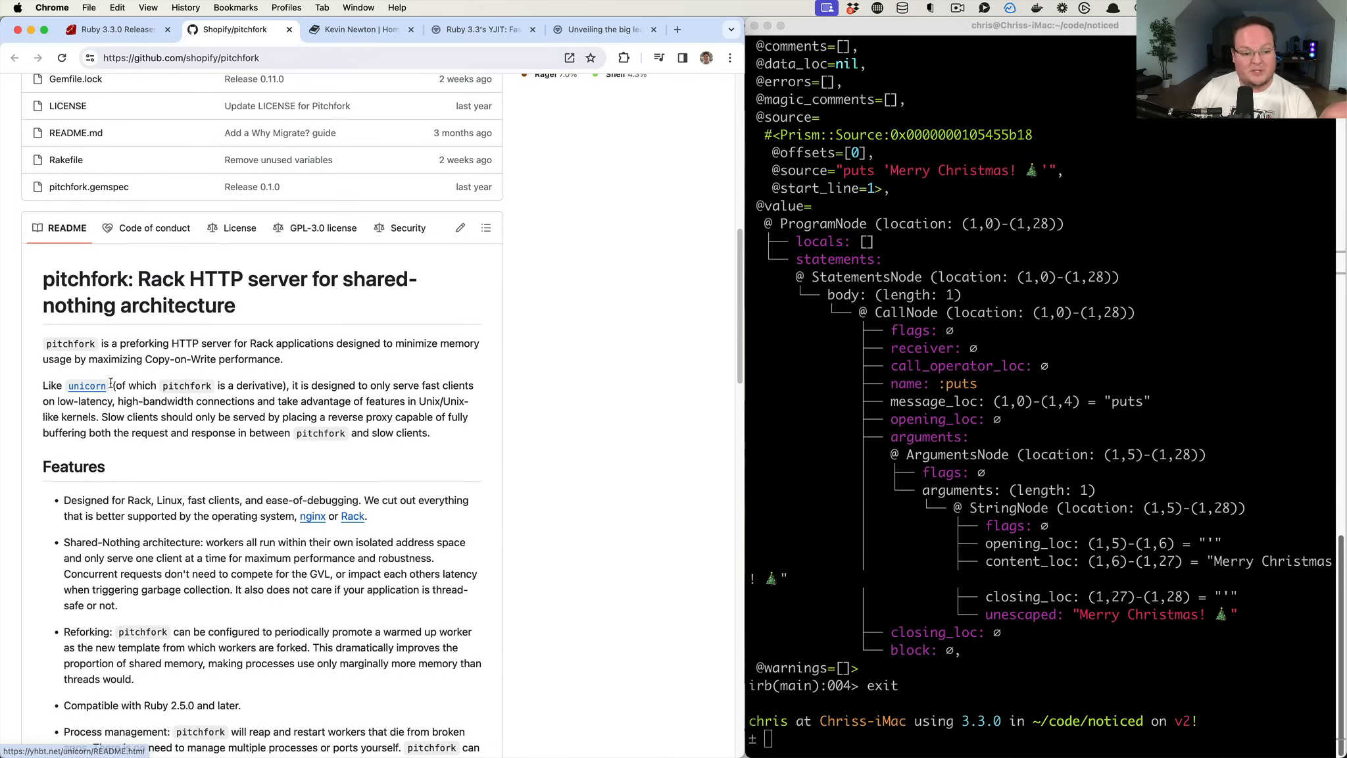
pyautogui.moveTo(144, 378)
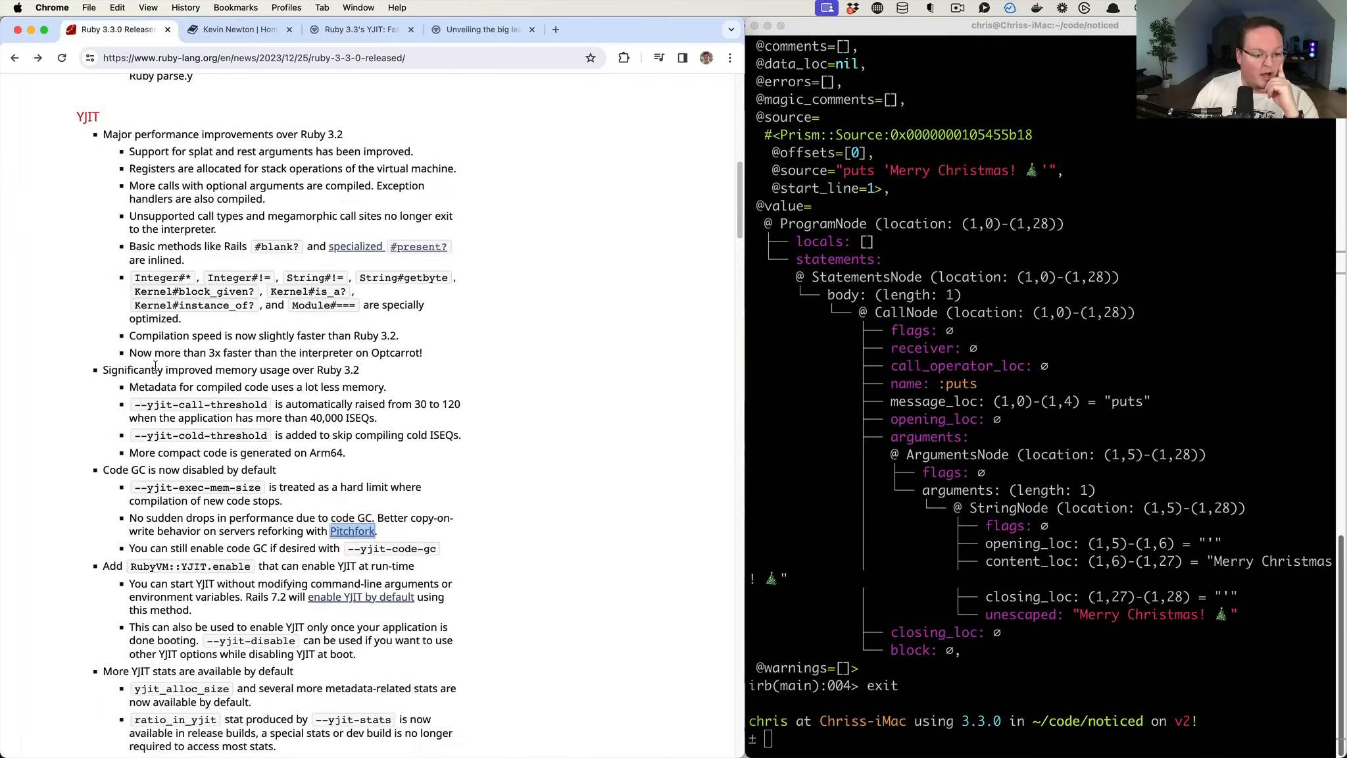
# Read the RubyVM::YJIT.enable, stats and profiling bullets, selecting words while scrolling toward RJIT
pyautogui.scroll(-3)
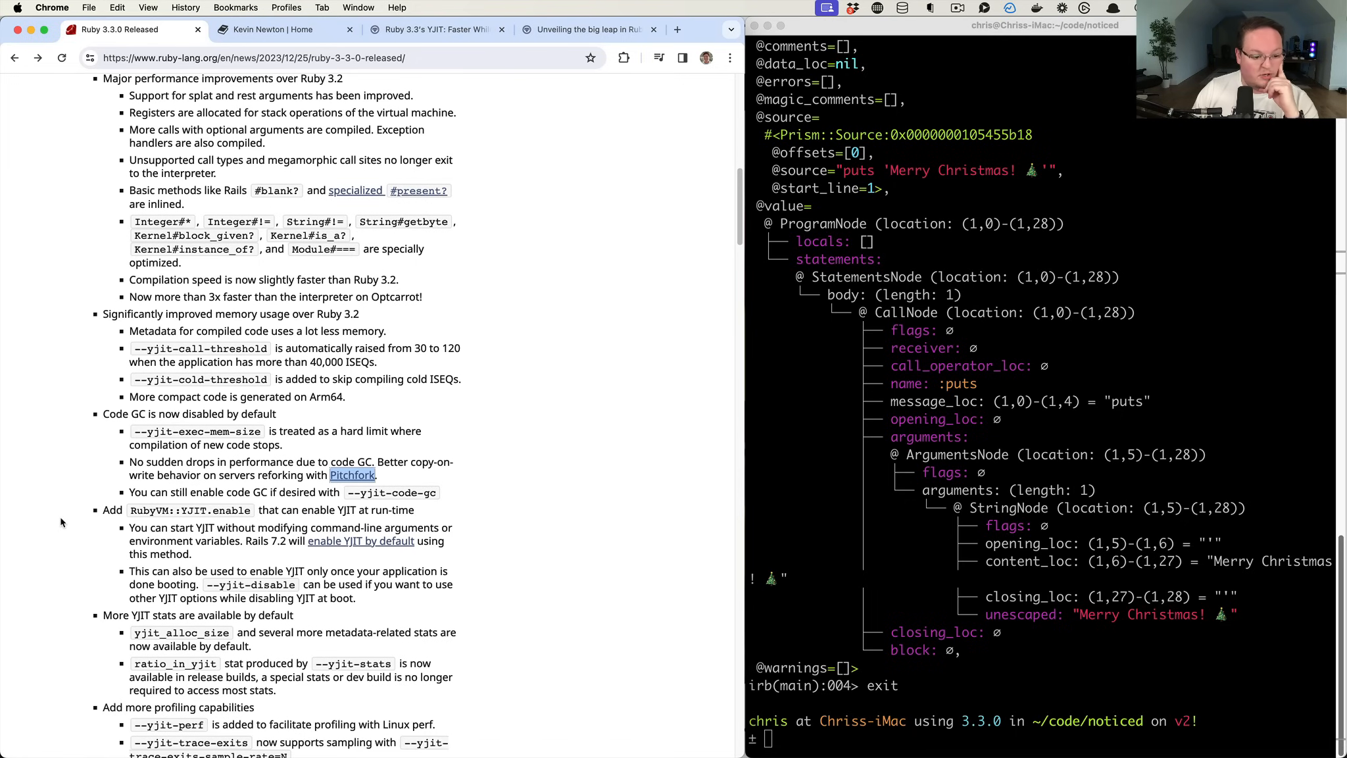
pyautogui.scroll(-3)
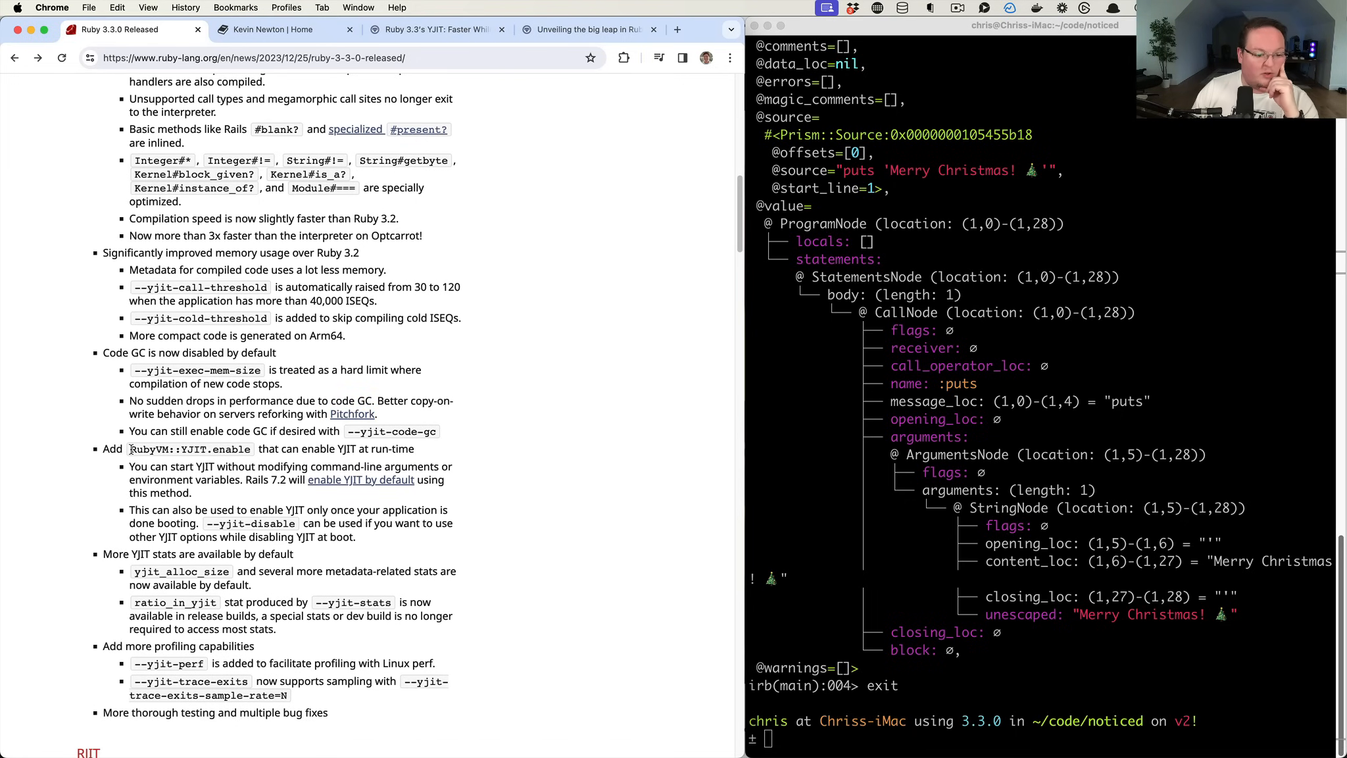
pyautogui.doubleClick(191, 449)
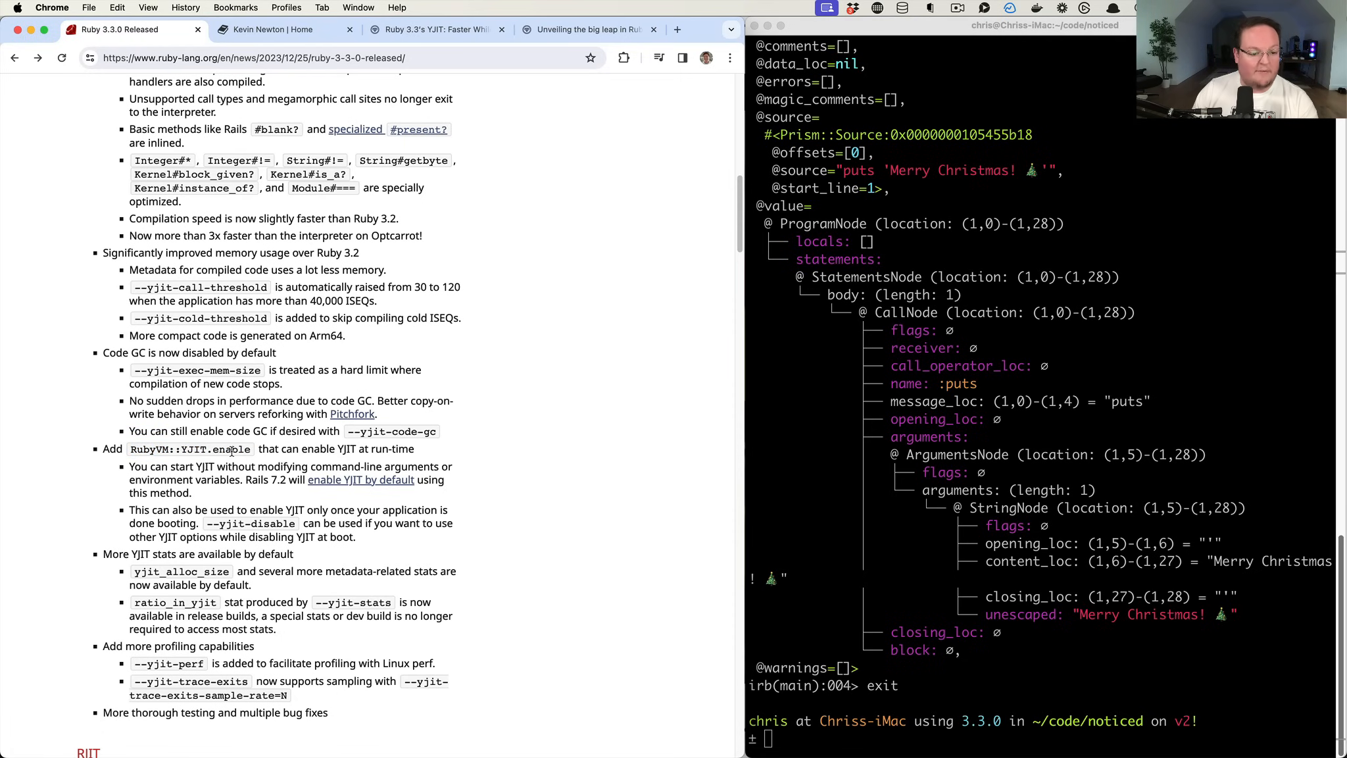
pyautogui.doubleClick(230, 448)
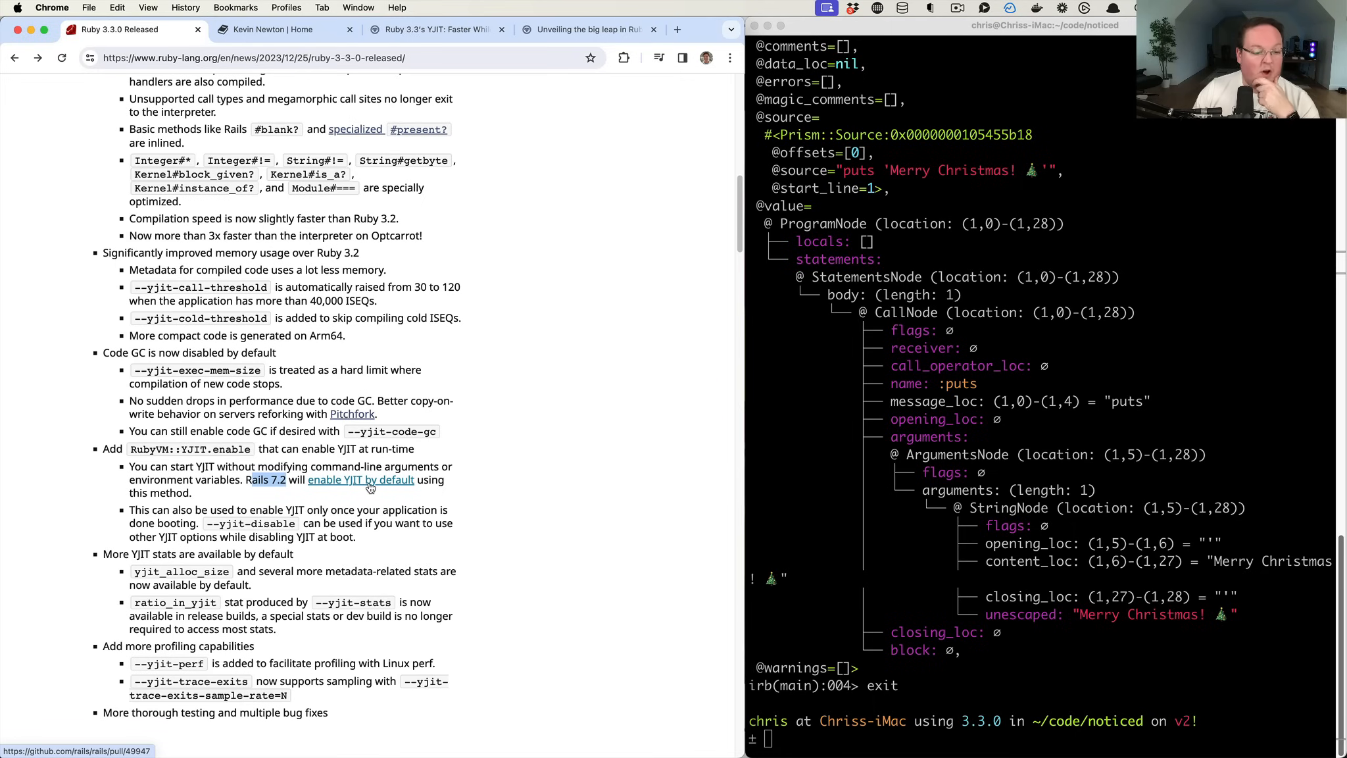
pyautogui.scroll(-3)
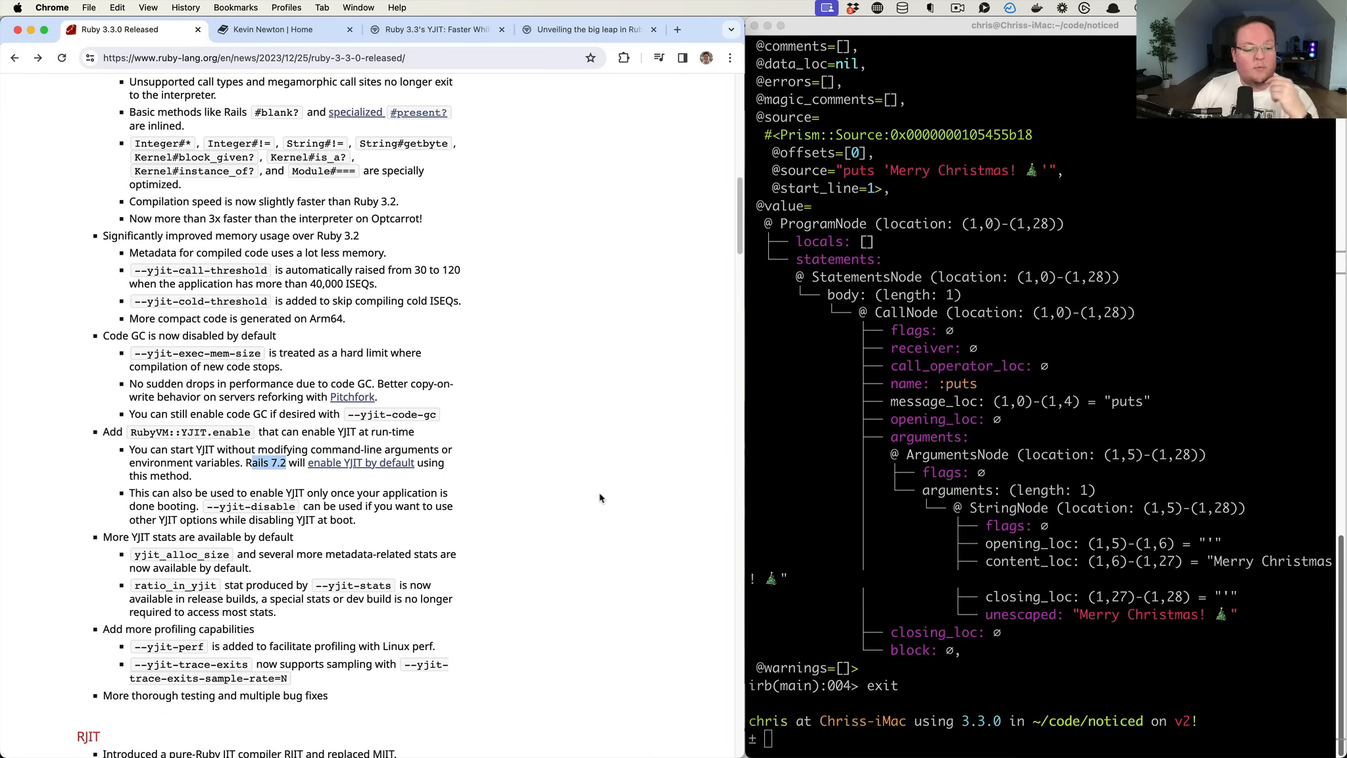
# Run ruby's help output to list the --jit, --yjit and --rjit switches
pyautogui.write('ruby --yjit')
pyautogui.write('ruby -h')
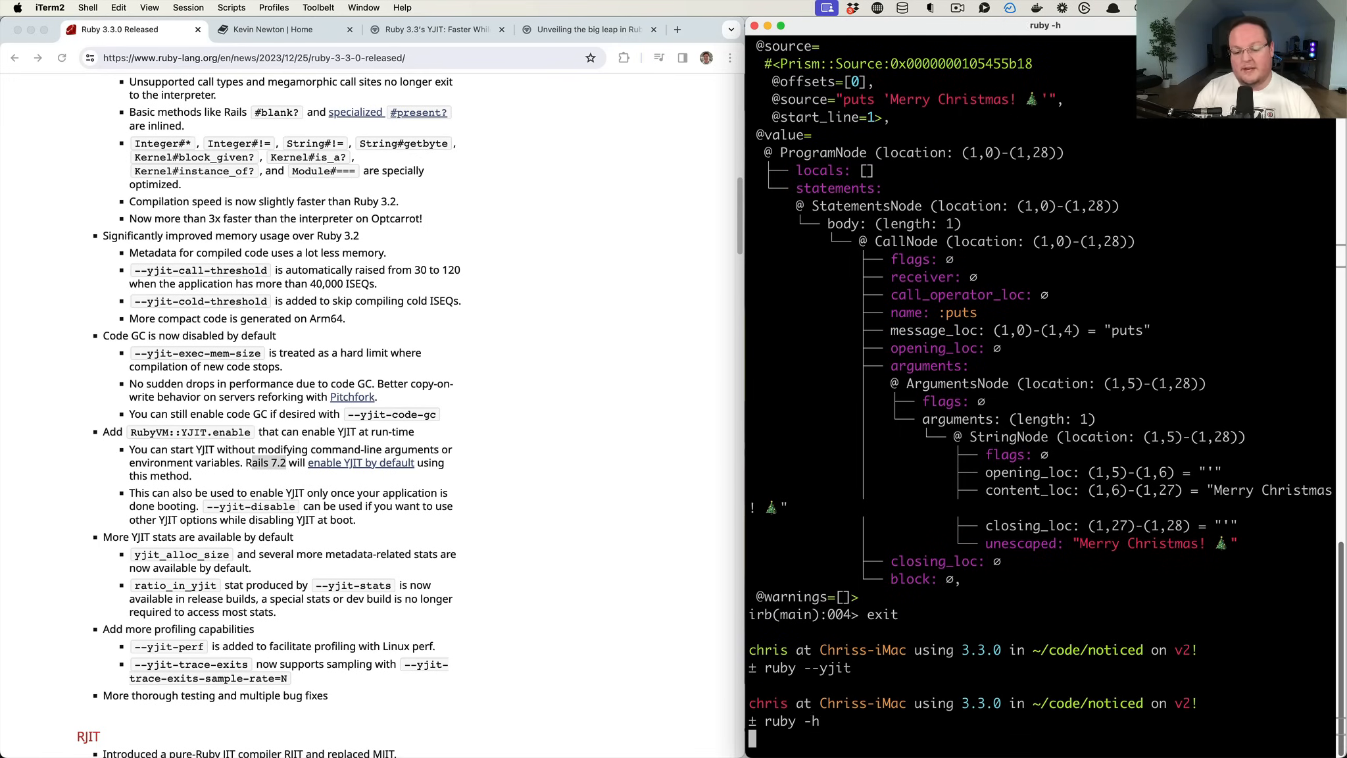
pyautogui.press('Return')
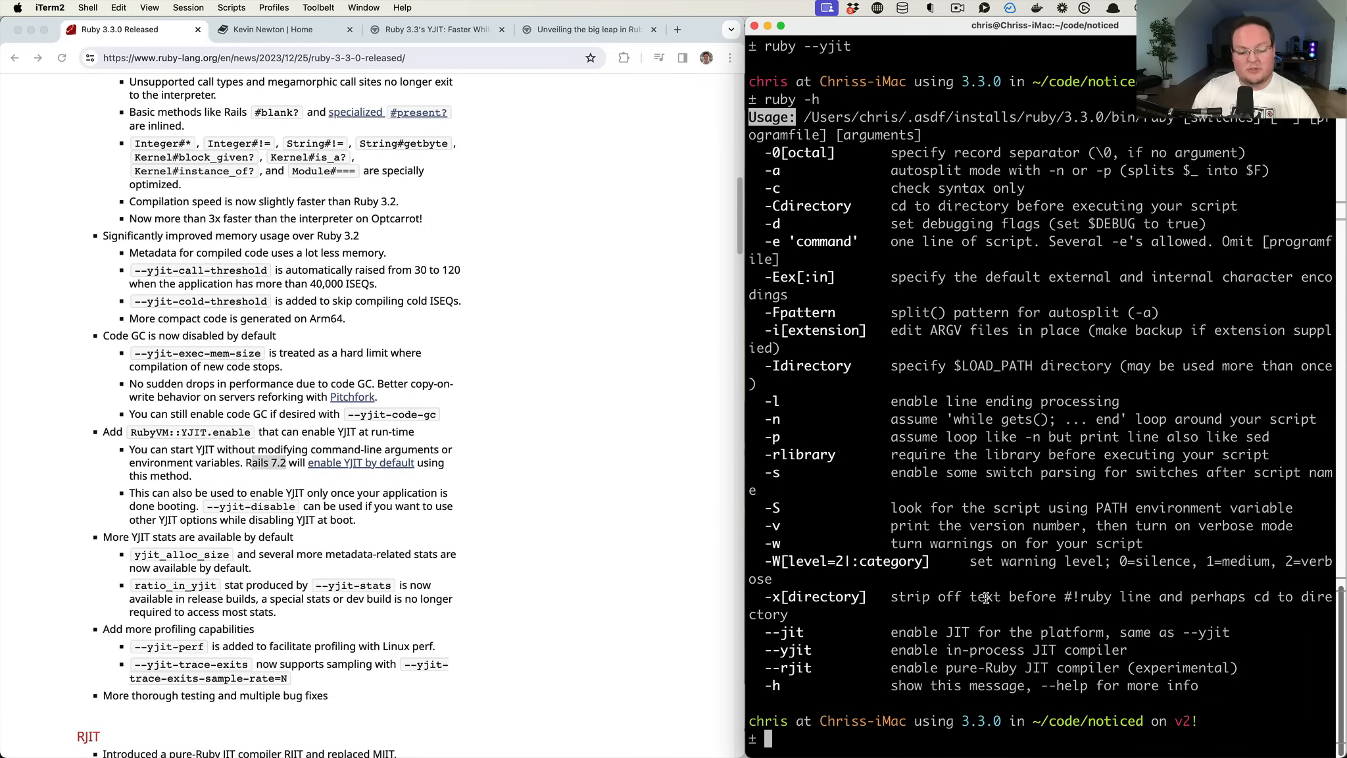
pyautogui.moveTo(396, 485)
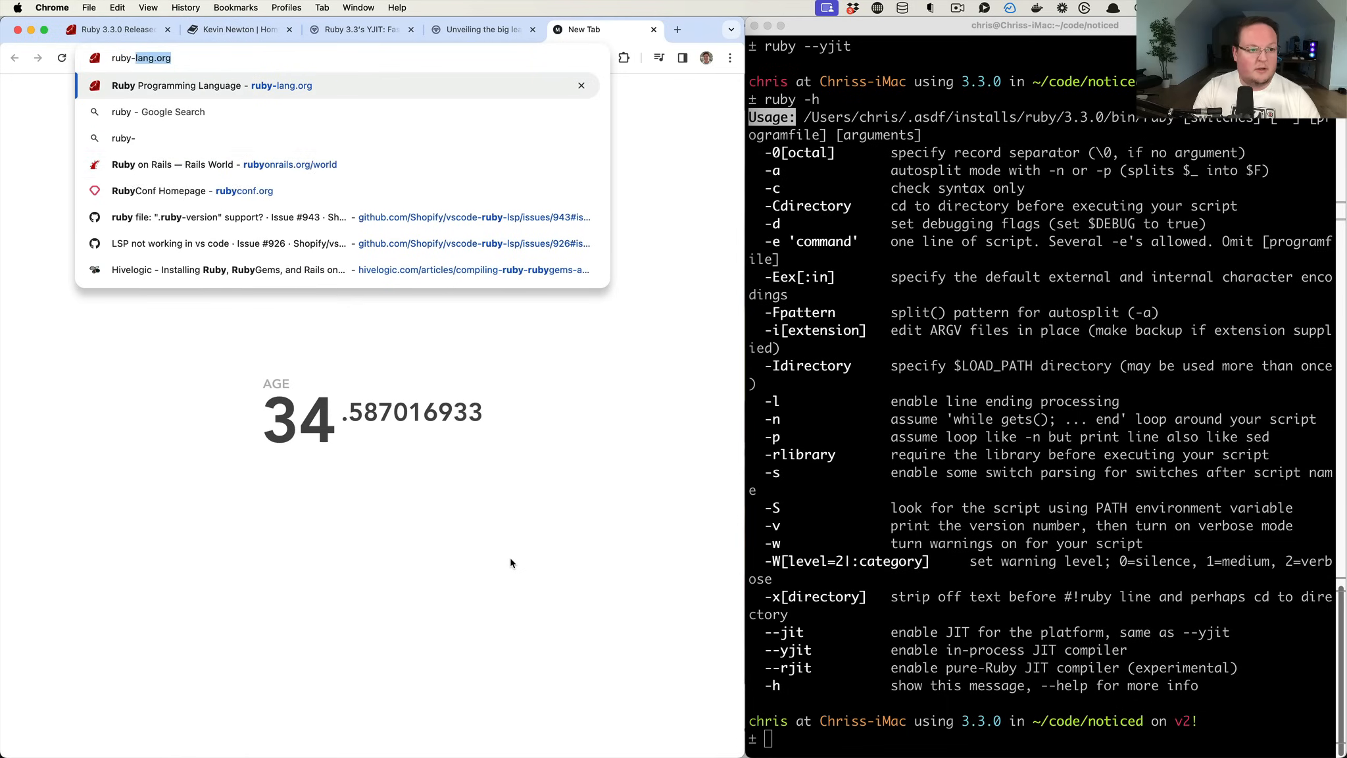
# Search Google for "ruby yjit env variable" and open GitHub issue #269 on RUBY_YJIT_ENABLE
pyautogui.write('ruby yjit')
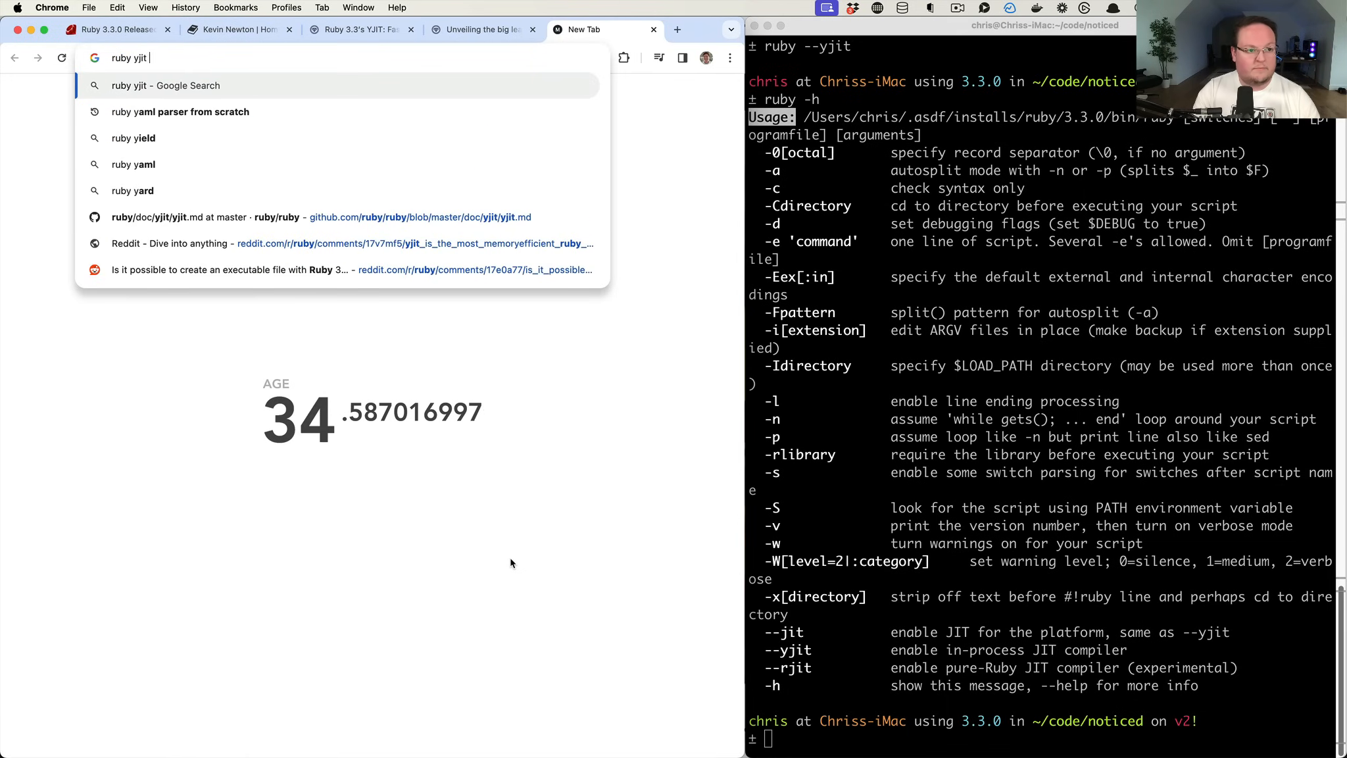
pyautogui.write('env varab')
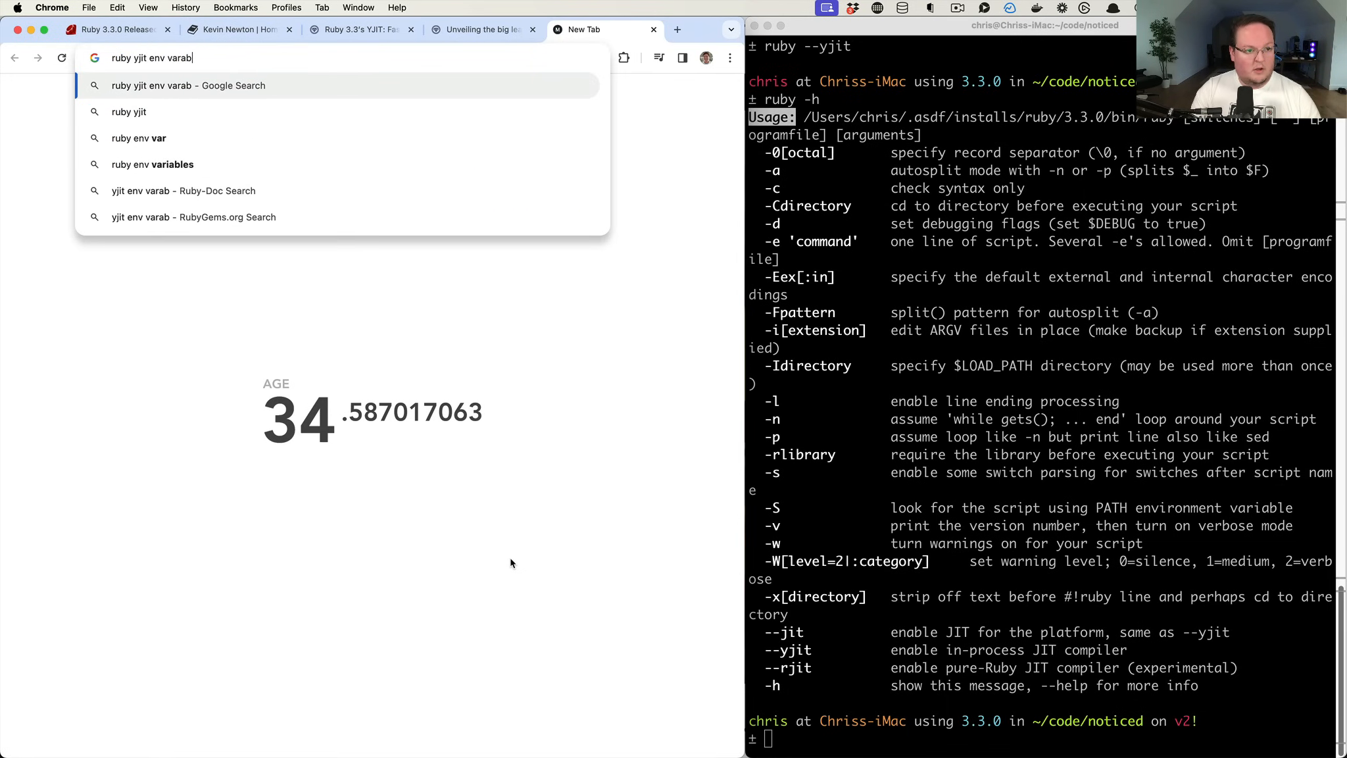
pyautogui.press('Return')
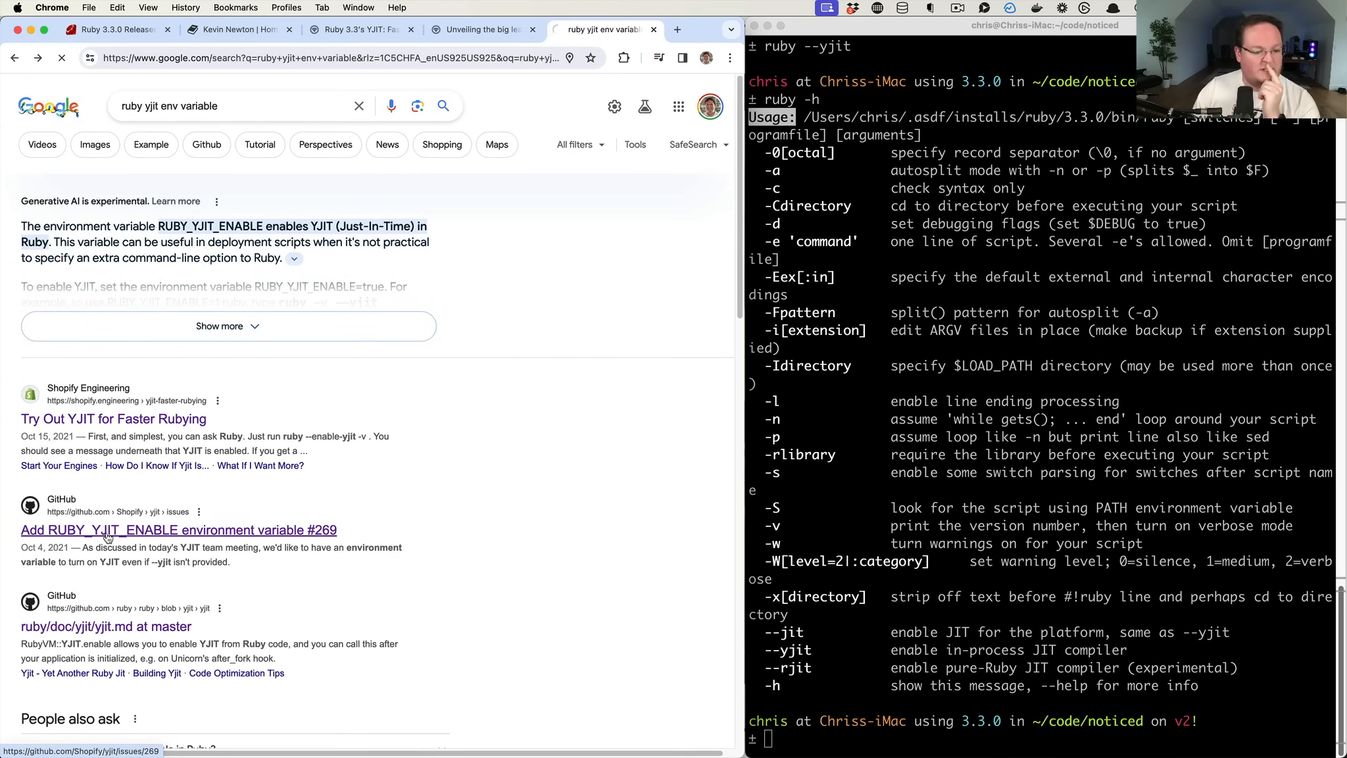
pyautogui.click(178, 530)
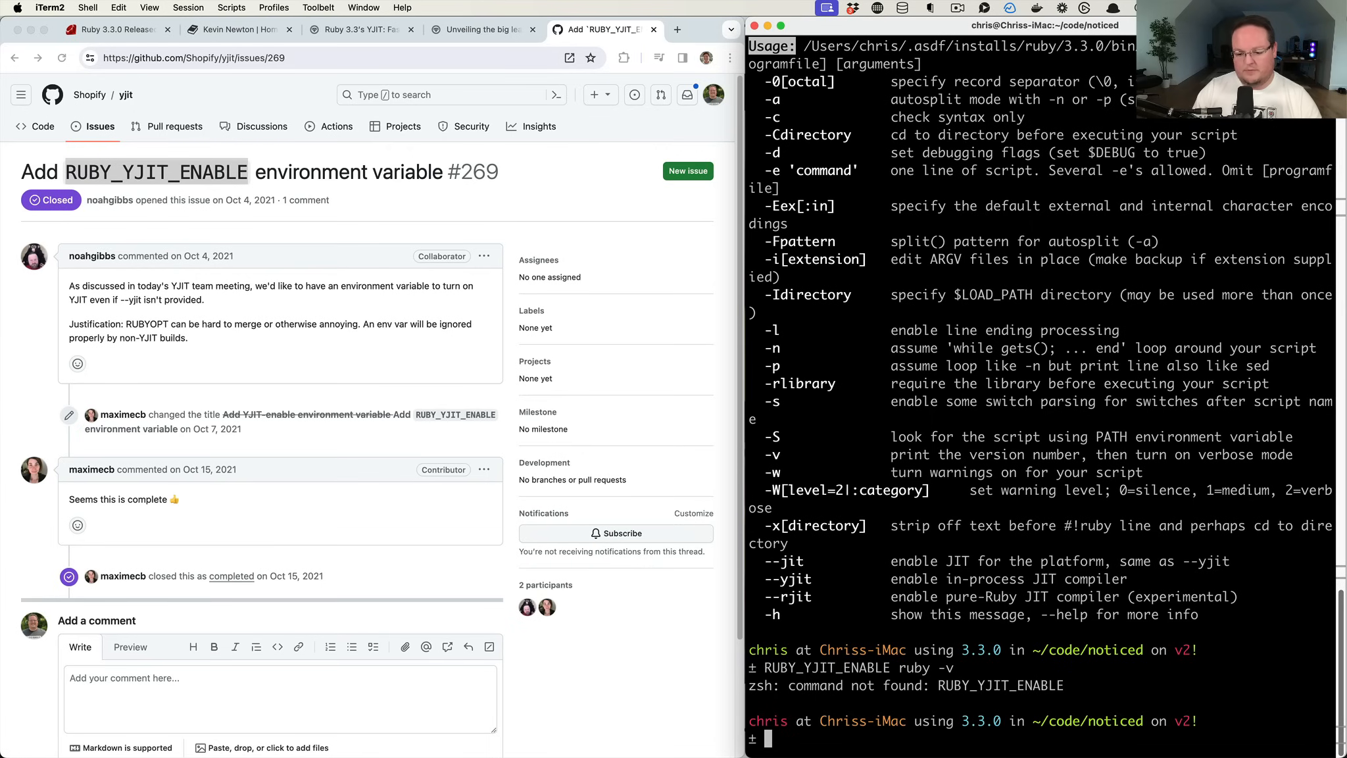
# Run ruby -v with RUBY_YJIT_ENABLE=1 and select the output showing Ruby 3.3.0 +YJIT
pyautogui.write('RUBY_YJIT_ENABLE=1 ruby -v')
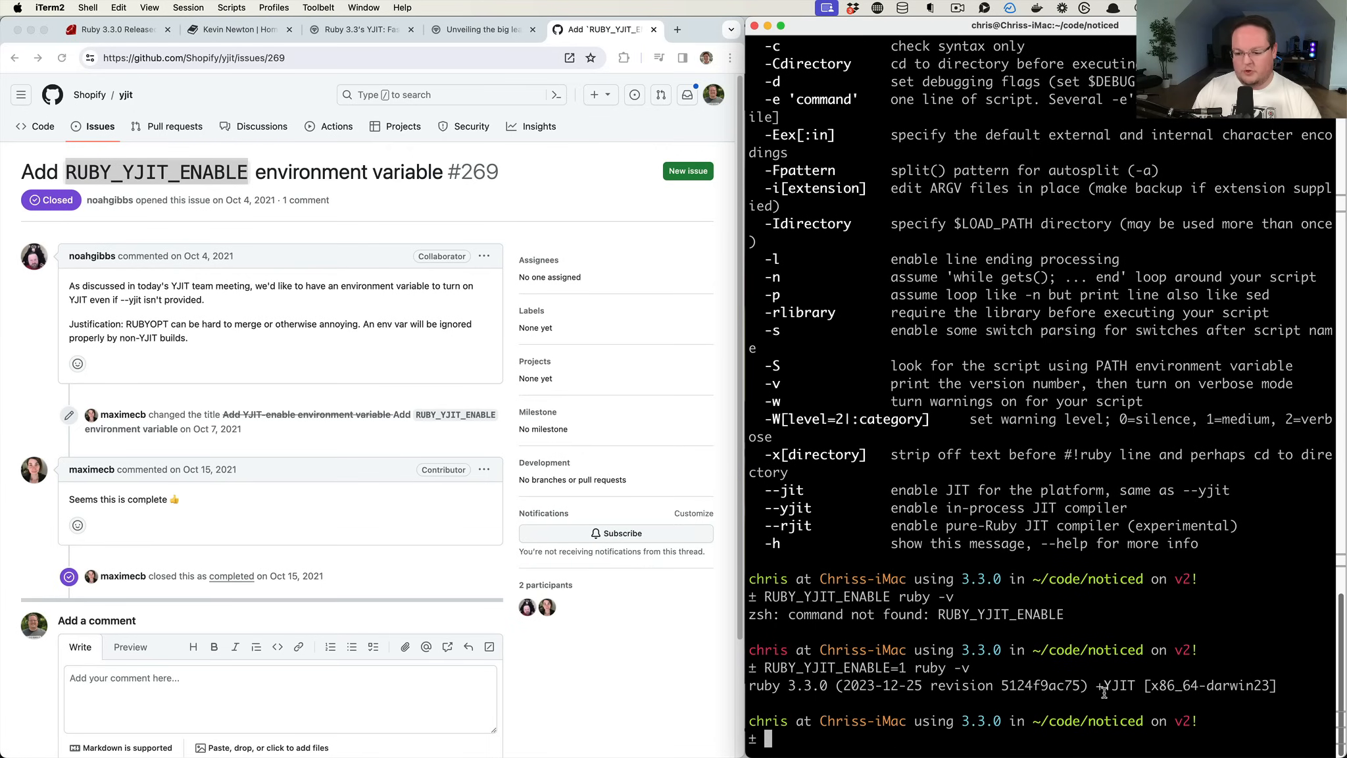
pyautogui.doubleClick(1116, 685)
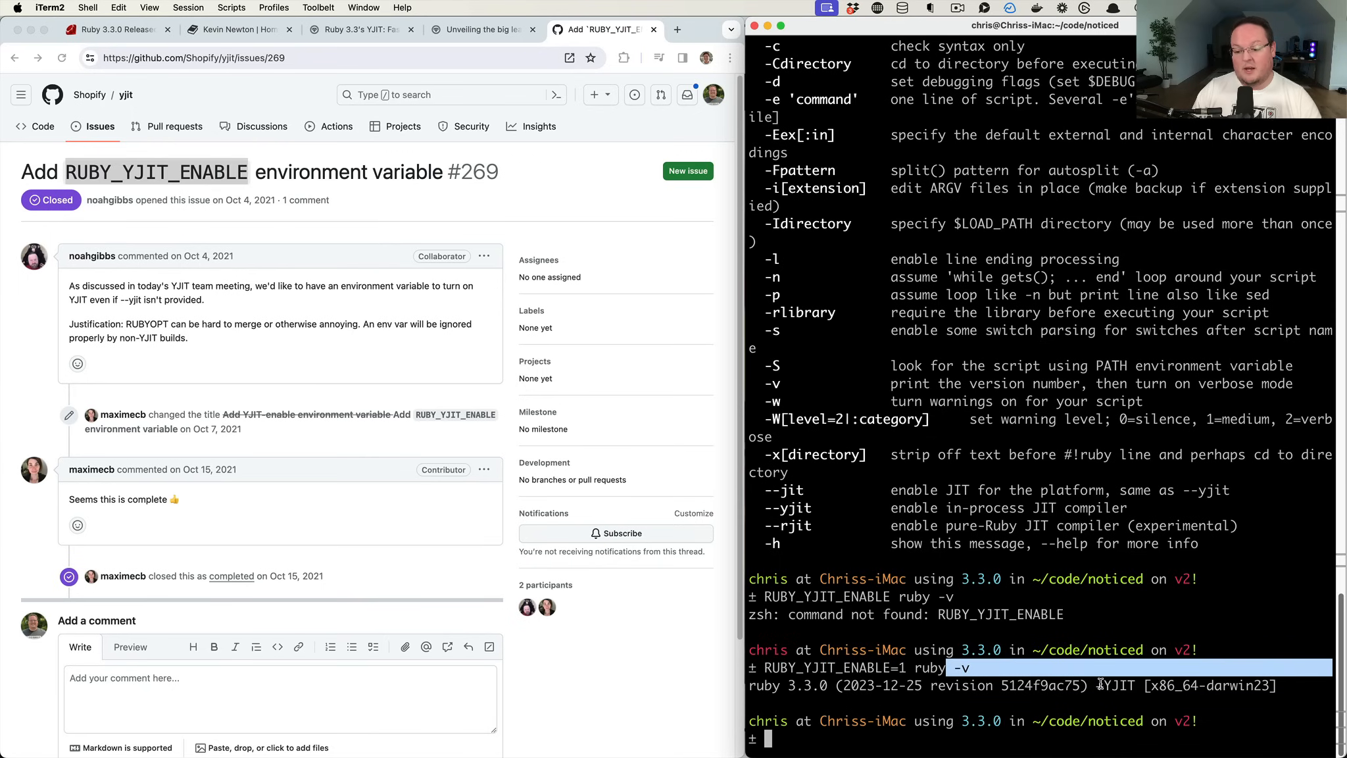
pyautogui.doubleClick(1115, 685)
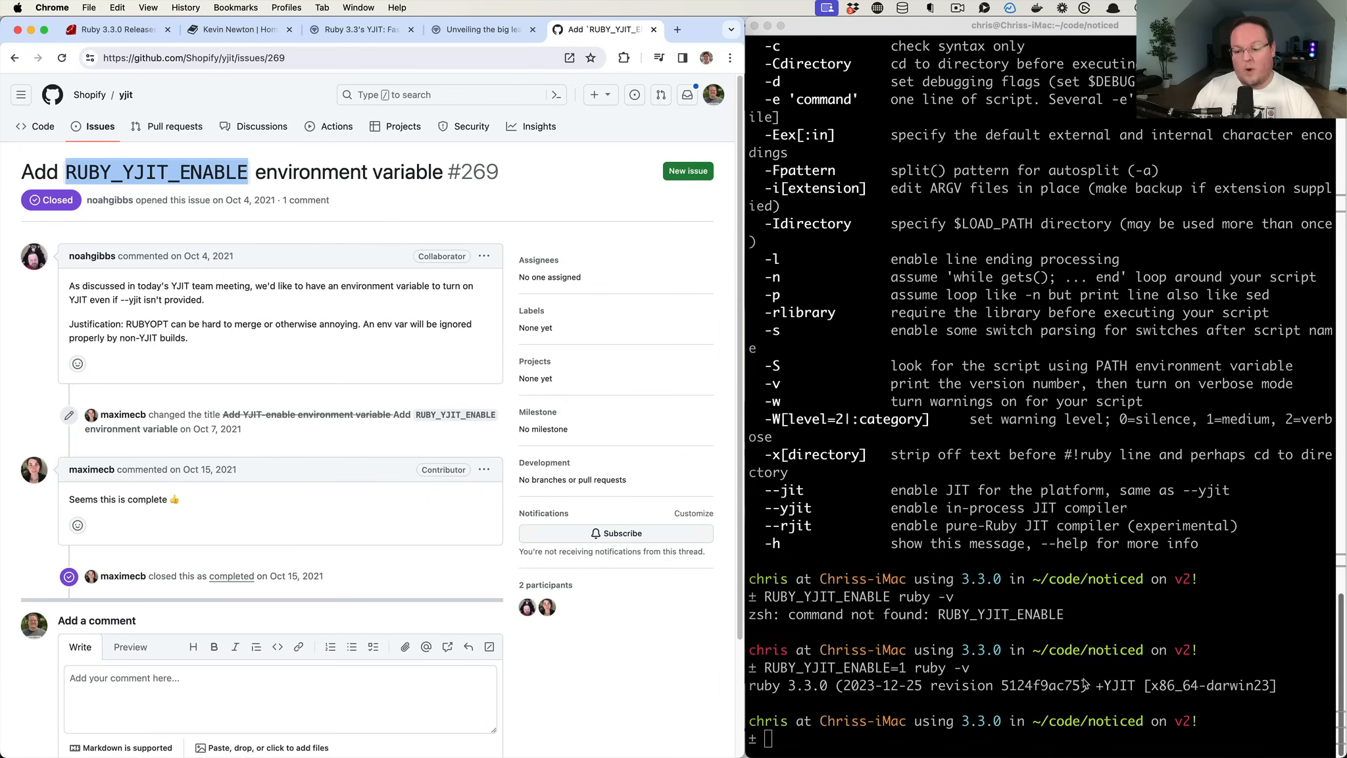
pyautogui.doubleClick(1112, 685)
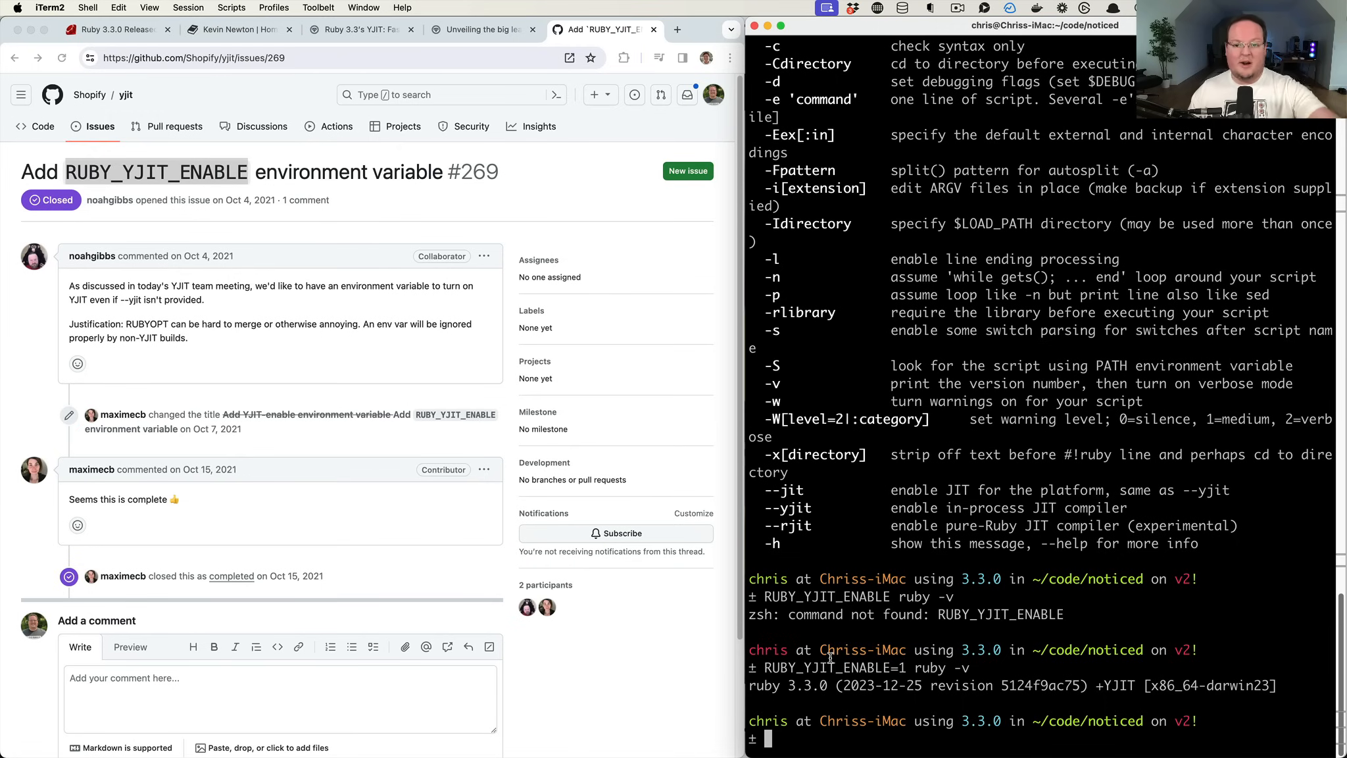
pyautogui.doubleClick(825, 668)
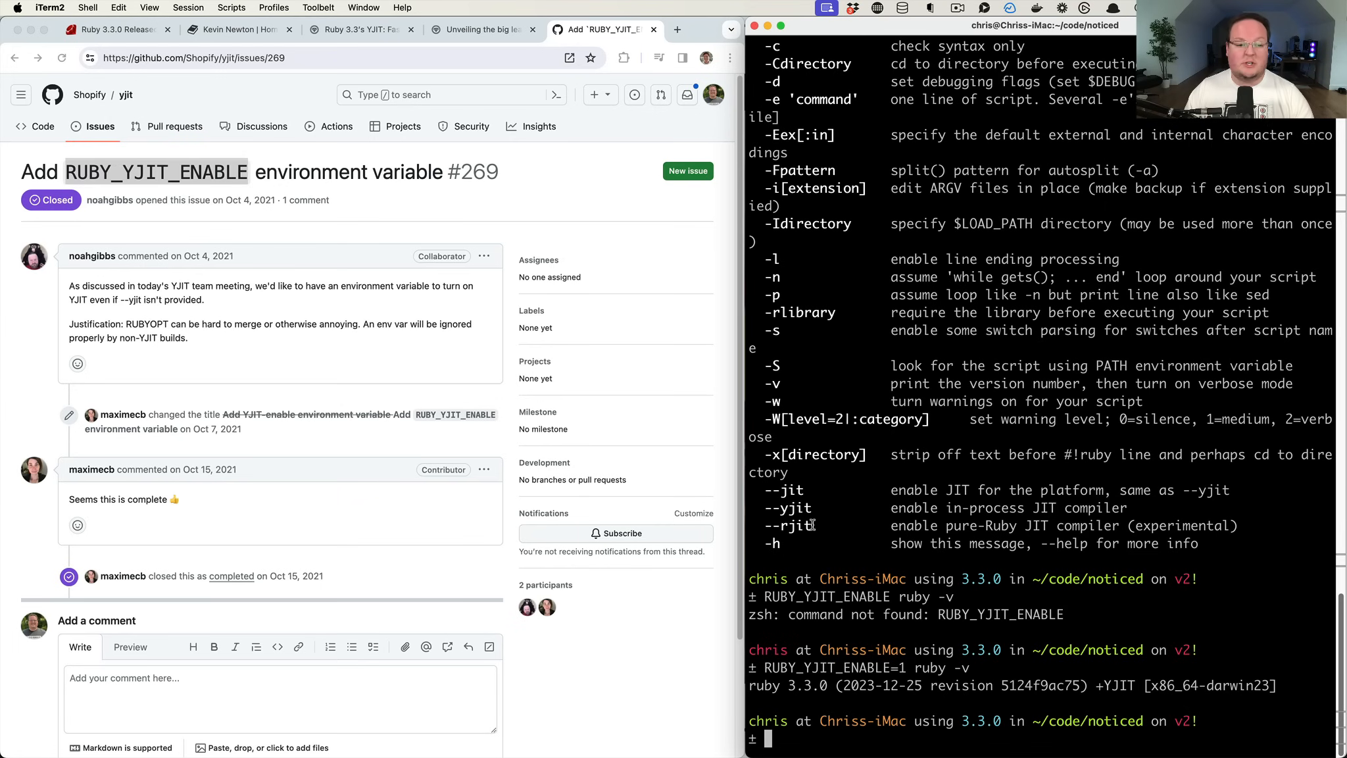
pyautogui.click(112, 29)
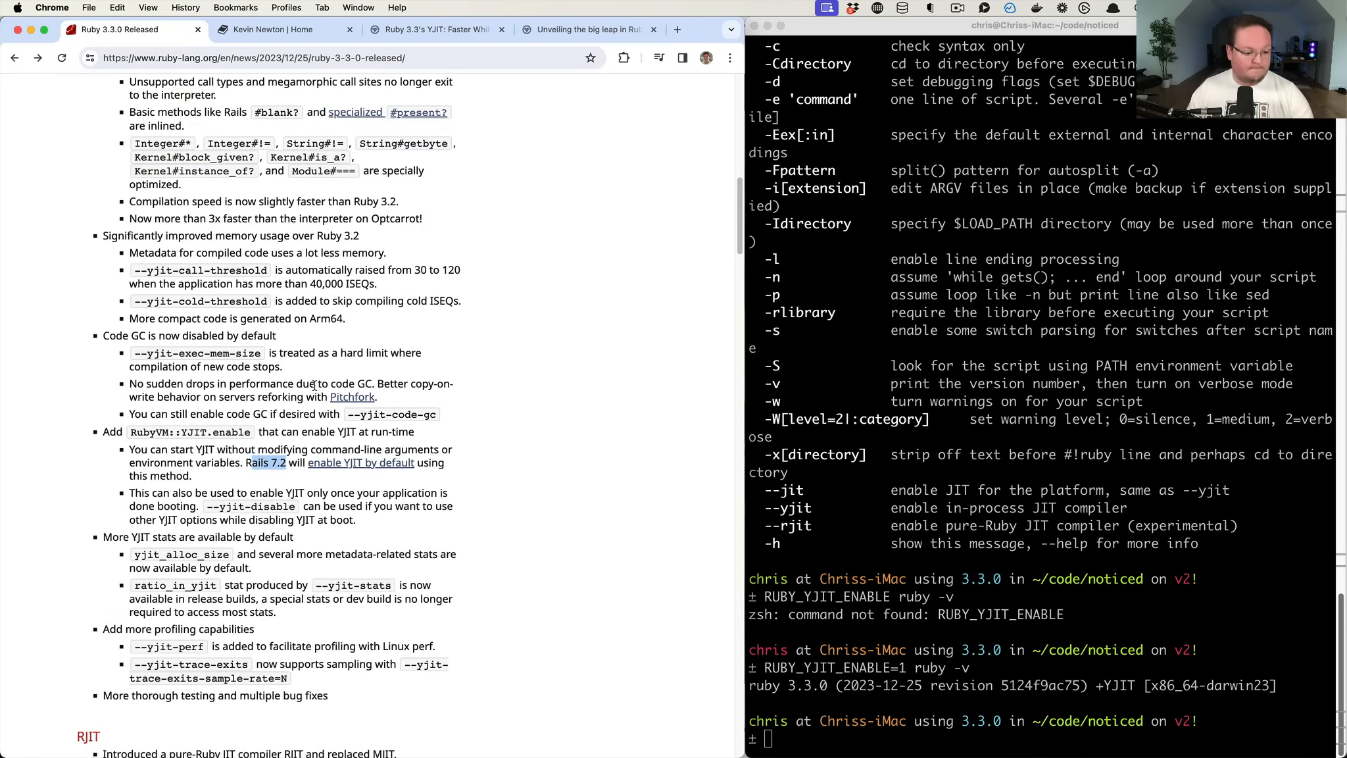
pyautogui.scroll(-3)
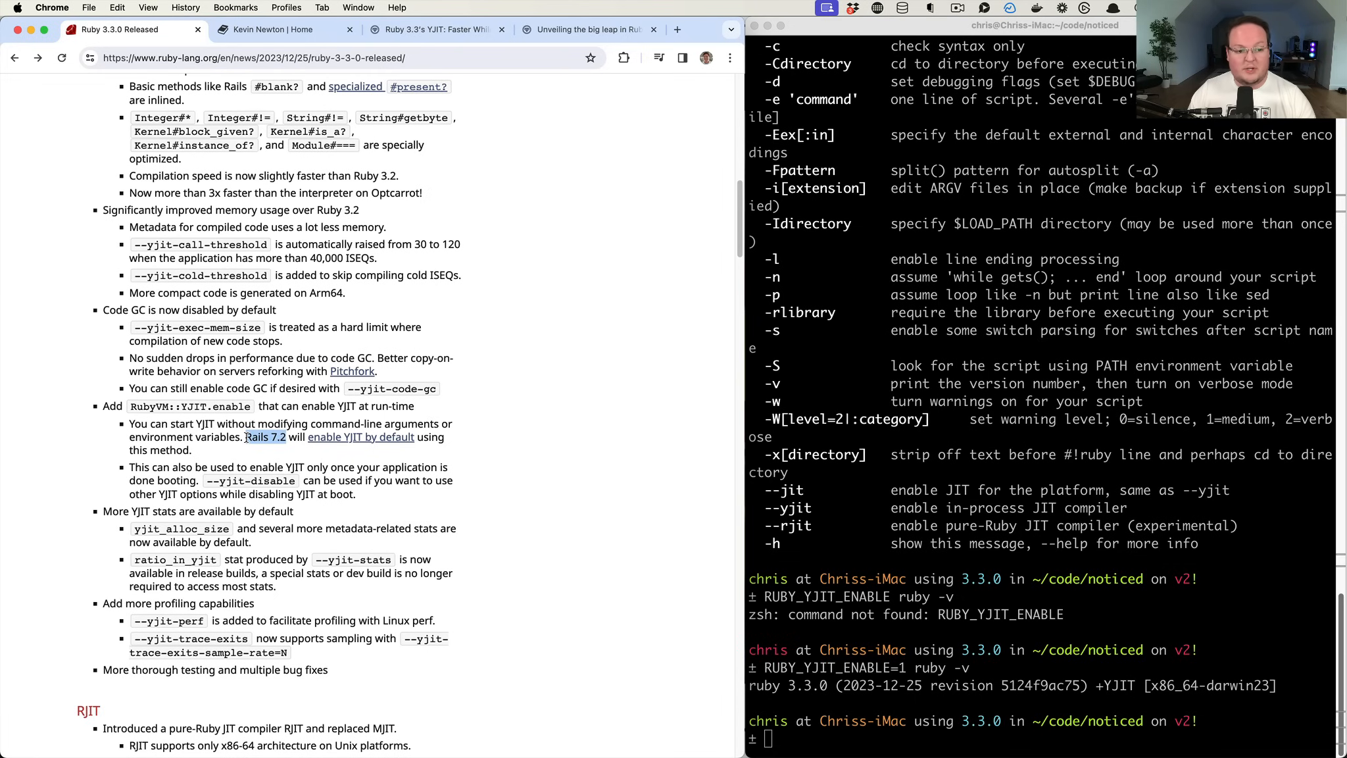
pyautogui.moveTo(217, 329)
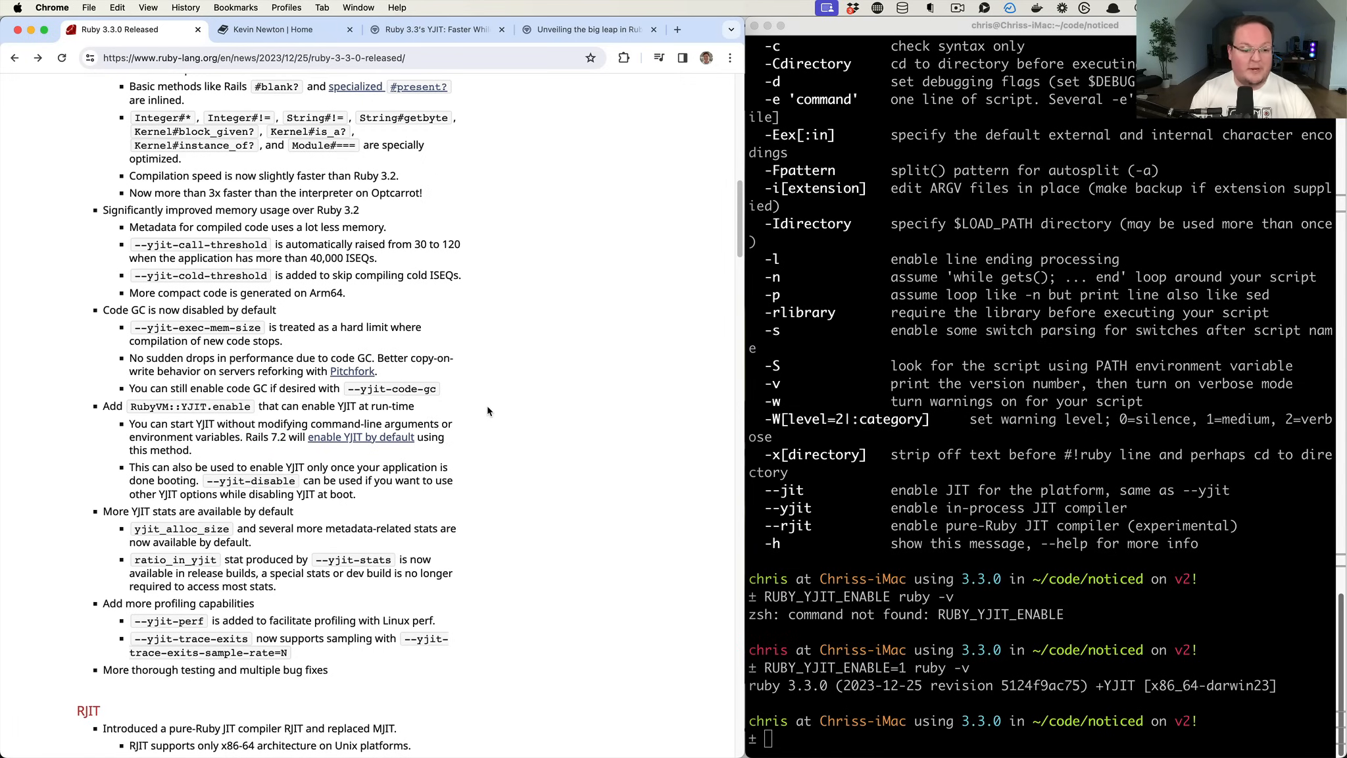
pyautogui.moveTo(123, 438)
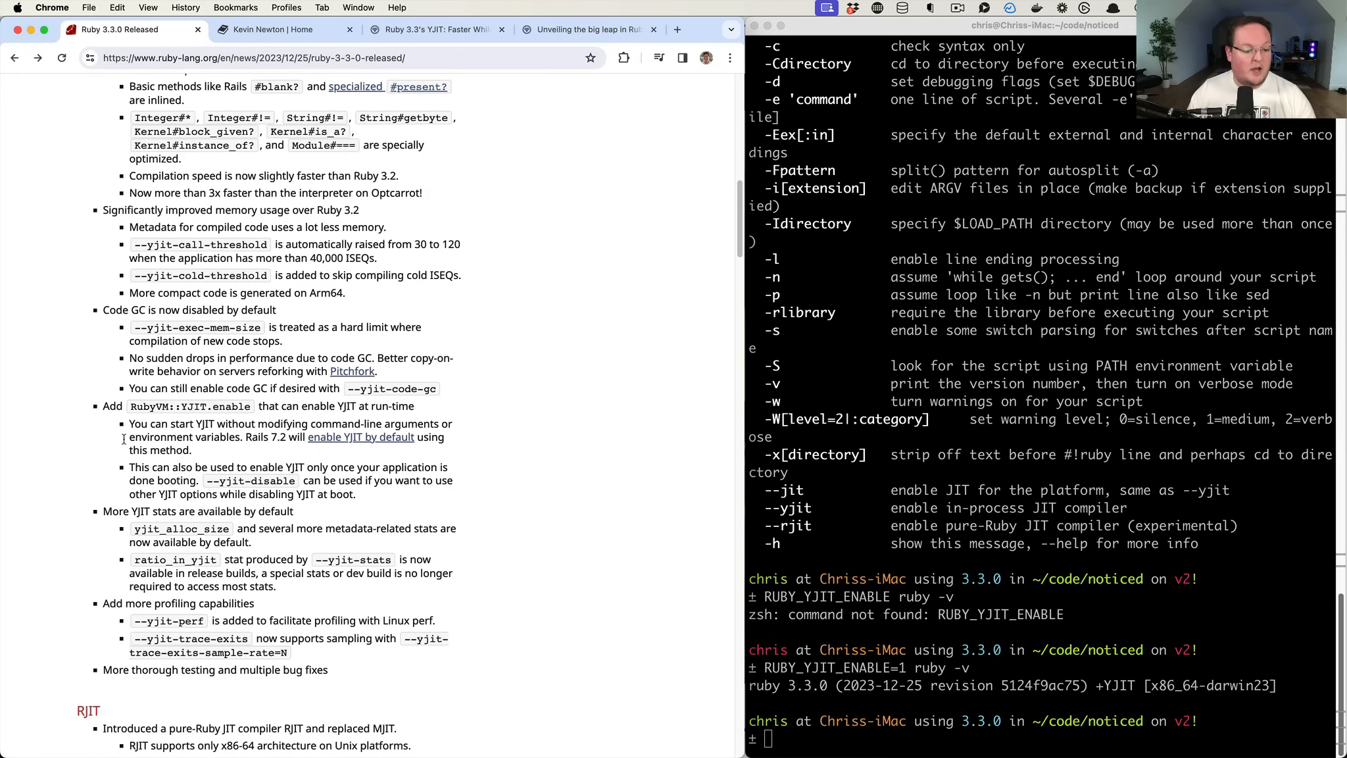
pyautogui.scroll(-3)
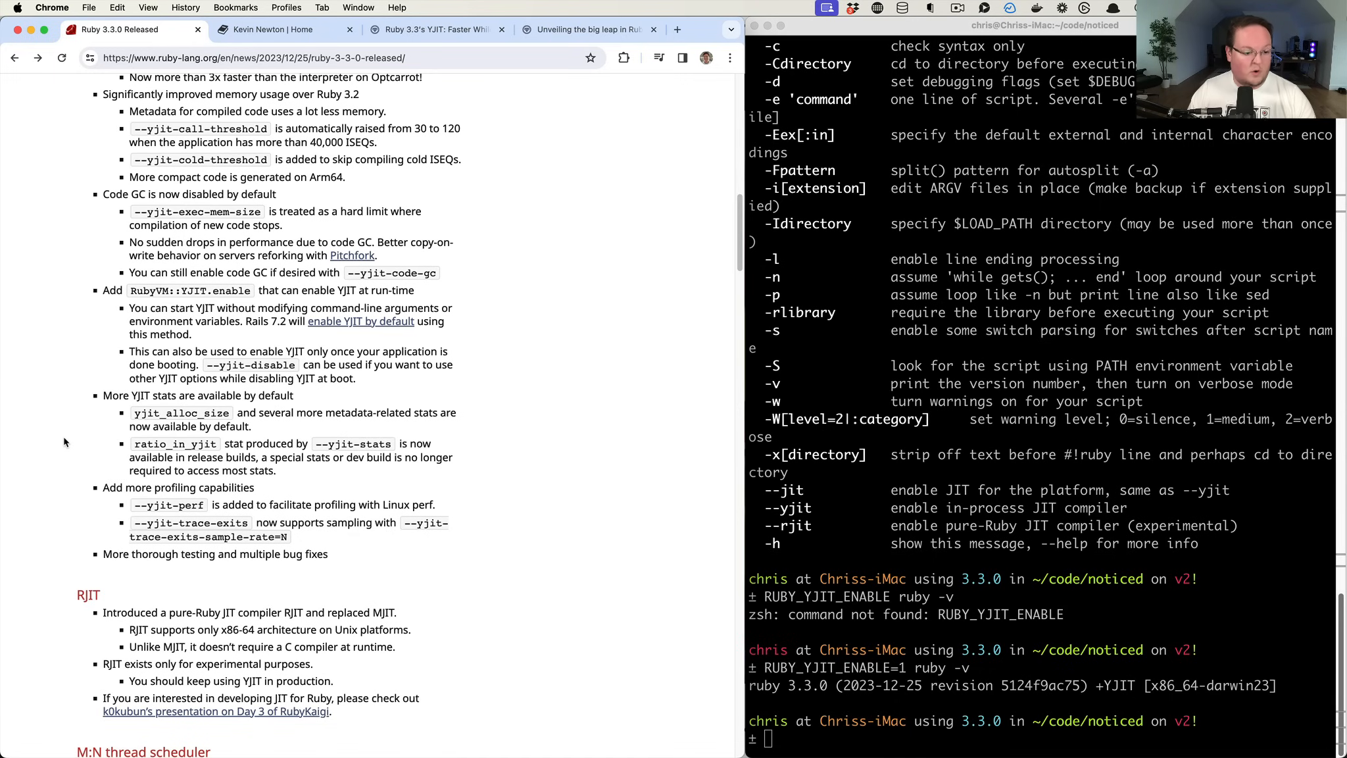
pyautogui.moveTo(140, 395)
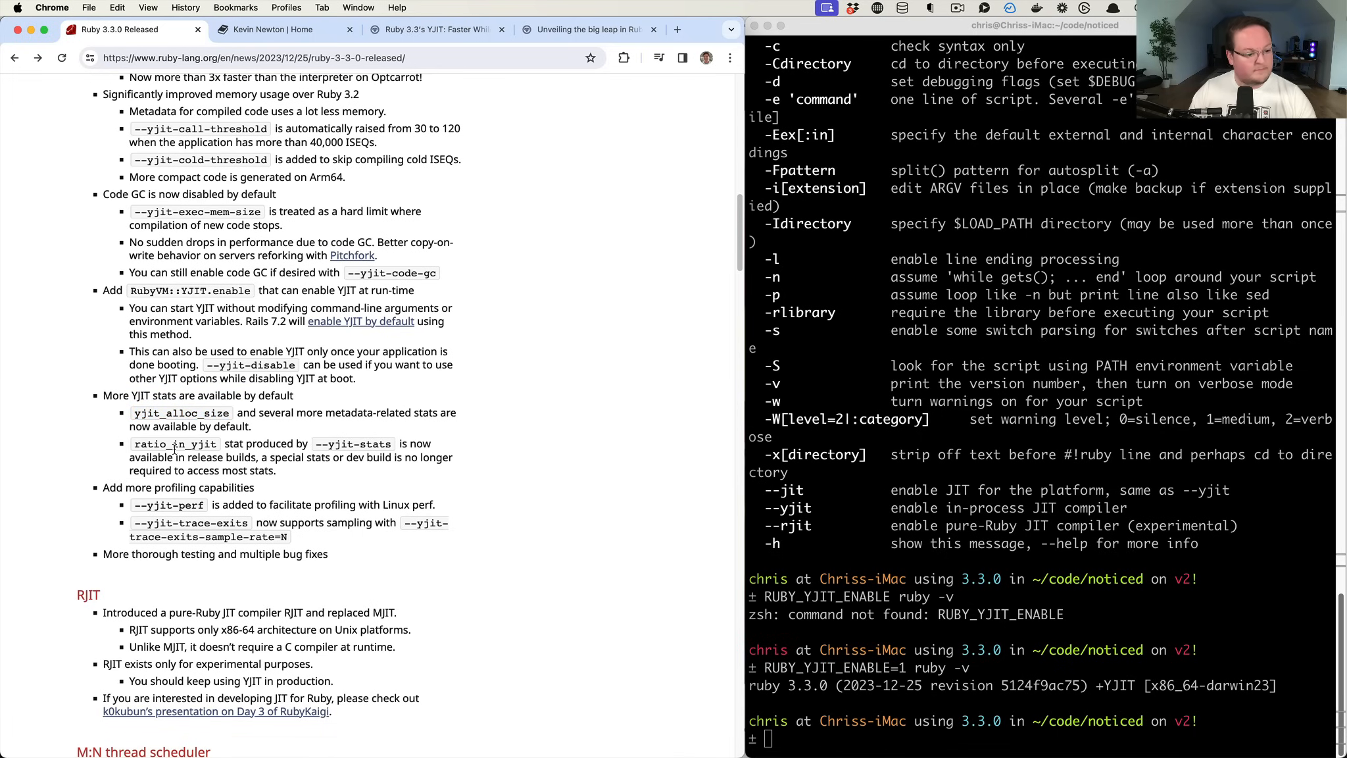
pyautogui.doubleClick(168, 291)
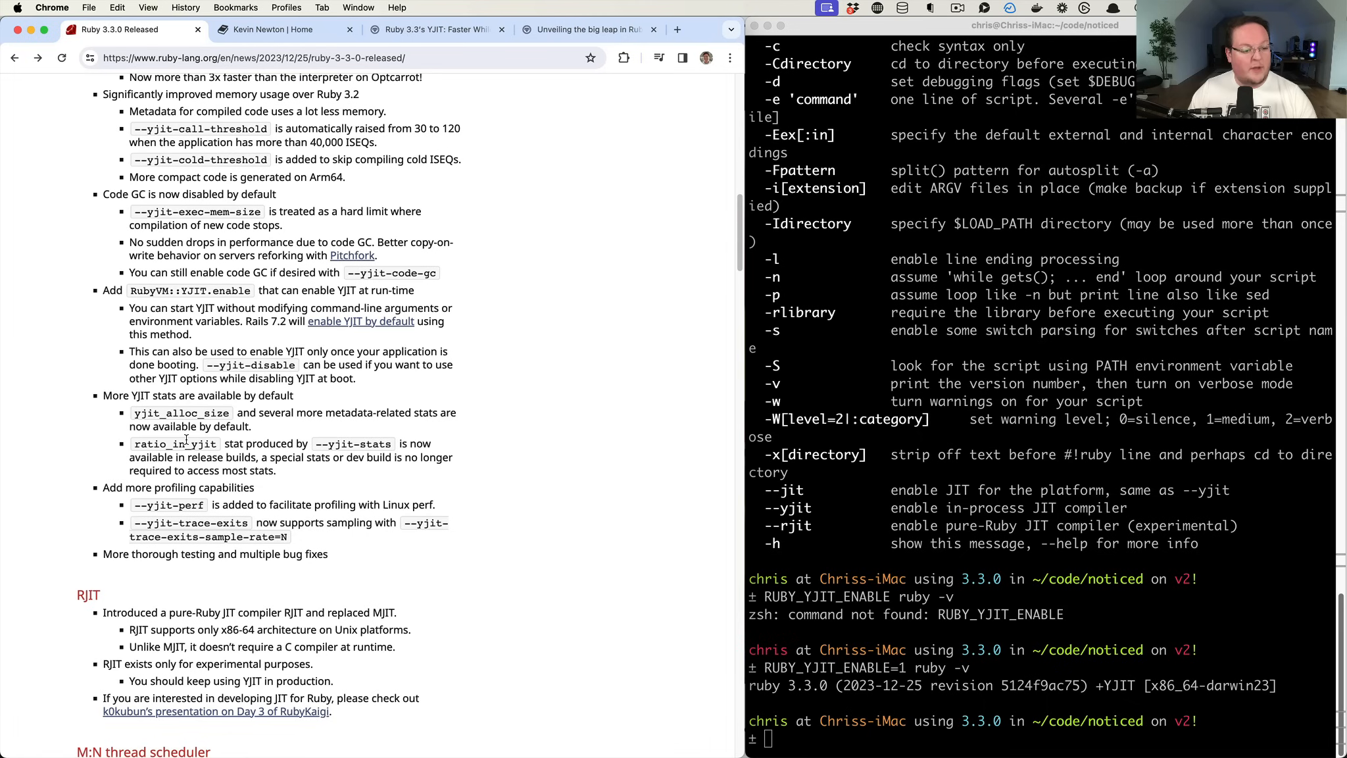
pyautogui.scroll(-3)
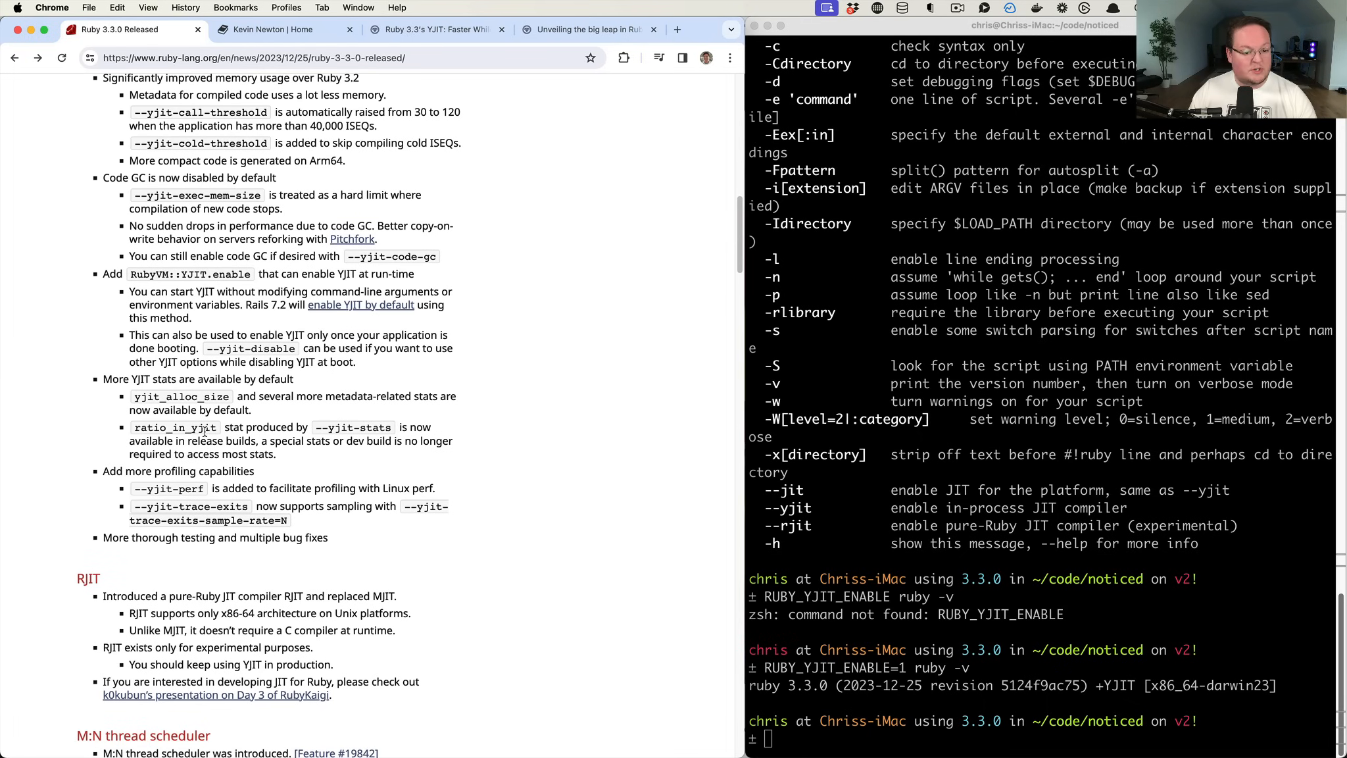
pyautogui.scroll(-3)
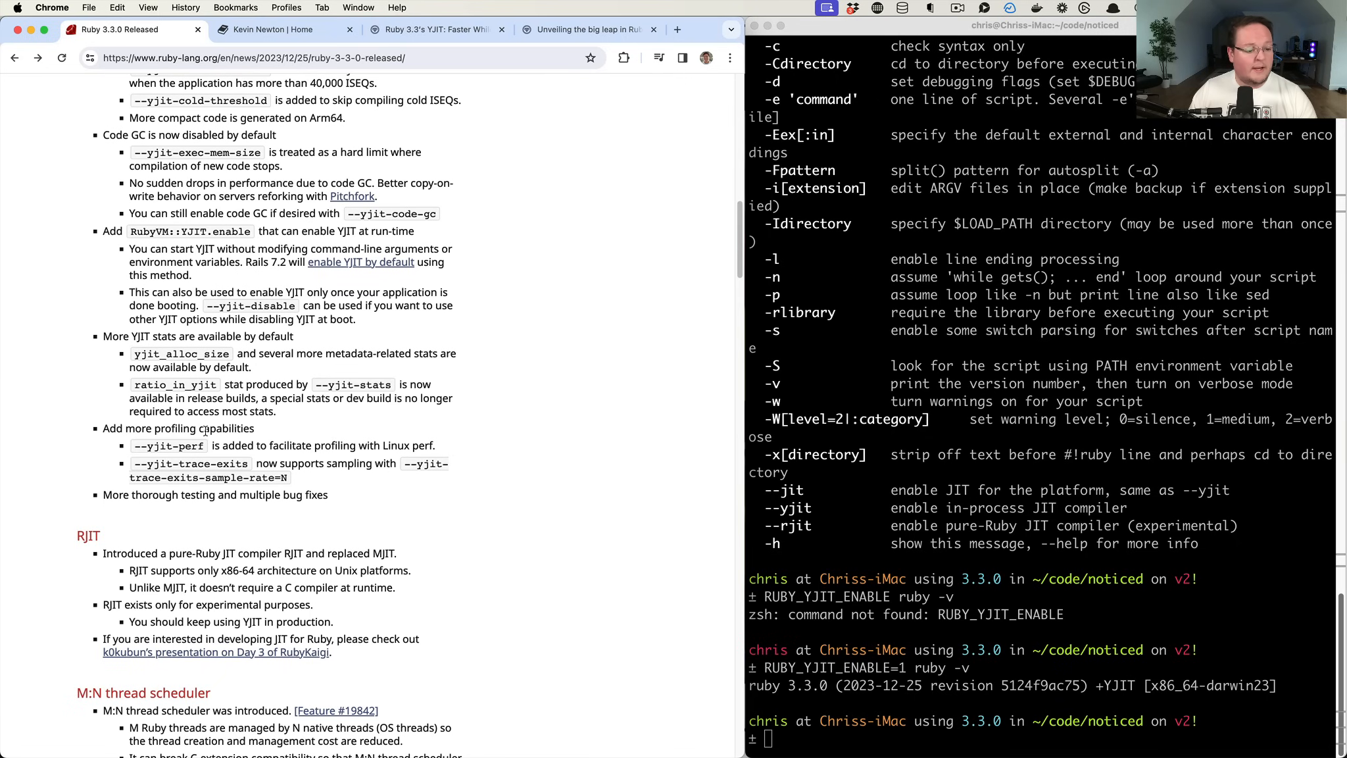
pyautogui.scroll(-3)
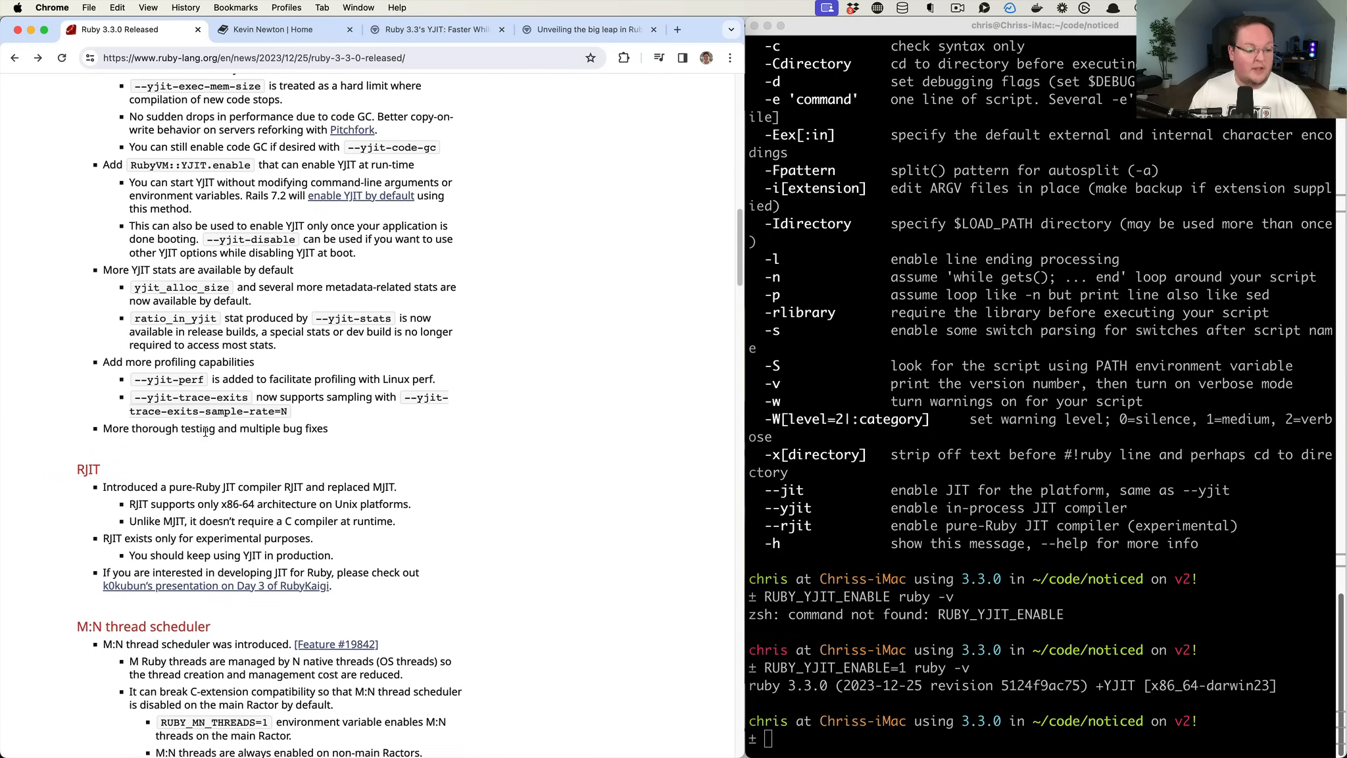
pyautogui.scroll(-3)
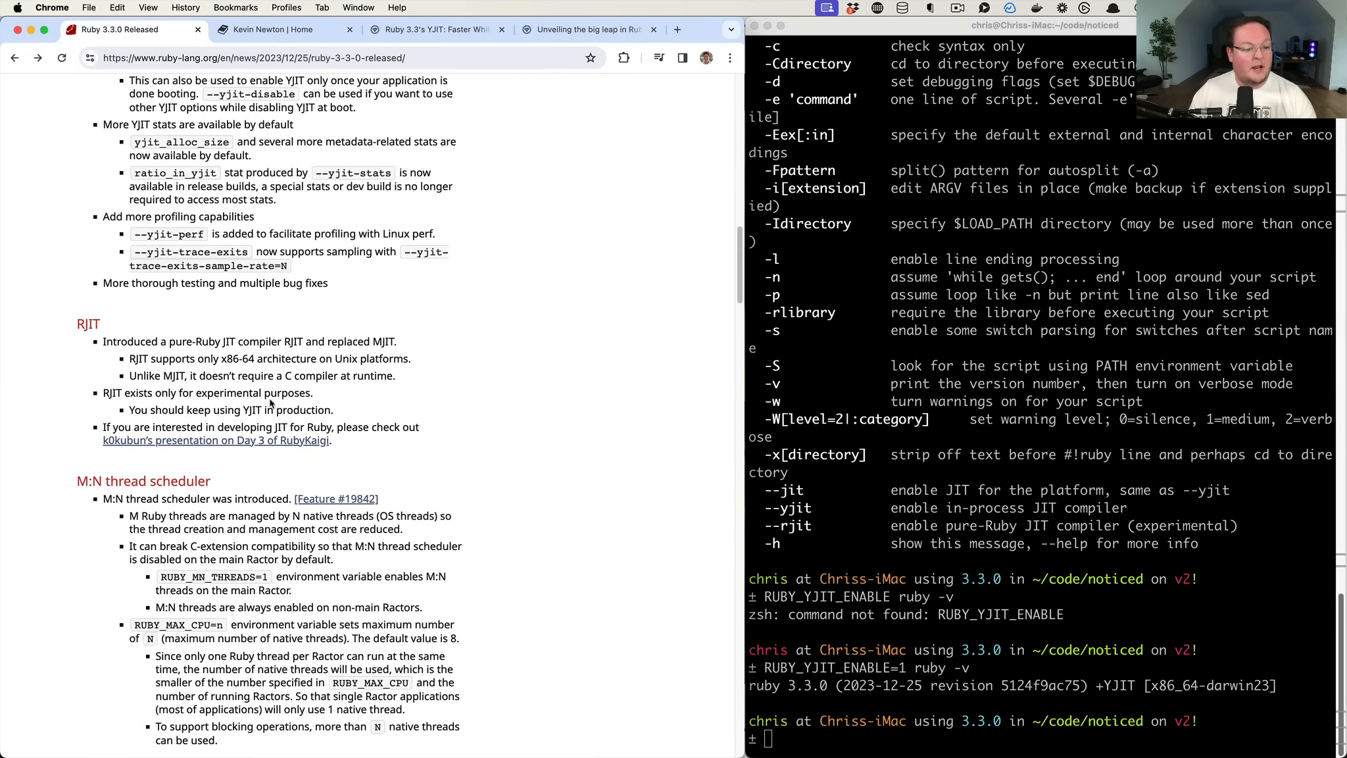
pyautogui.moveTo(238, 387)
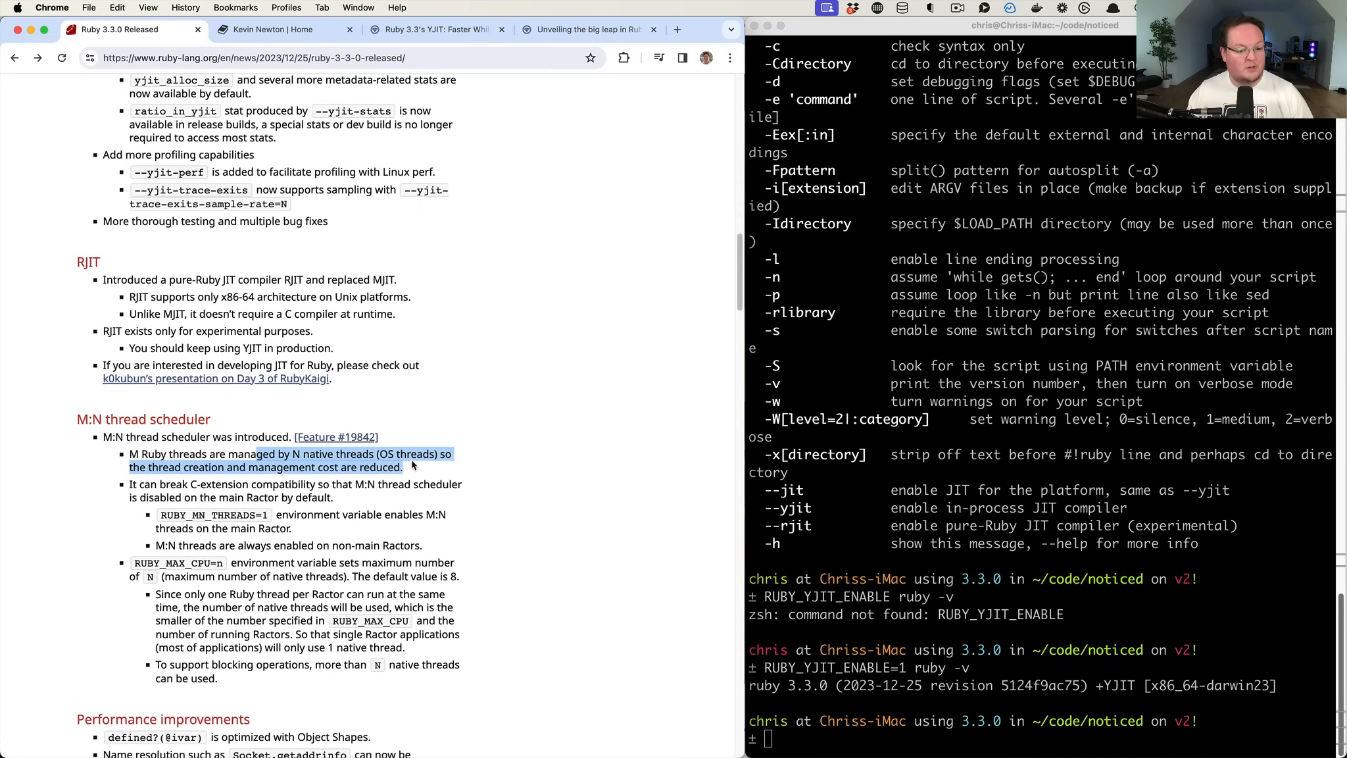
pyautogui.click(421, 463)
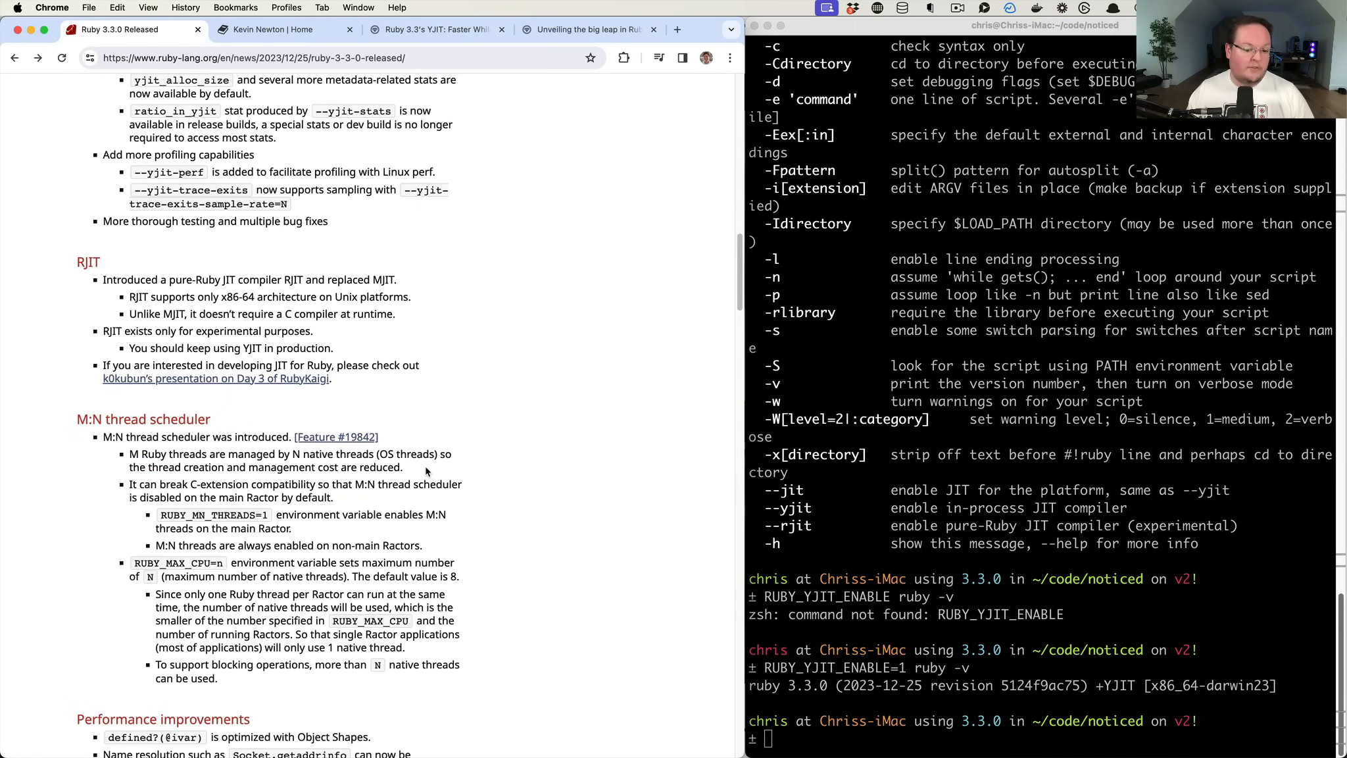
pyautogui.scroll(-3)
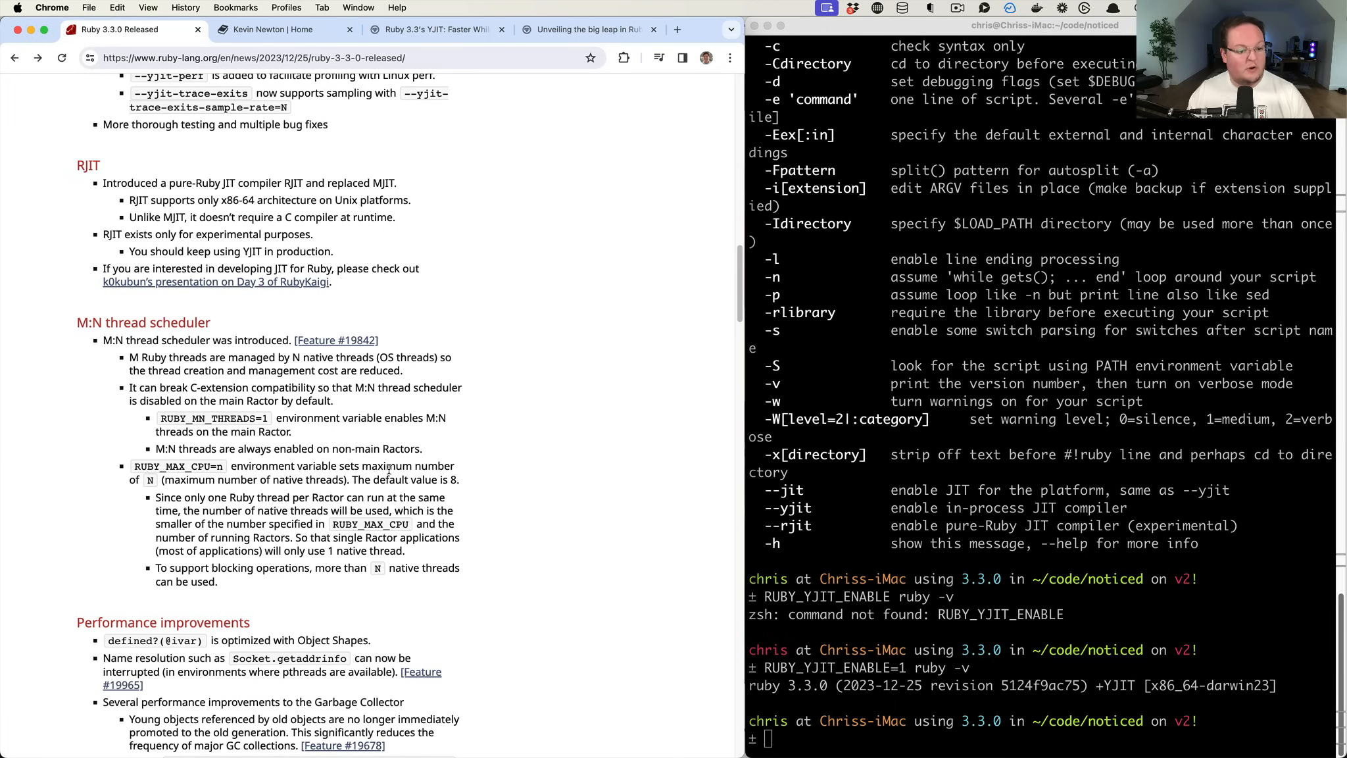
pyautogui.scroll(-3)
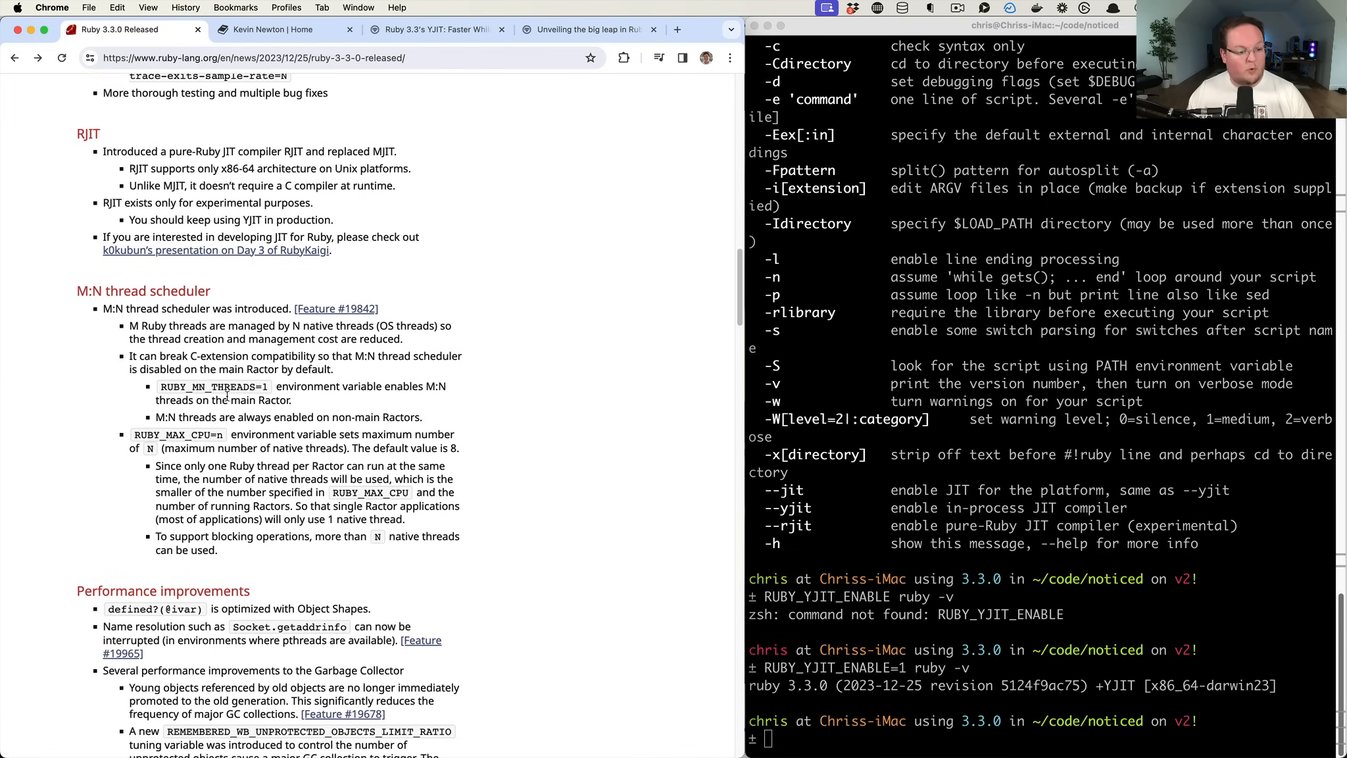
pyautogui.scroll(3)
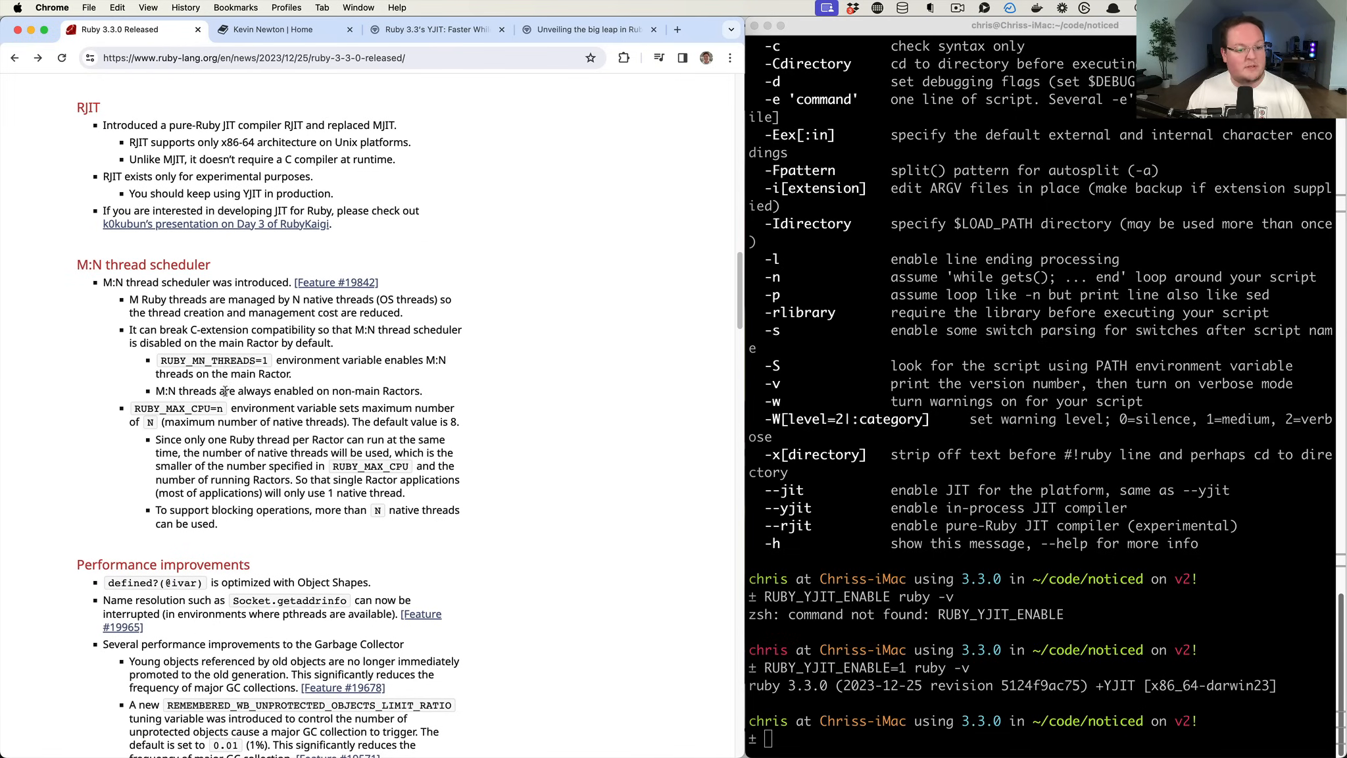
pyautogui.scroll(-3)
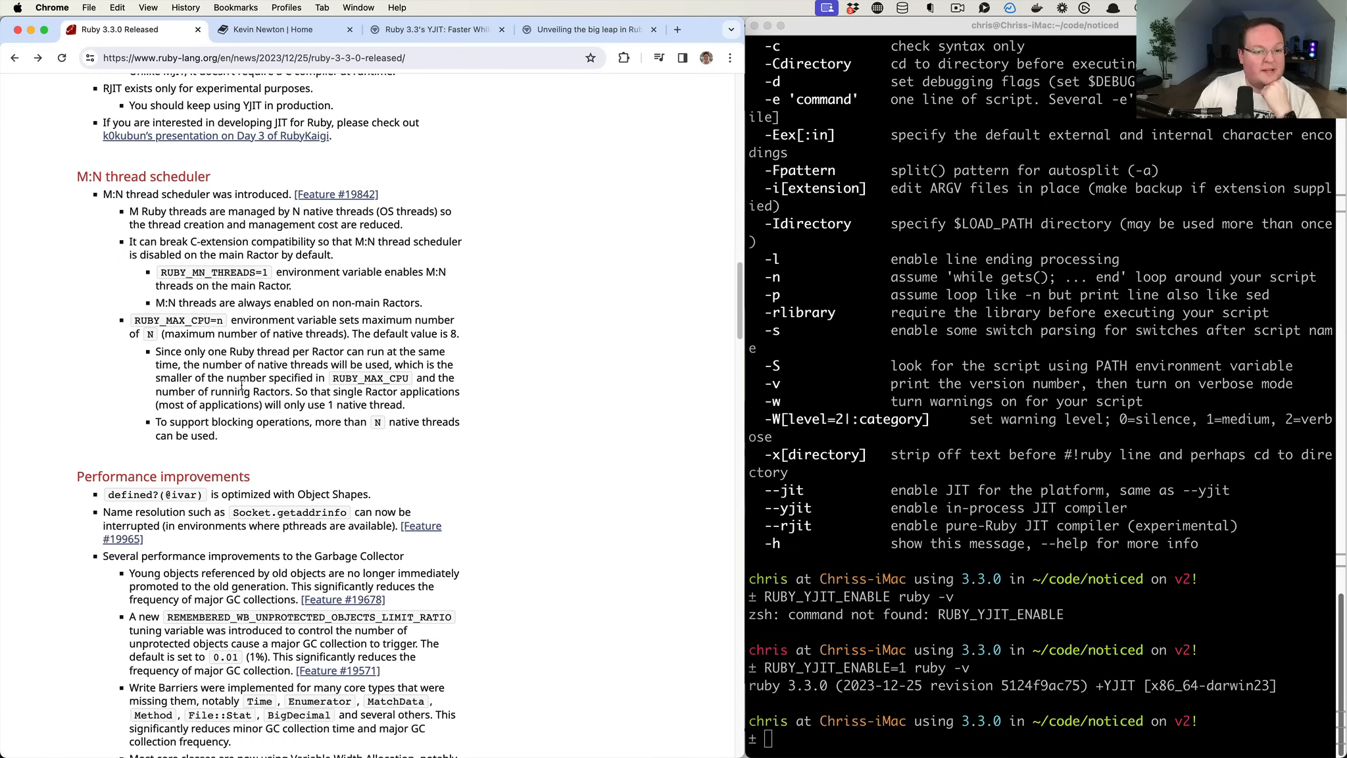
pyautogui.scroll(-3)
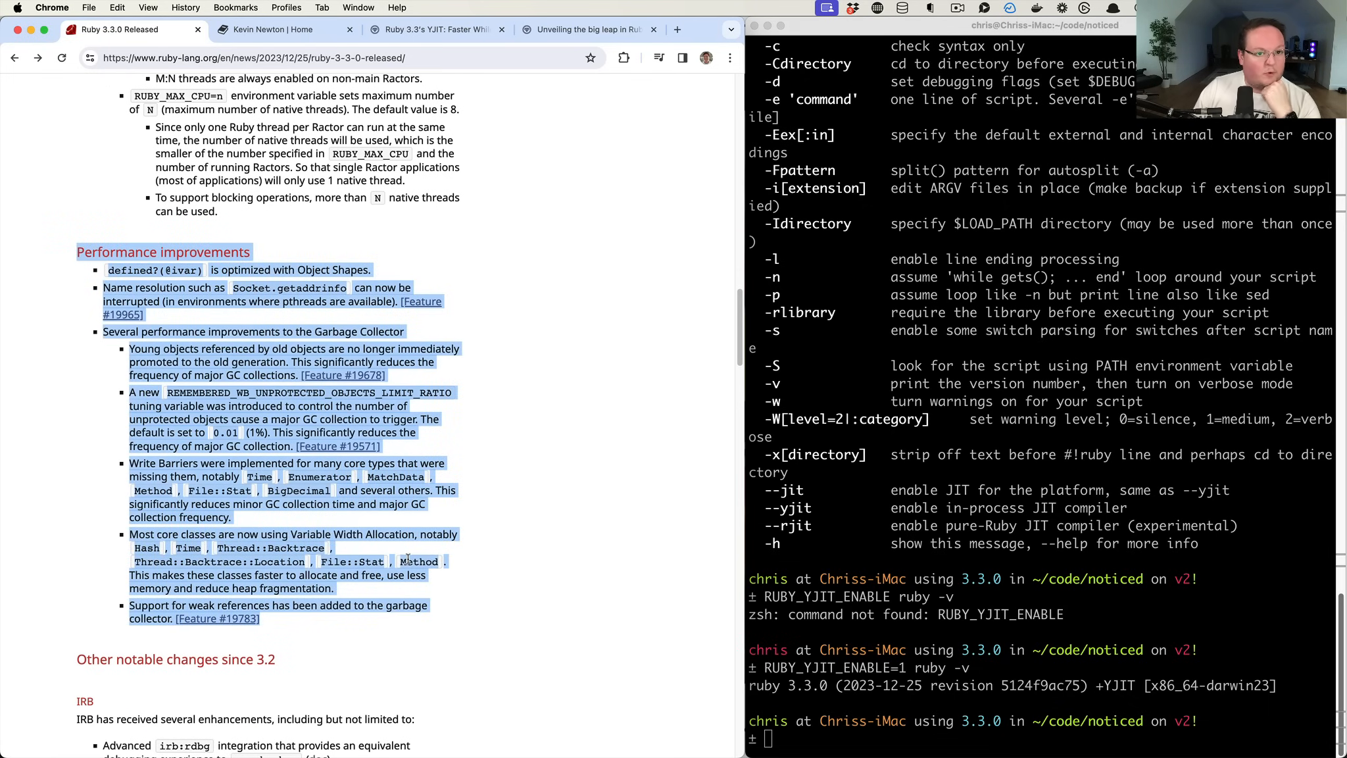
# Switch to the Rails at Scale YJIT article and scroll through its benchmark and memory charts
pyautogui.click(435, 28)
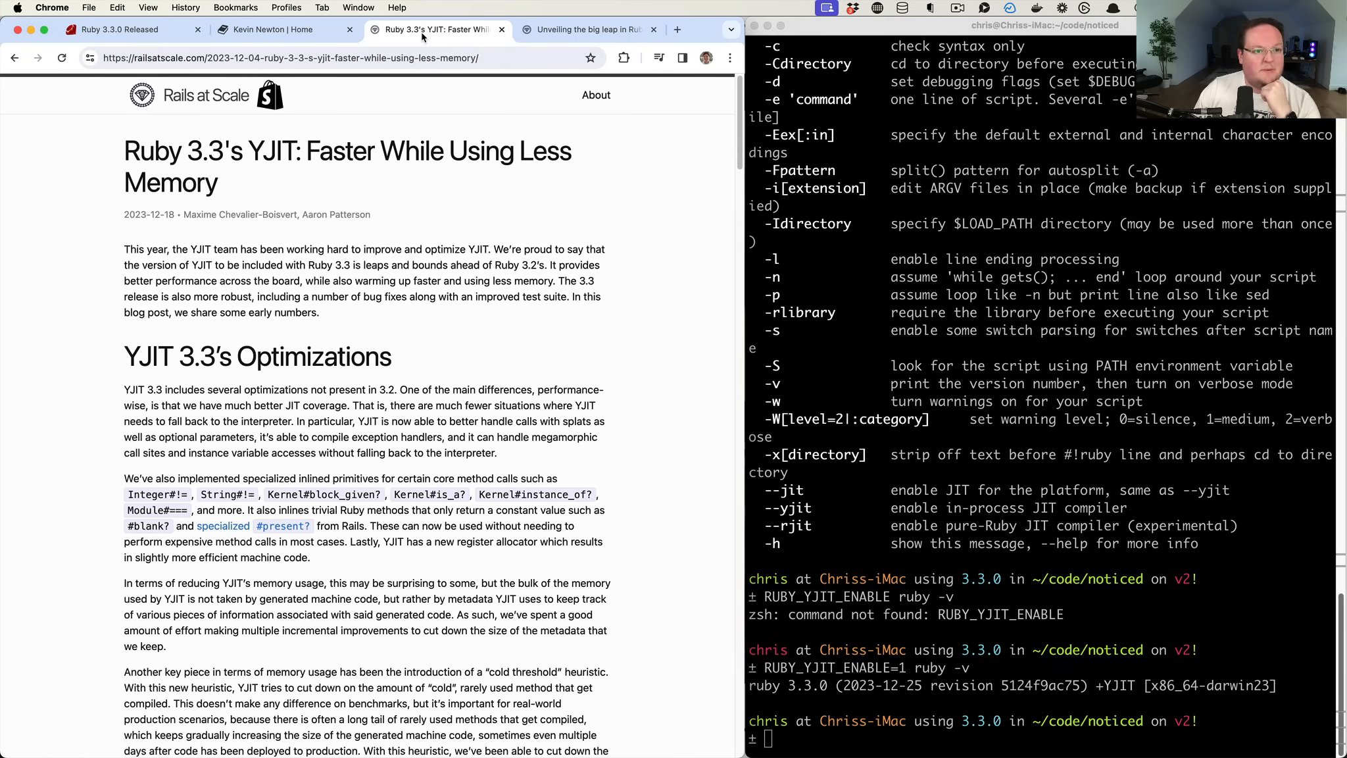
pyautogui.moveTo(268, 252)
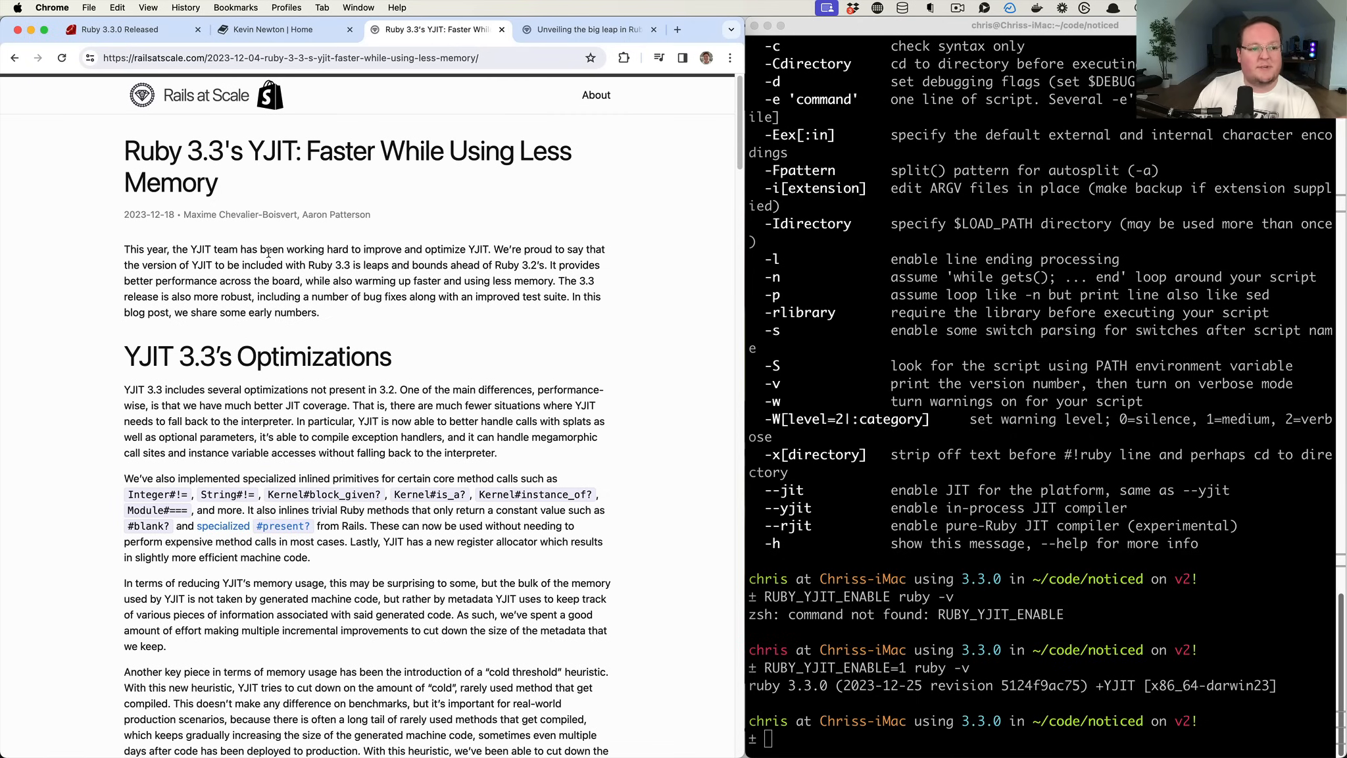
pyautogui.moveTo(593, 93)
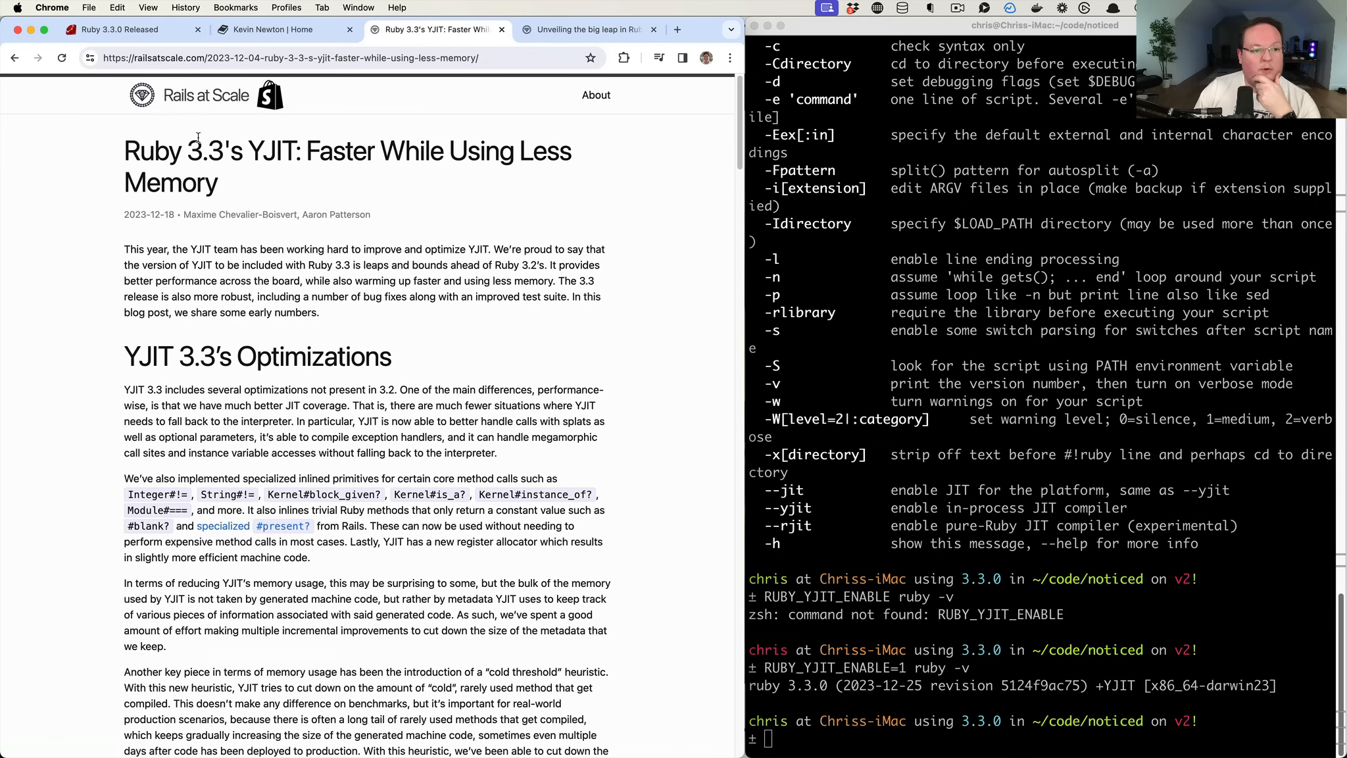
pyautogui.moveTo(49, 481)
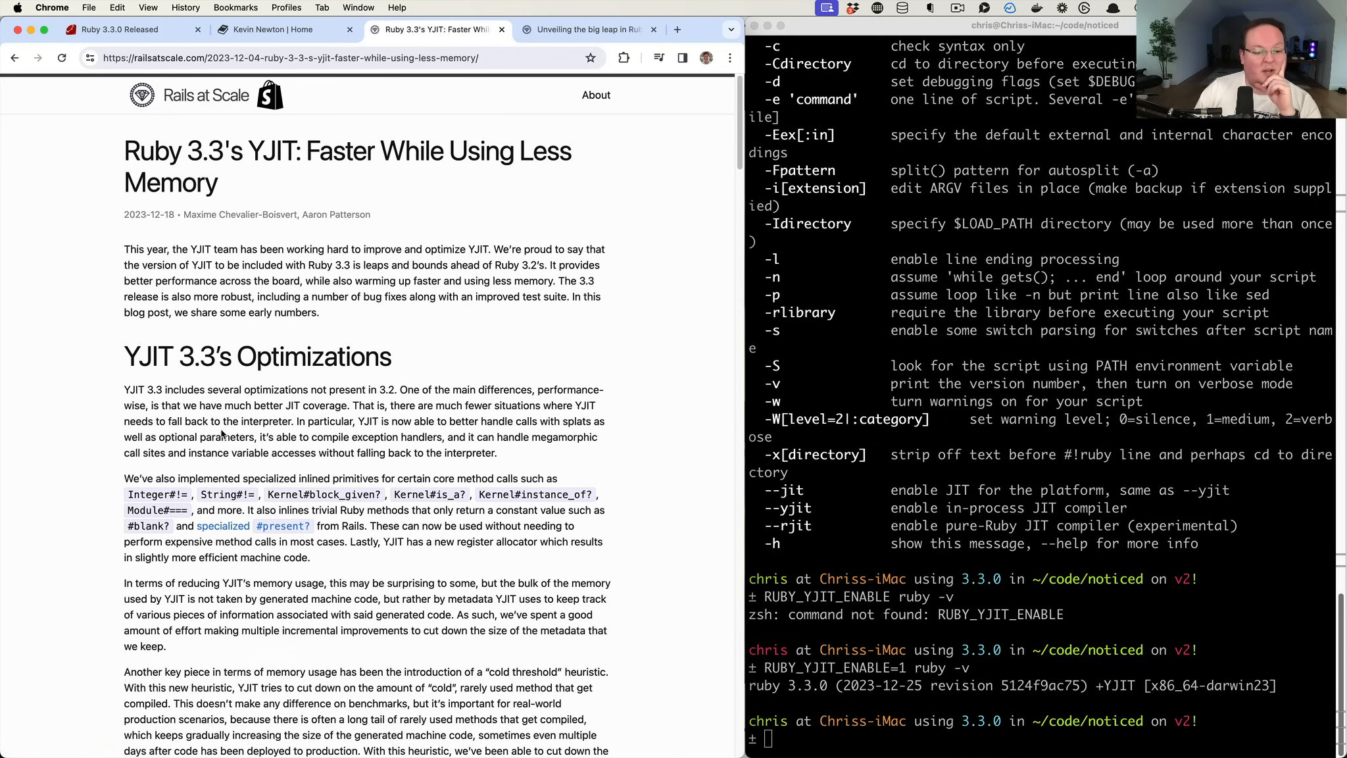
pyautogui.scroll(-3)
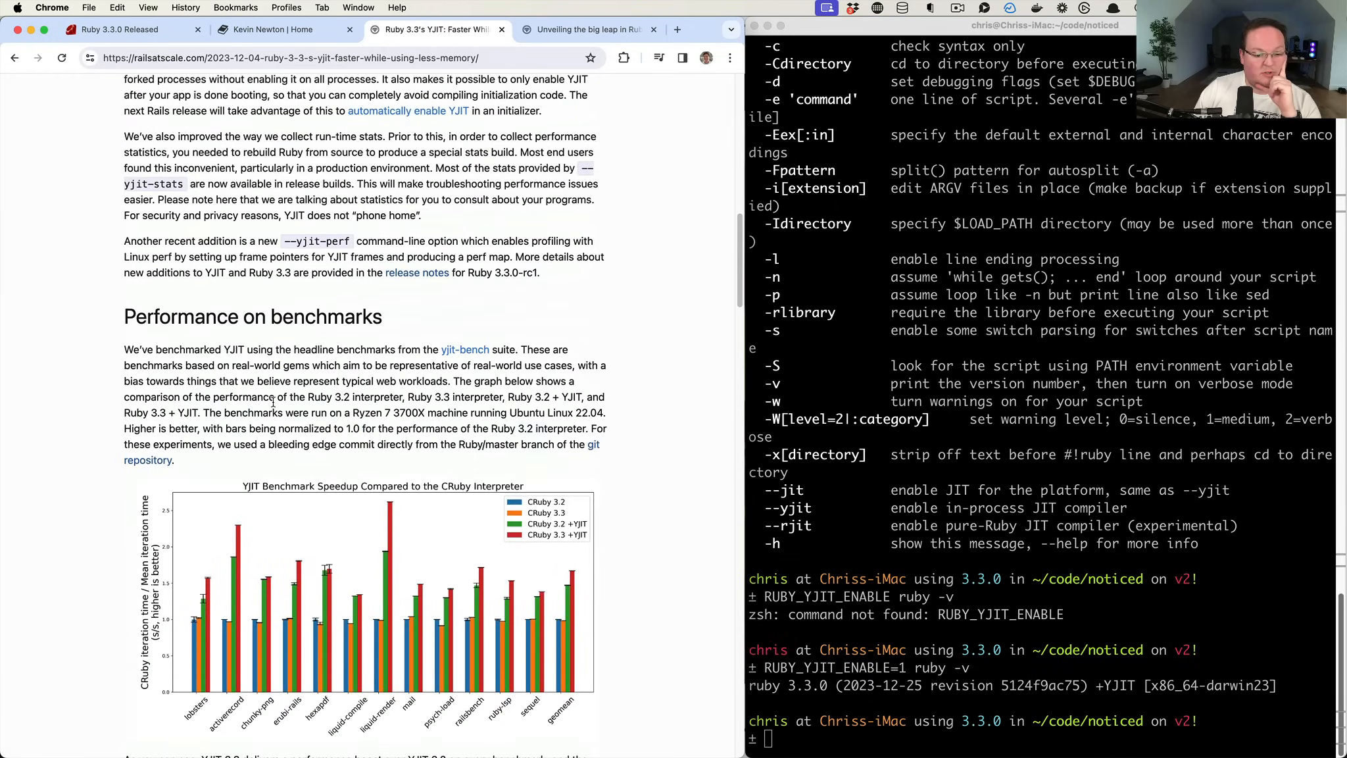
pyautogui.scroll(-3)
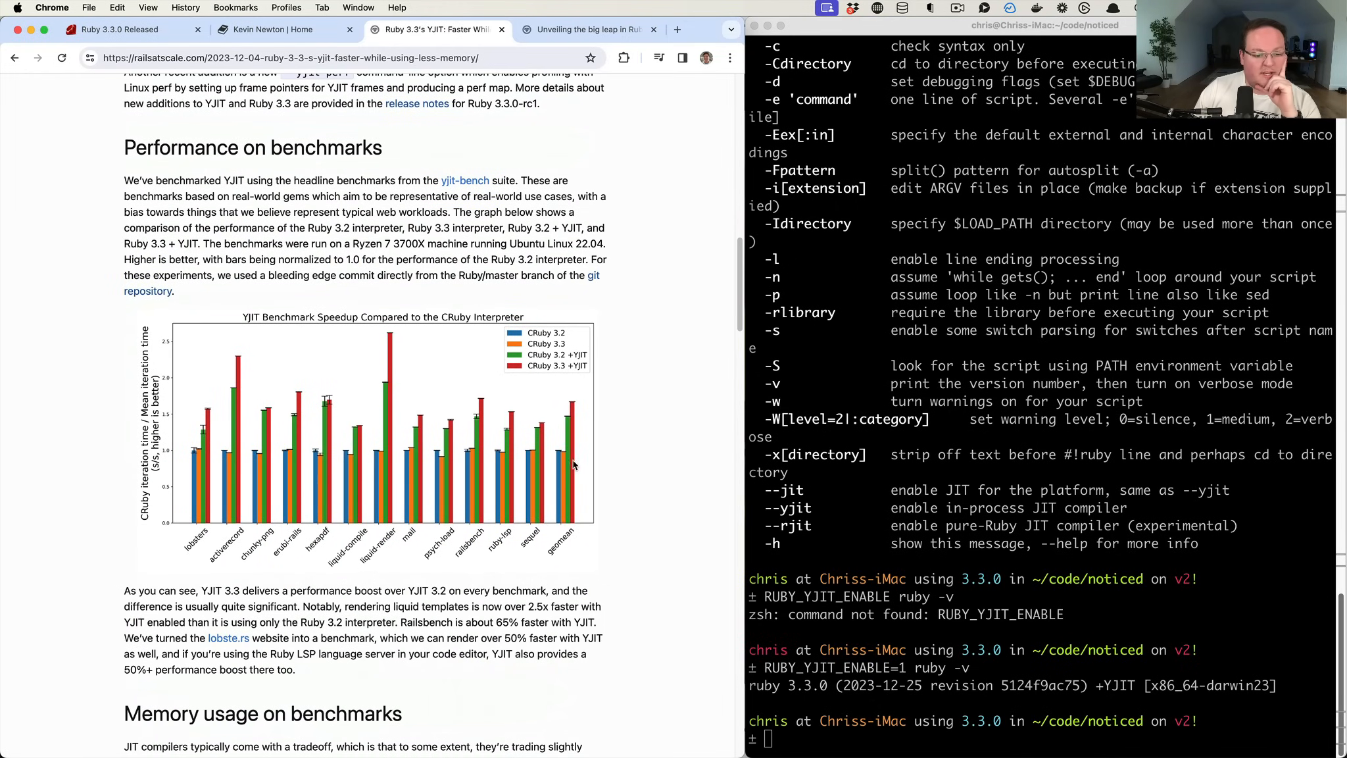
pyautogui.moveTo(575, 487)
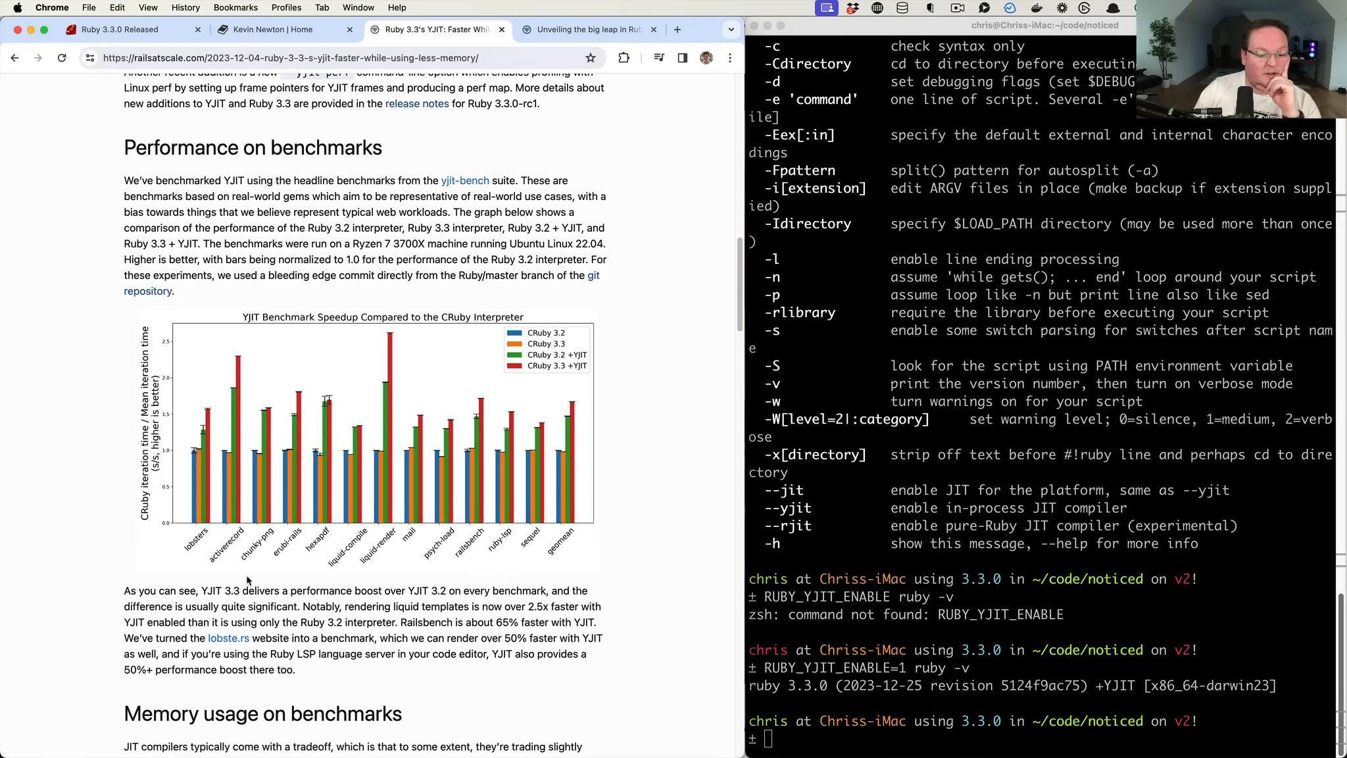
pyautogui.moveTo(423, 554)
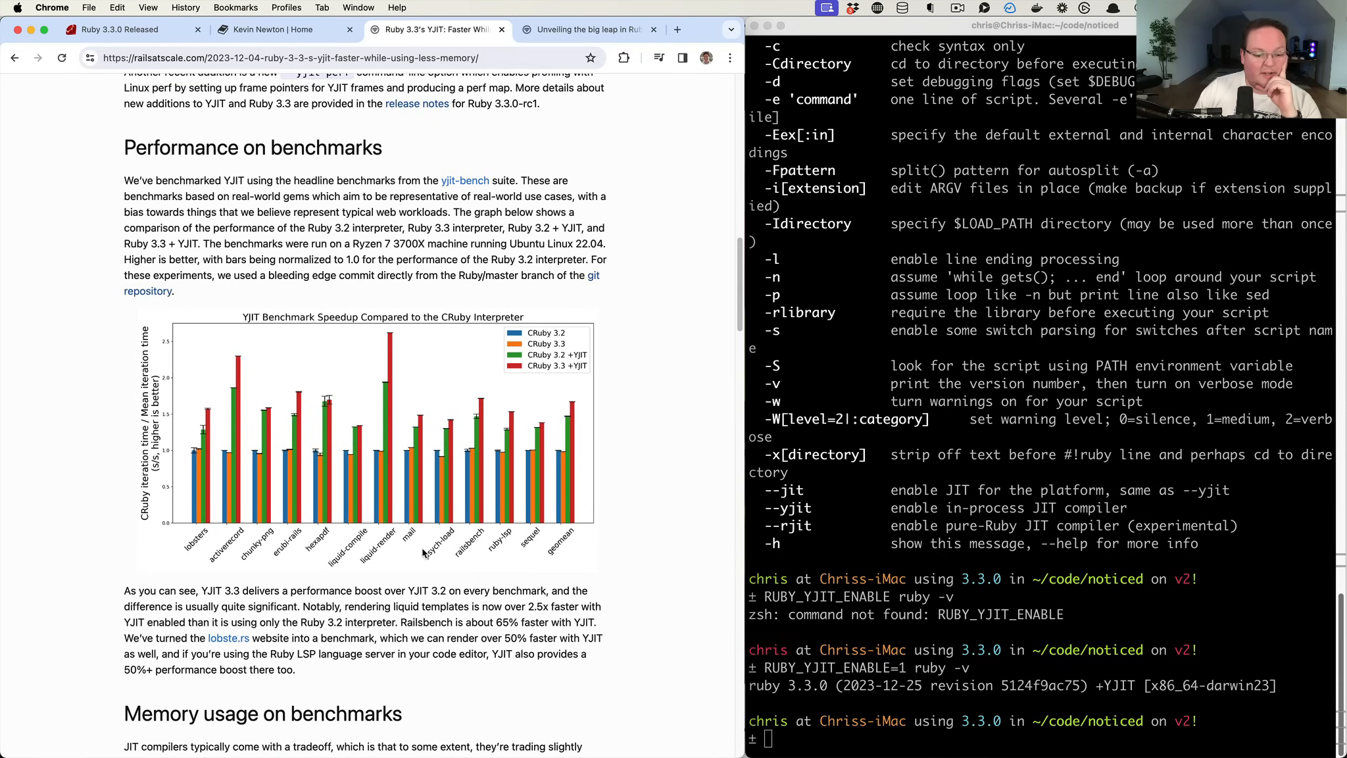
pyautogui.moveTo(492, 556)
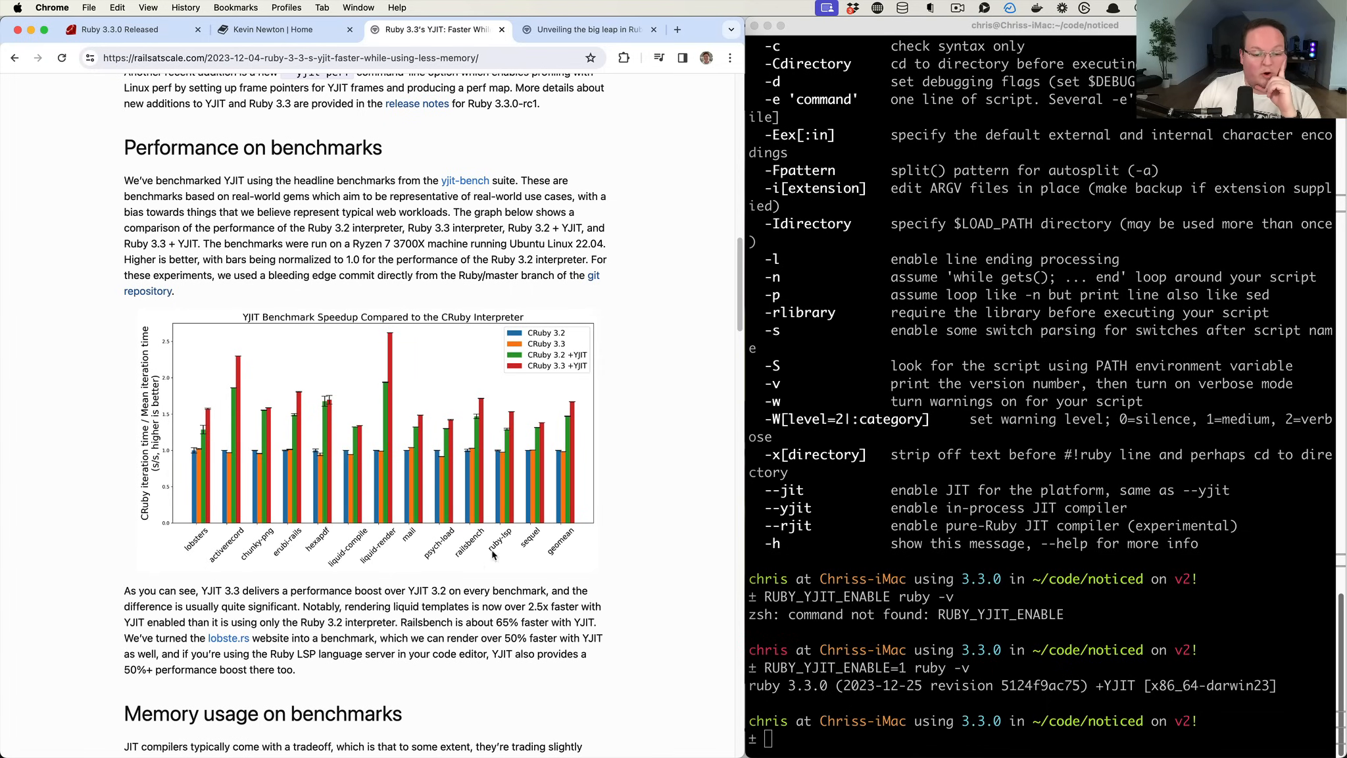
pyautogui.moveTo(243, 492)
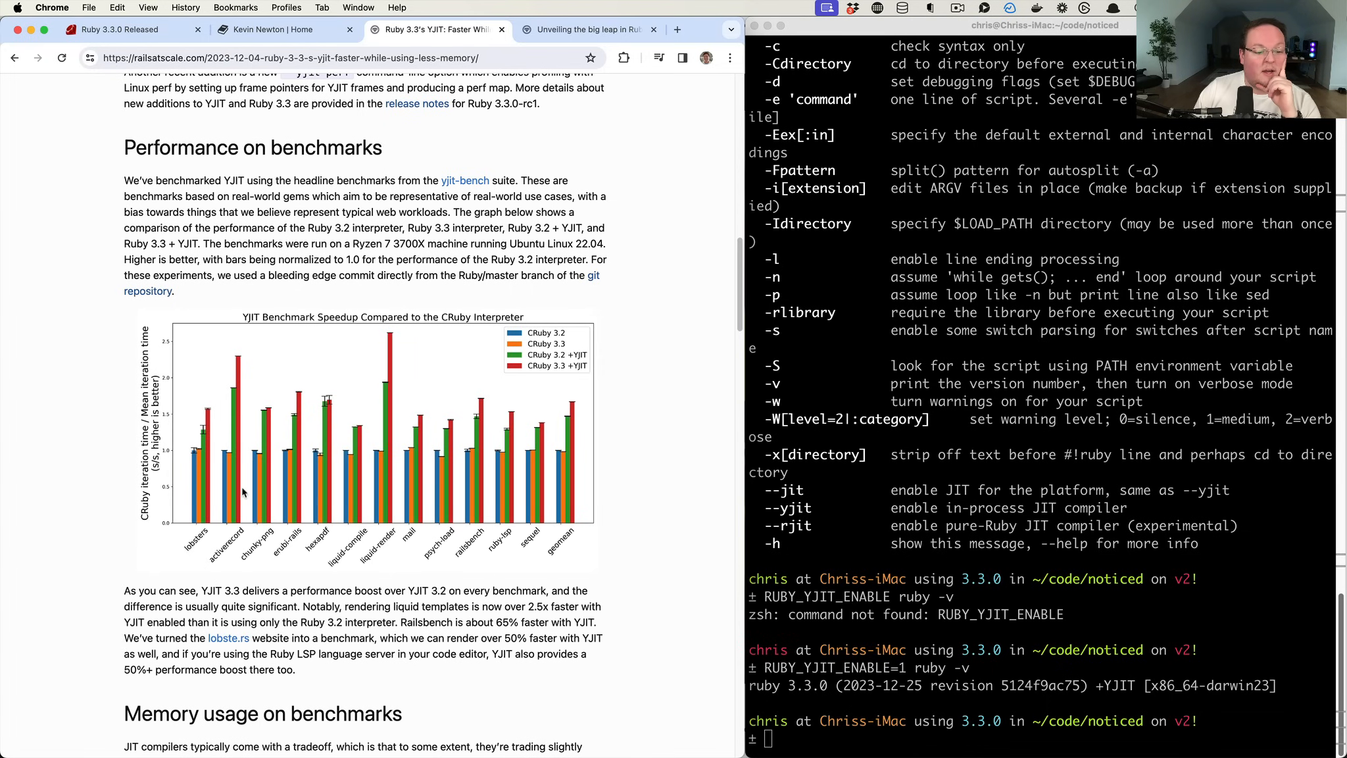
pyautogui.scroll(-3)
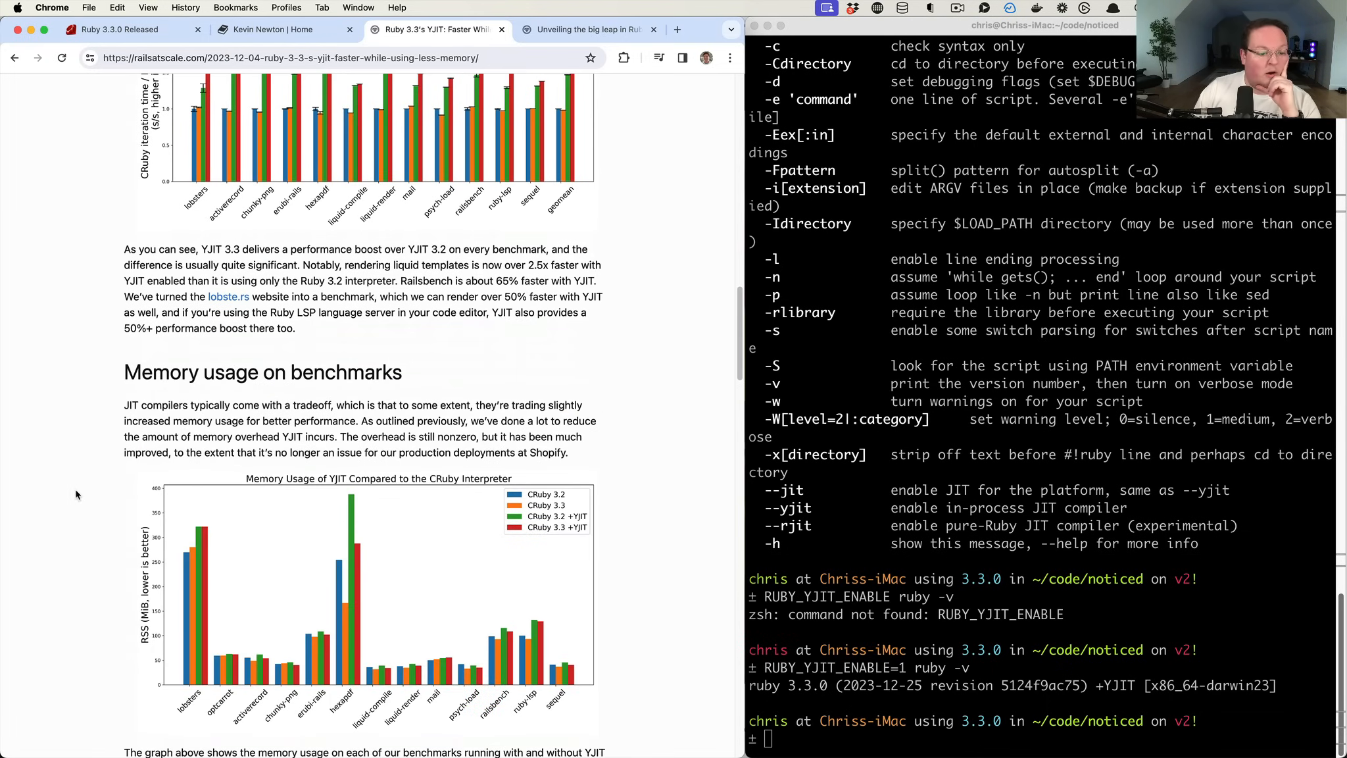
pyautogui.scroll(-3)
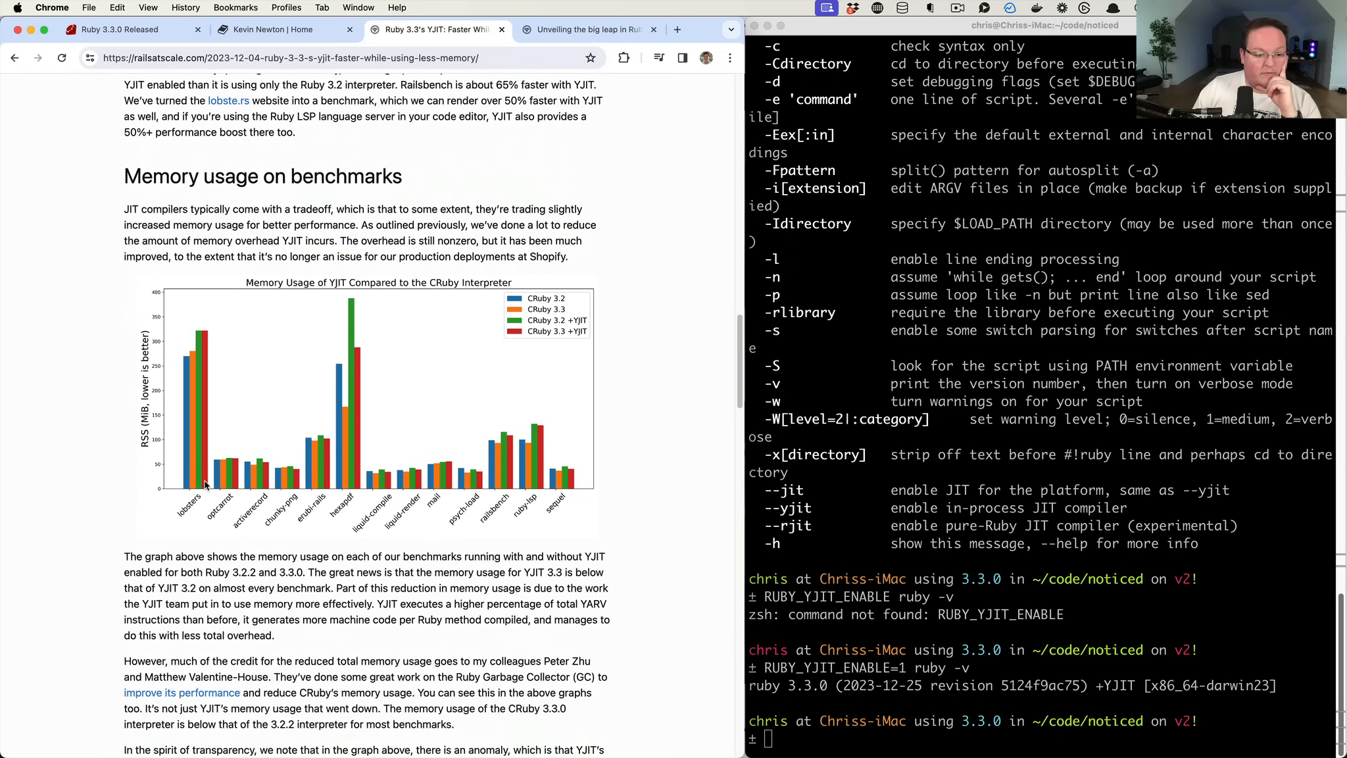
pyautogui.scroll(3)
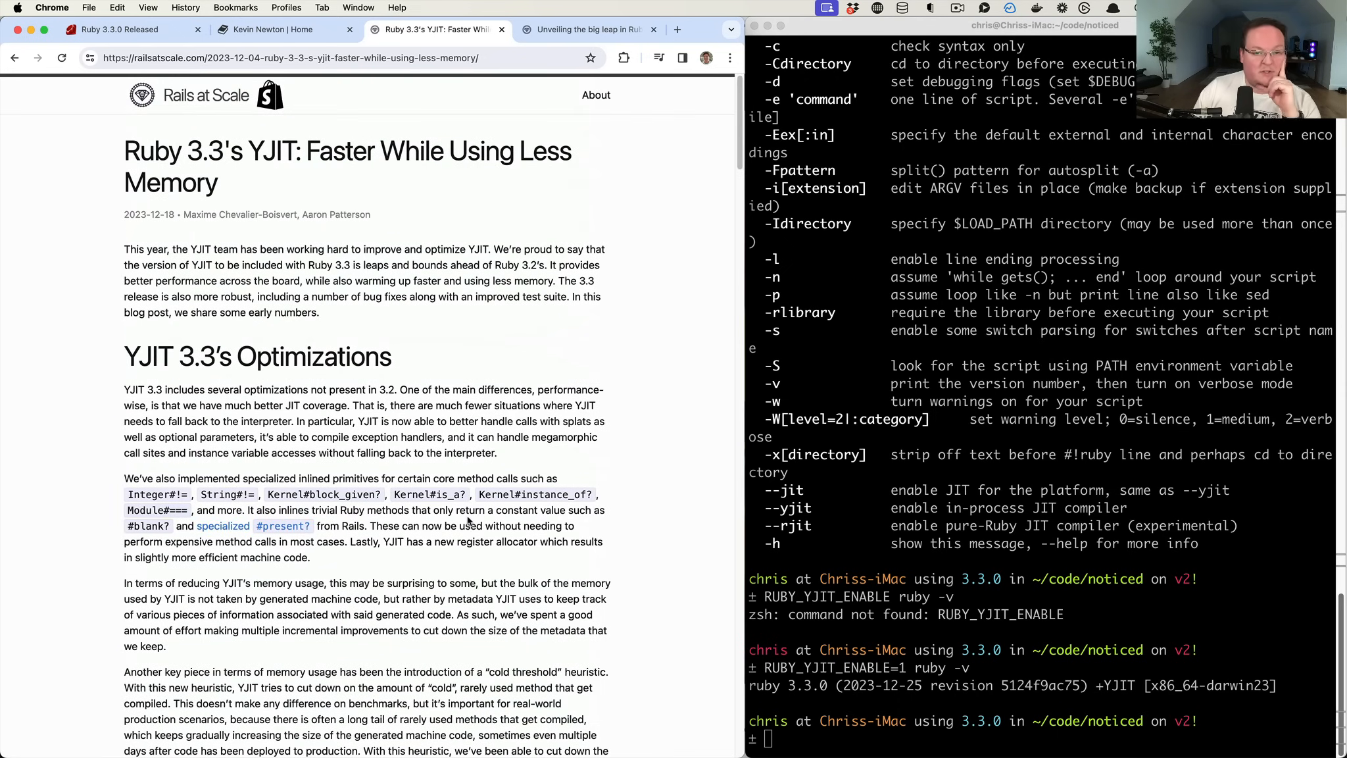
pyautogui.click(586, 29)
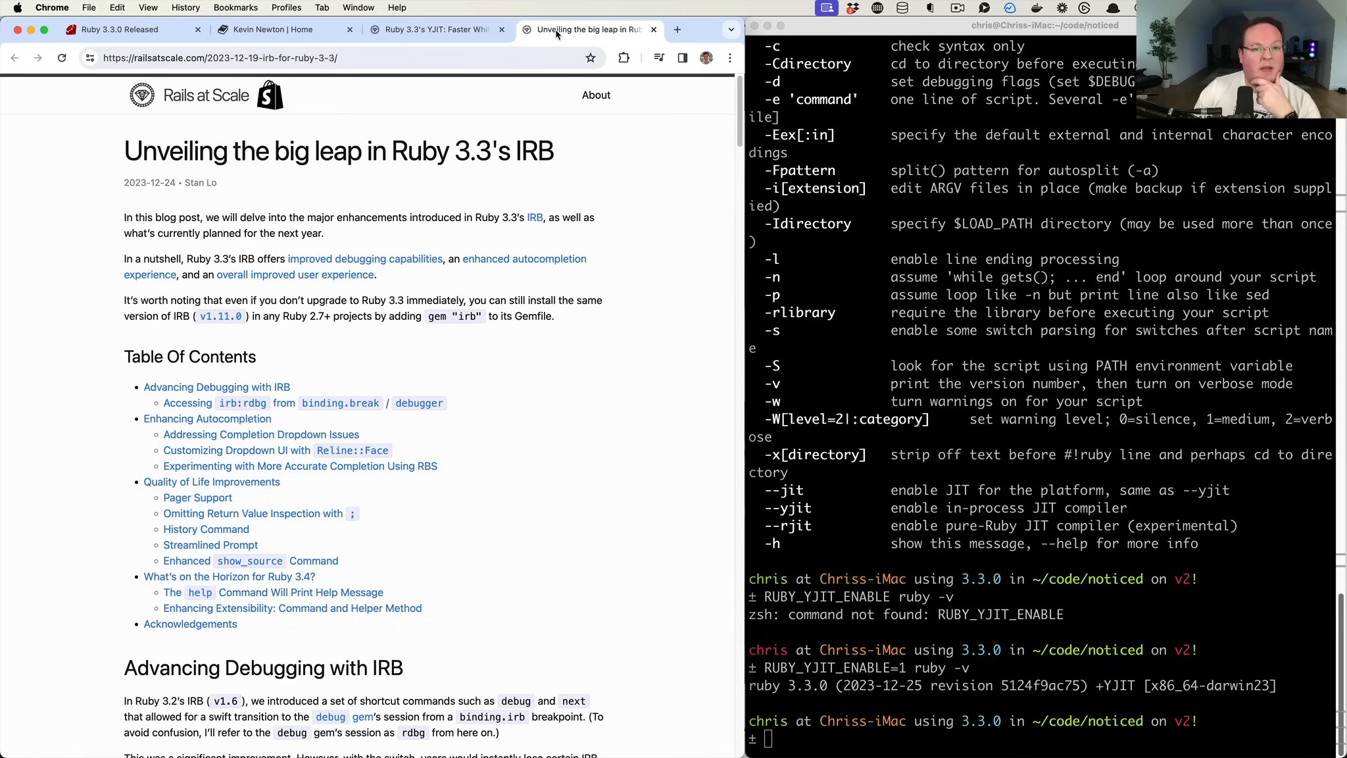
pyautogui.click(120, 29)
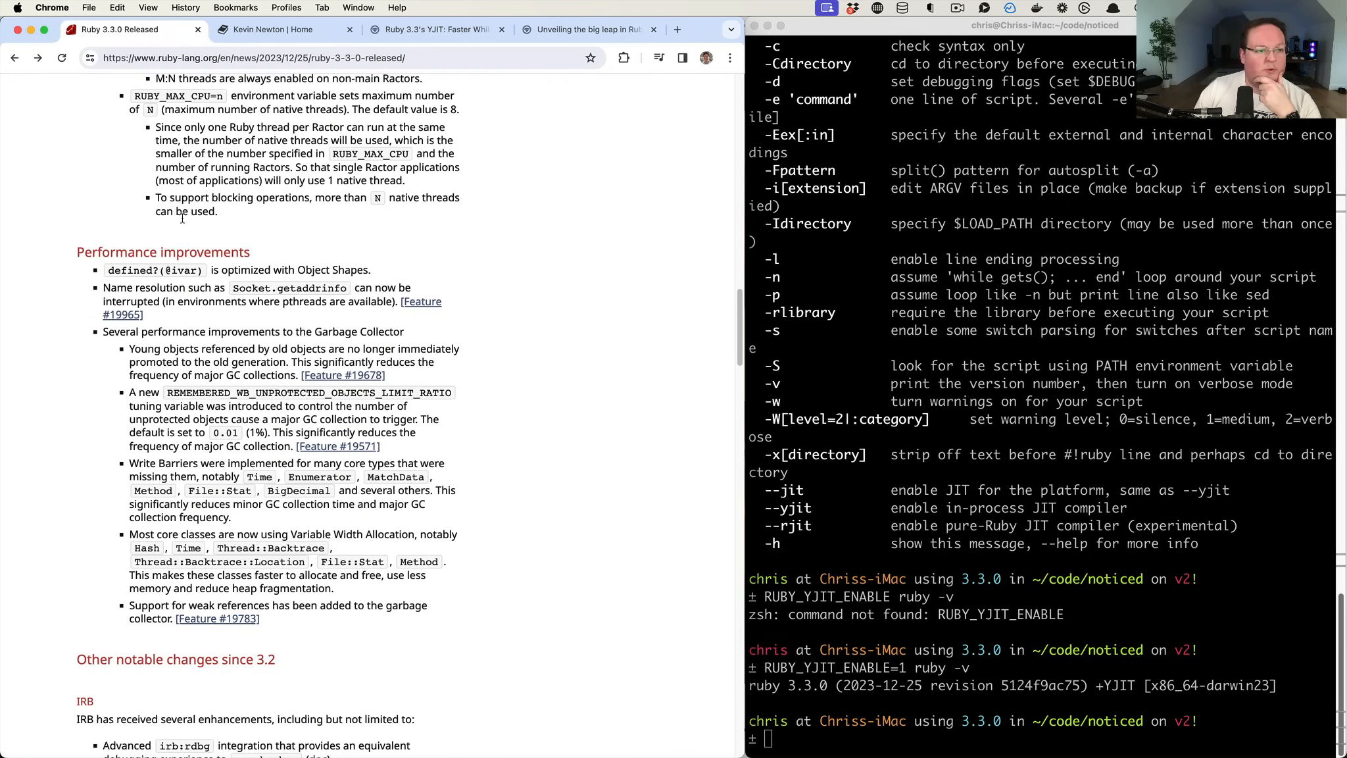
pyautogui.scroll(-3)
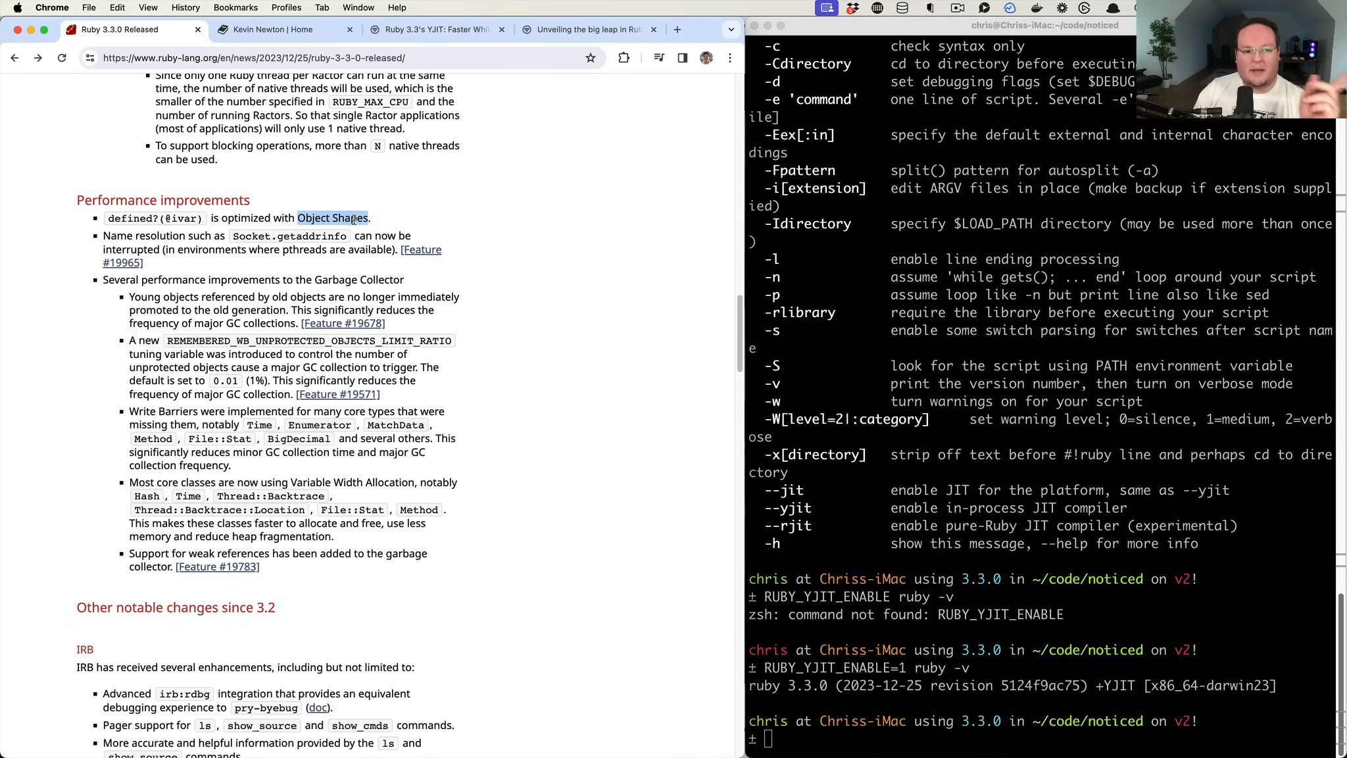
pyautogui.doubleClick(155, 217)
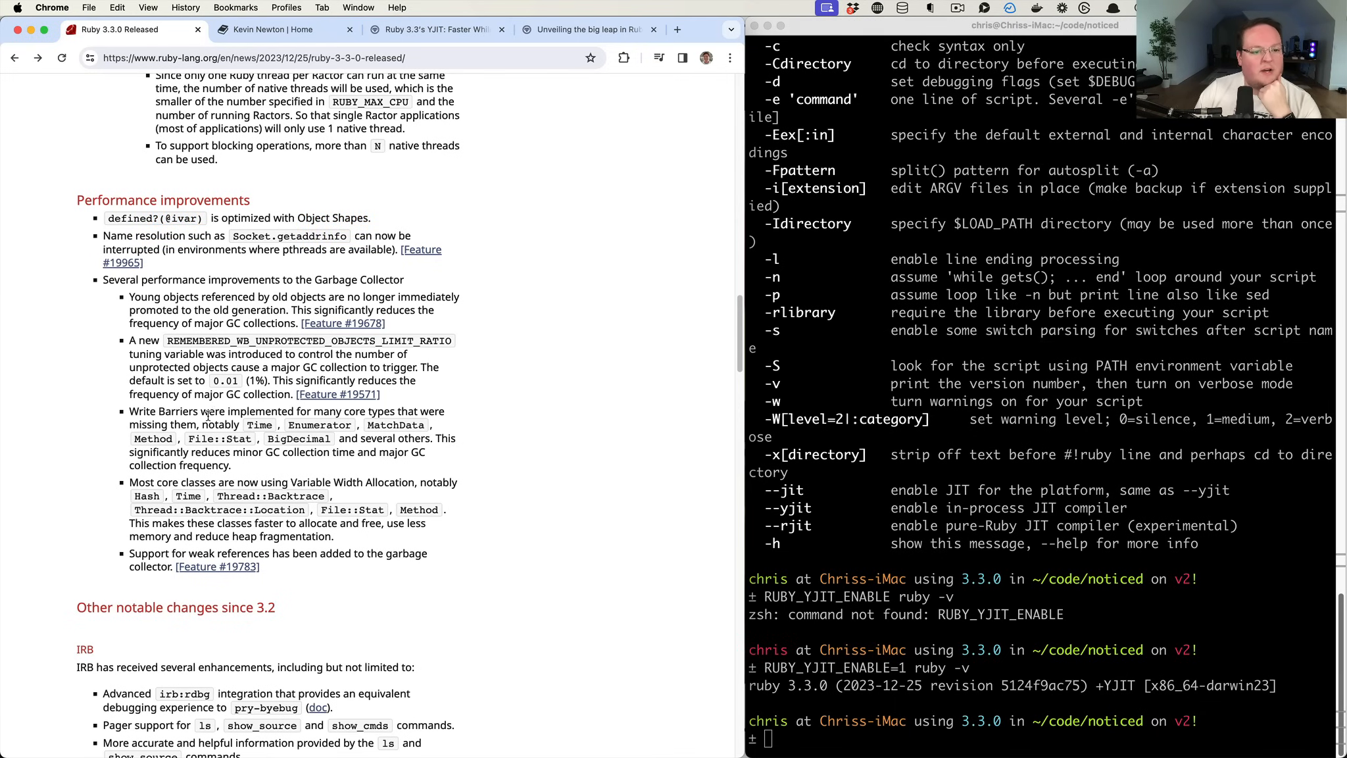
pyautogui.moveTo(333, 311)
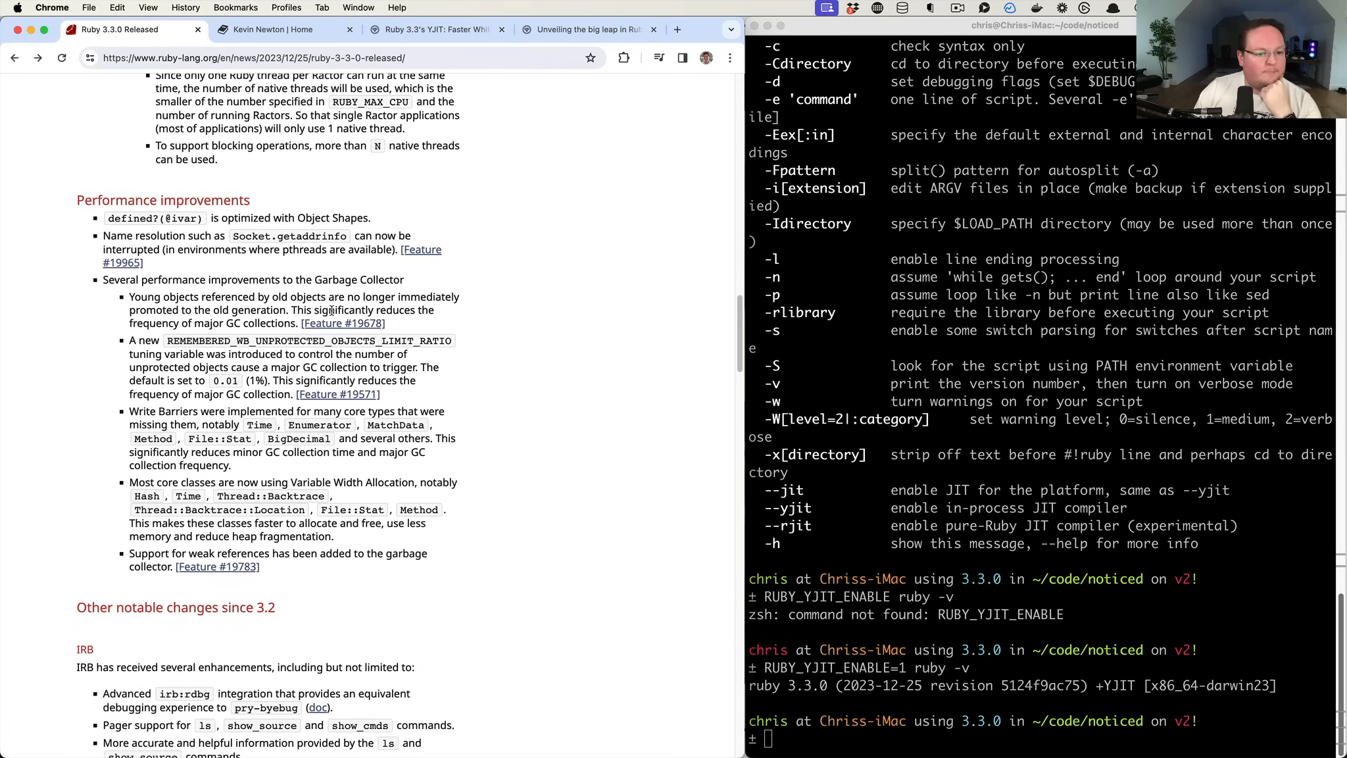
pyautogui.doubleClick(158, 235)
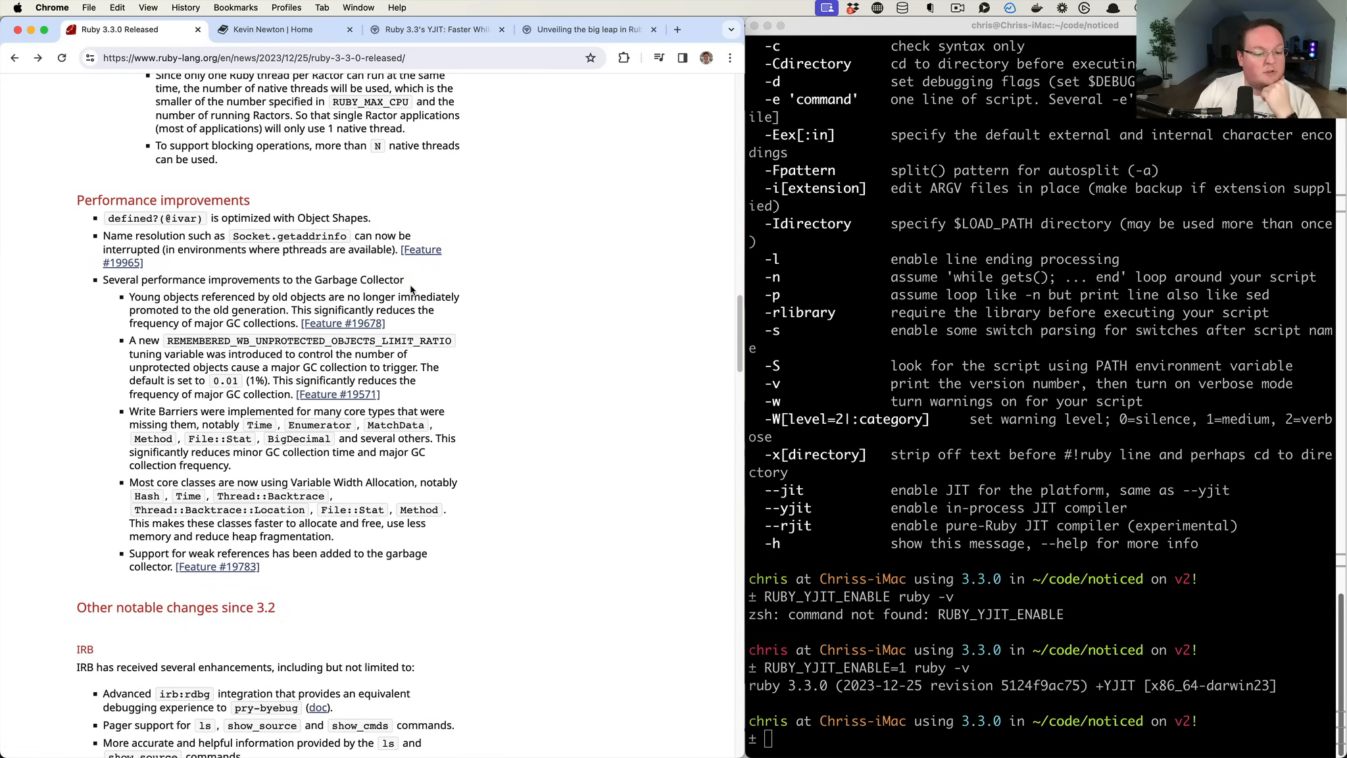
# Bring iTerm2 forward and return to the Prism parse tree for puts 'Merry Christmas!'
pyautogui.click(909, 399)
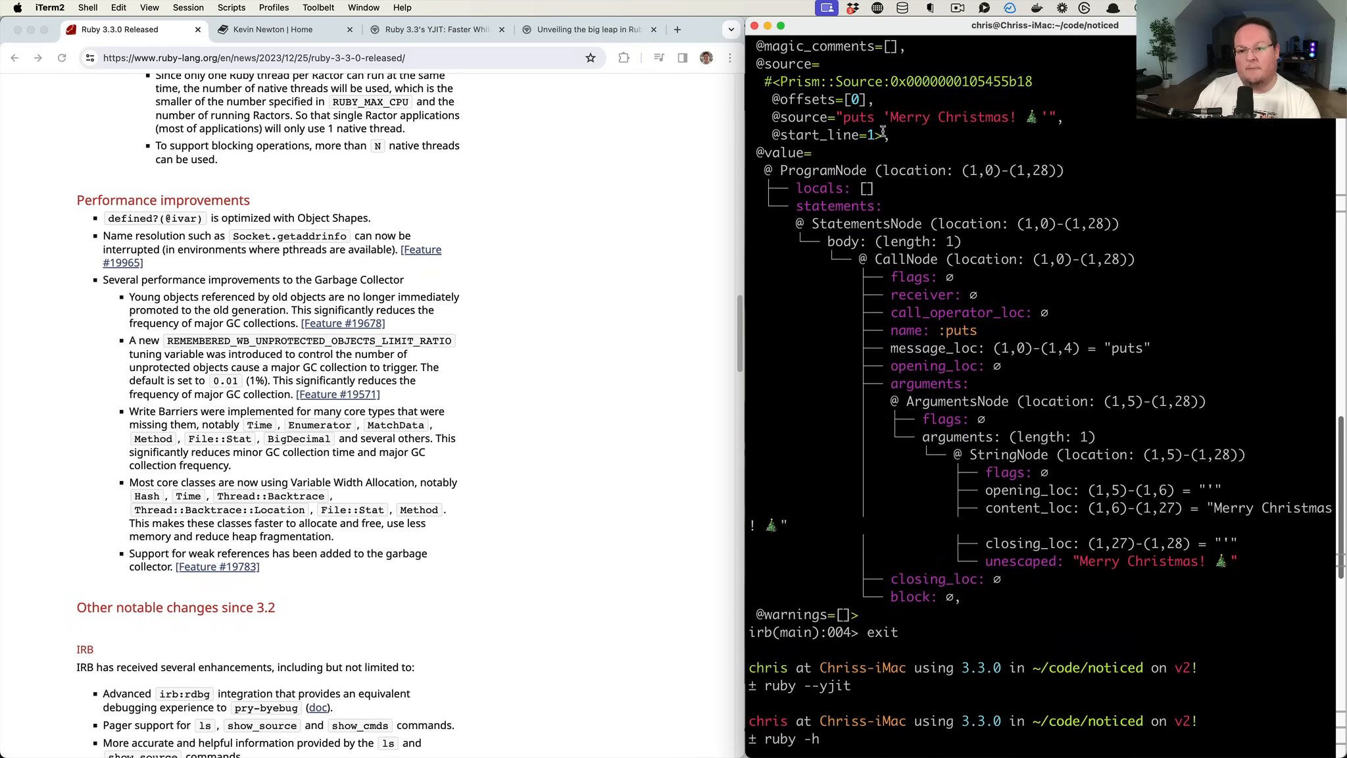
pyautogui.moveTo(960, 288)
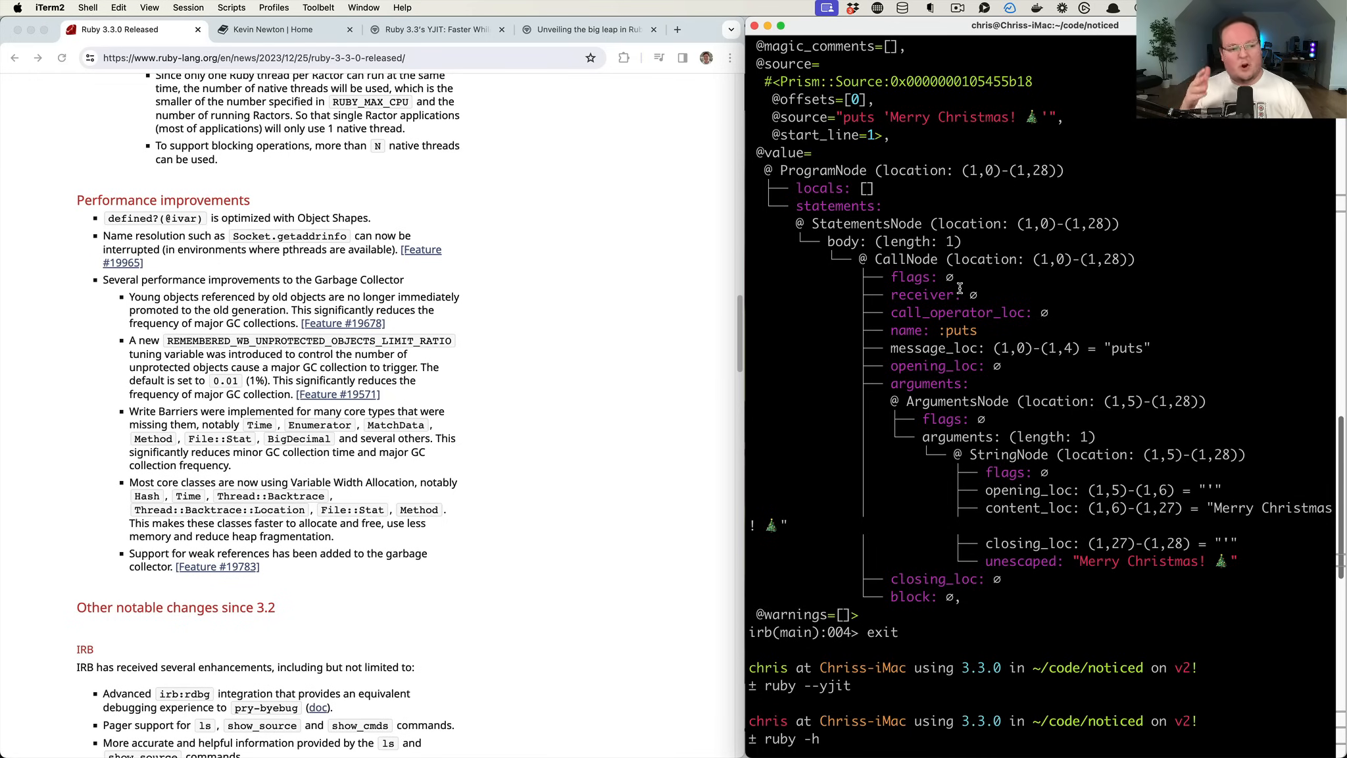
pyautogui.click(284, 300)
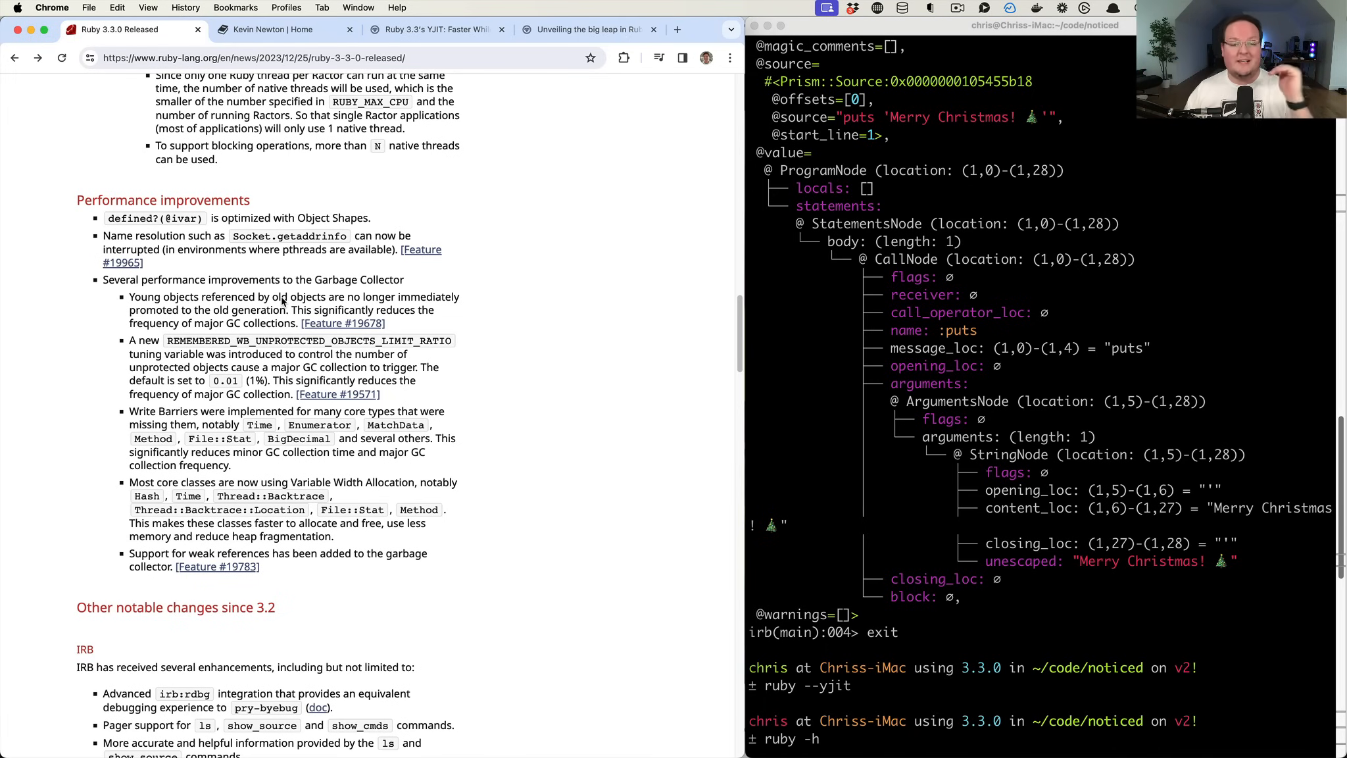
# Scroll the release notes past the IRB enhancements to the Compatibility issues section
pyautogui.scroll(-3)
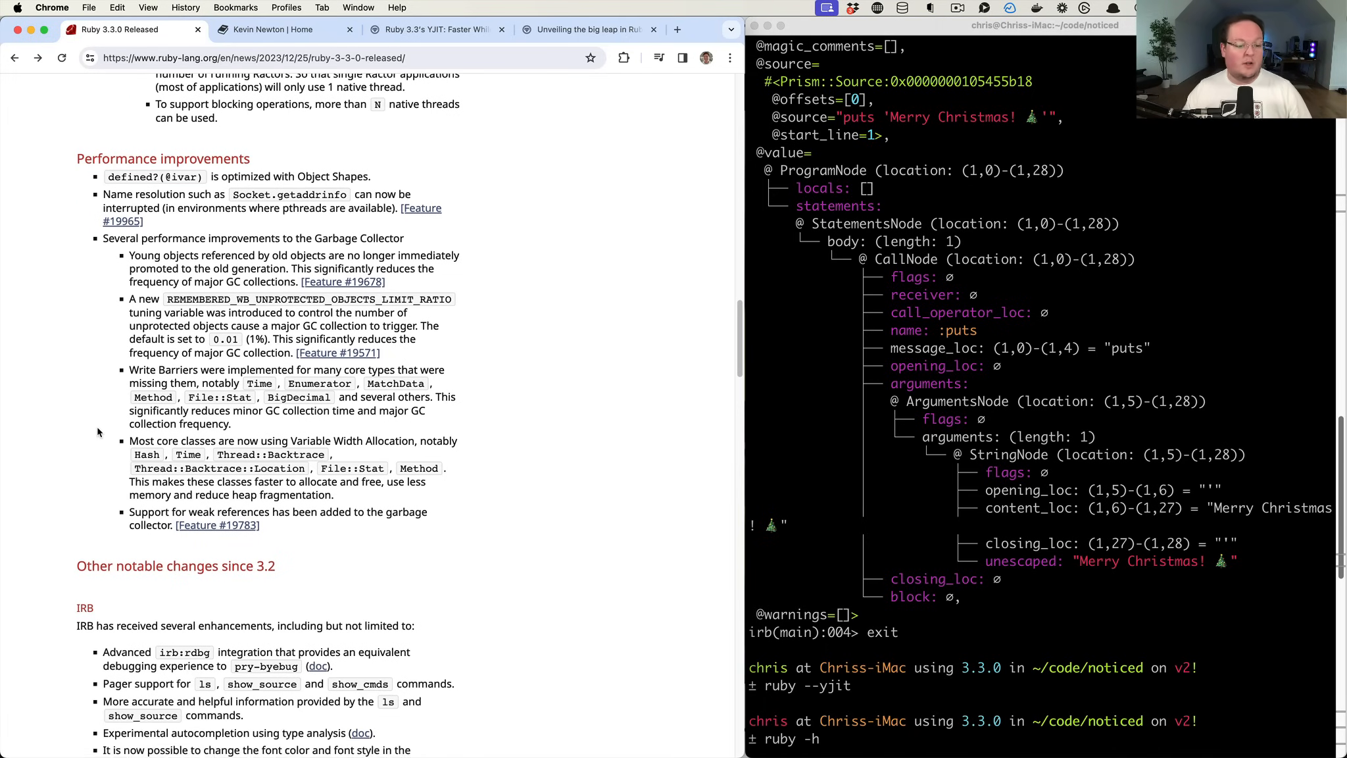
pyautogui.scroll(-3)
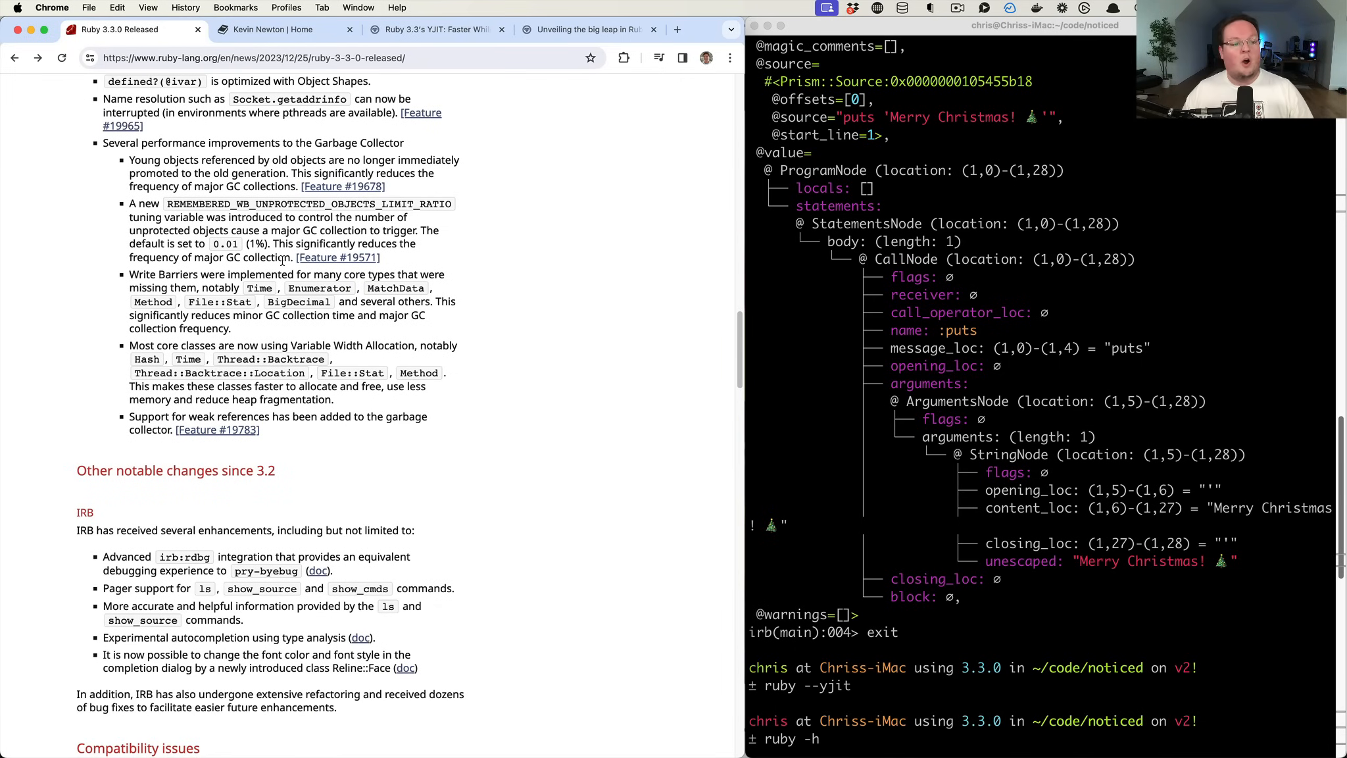
pyautogui.scroll(-3)
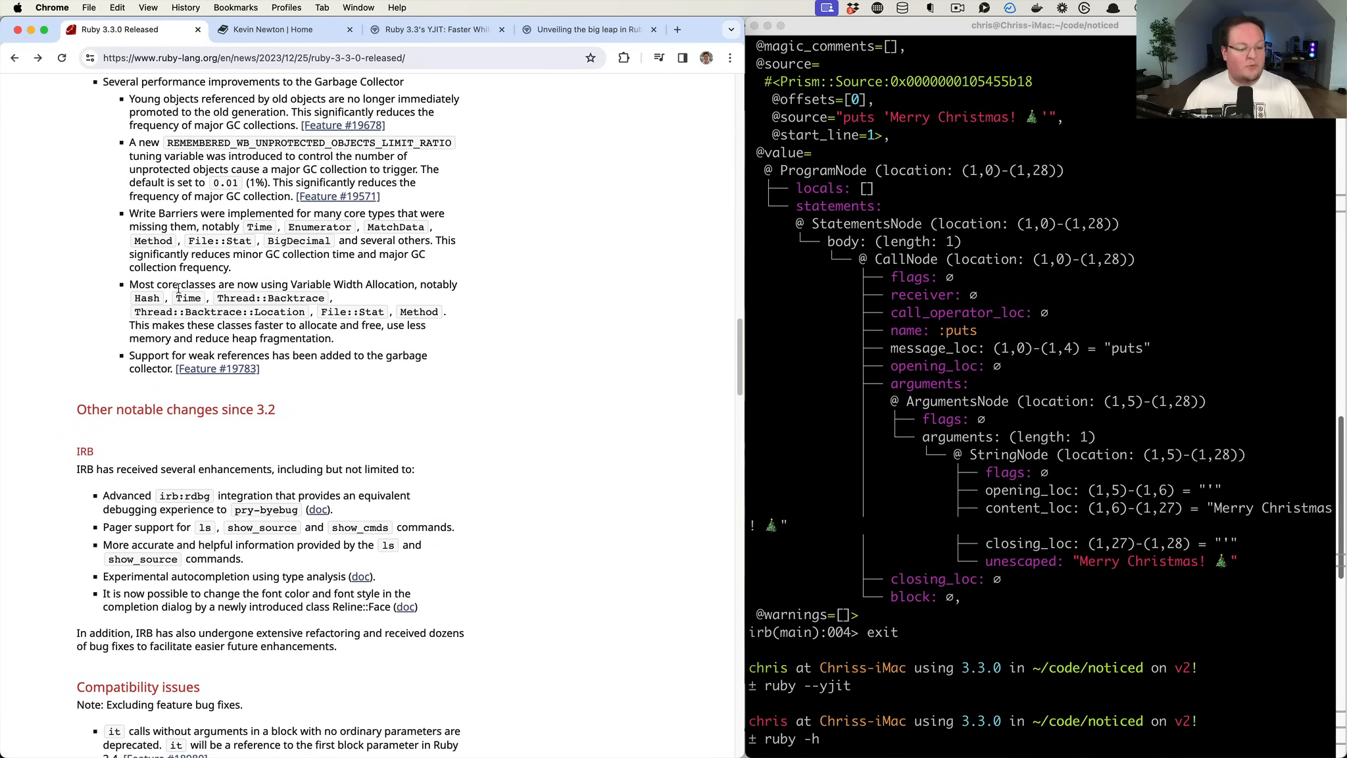
pyautogui.scroll(-3)
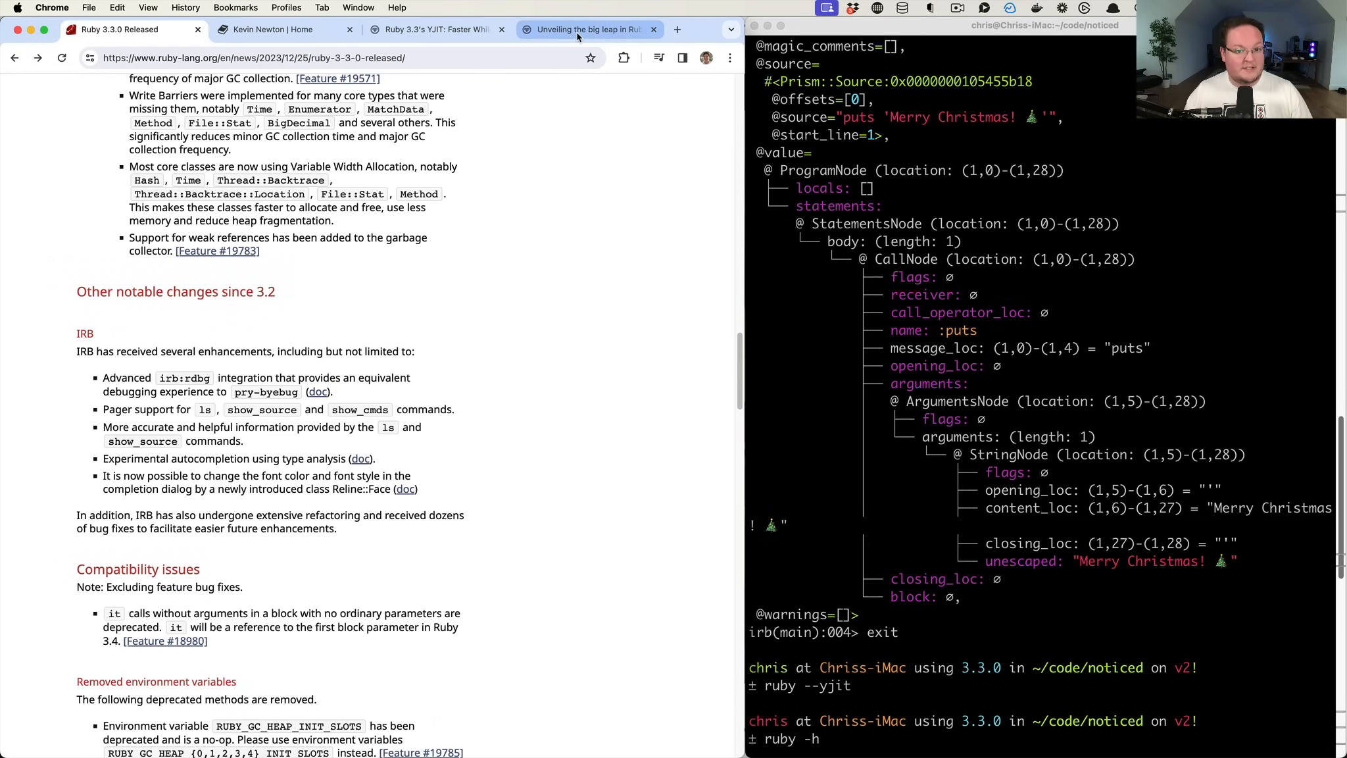
pyautogui.click(589, 29)
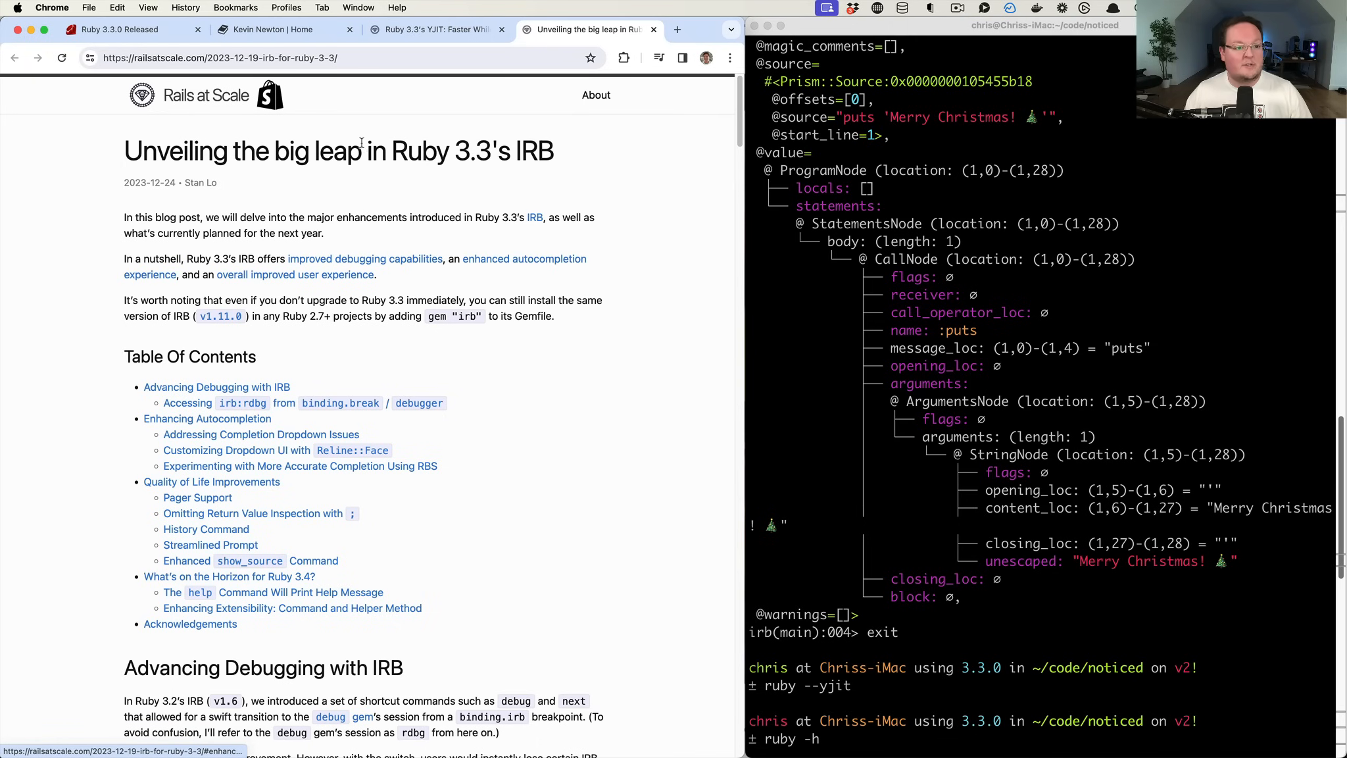
pyautogui.moveTo(358, 194)
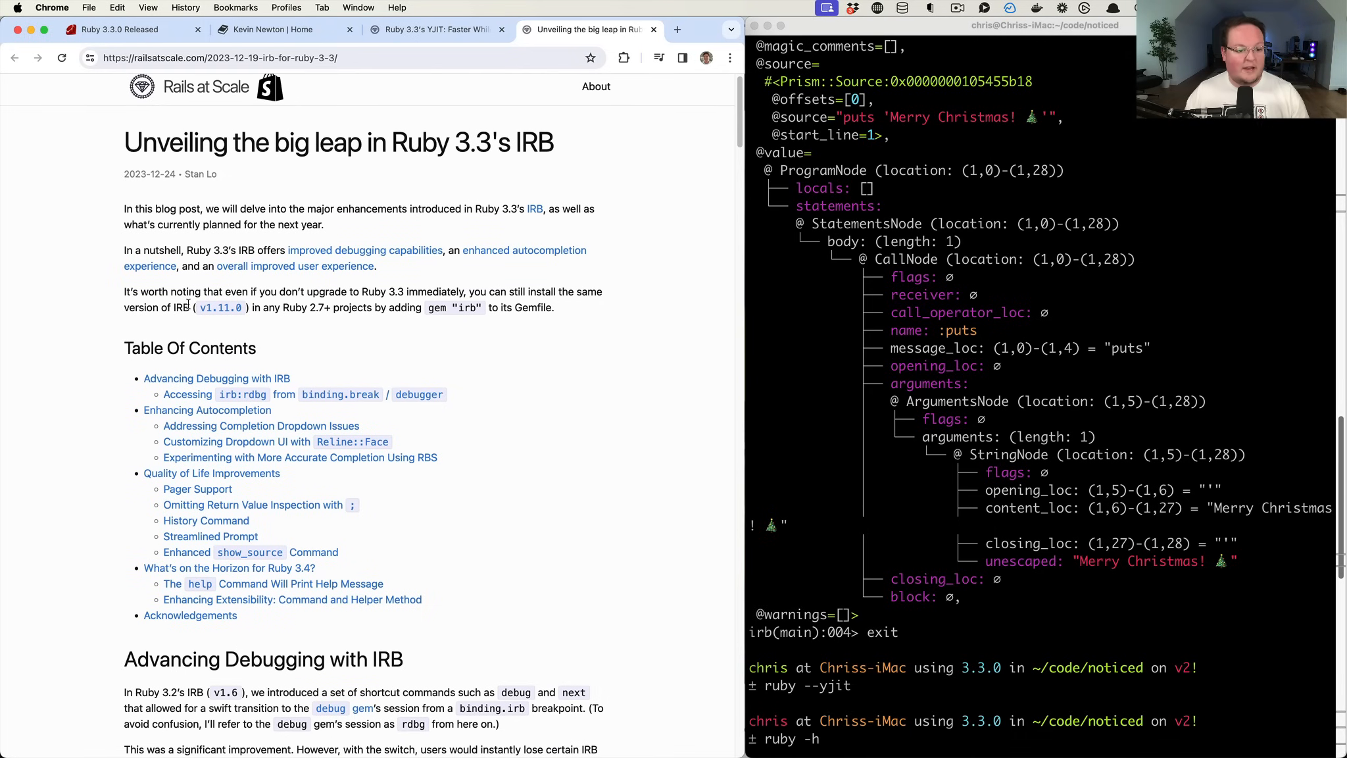
pyautogui.scroll(-3)
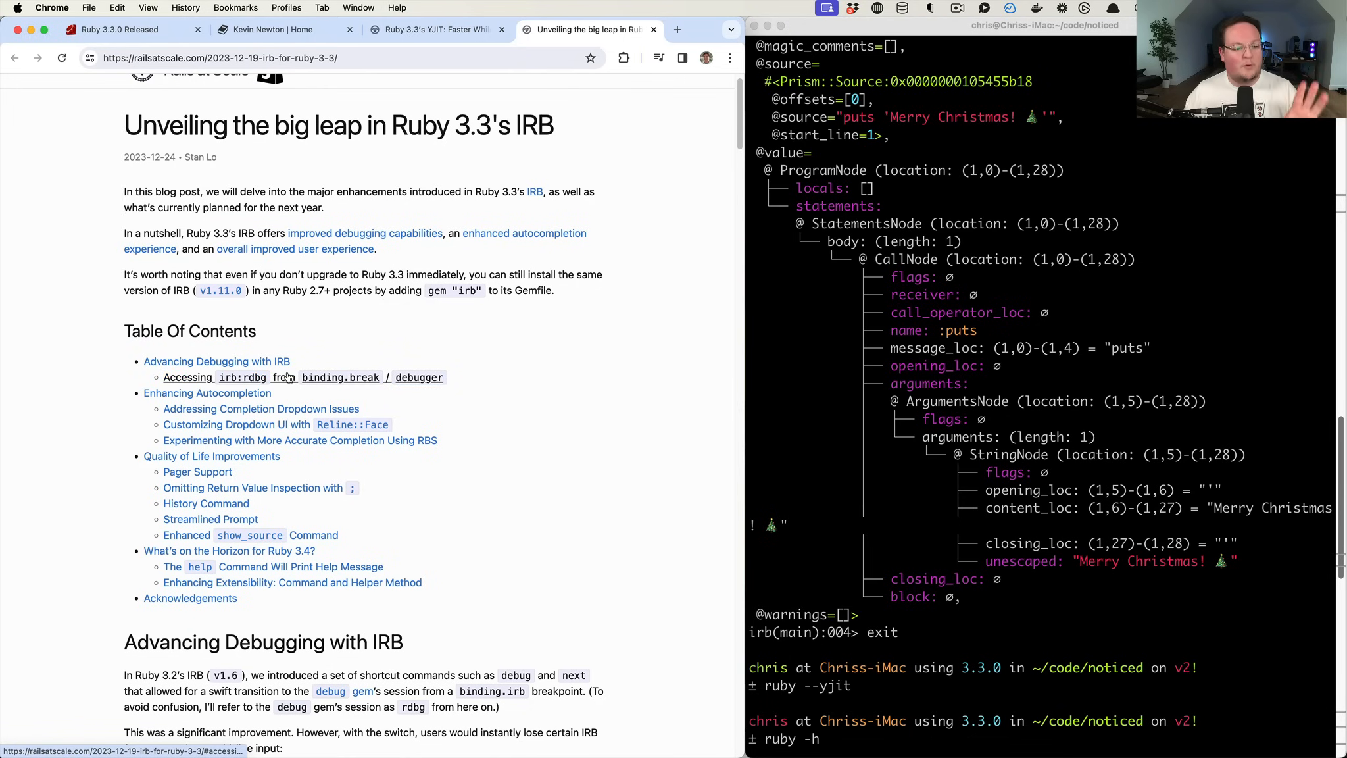
pyautogui.moveTo(367, 384)
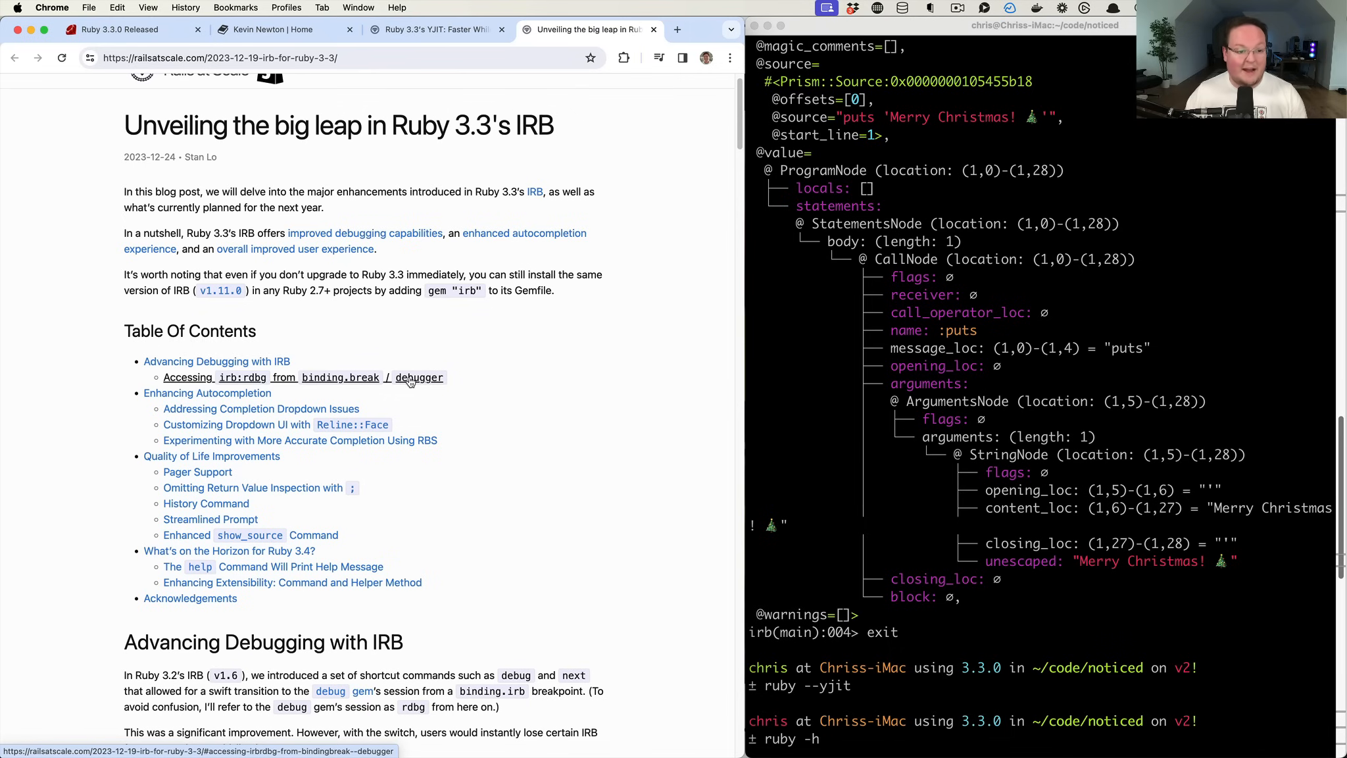
pyautogui.scroll(-3)
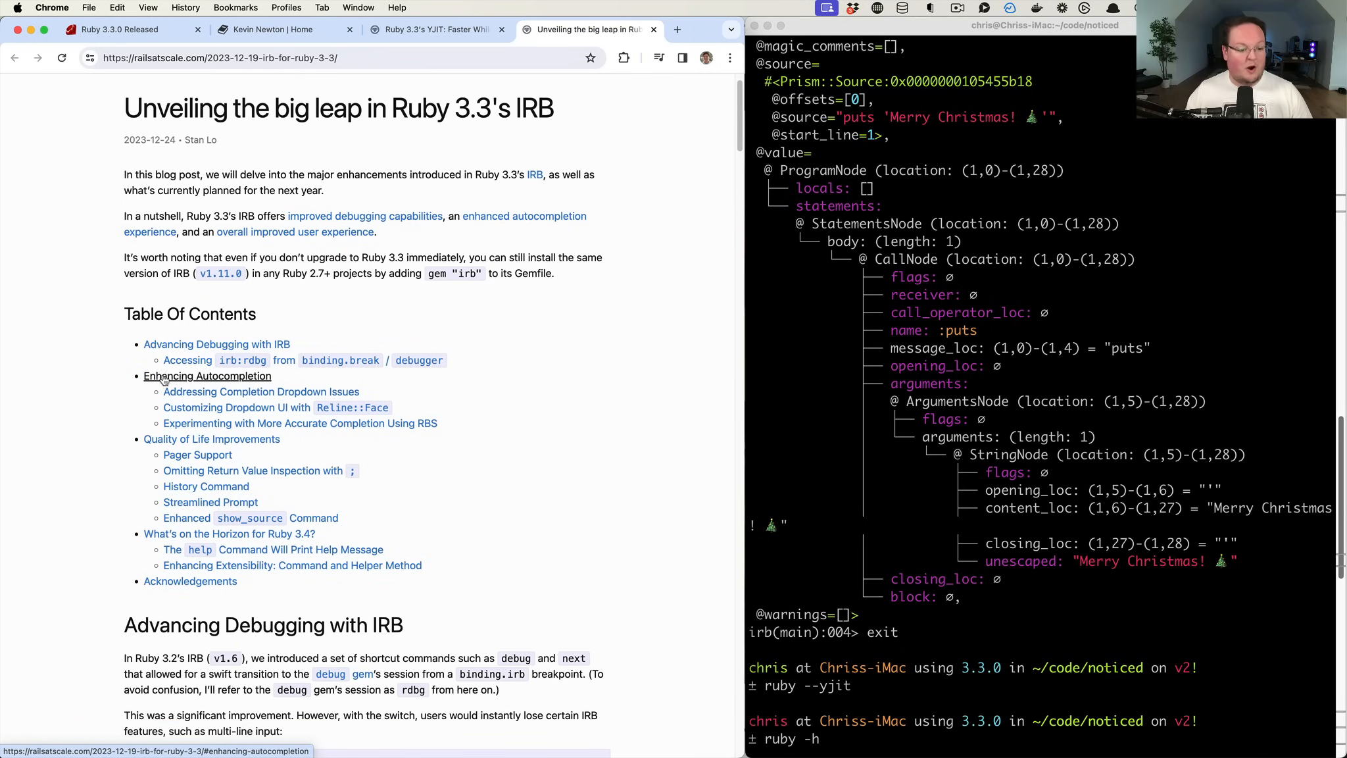
pyautogui.scroll(-3)
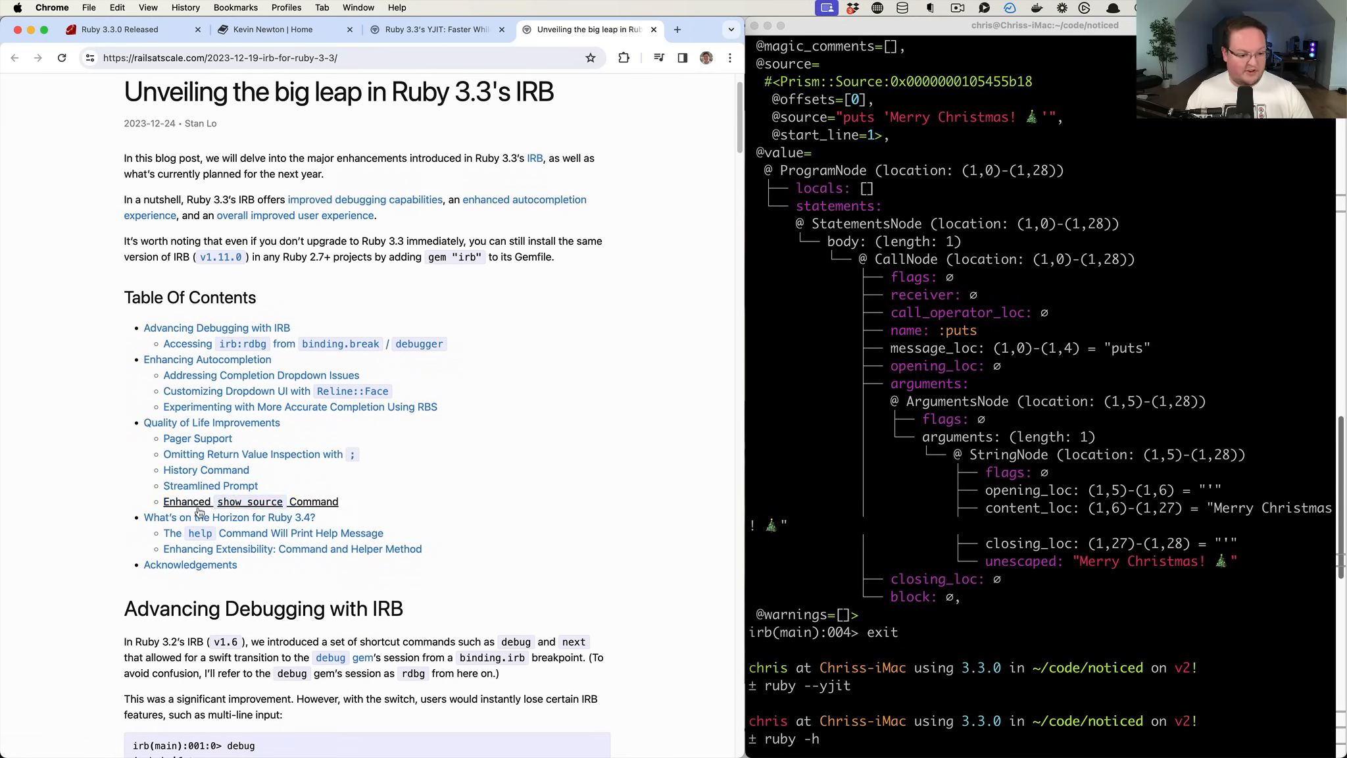
pyautogui.scroll(3)
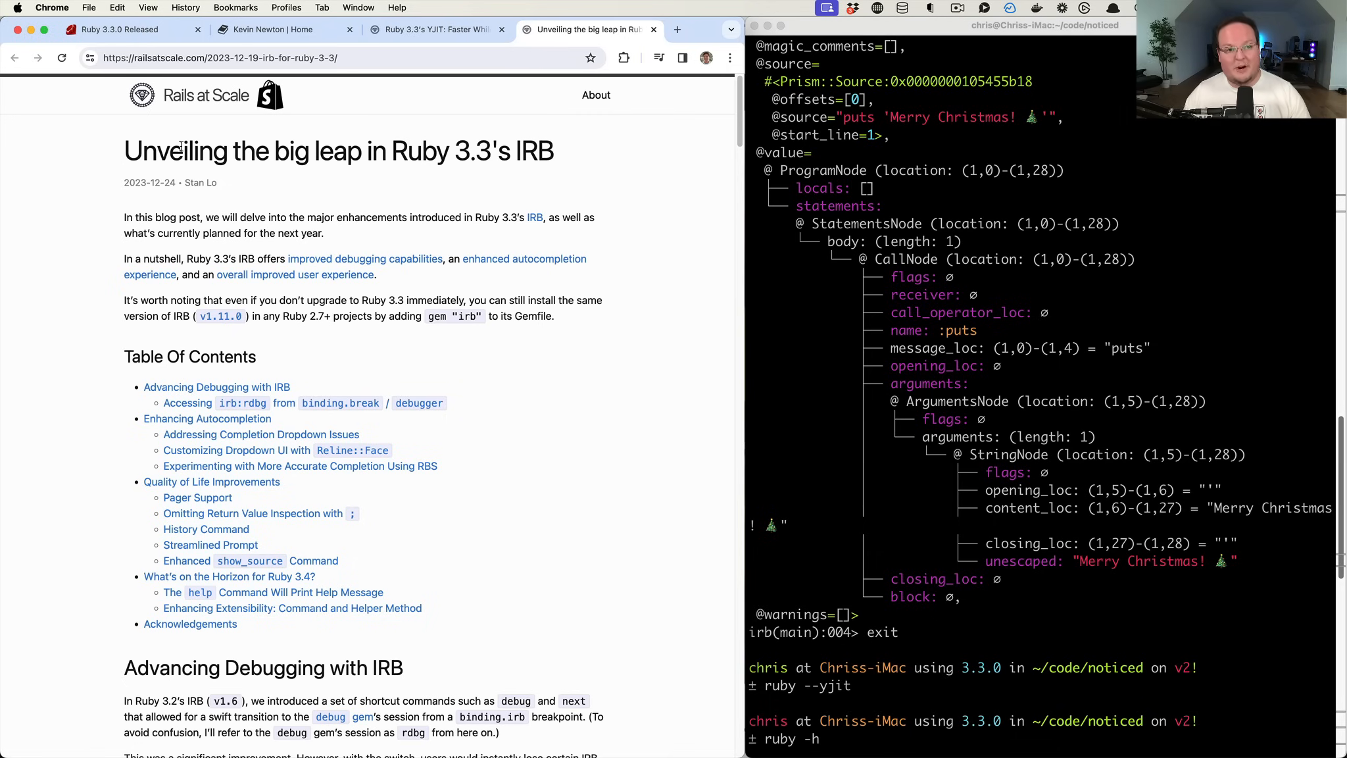
pyautogui.click(120, 28)
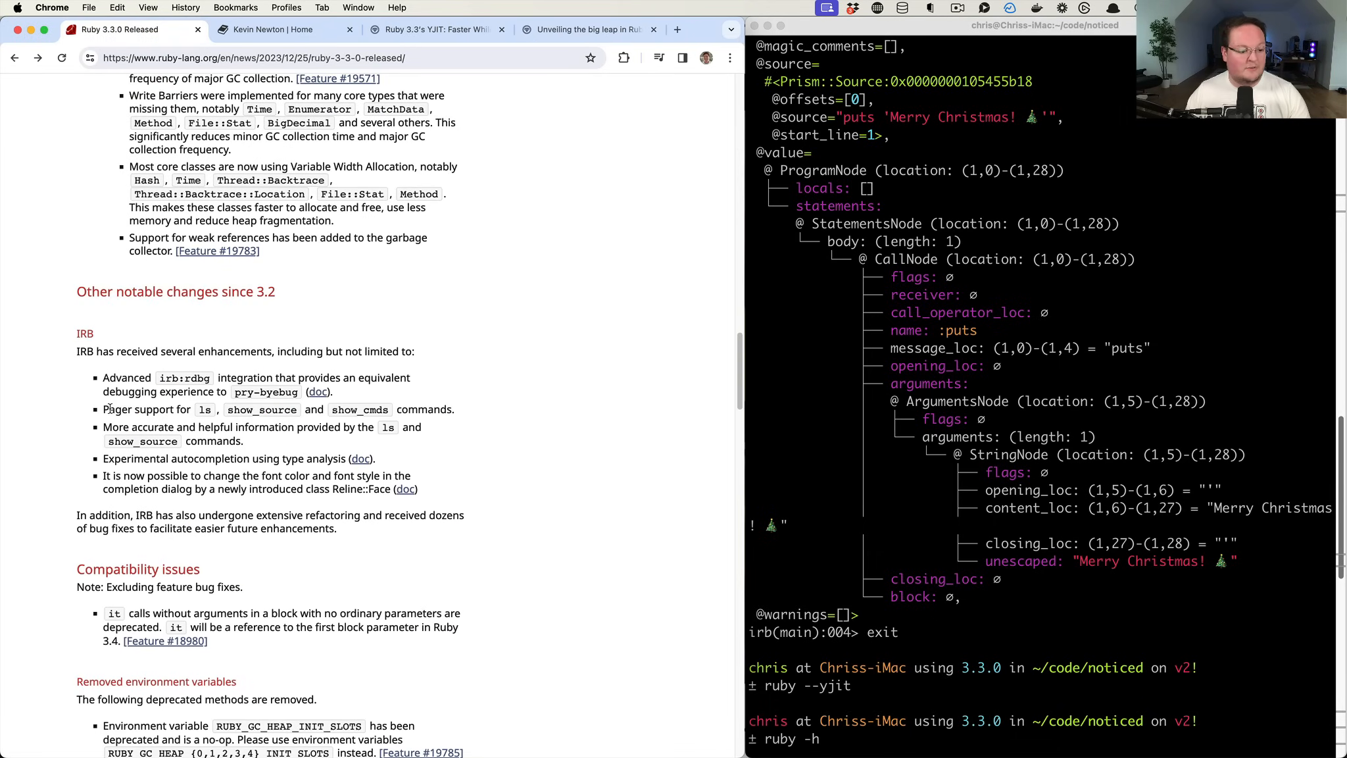
# Scroll the release notes down to the Compatibility note about `it` as the first block parameter
pyautogui.scroll(-3)
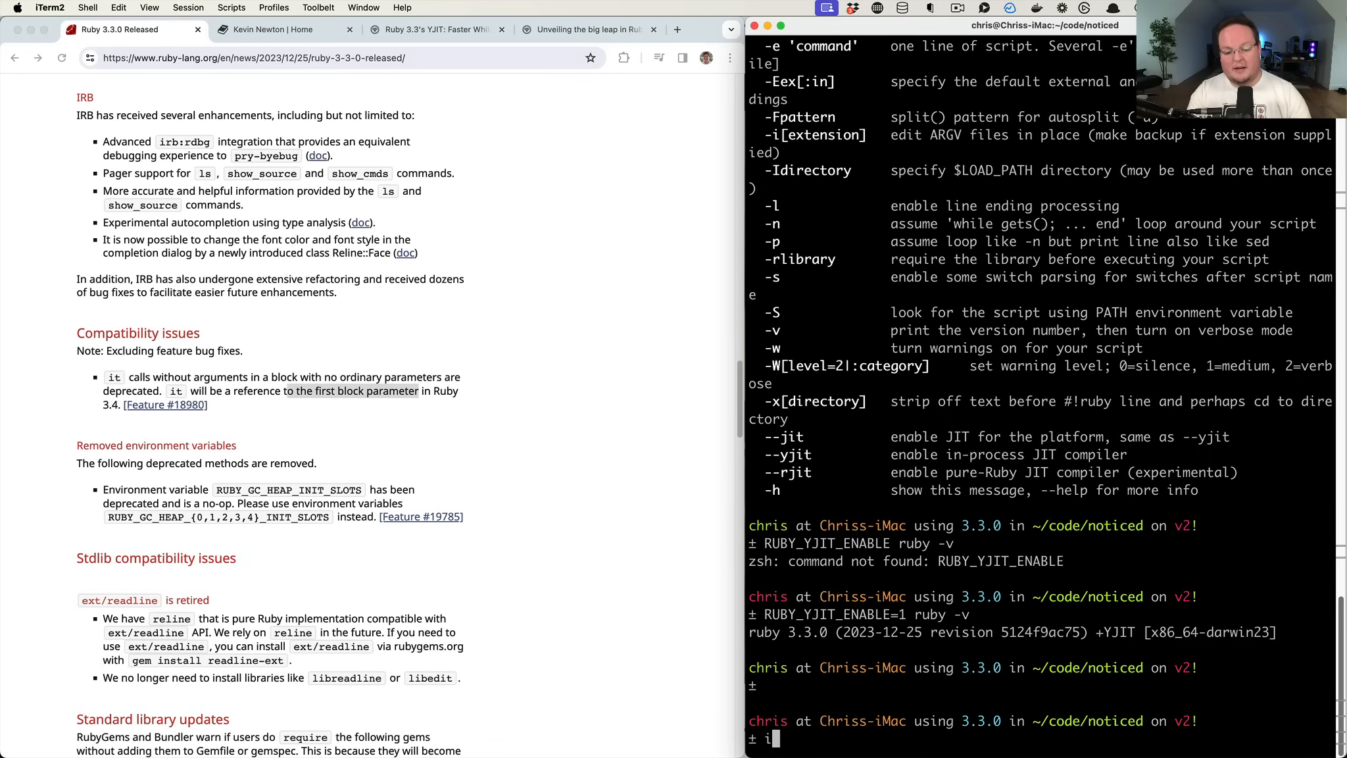
# Start irb, define a lambda using `puts it`, and call it with "hey"
pyautogui.write('irb')
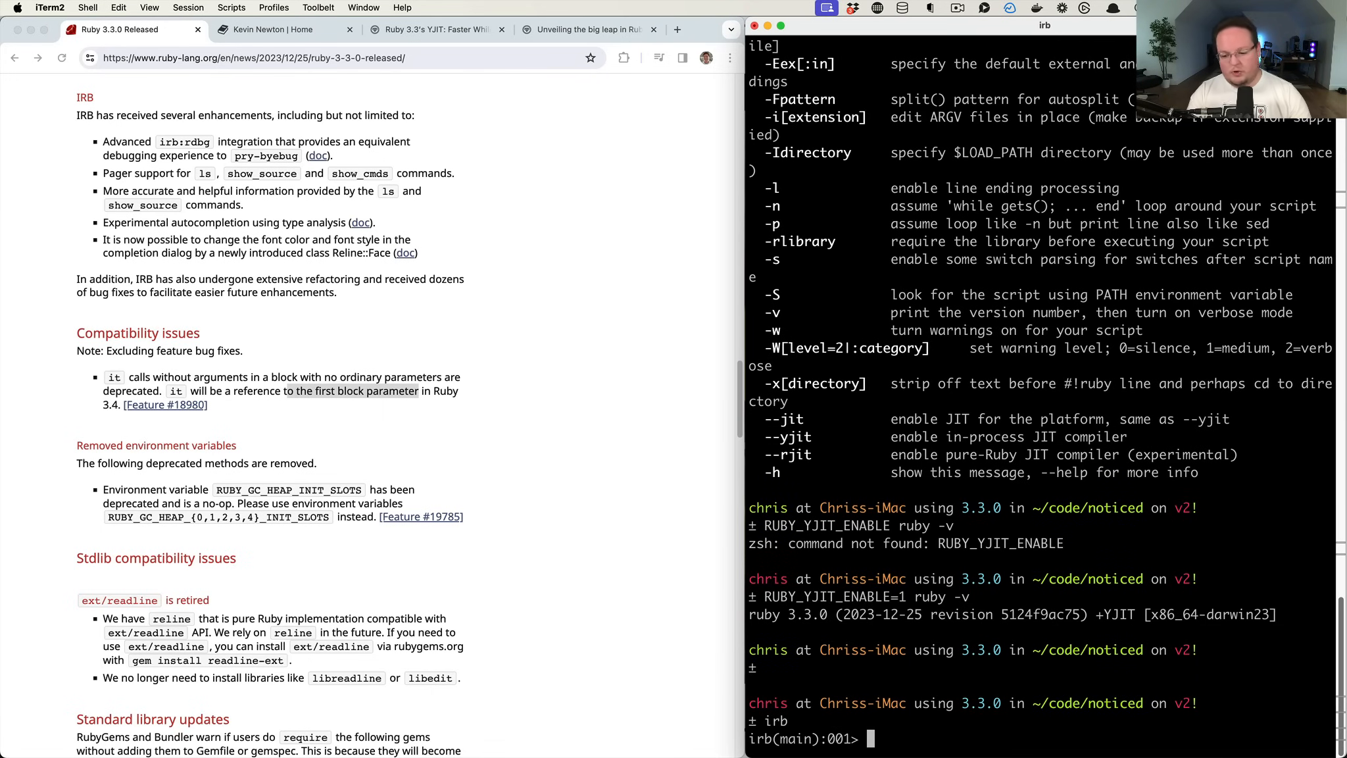
pyautogui.write('x = ->(')
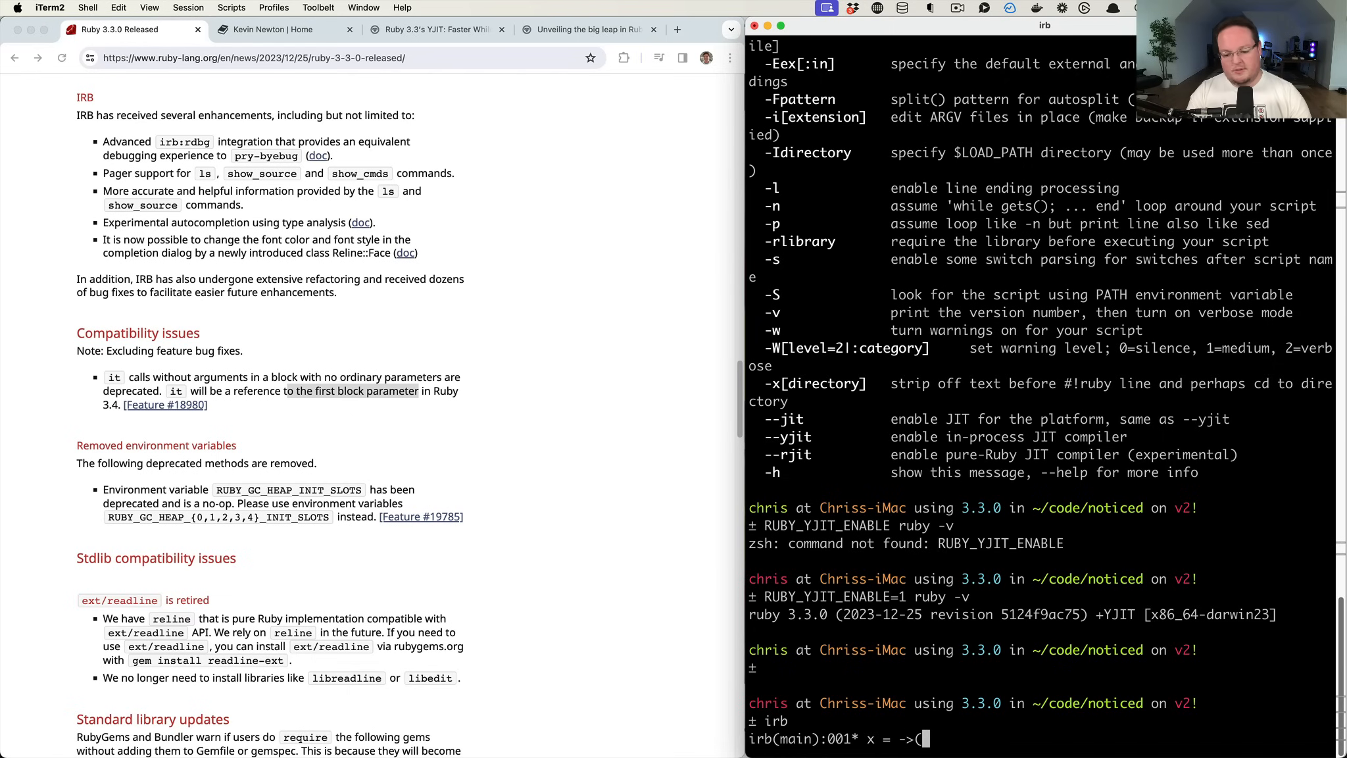
pyautogui.write('{')
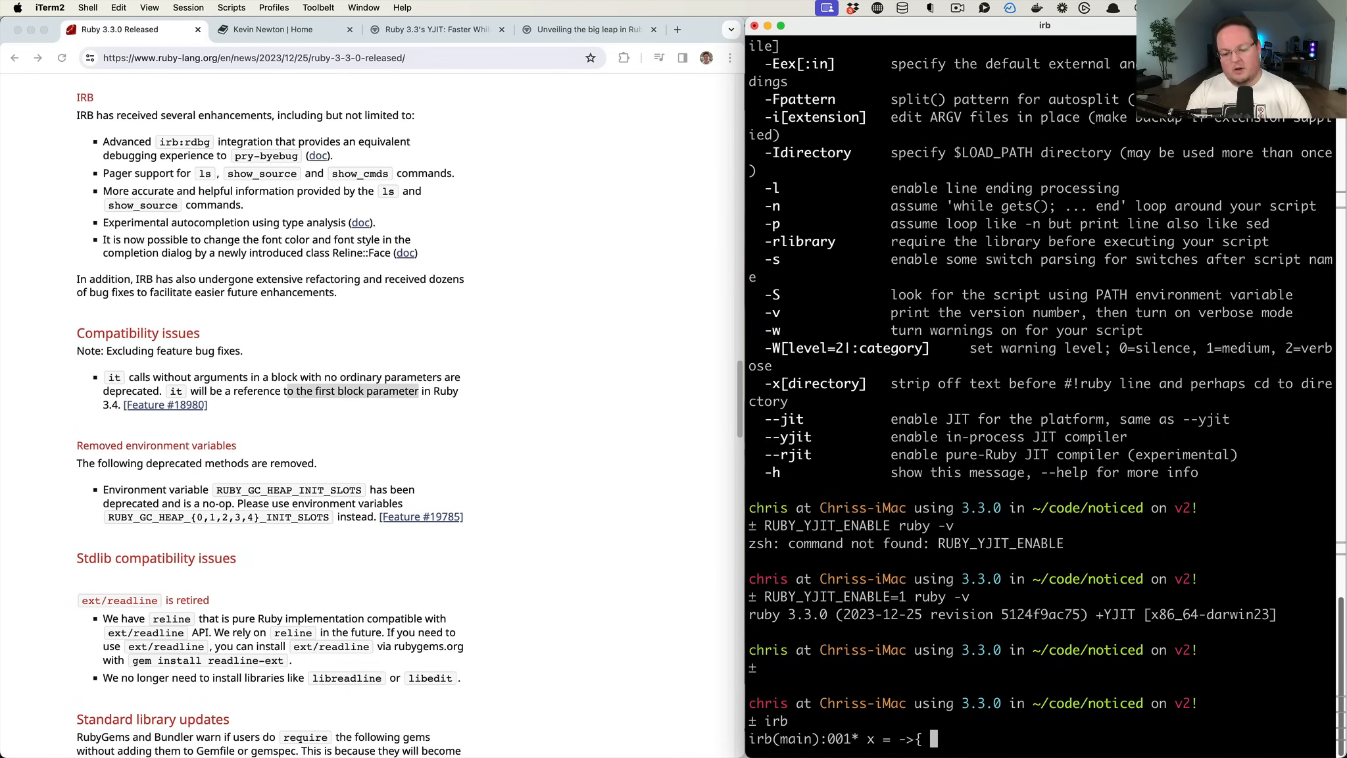
pyautogui.write('puts i')
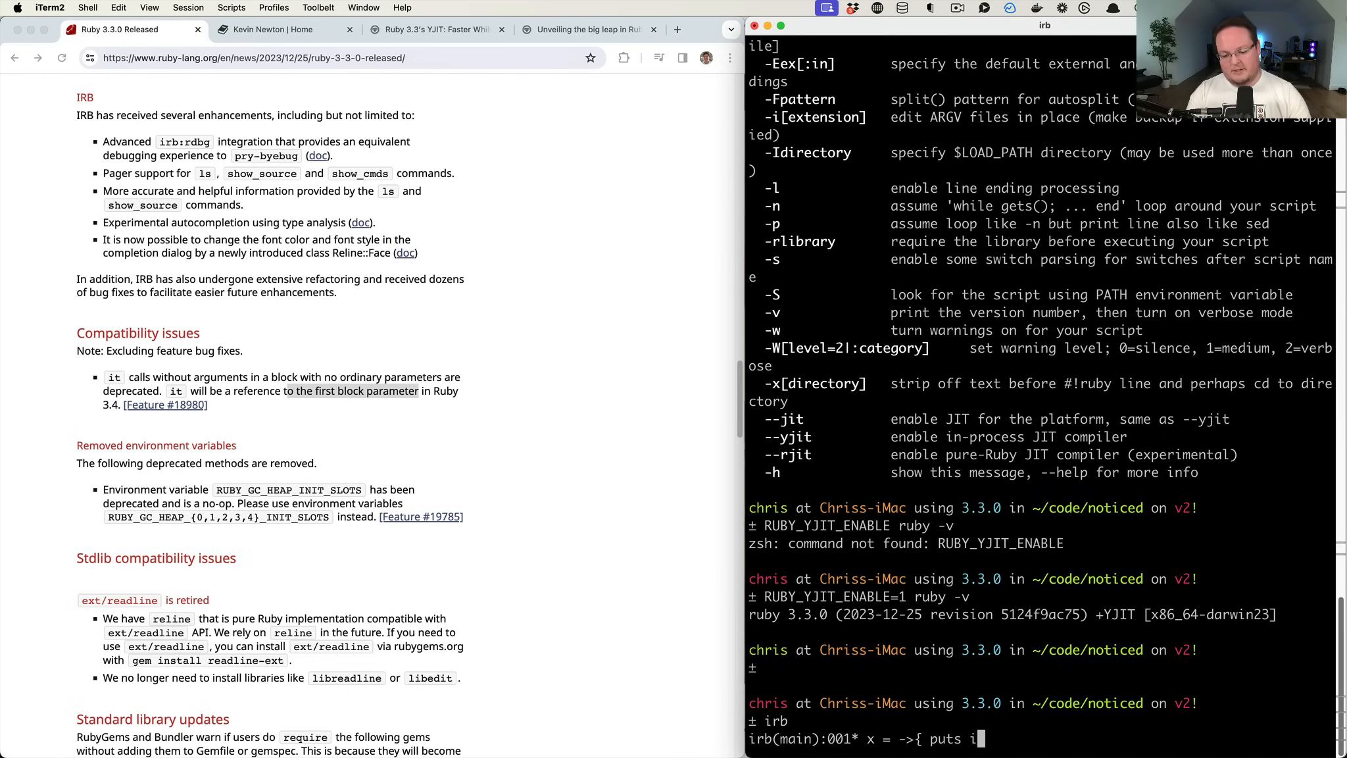
pyautogui.press('Return')
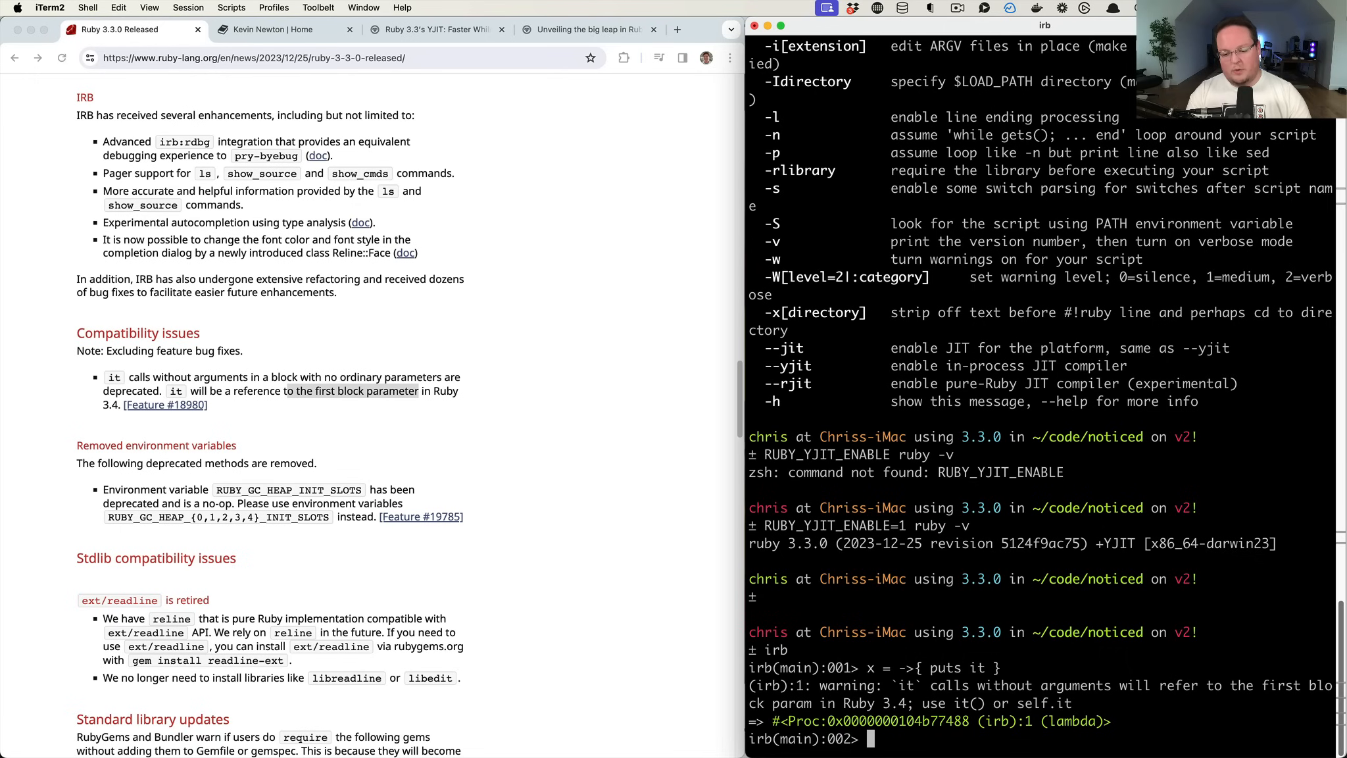
pyautogui.write('.cal')
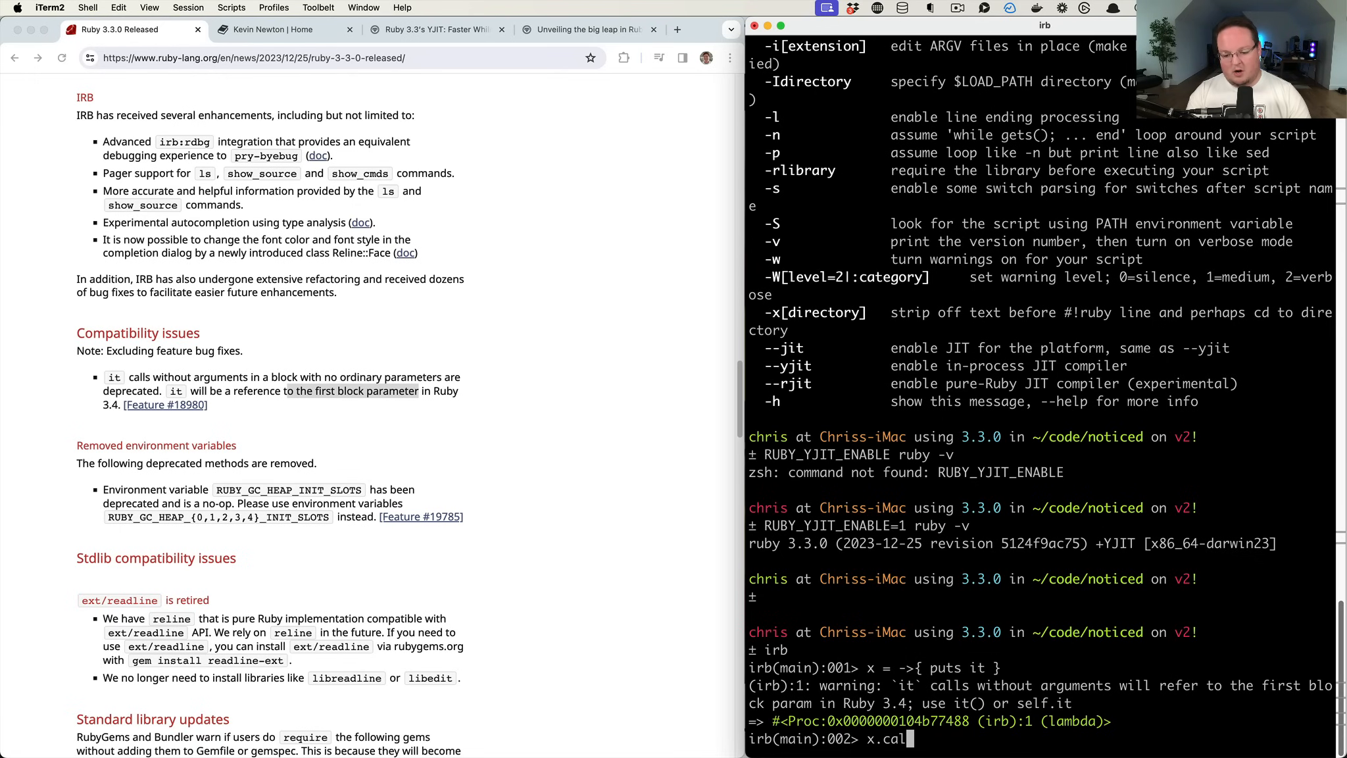
pyautogui.write('l("hey"')
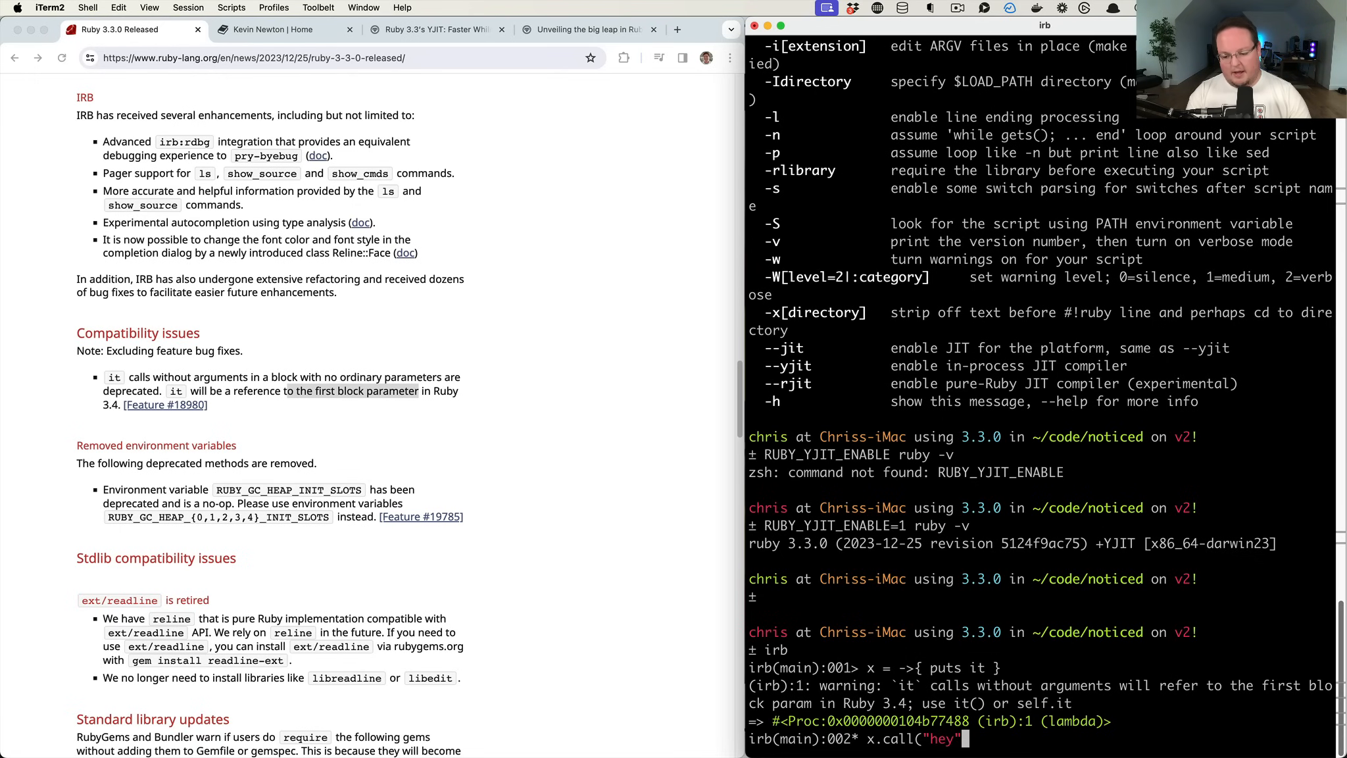
pyautogui.press('Return')
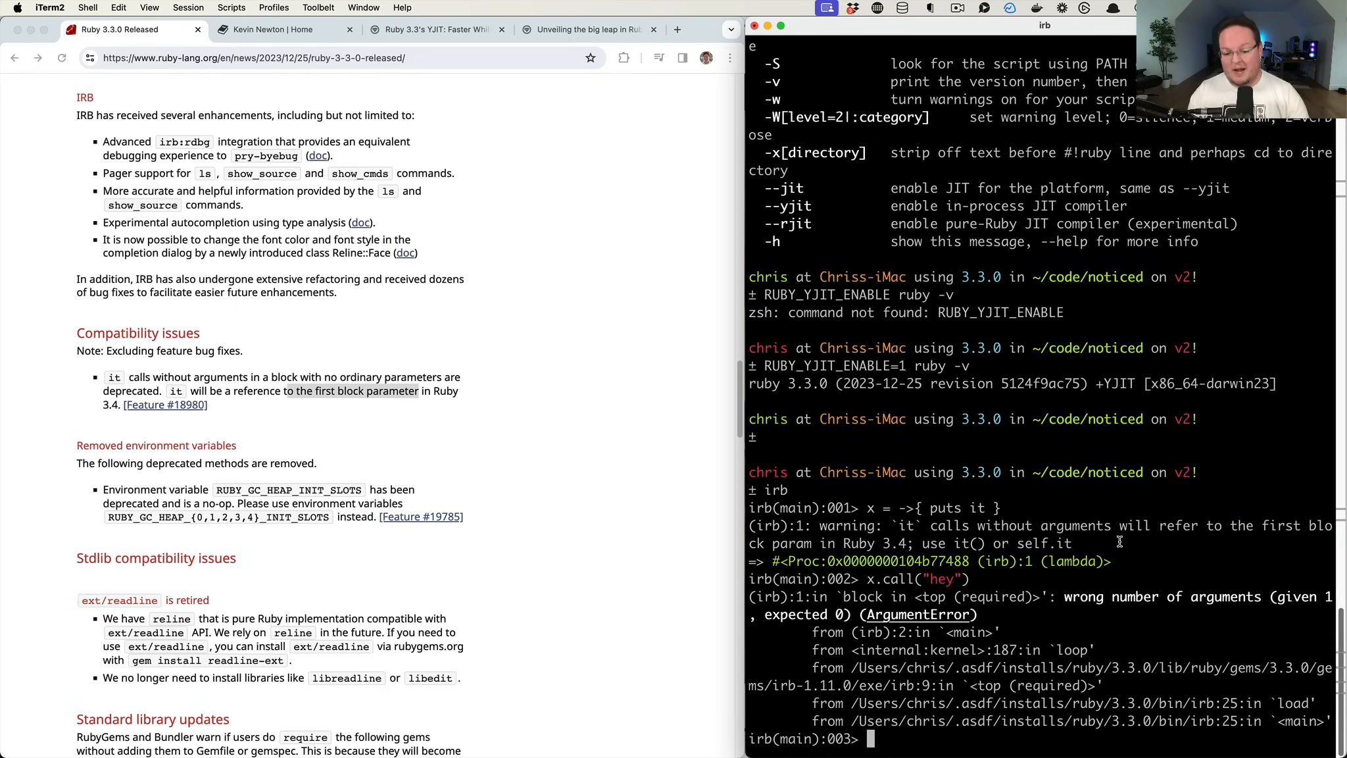
# Redefine the lambda with `puts self.it` and call it with "hey" again
pyautogui.write('x = ->{ puts self }')
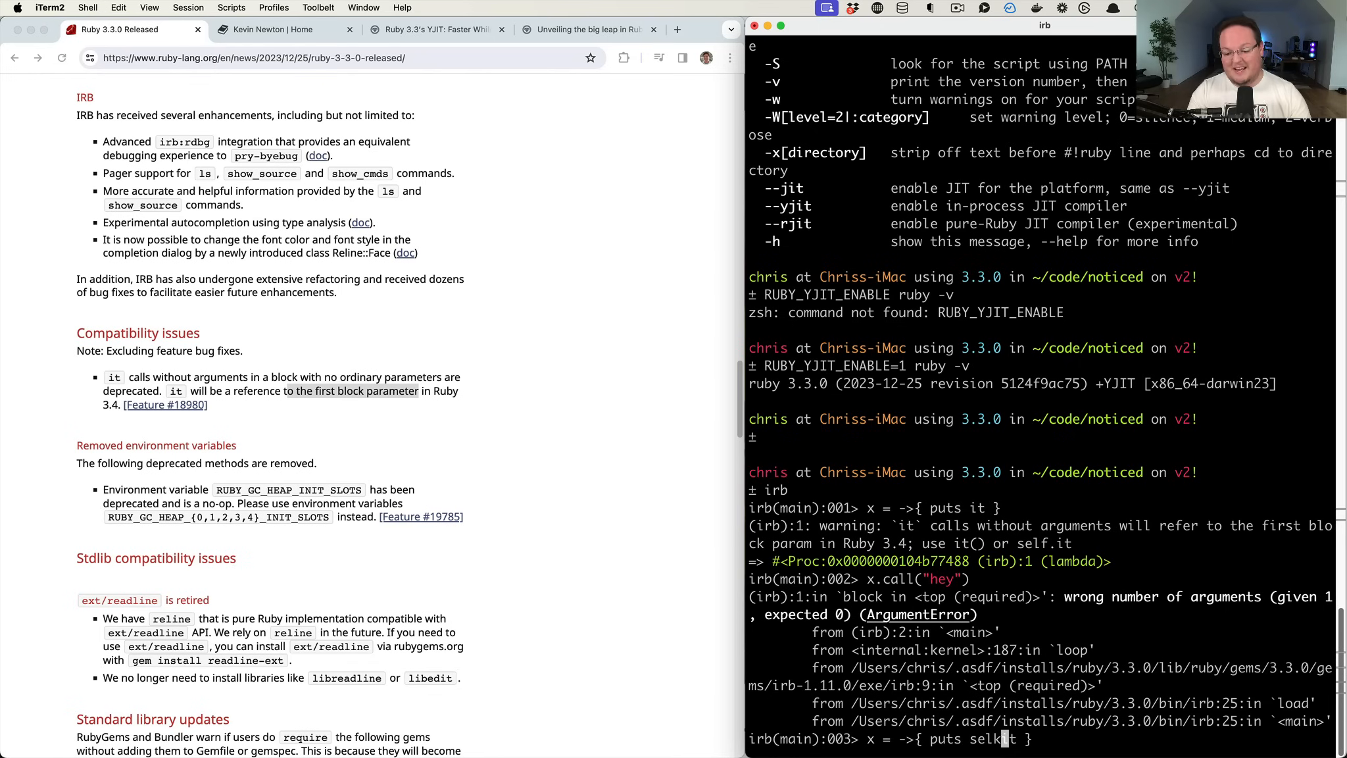
pyautogui.press('Return')
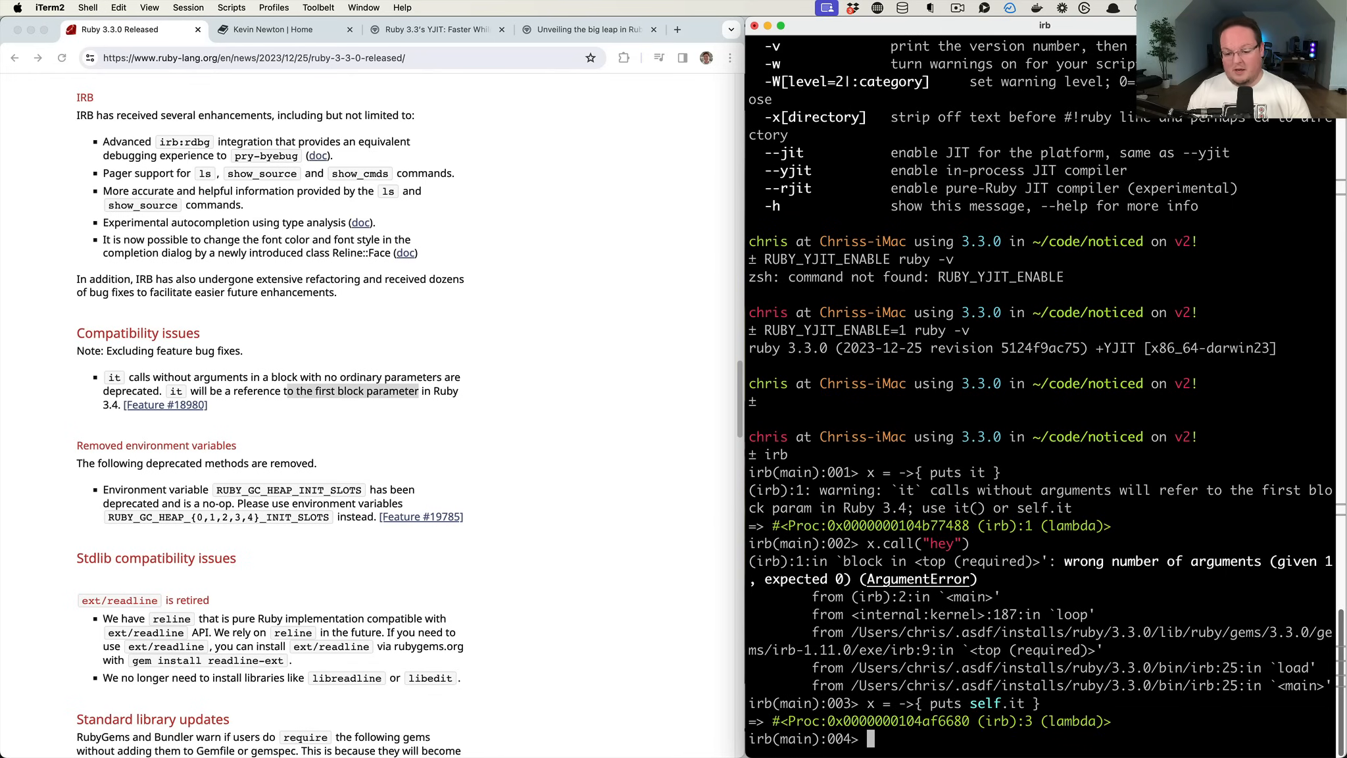
pyautogui.press('Return')
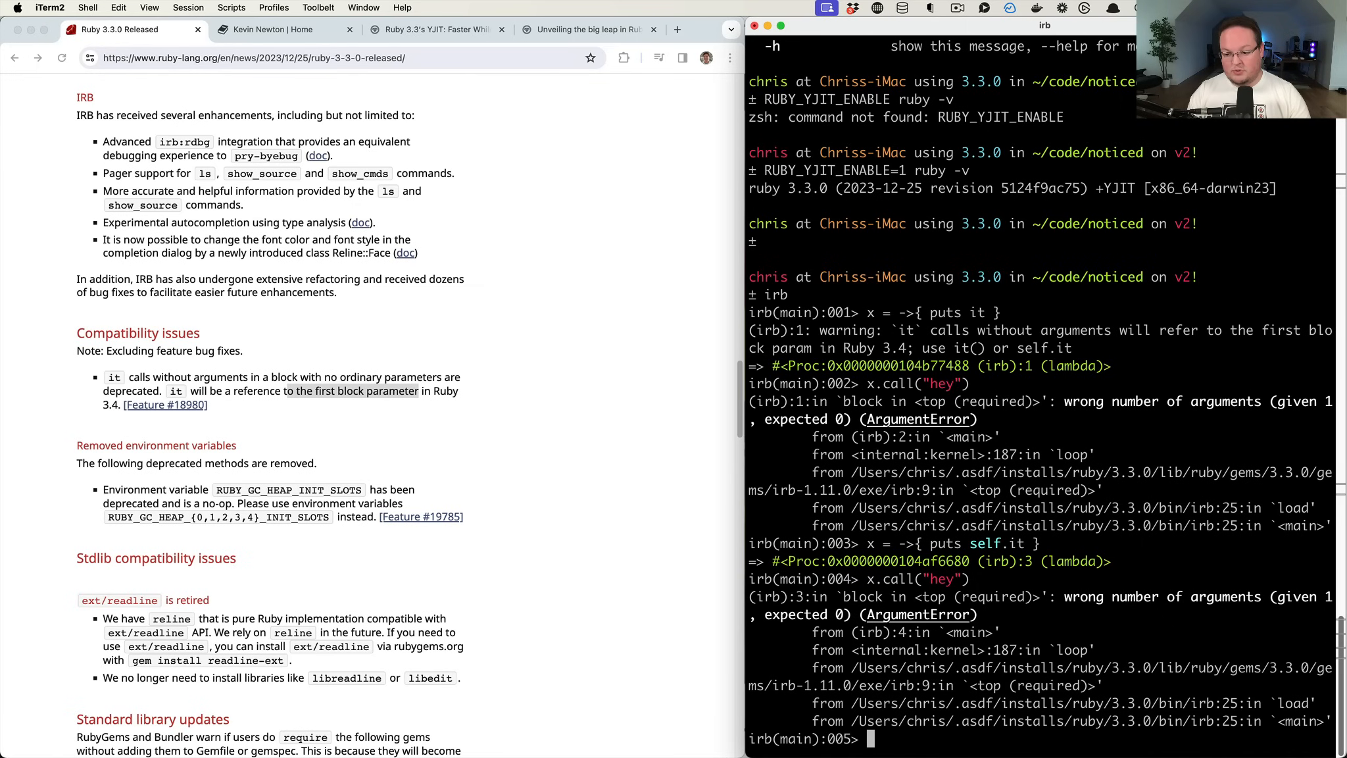
pyautogui.write('x.call("hey")')
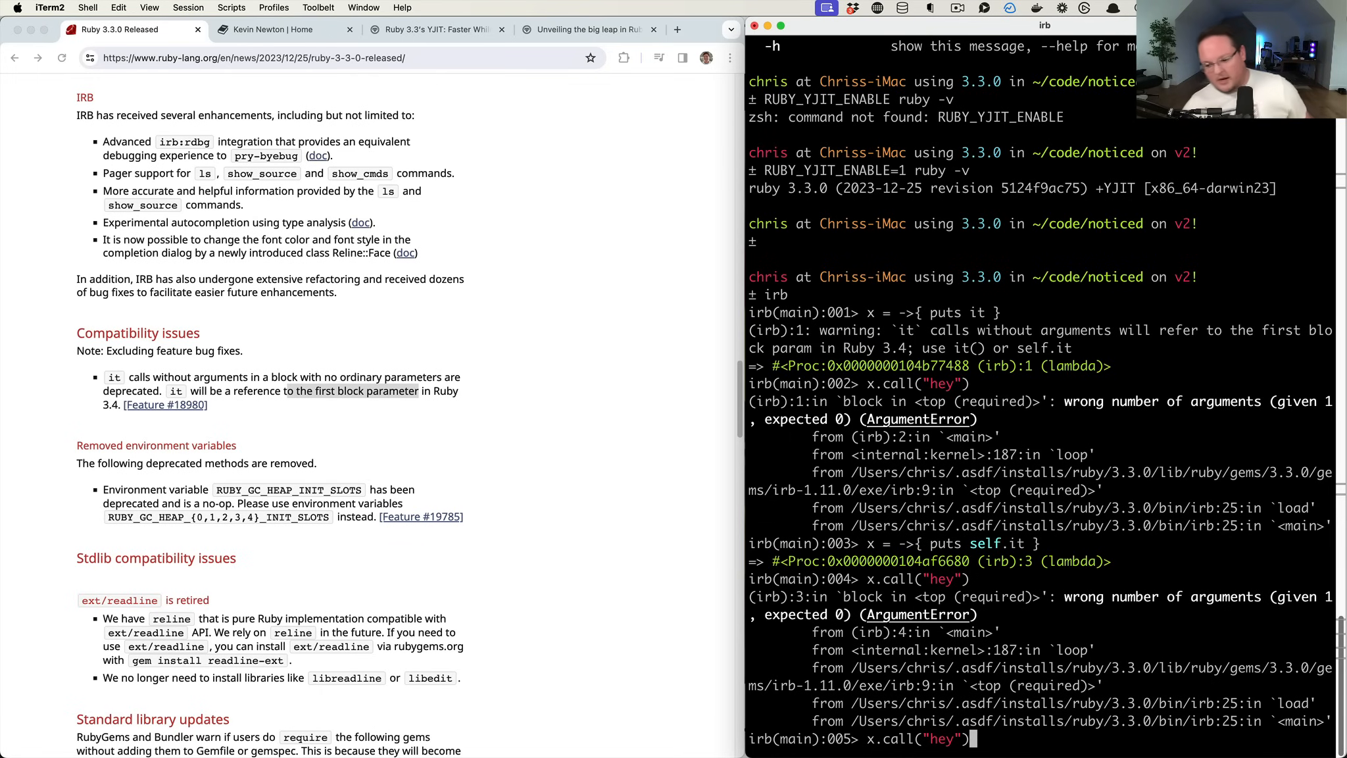
pyautogui.moveTo(242, 377)
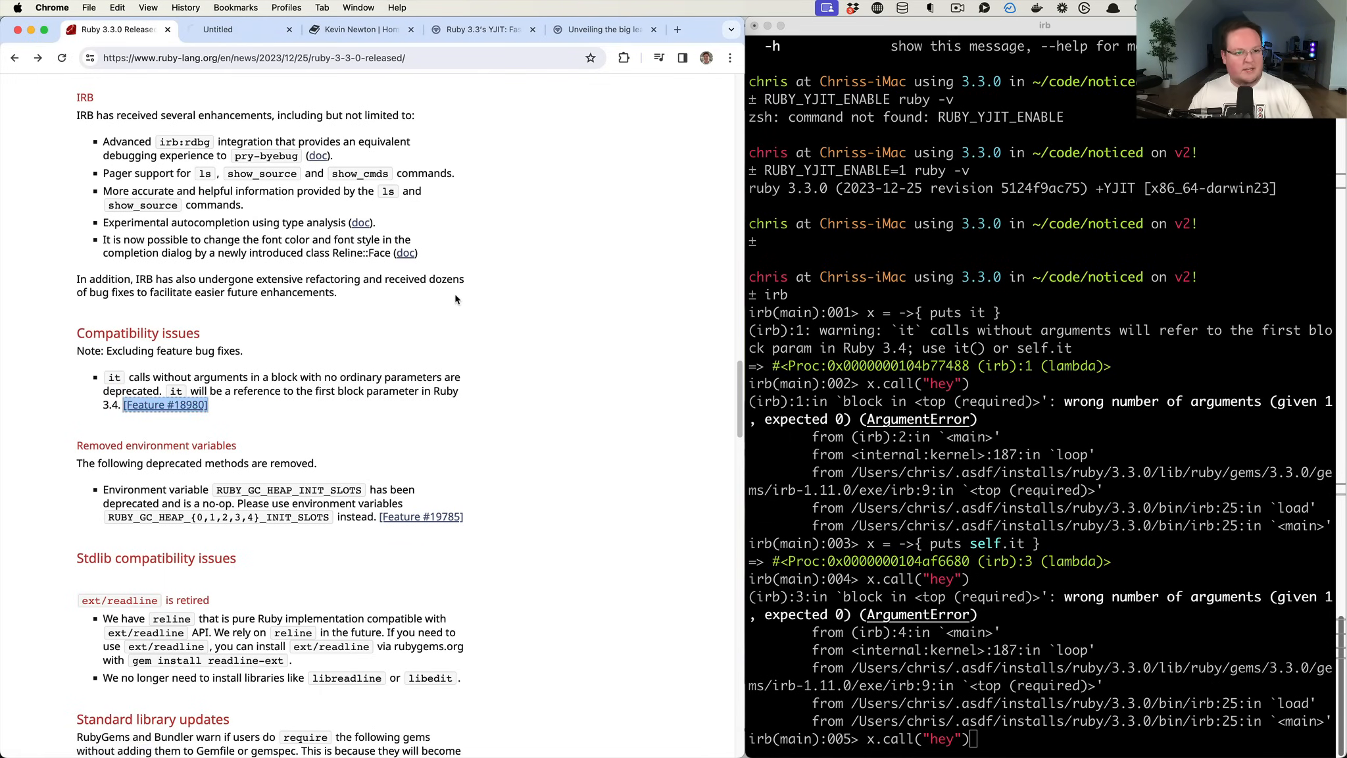
# Read the Feature #18980 ticket, then return to the Ruby 3.3.0 Released tab
pyautogui.click(165, 405)
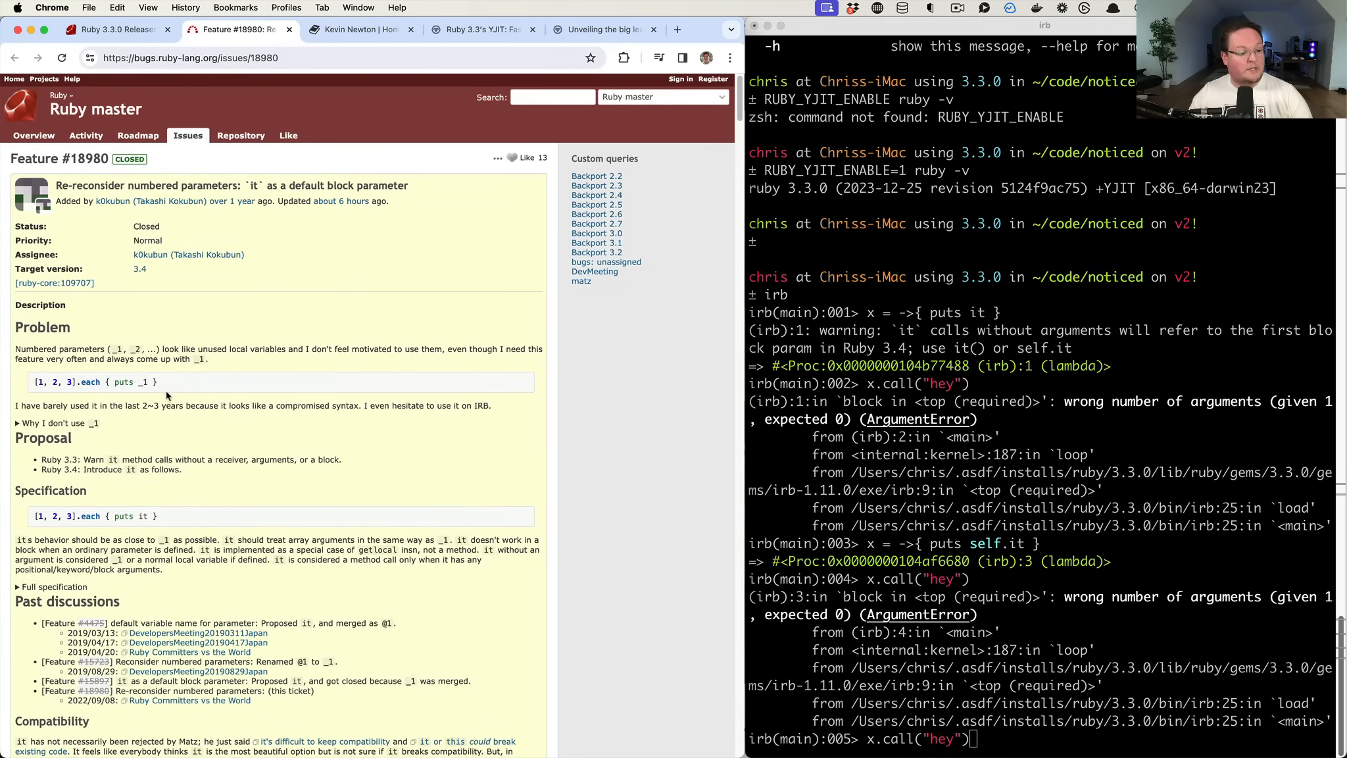
pyautogui.moveTo(107, 394)
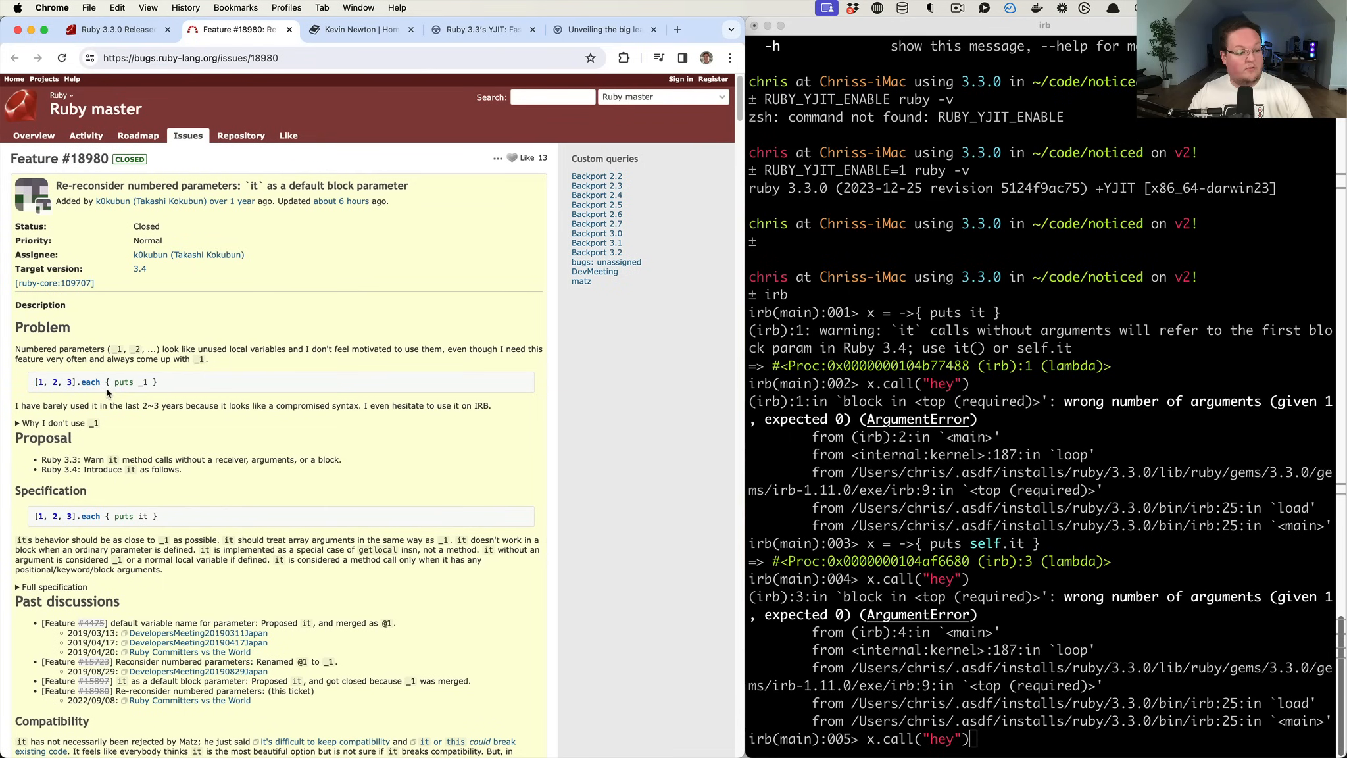
pyautogui.moveTo(147, 385)
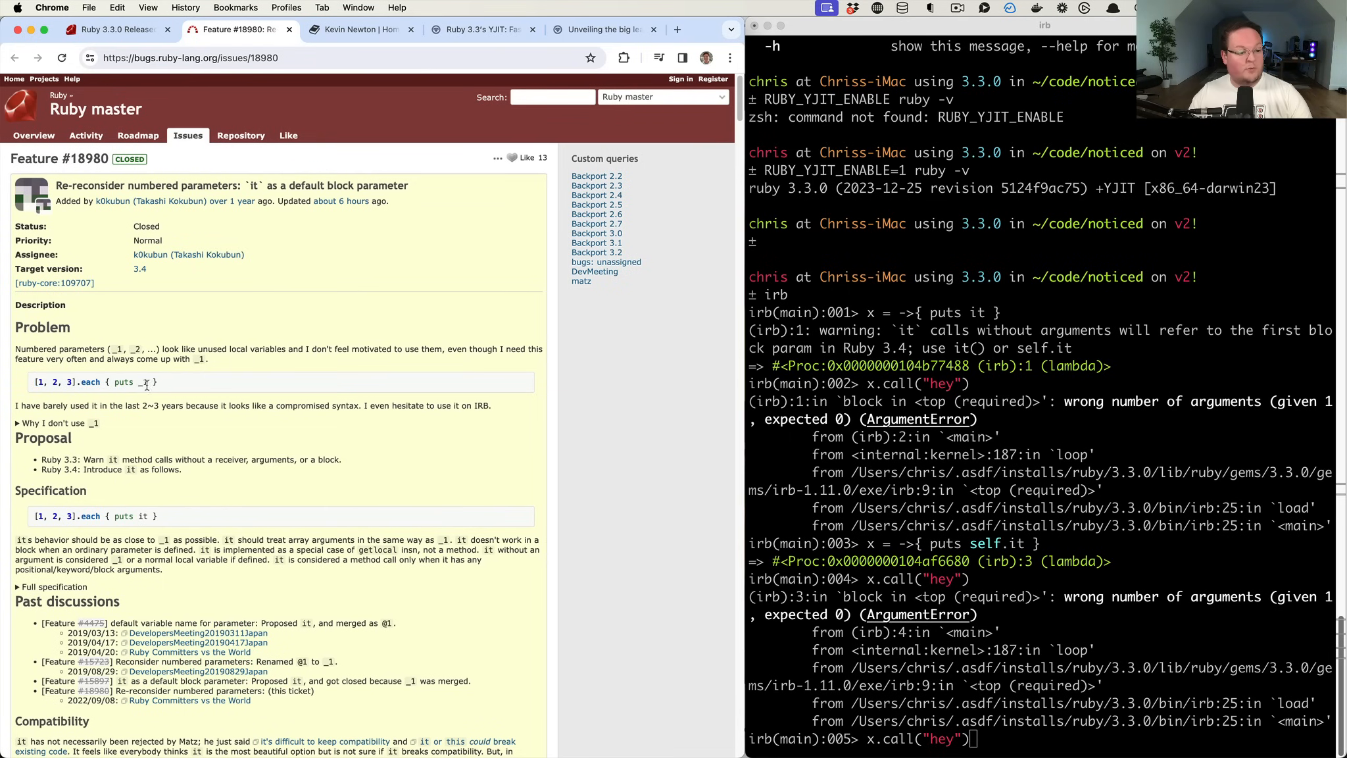
pyautogui.moveTo(148, 390)
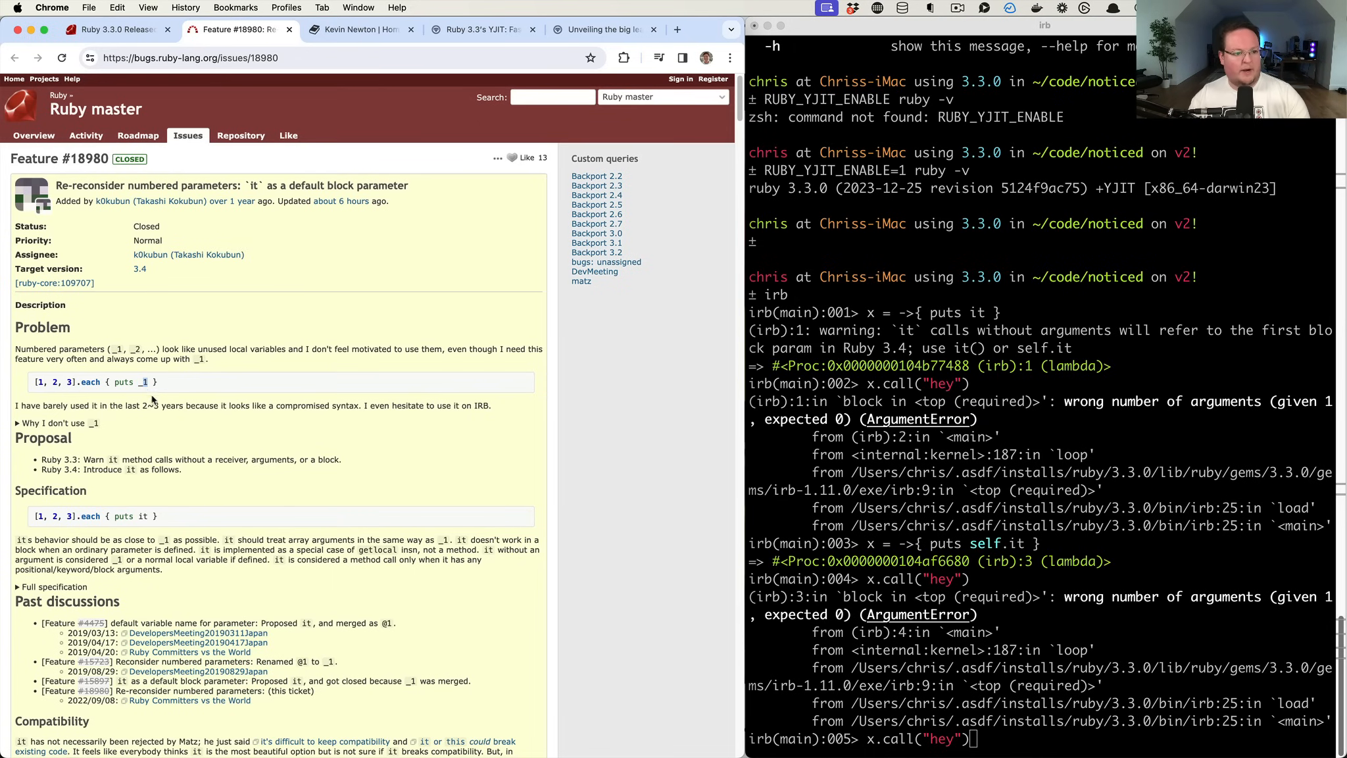
pyautogui.moveTo(227, 472)
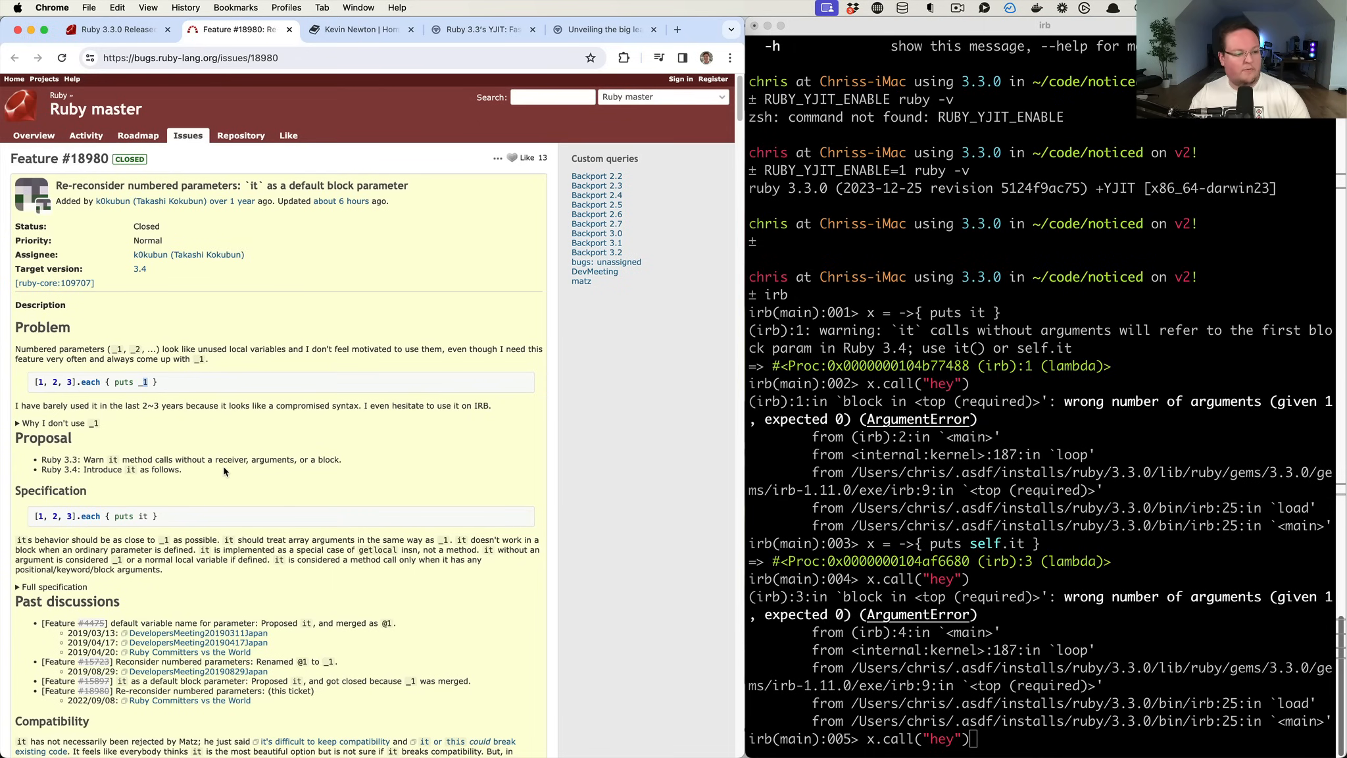
pyautogui.moveTo(335, 438)
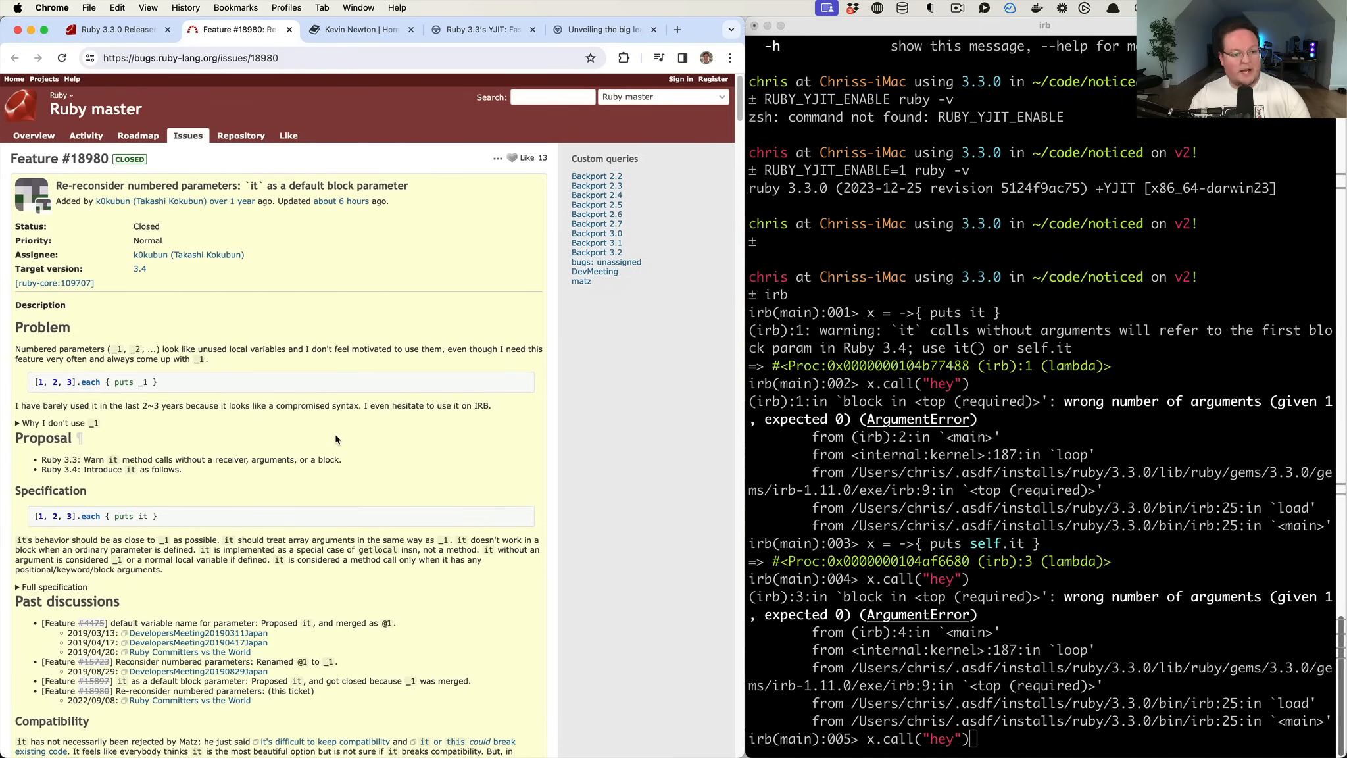
pyautogui.click(116, 29)
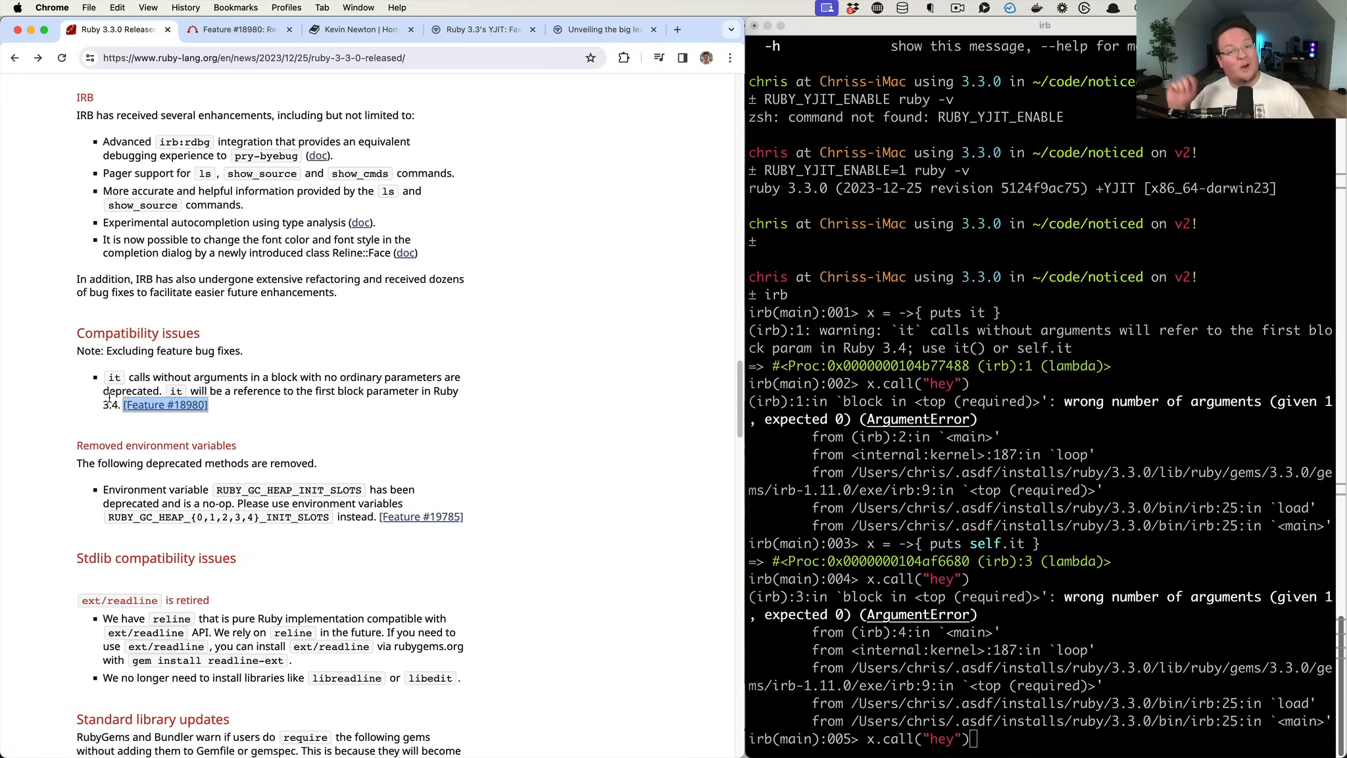
pyautogui.moveTo(201, 429)
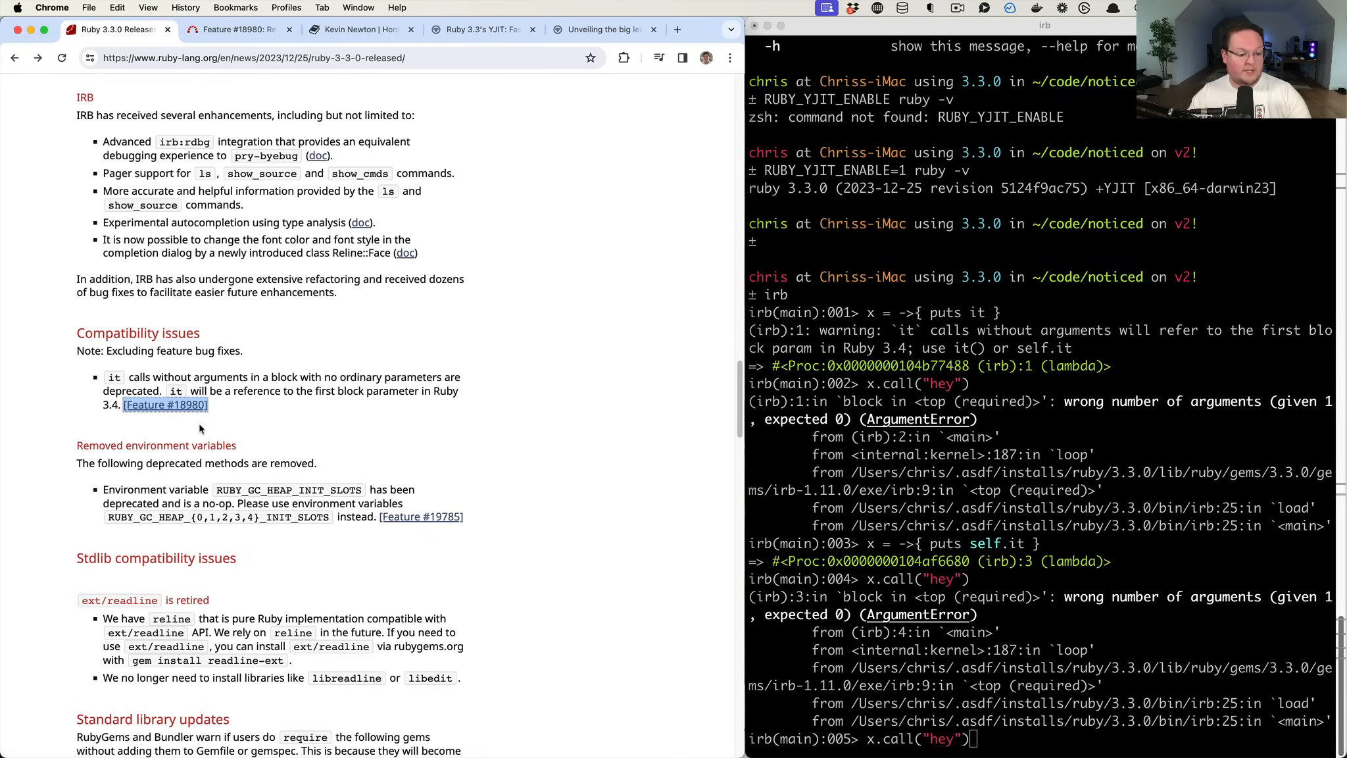
pyautogui.scroll(-3)
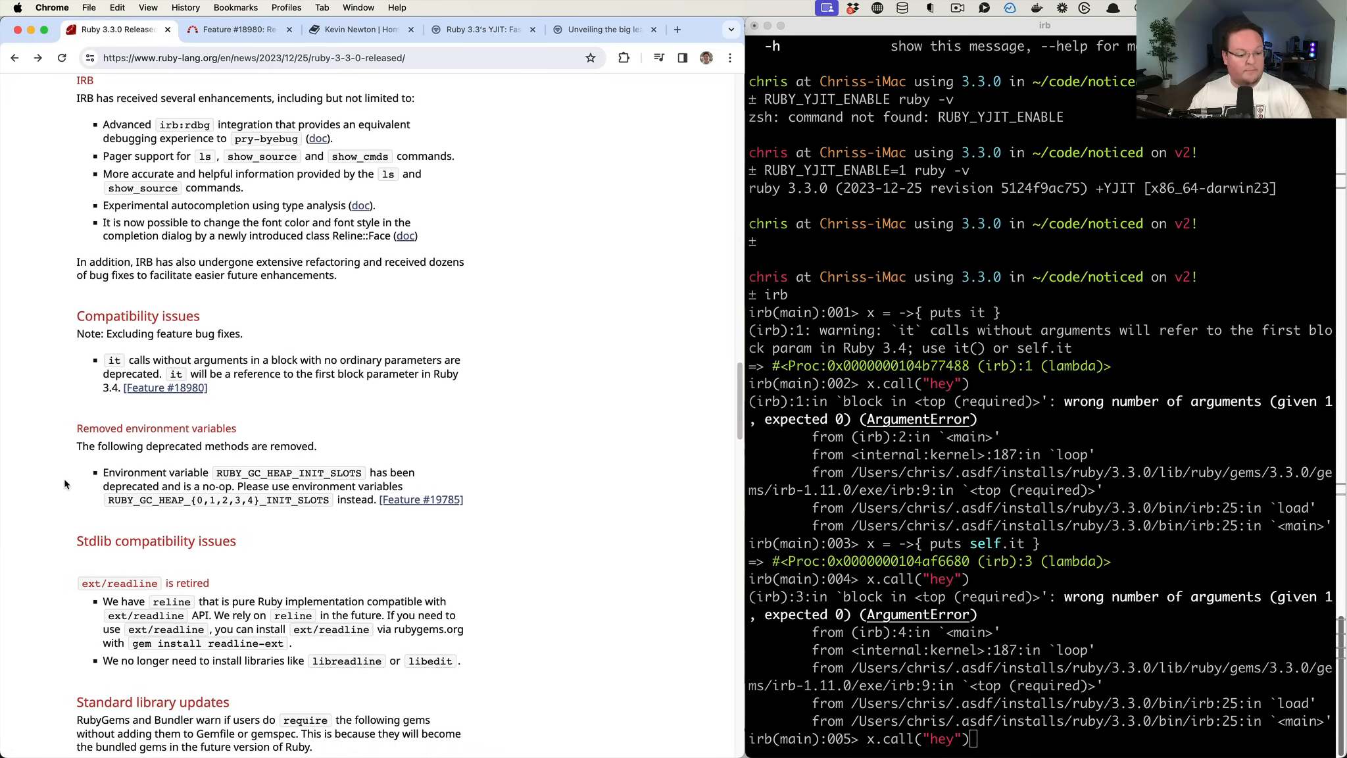
pyautogui.doubleClick(289, 473)
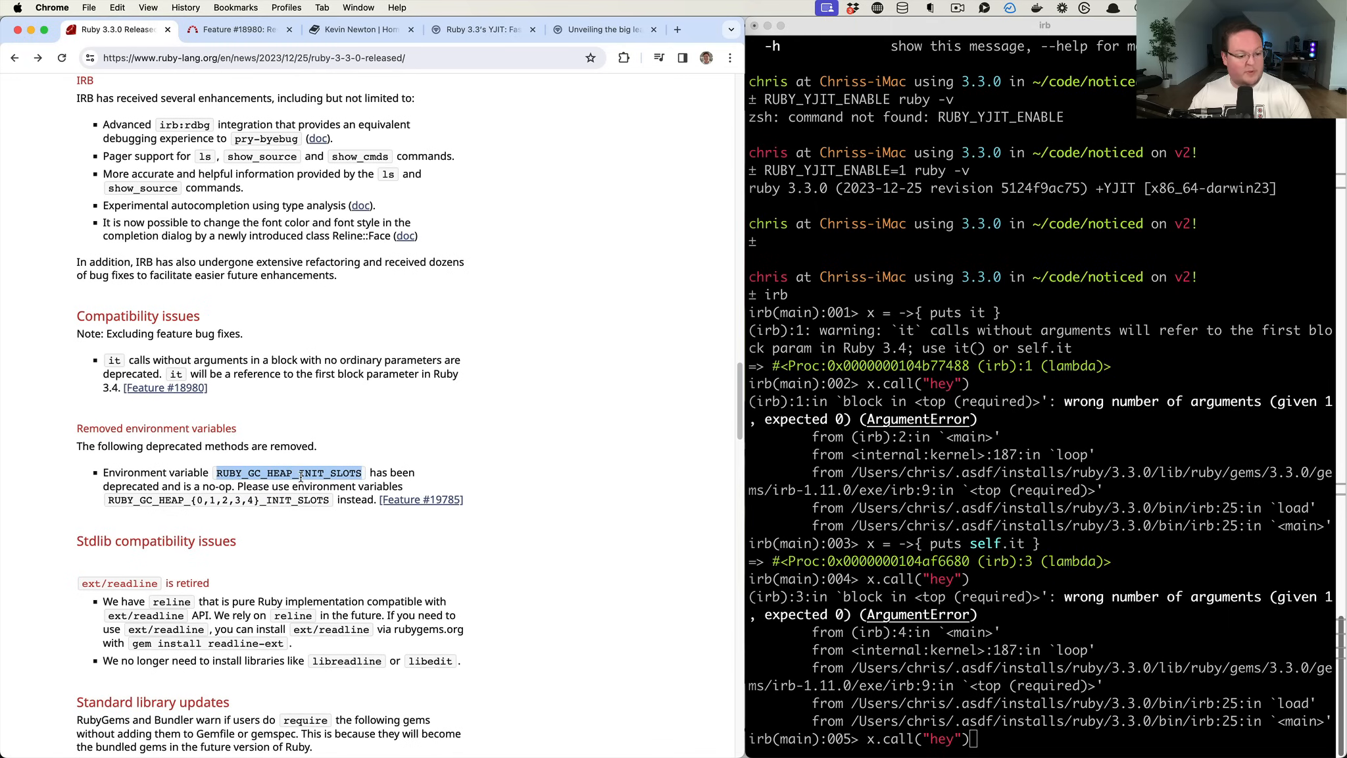
pyautogui.scroll(-3)
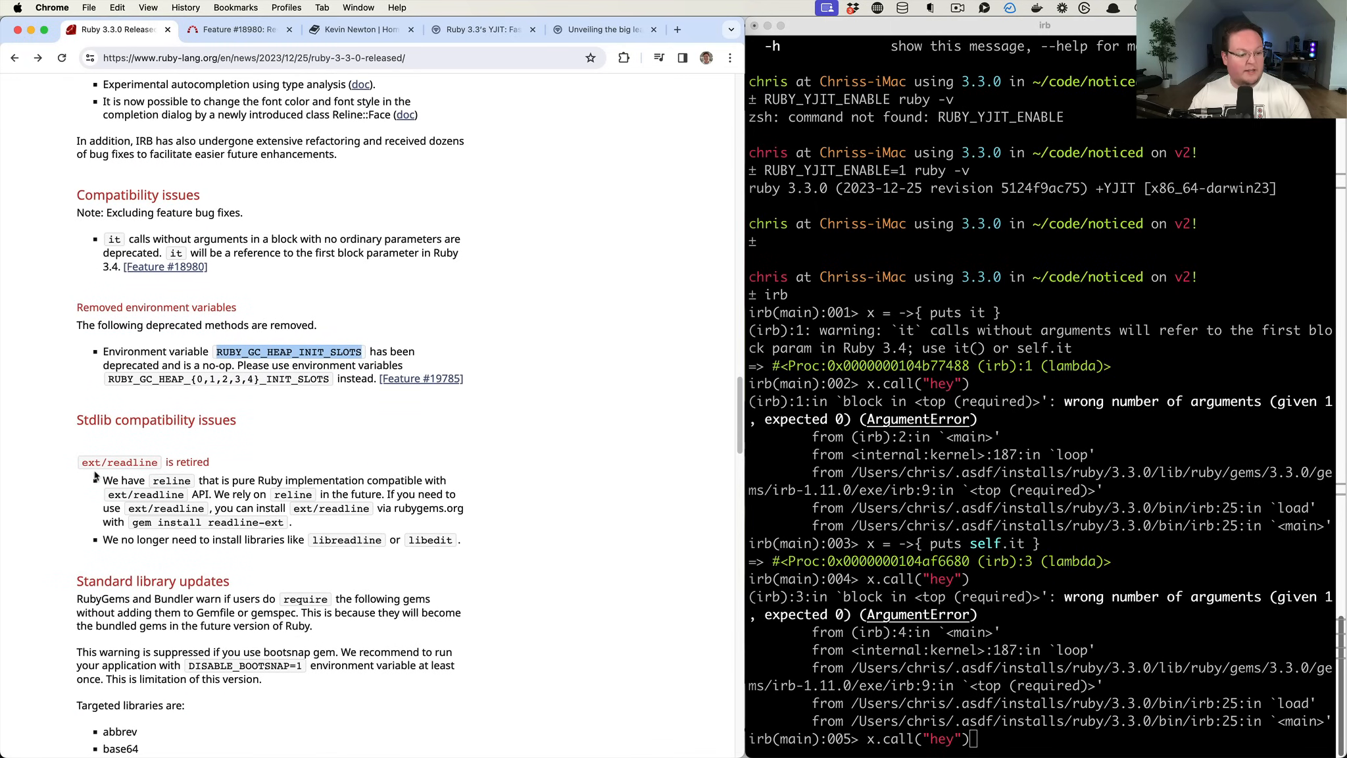
pyautogui.doubleClick(123, 463)
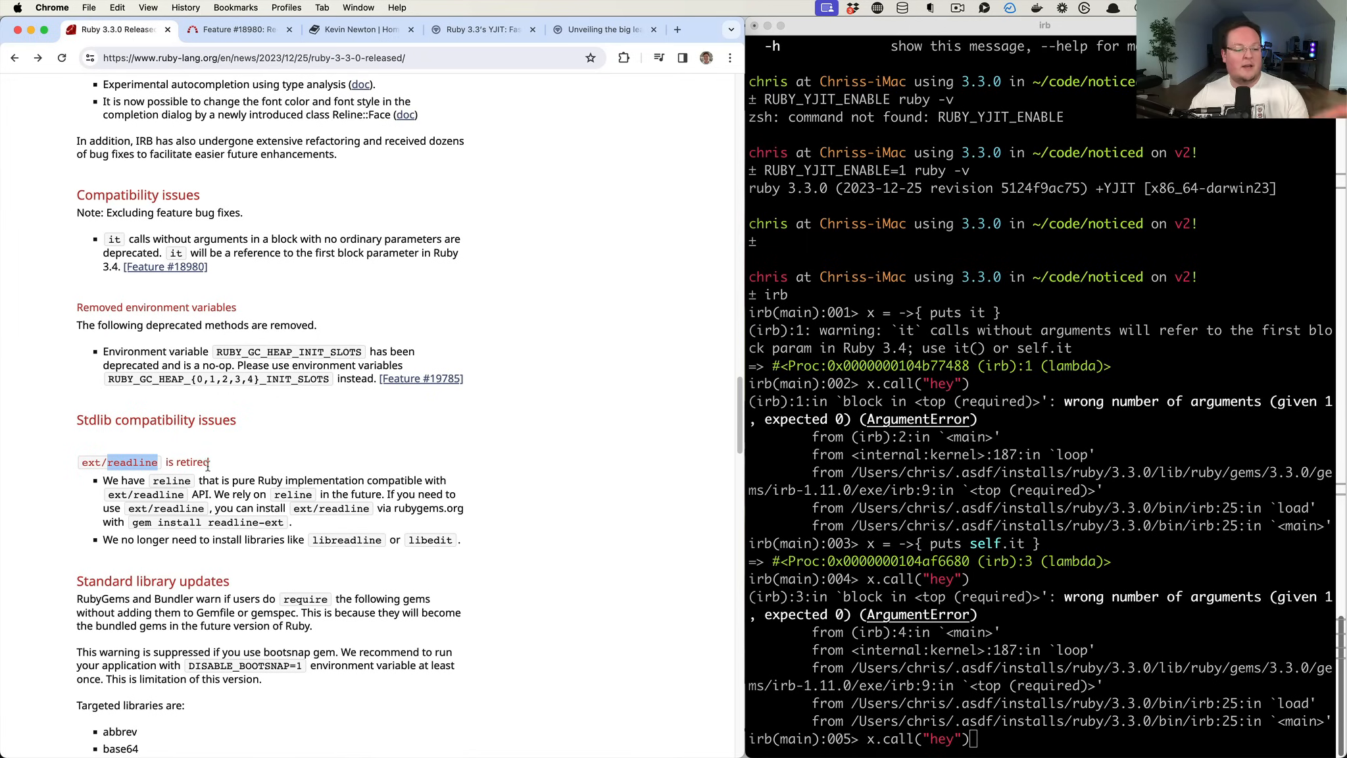
pyautogui.doubleClick(170, 481)
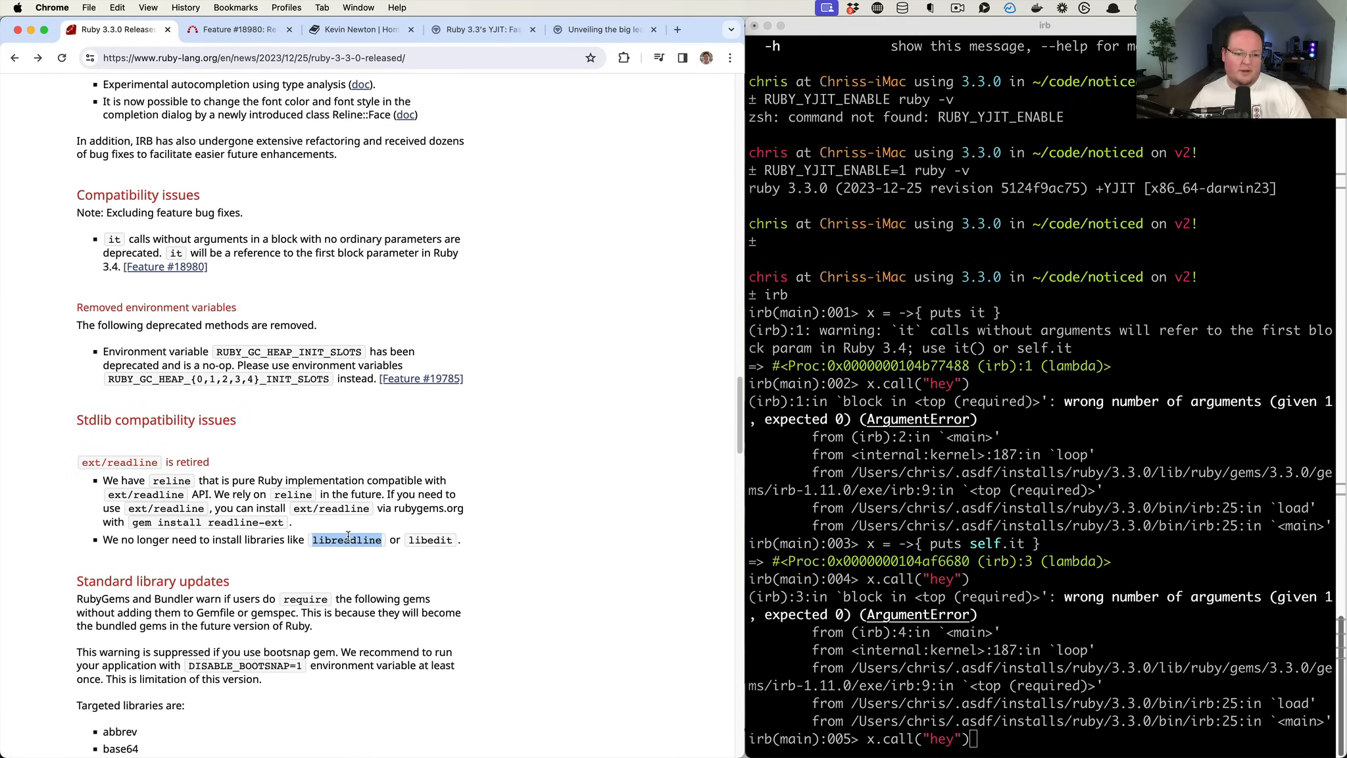
pyautogui.moveTo(202, 486)
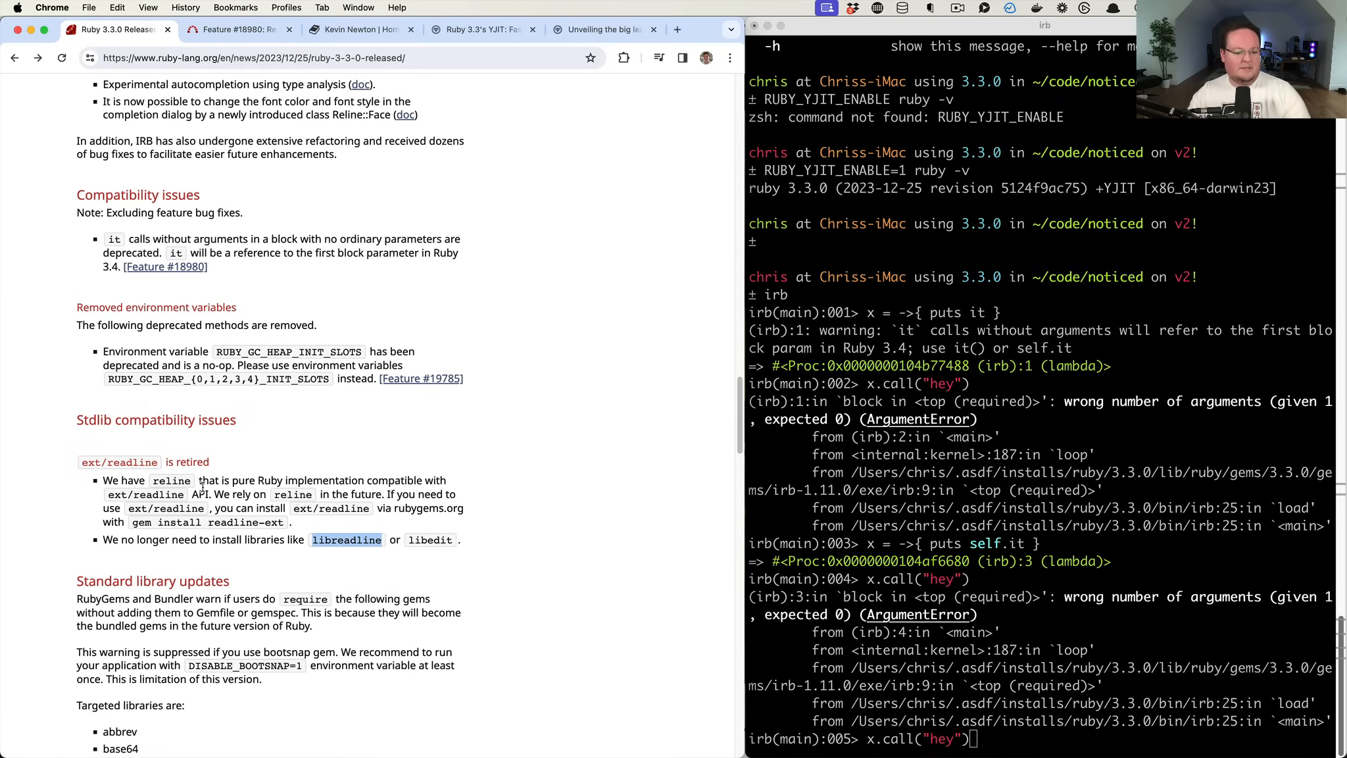
pyautogui.scroll(-3)
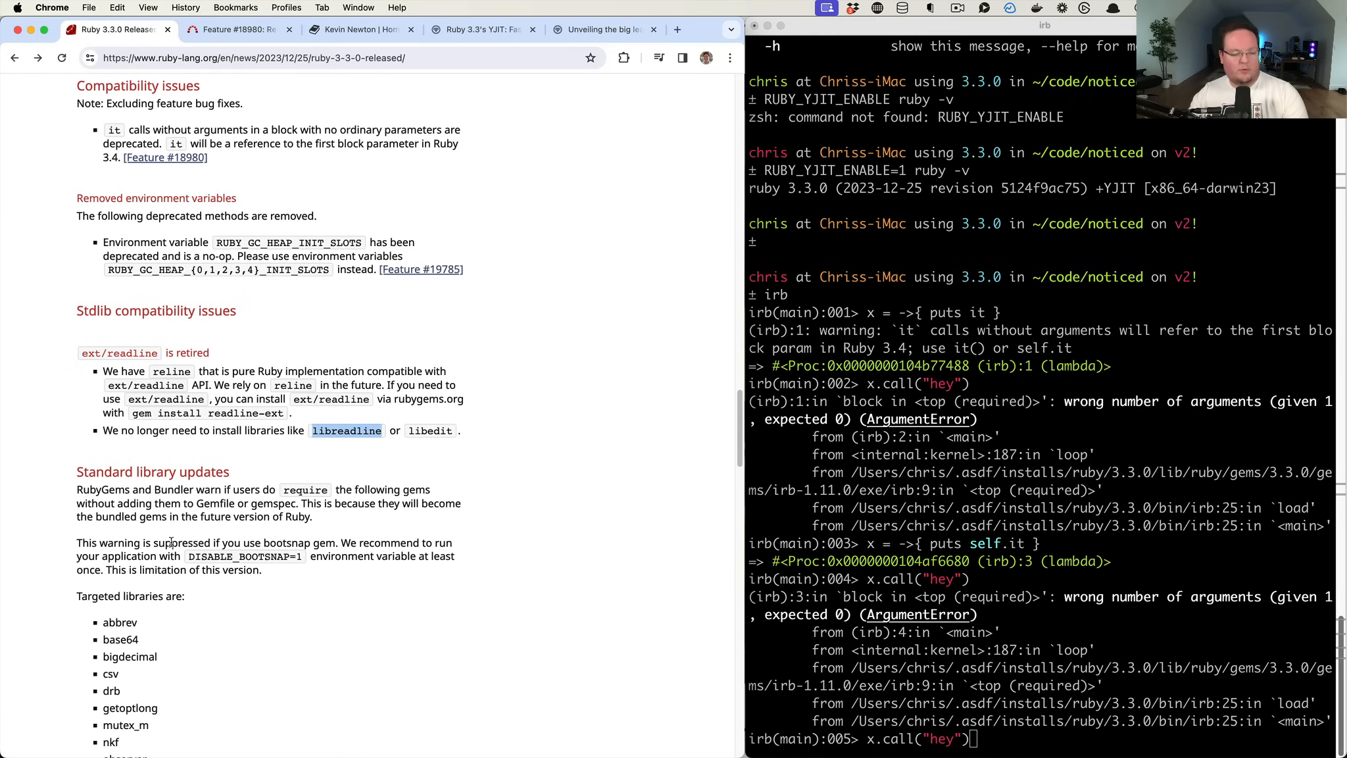
pyautogui.scroll(-3)
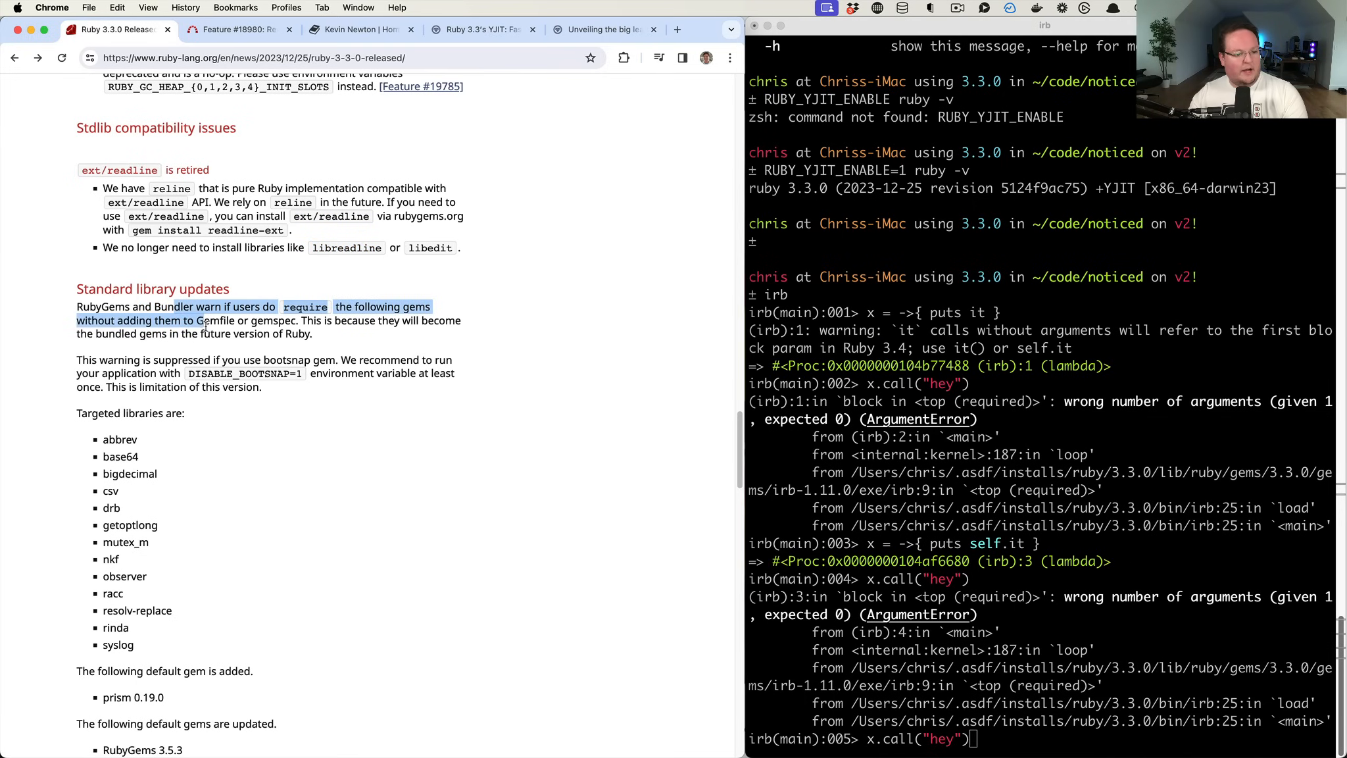
pyautogui.click(301, 320)
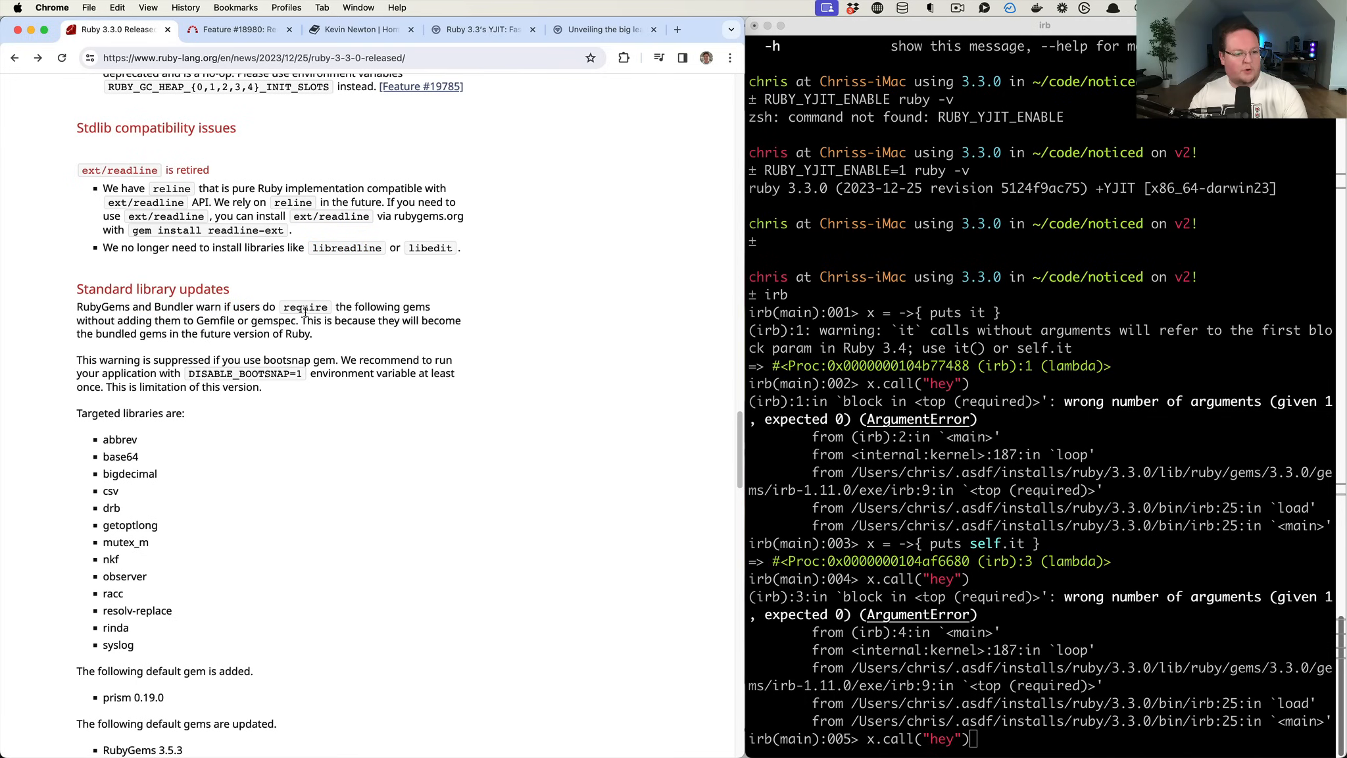
pyautogui.doubleClick(304, 307)
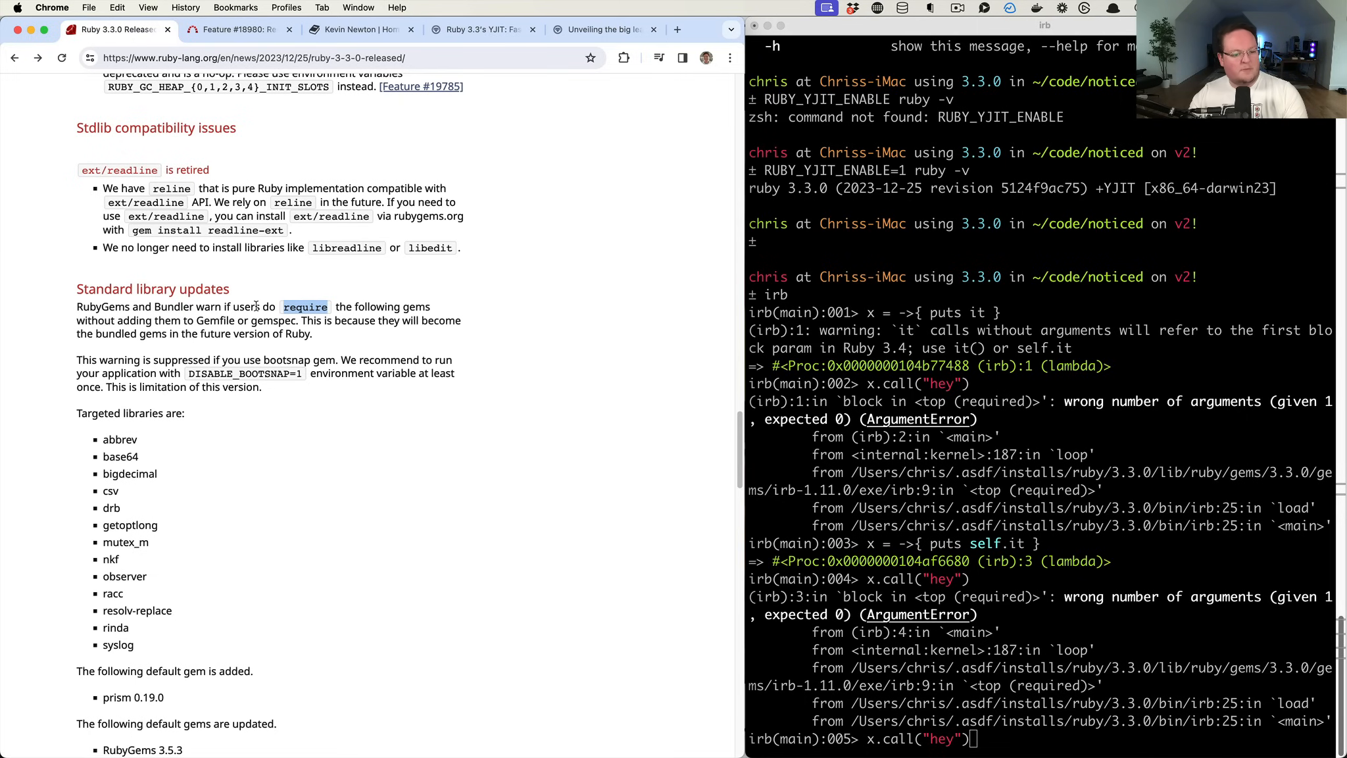
pyautogui.moveTo(62, 457)
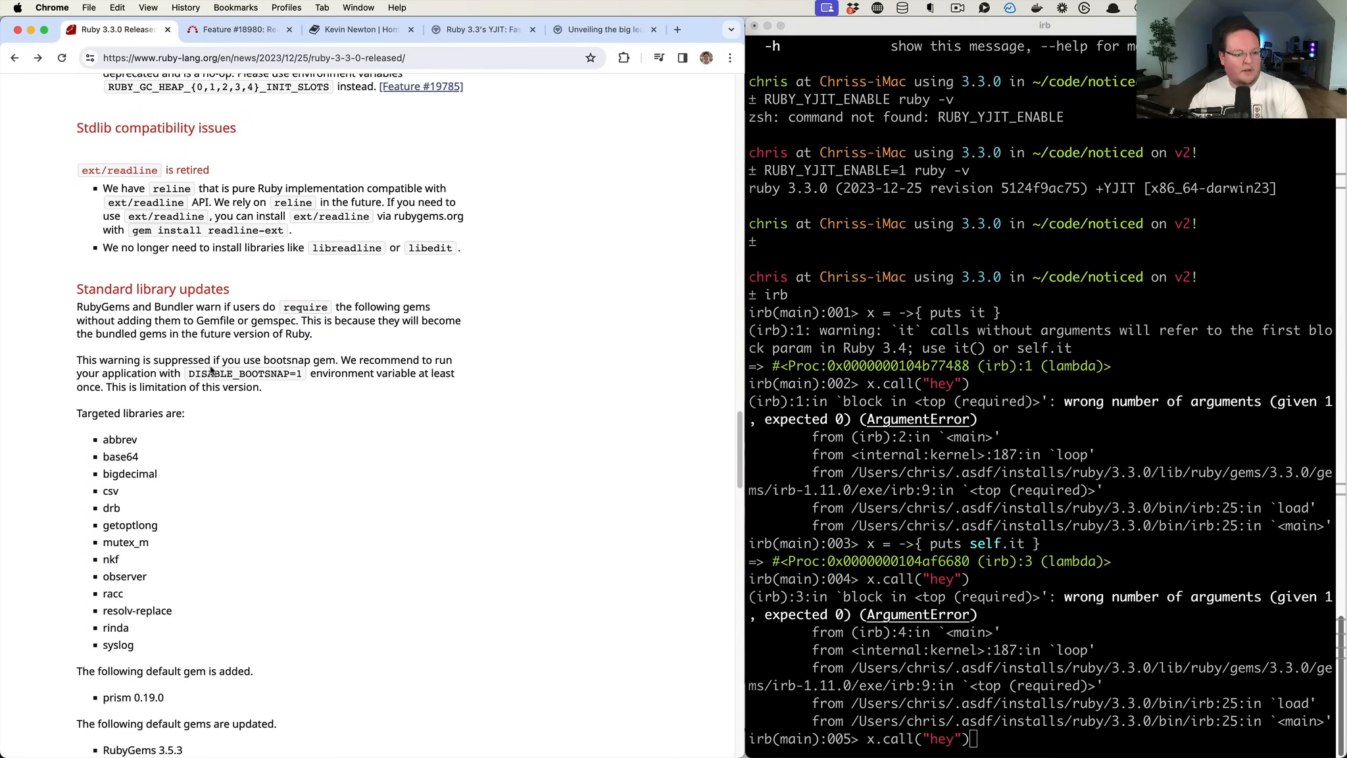
pyautogui.moveTo(284, 370)
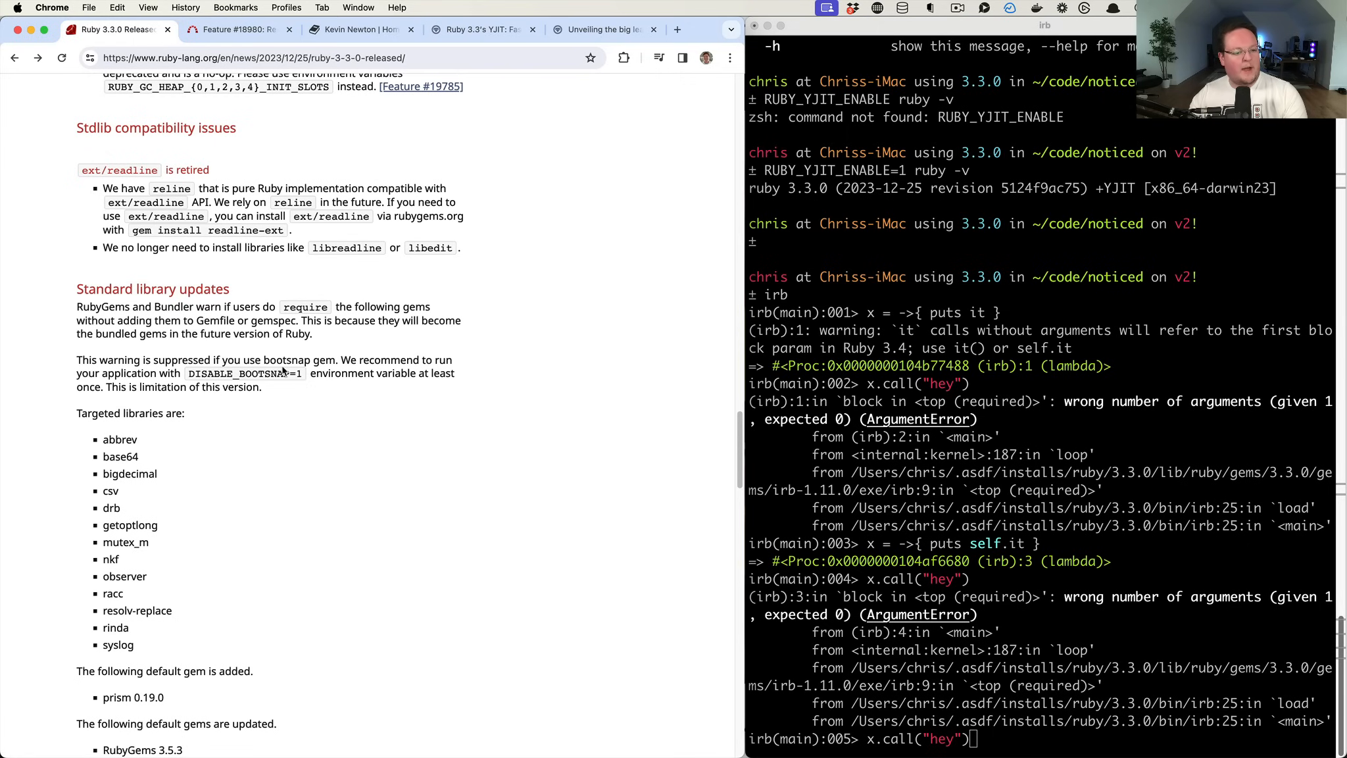
pyautogui.moveTo(384, 443)
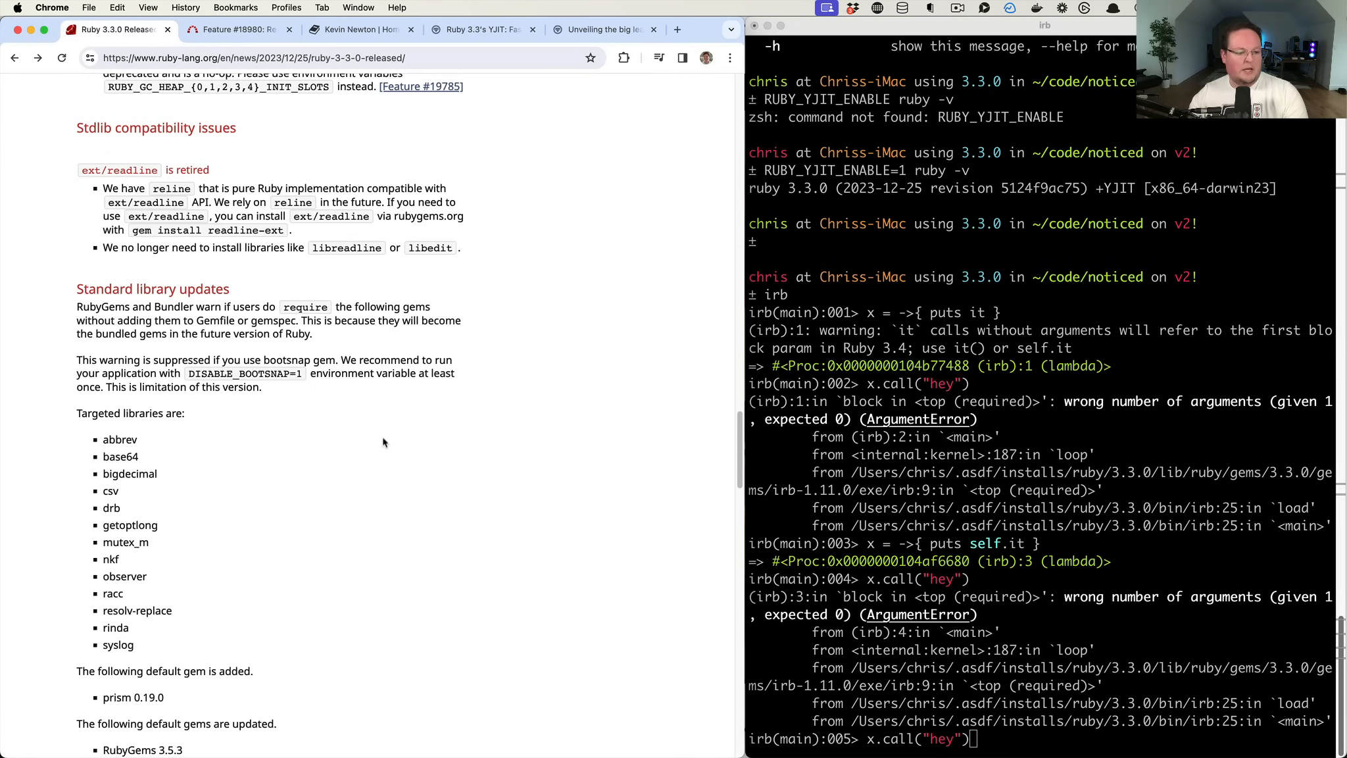
pyautogui.scroll(-3)
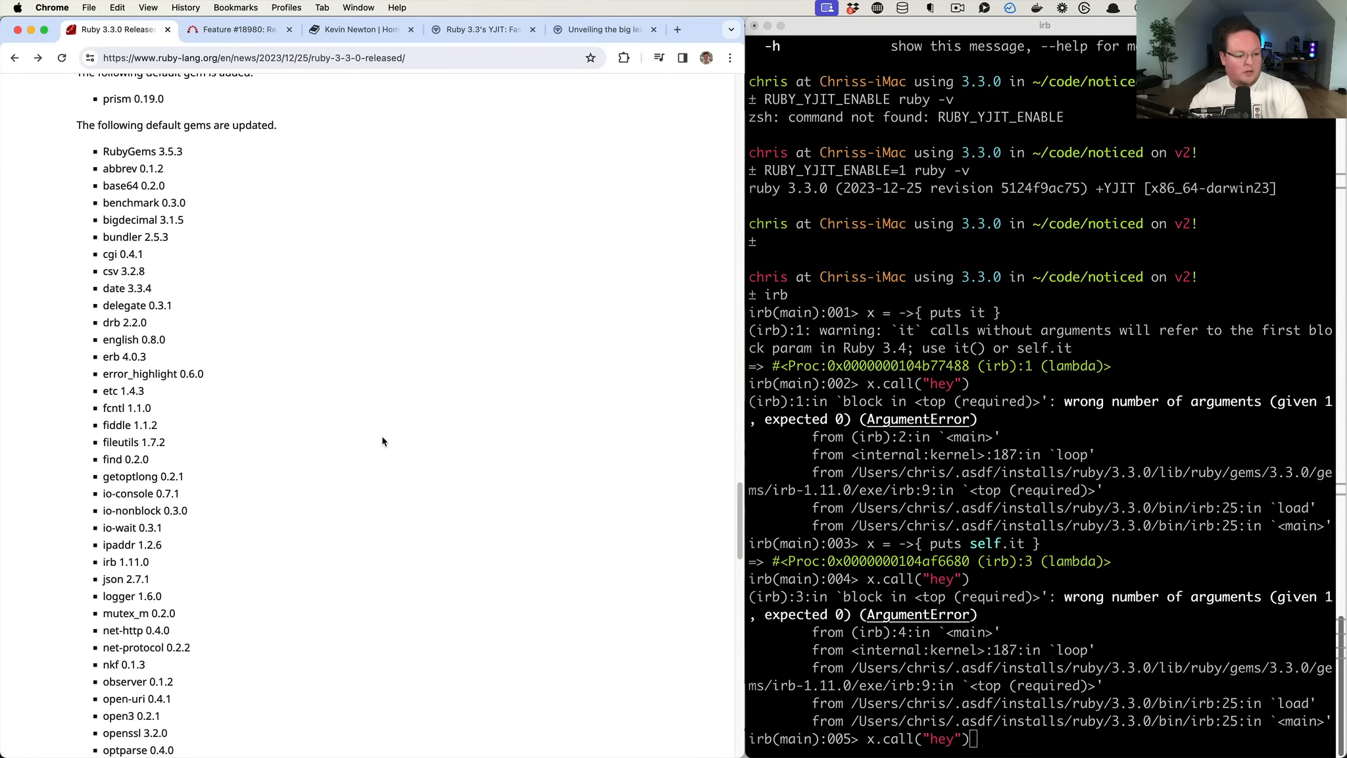
pyautogui.scroll(-3)
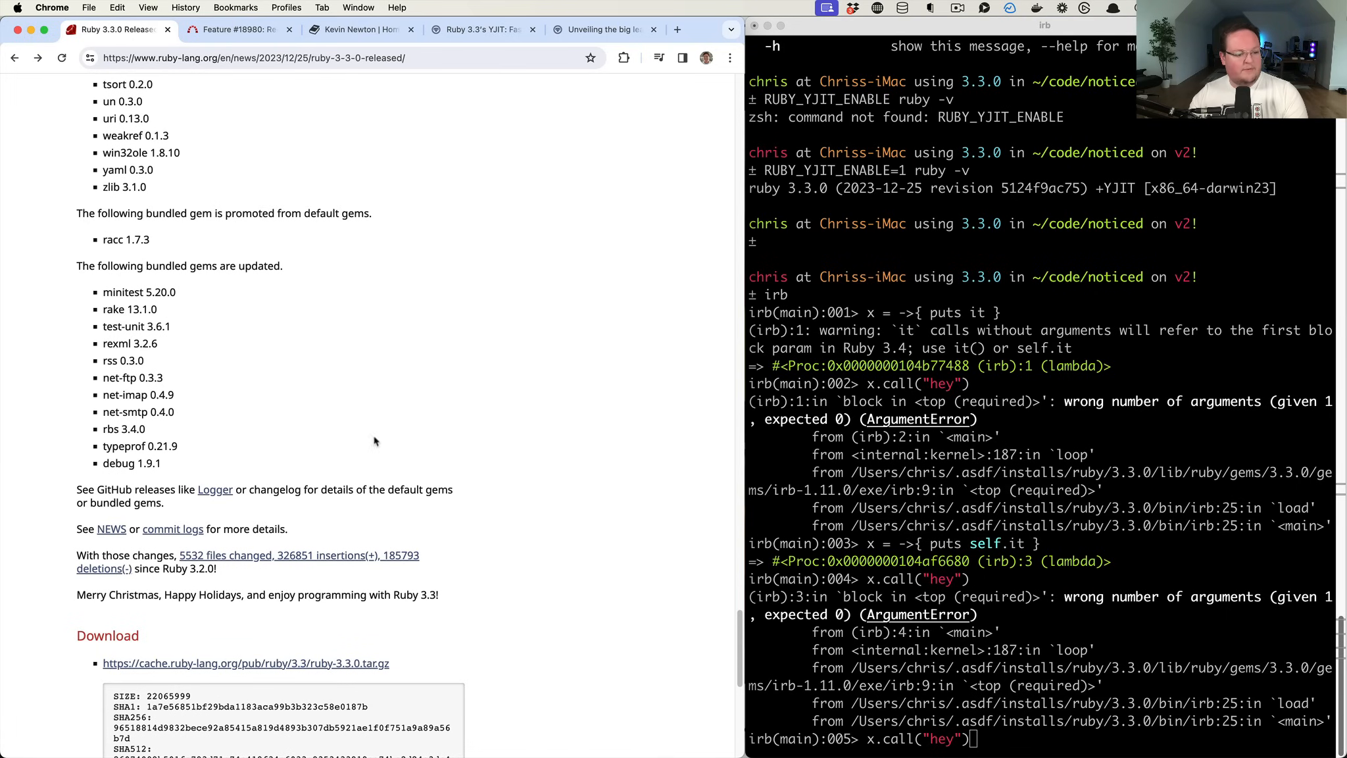
pyautogui.scroll(3)
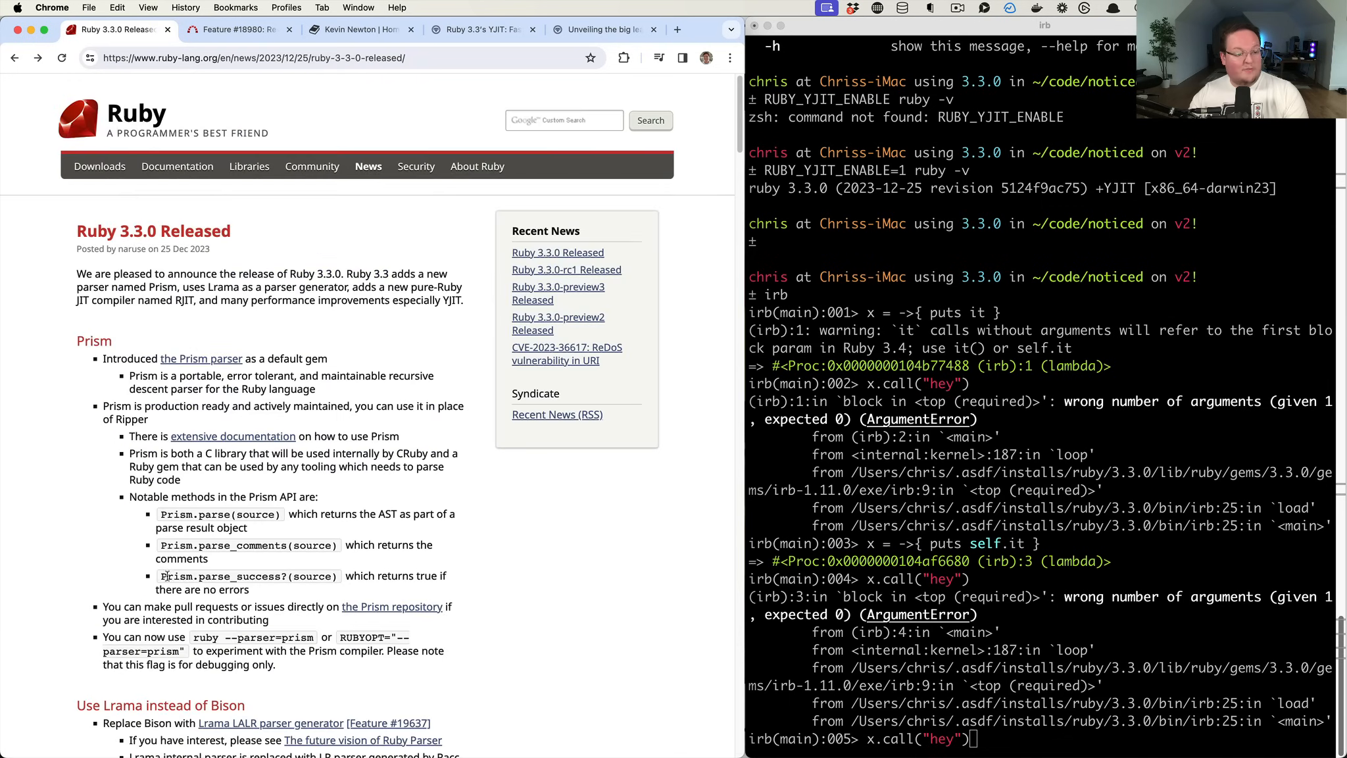
# Exit irb and run ASDF_RUBY_BUILD_VERSION=master asdf install ruby, then check ruby -v
pyautogui.click(945, 359)
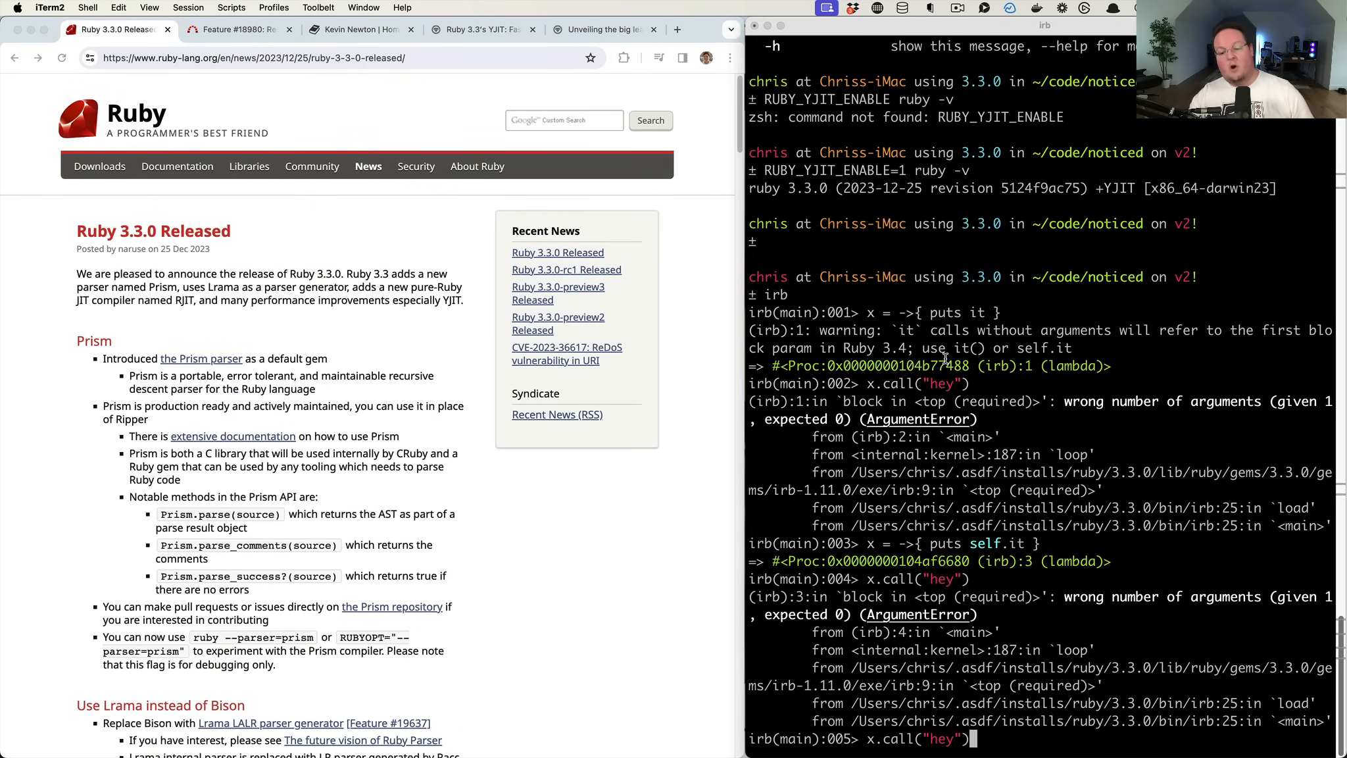
pyautogui.write('exit')
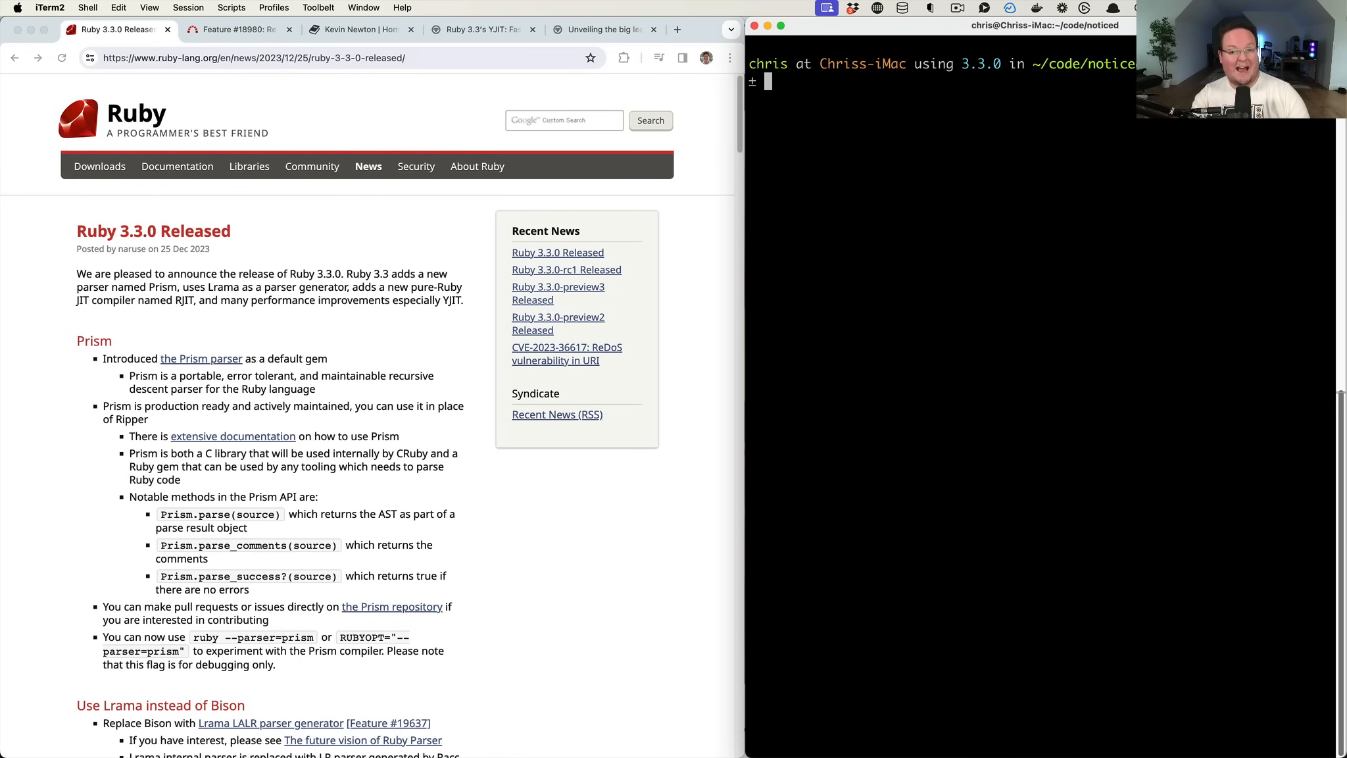
pyautogui.write('ASDF_RUBY_BUILD_VERSION=master asdf install ruby')
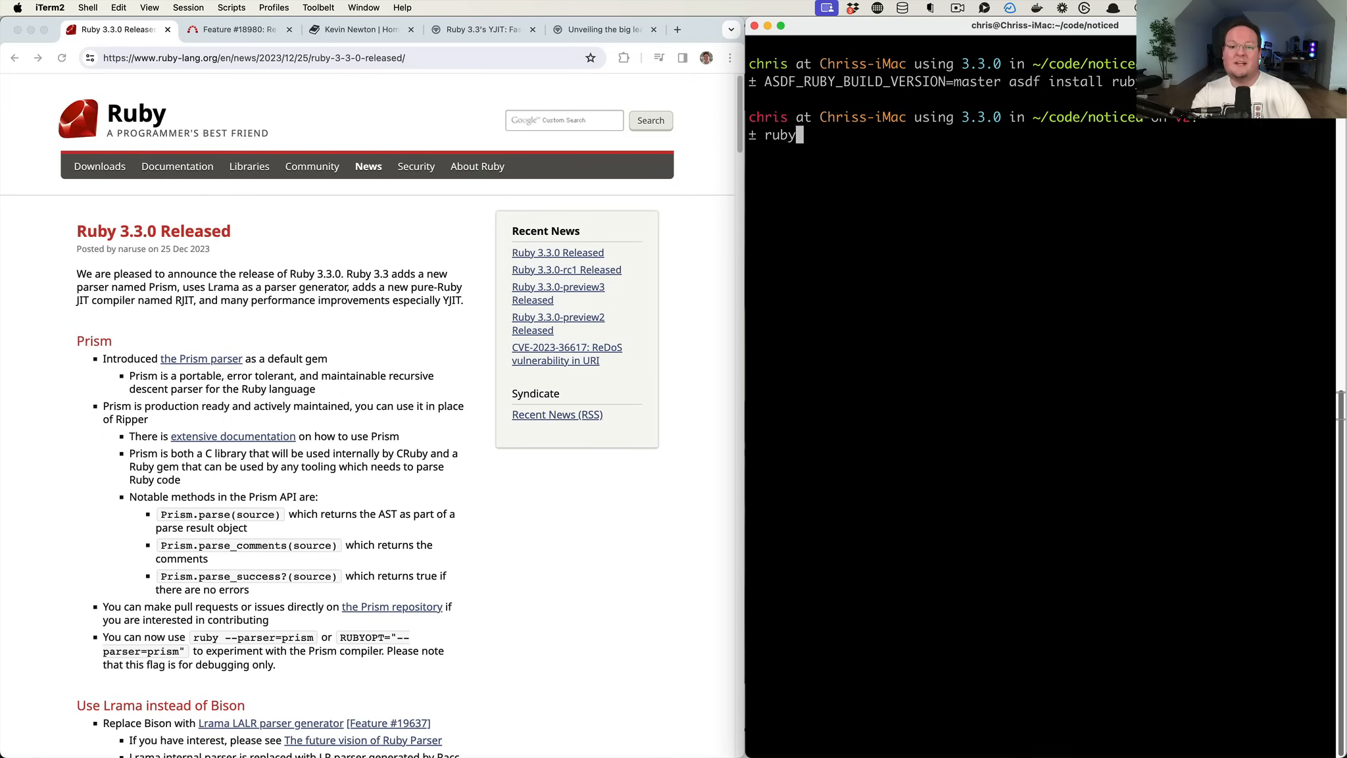
pyautogui.press('Return')
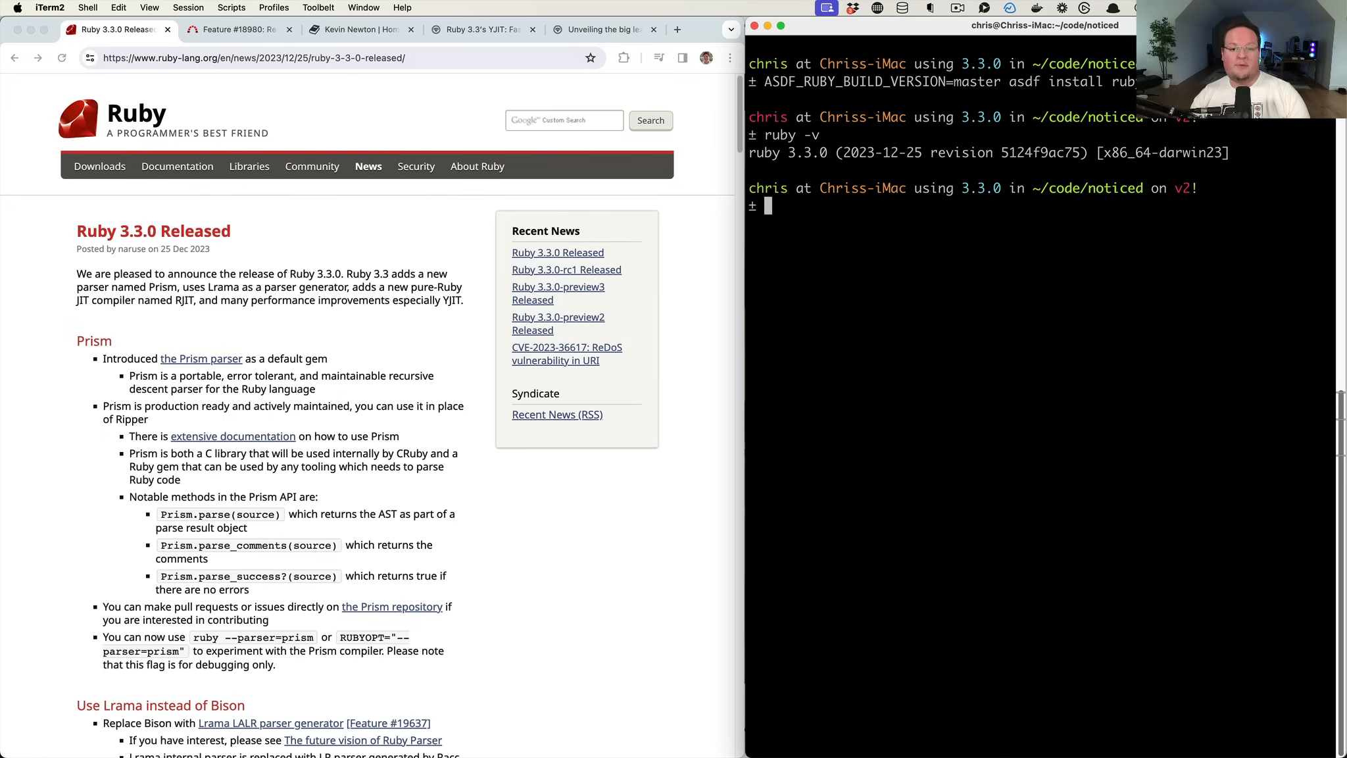